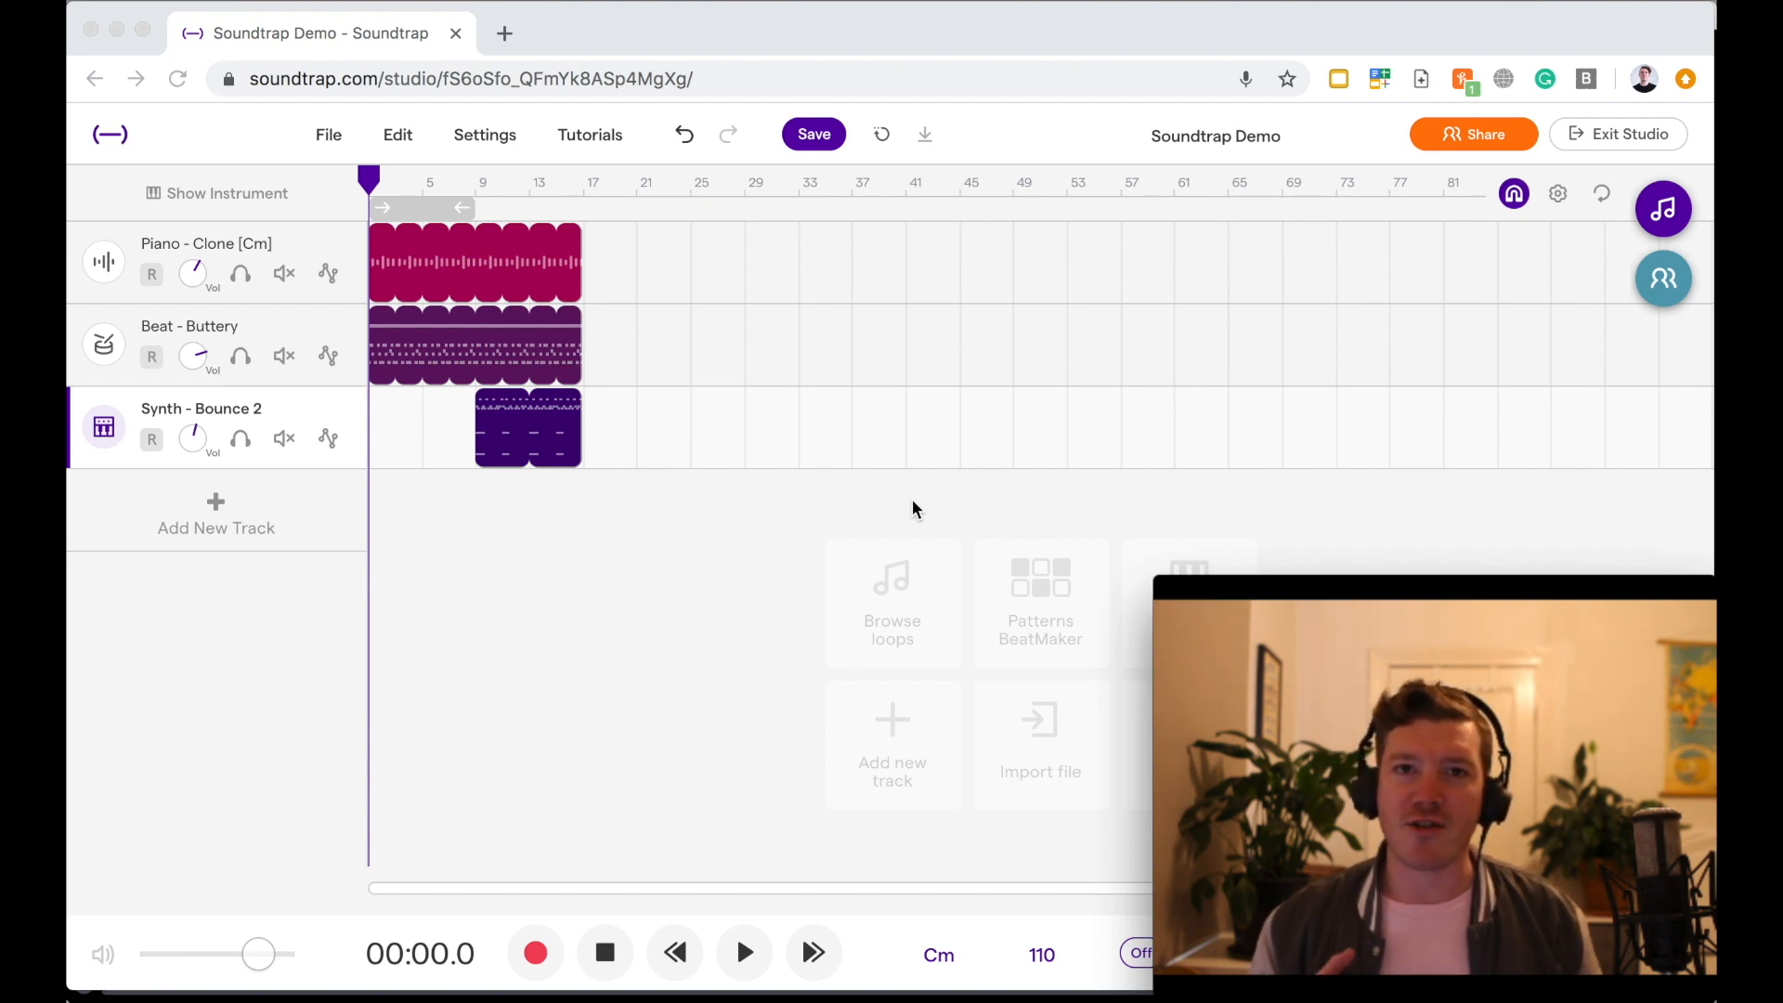
- Place the playhead at about 00:23.8, around bar 12
click(744, 953)
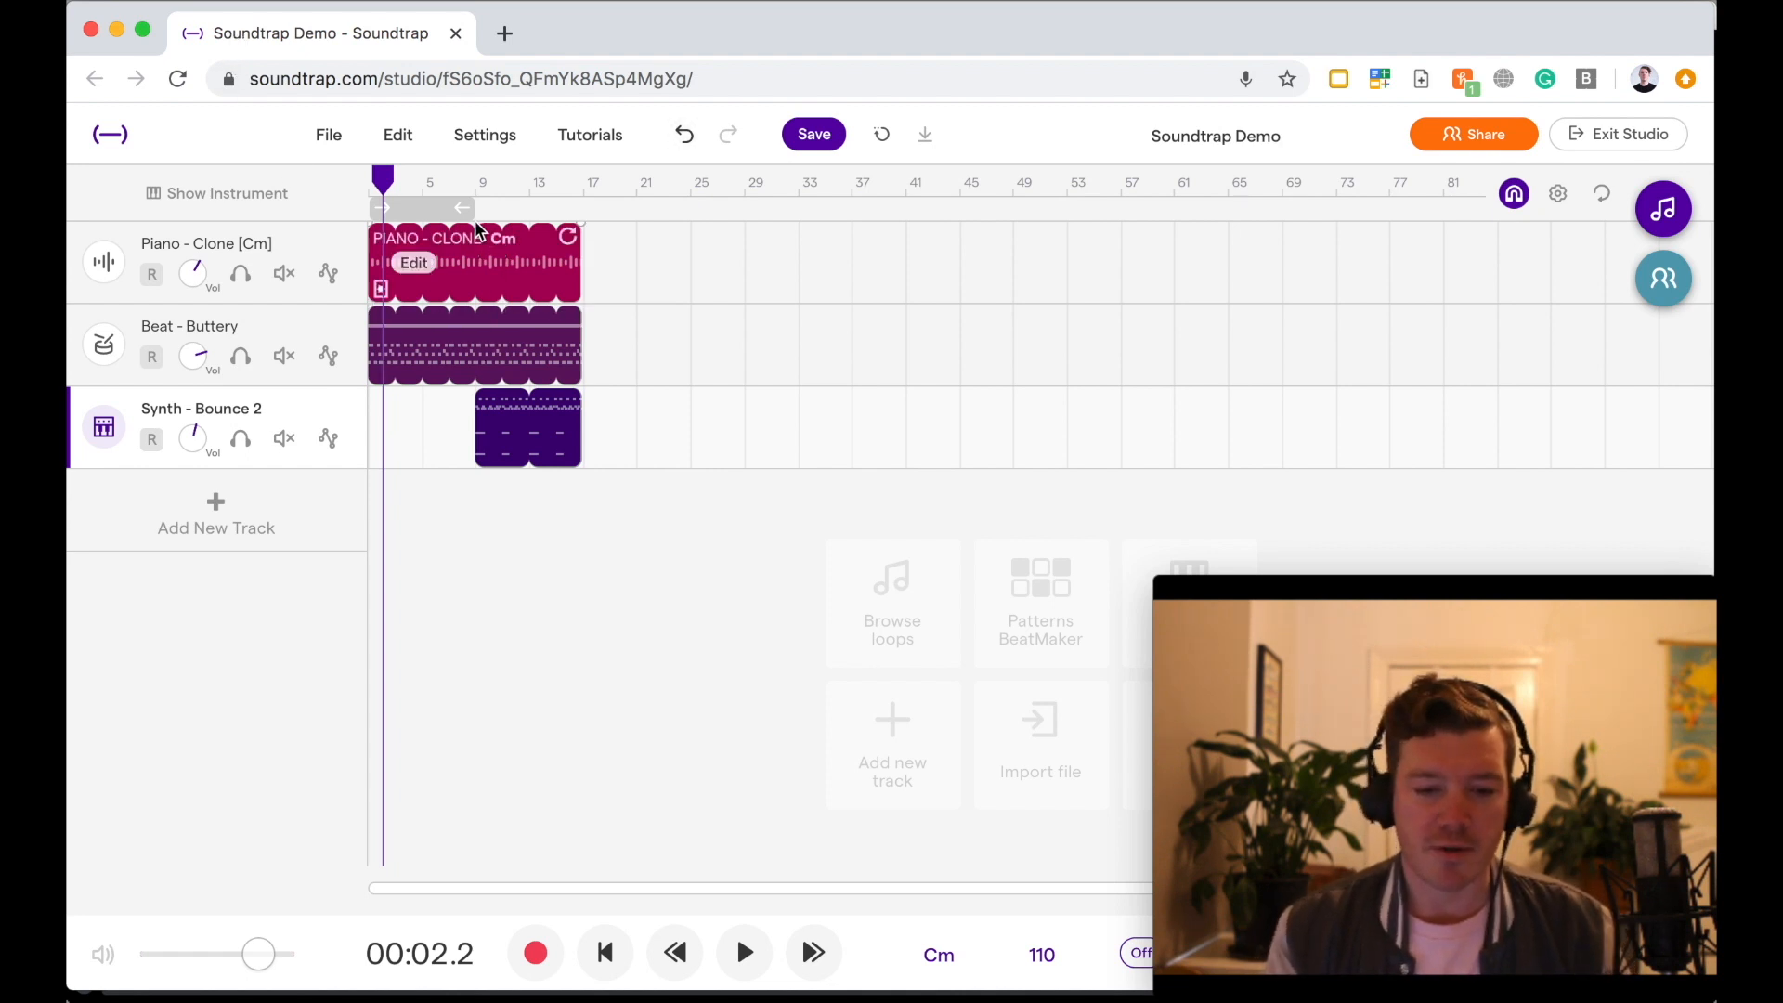
click(744, 953)
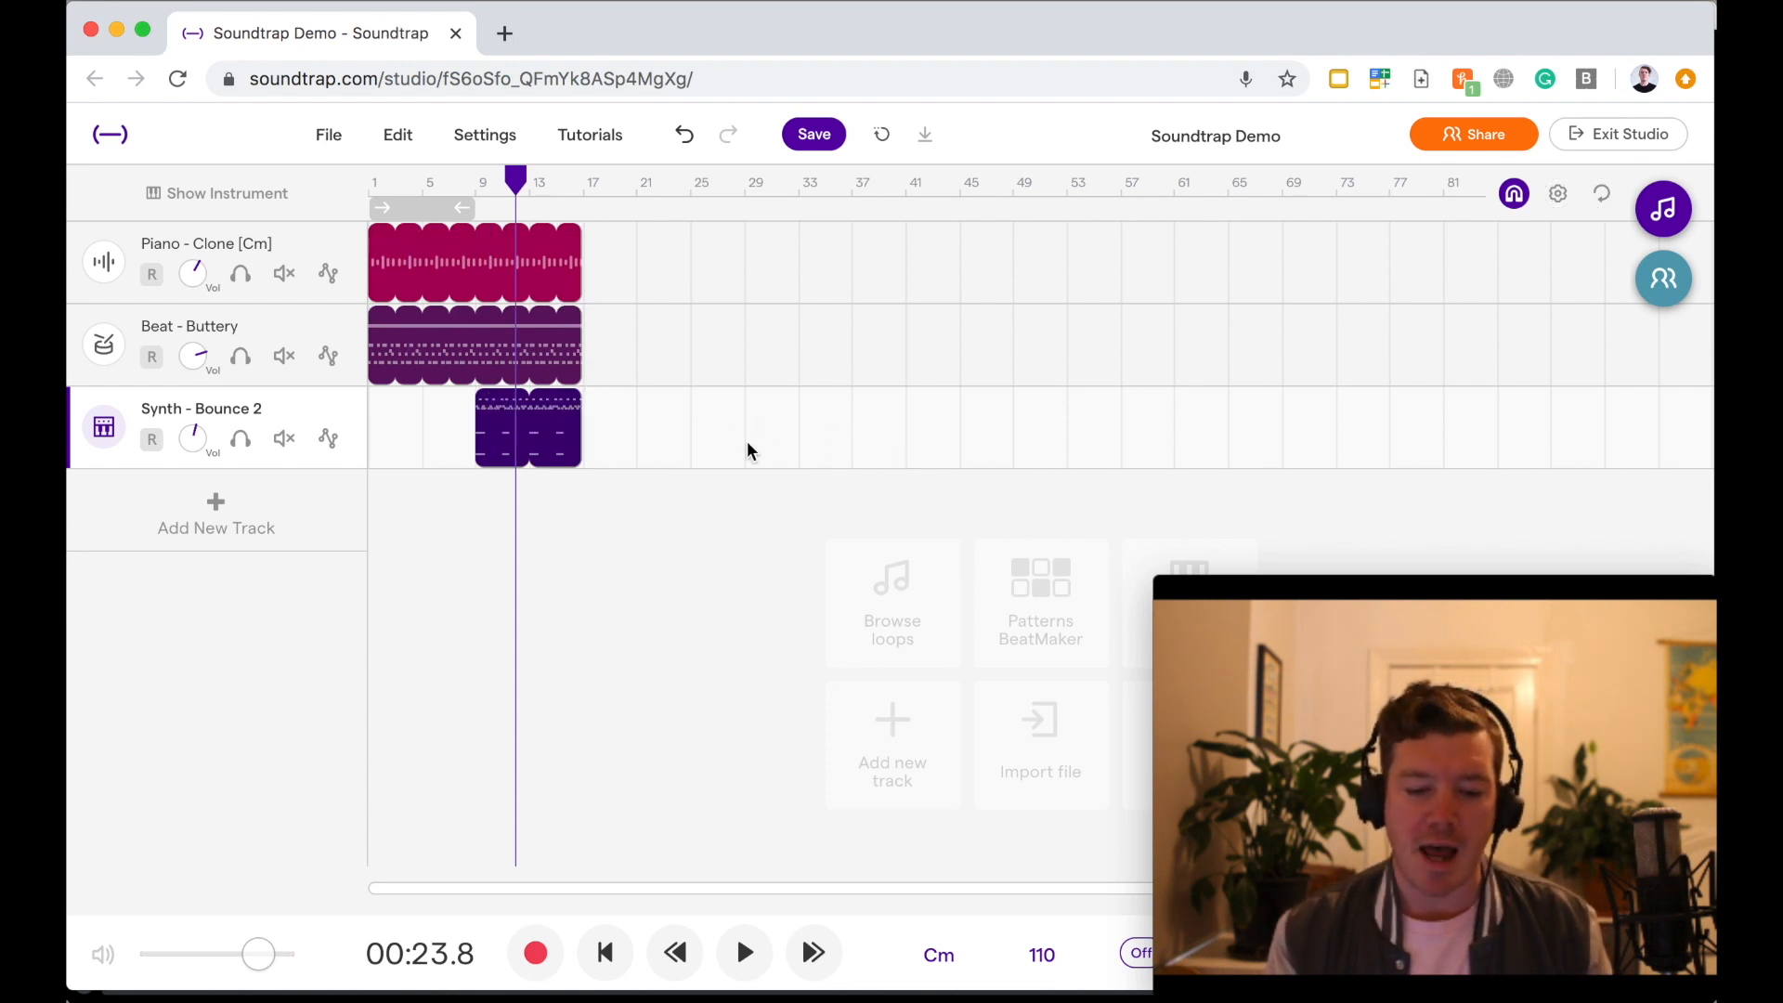
click(475, 346)
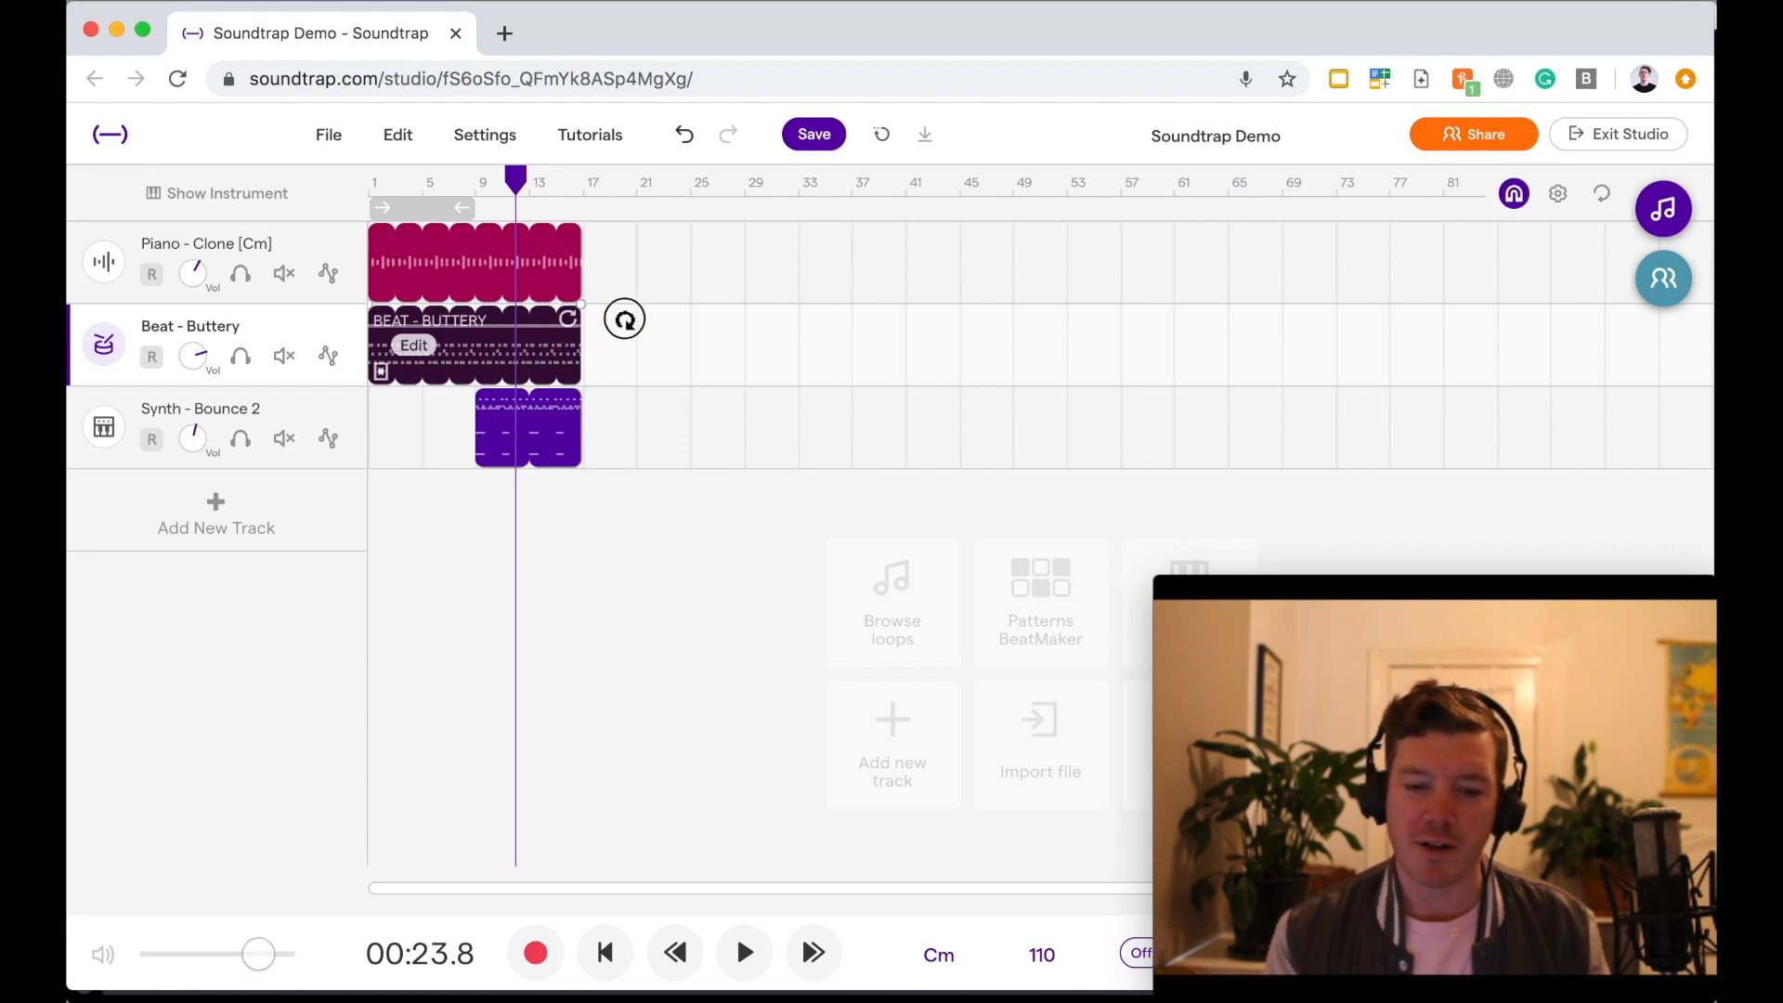
- Extend the Beat - Buttery and Synth - Bounce 2 loops out to bar 33
drag(580, 346, 740, 346)
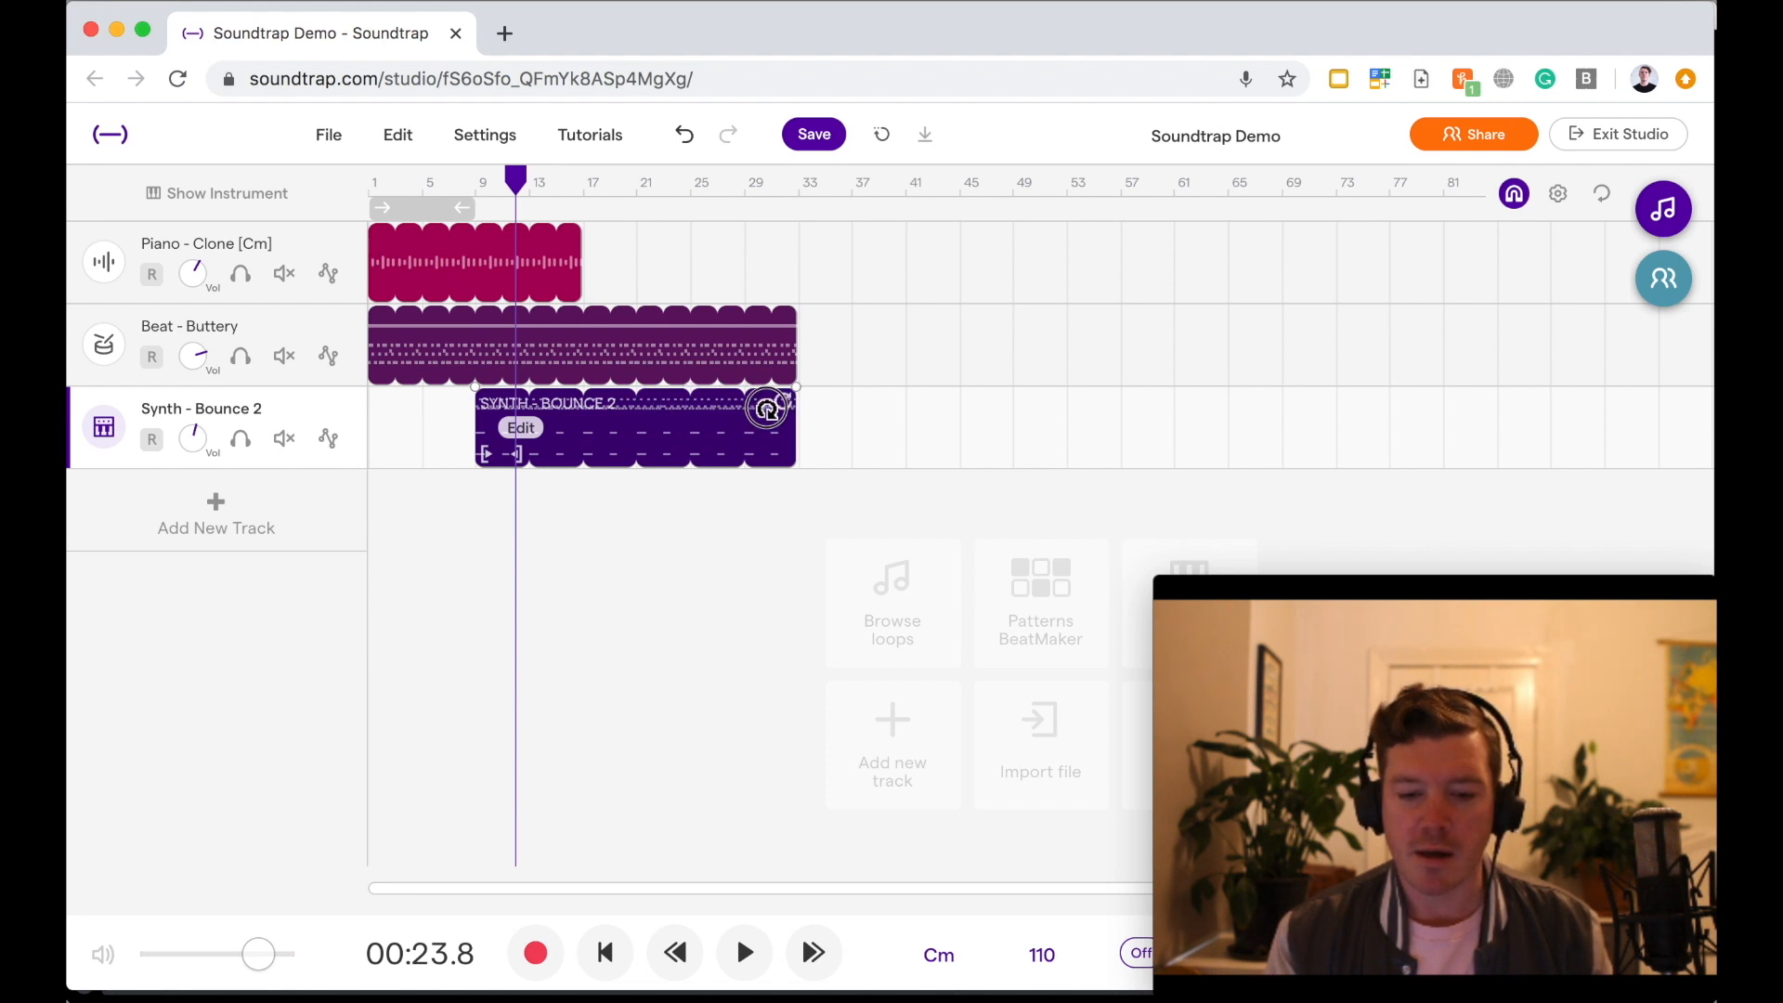
mouse_move(471, 270)
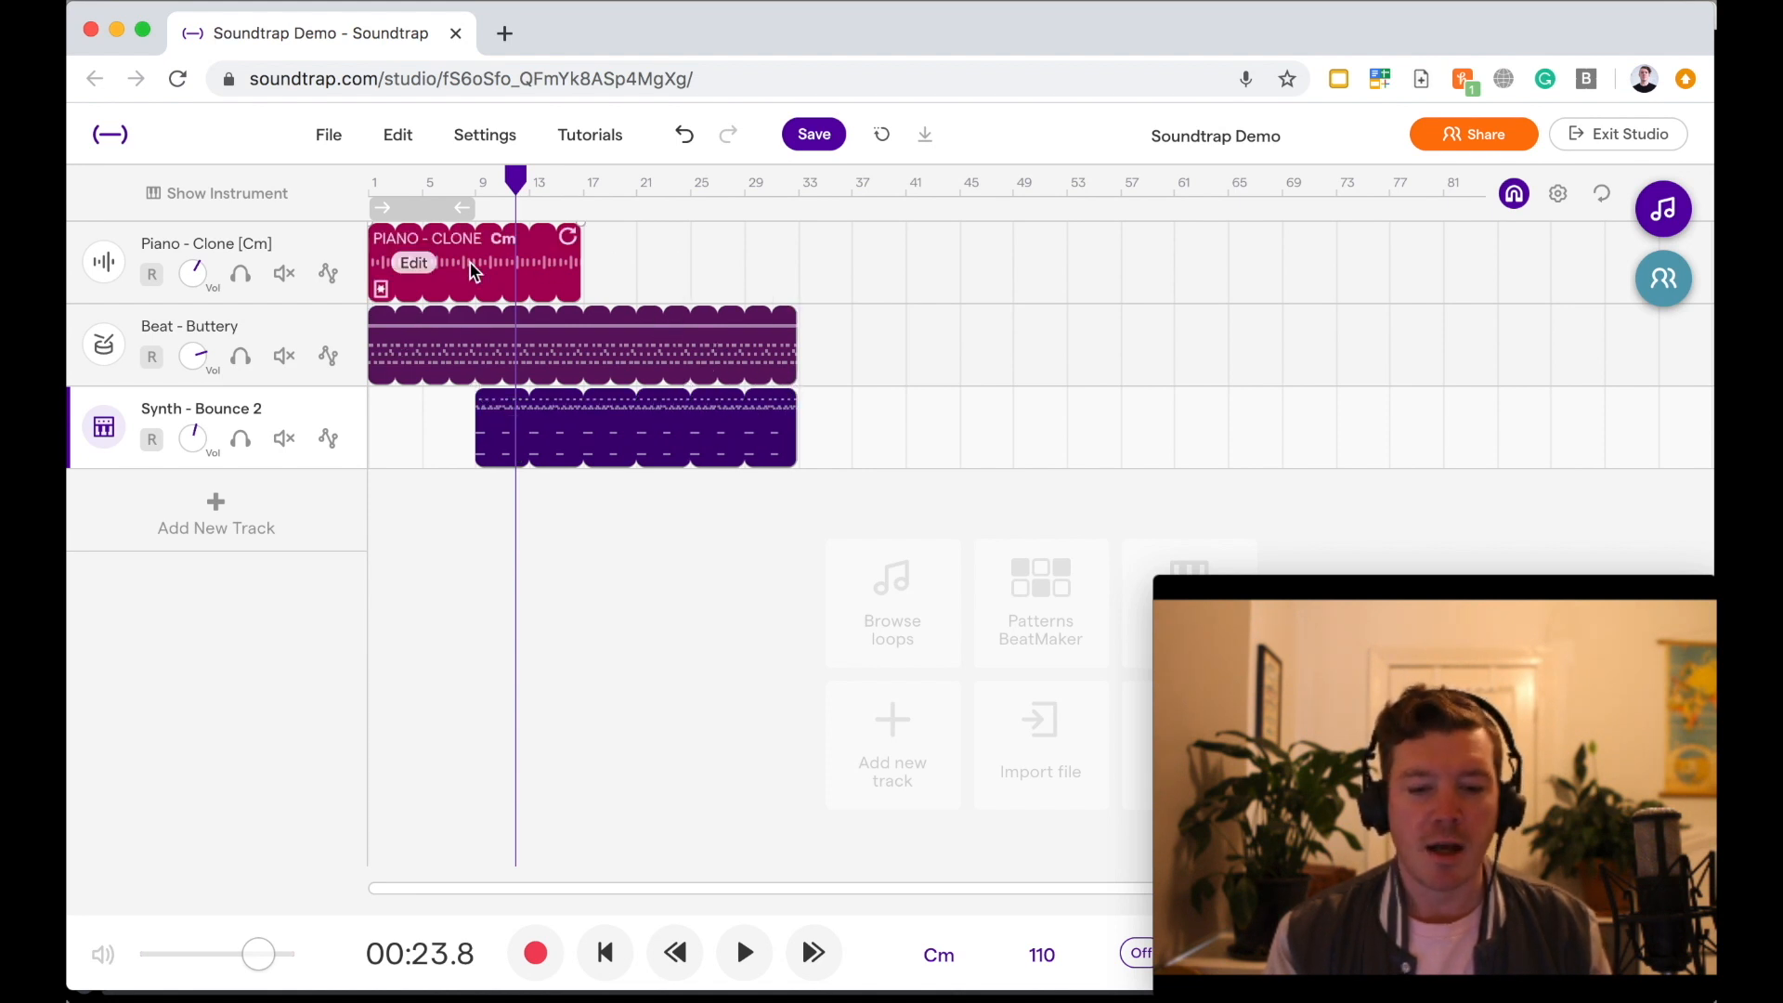
mouse_move(669, 270)
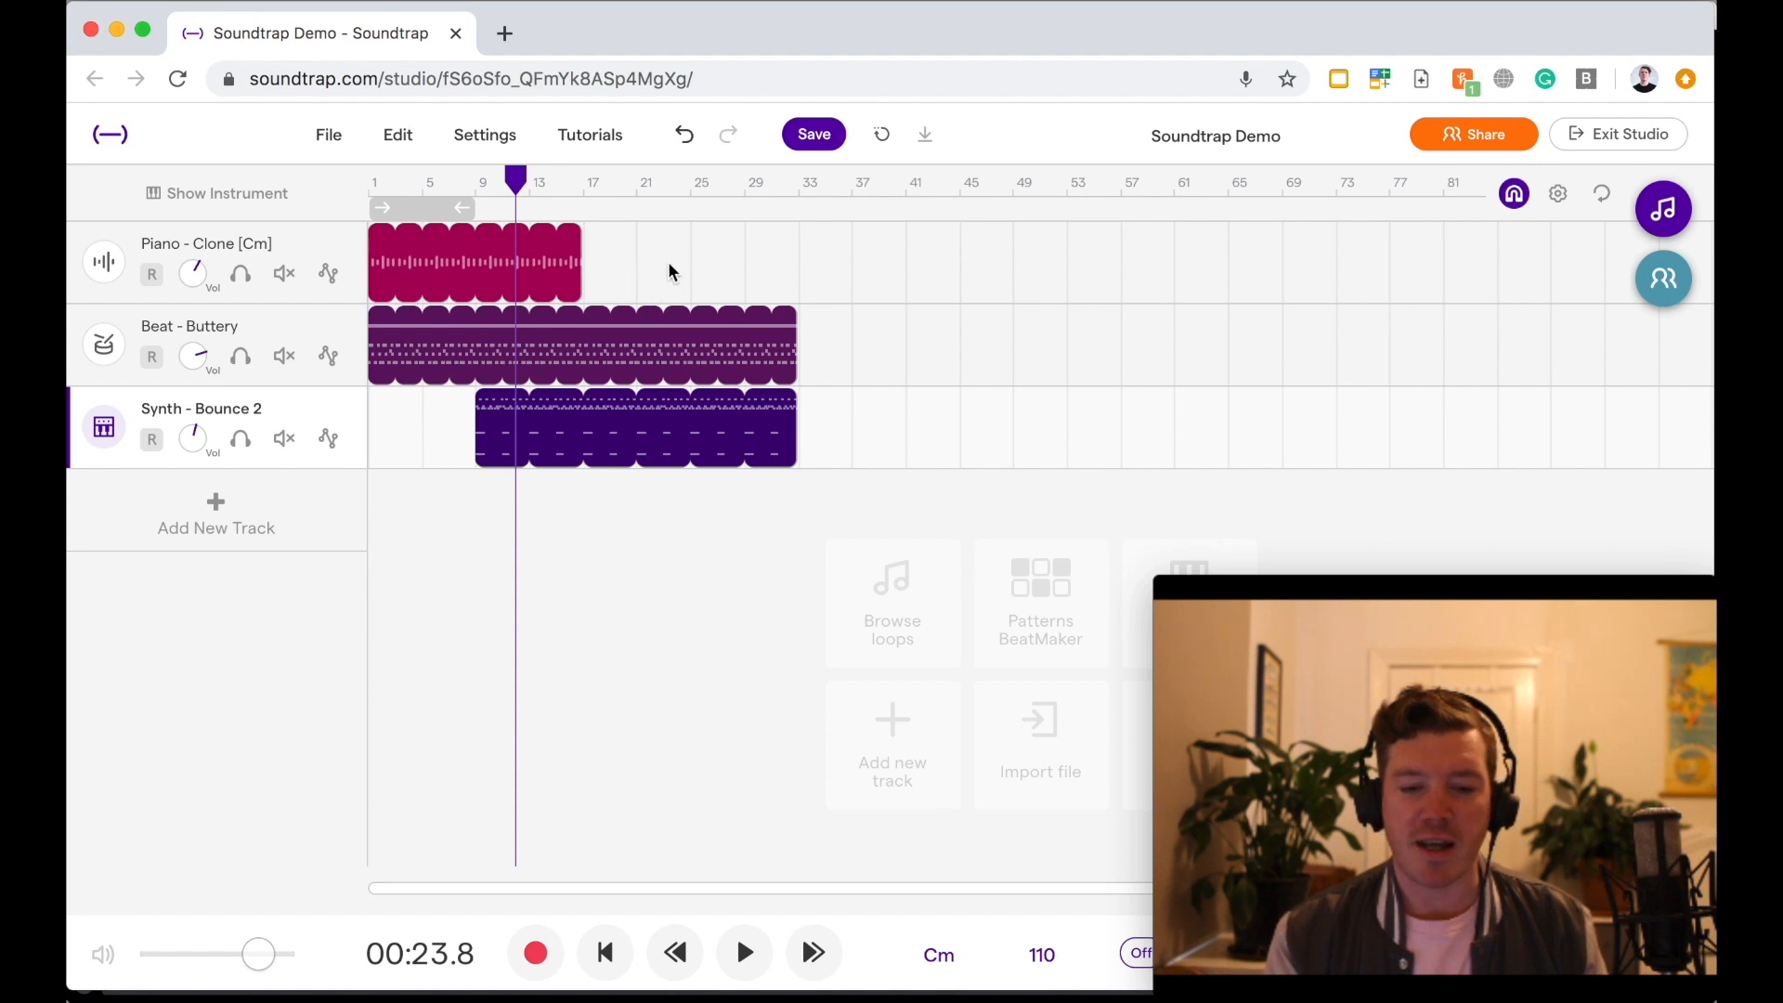
mouse_move(612, 268)
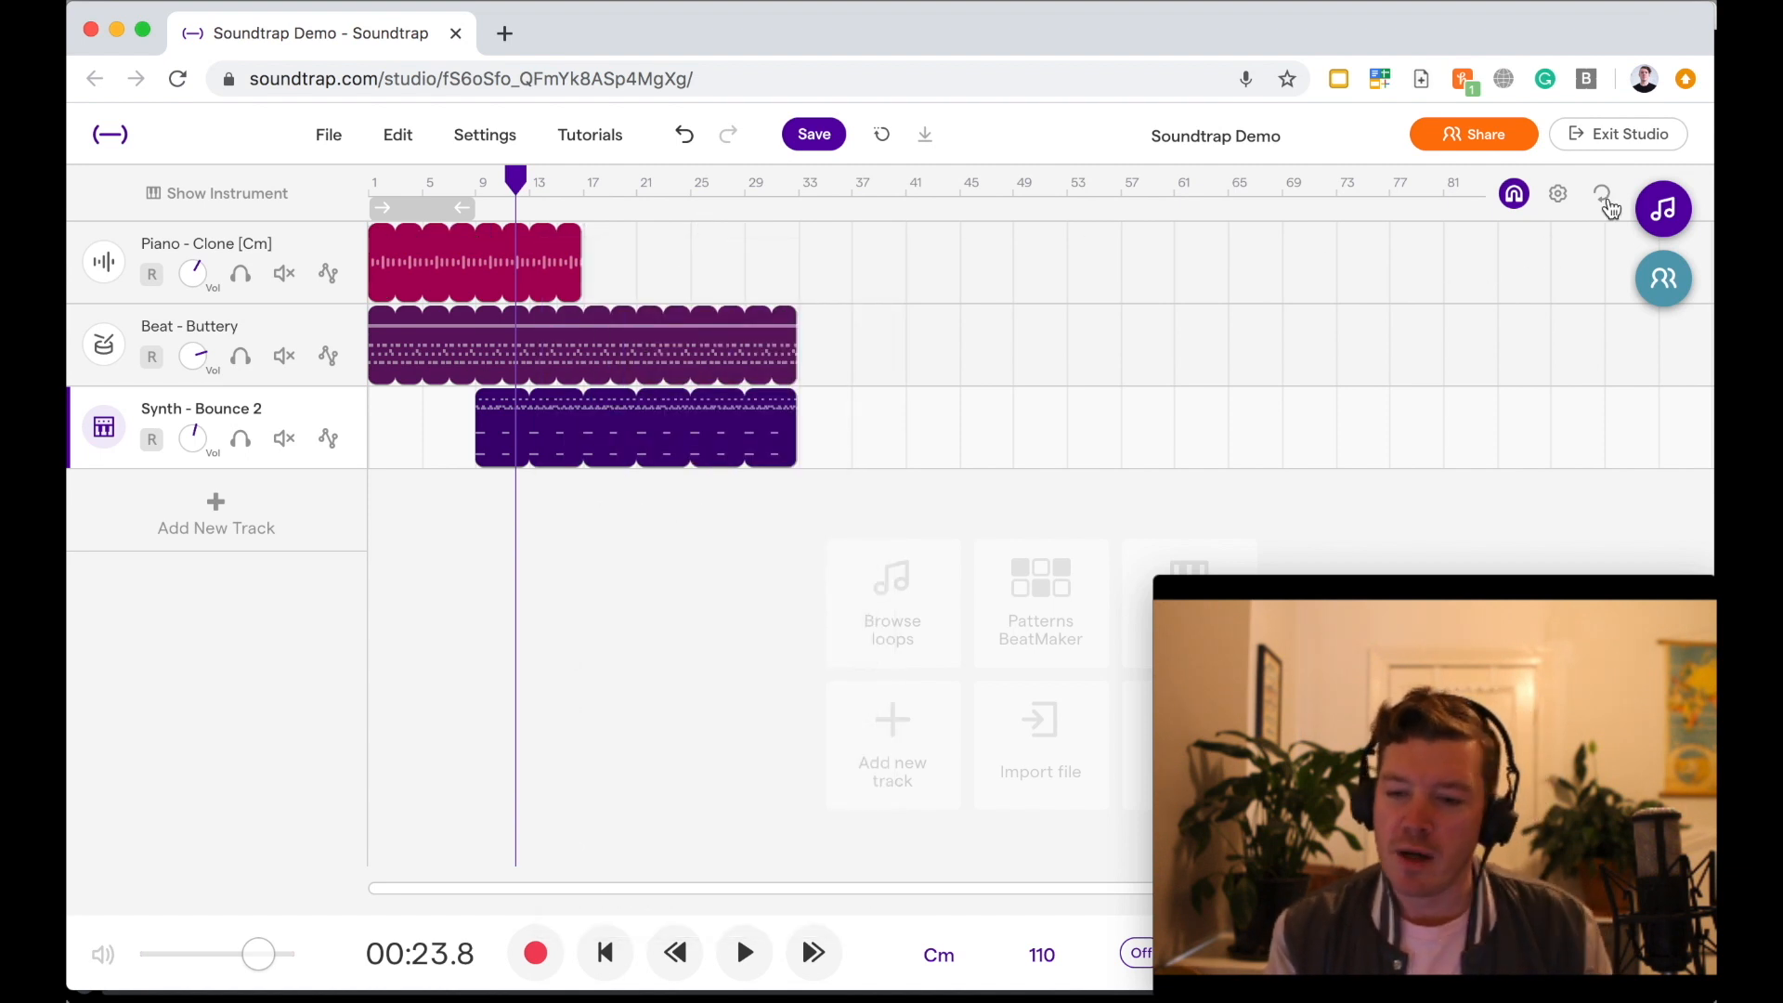
click(1663, 208)
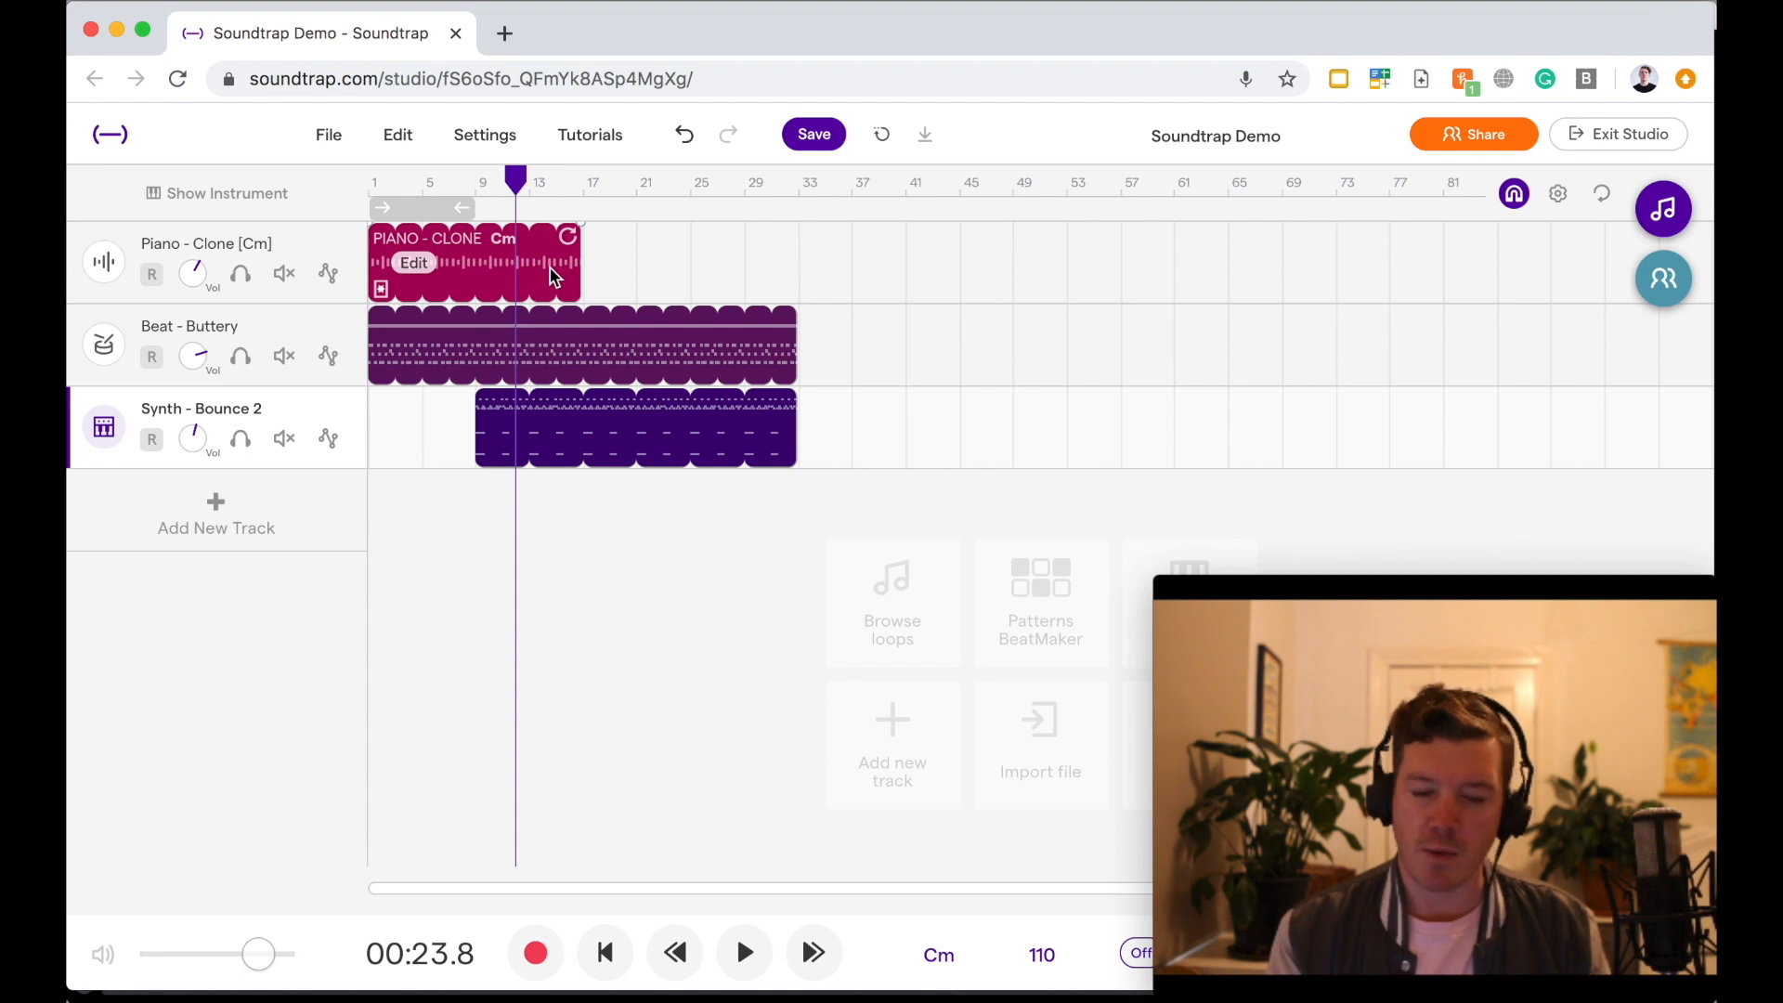
- Copy the Piano - Clone region and paste the copy at bar 25
right_click(552, 277)
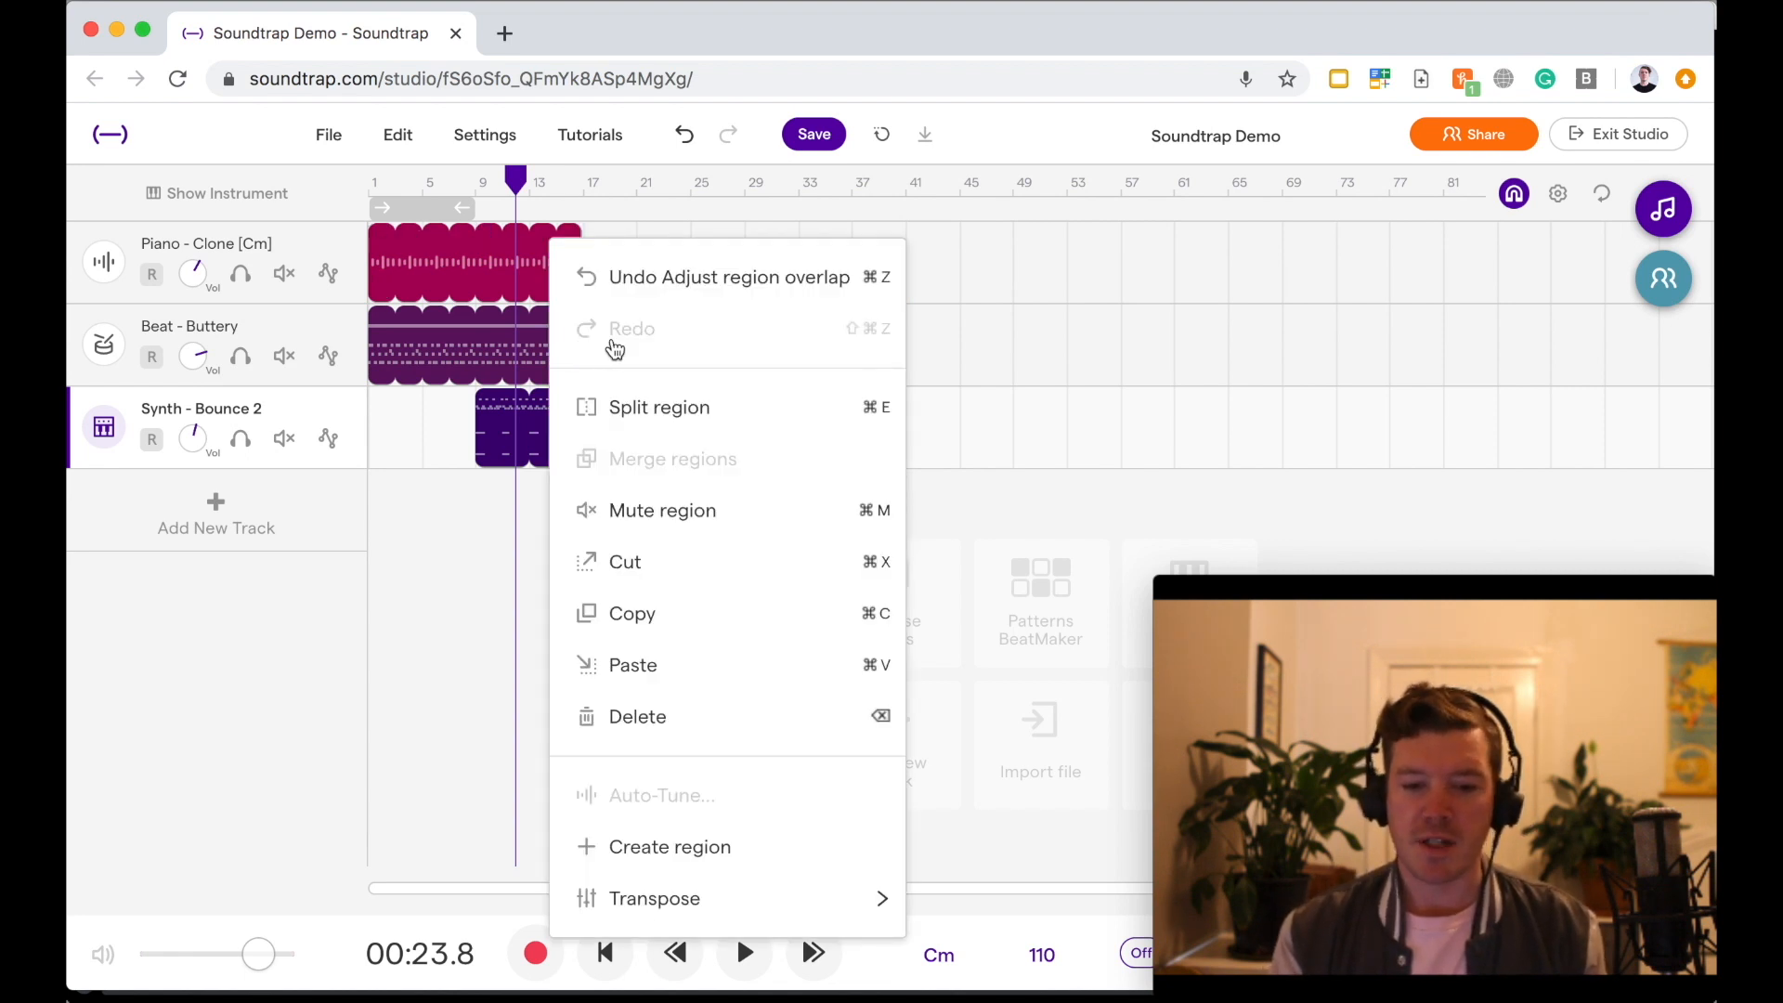
mouse_move(671, 614)
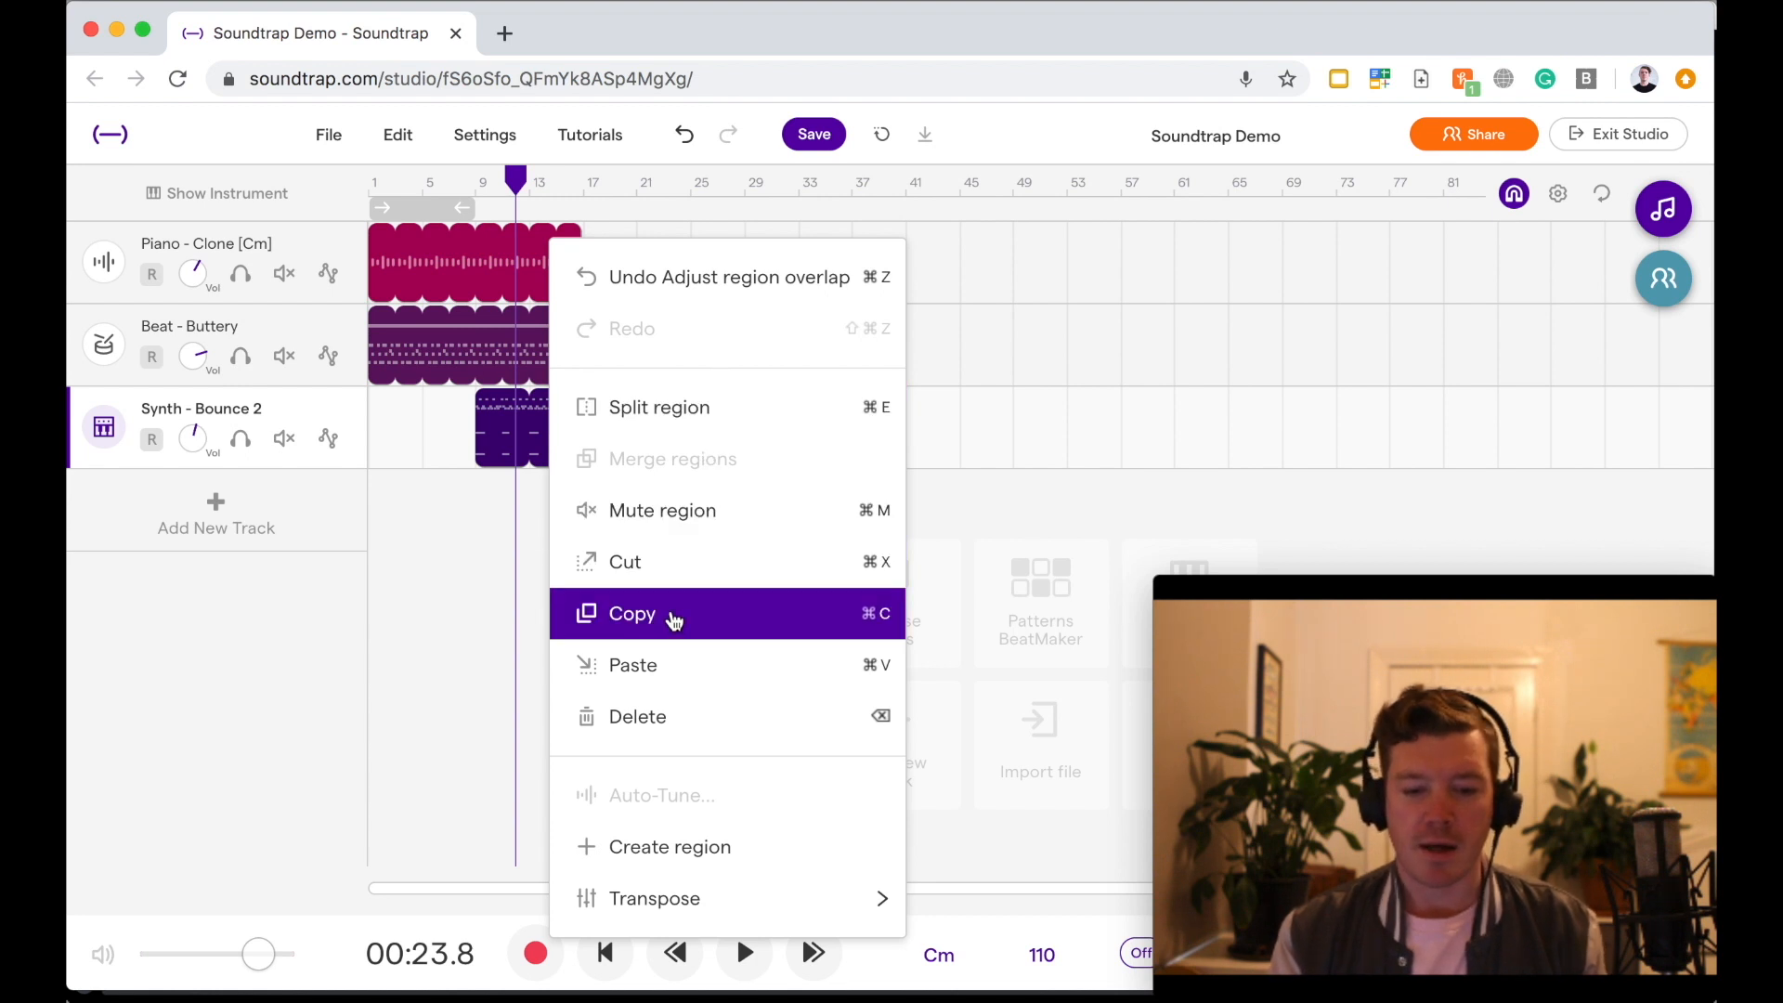
click(632, 613)
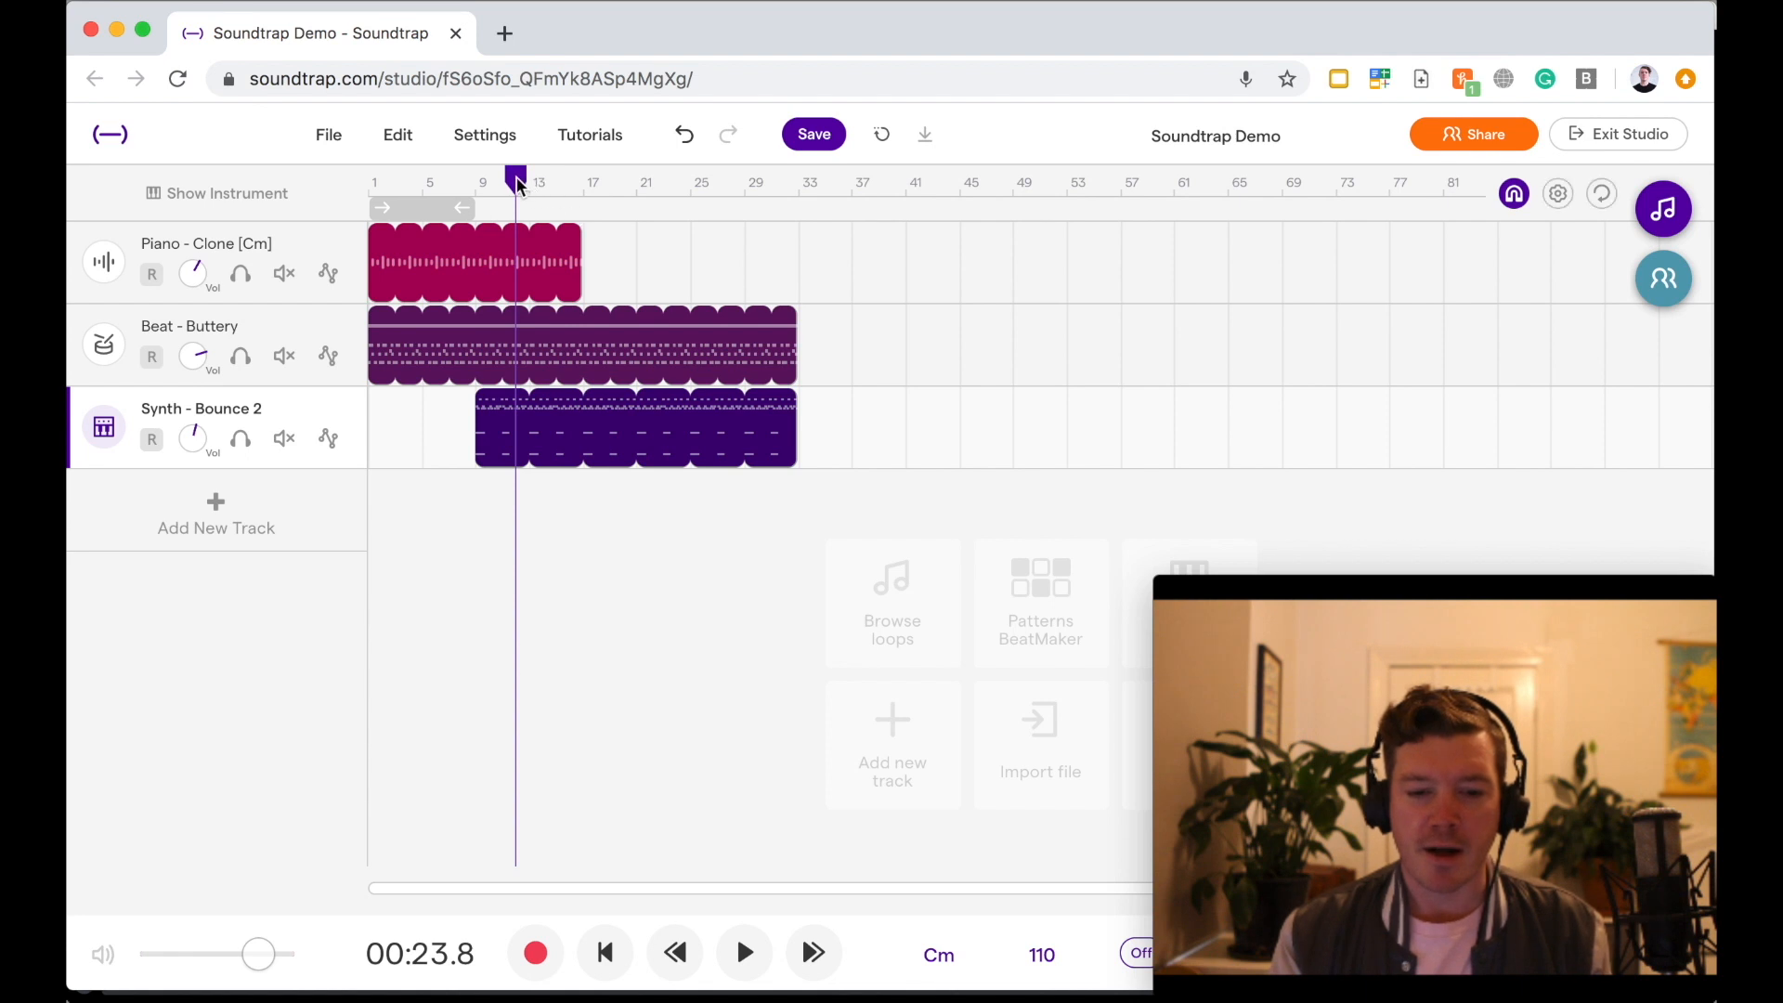
click(745, 182)
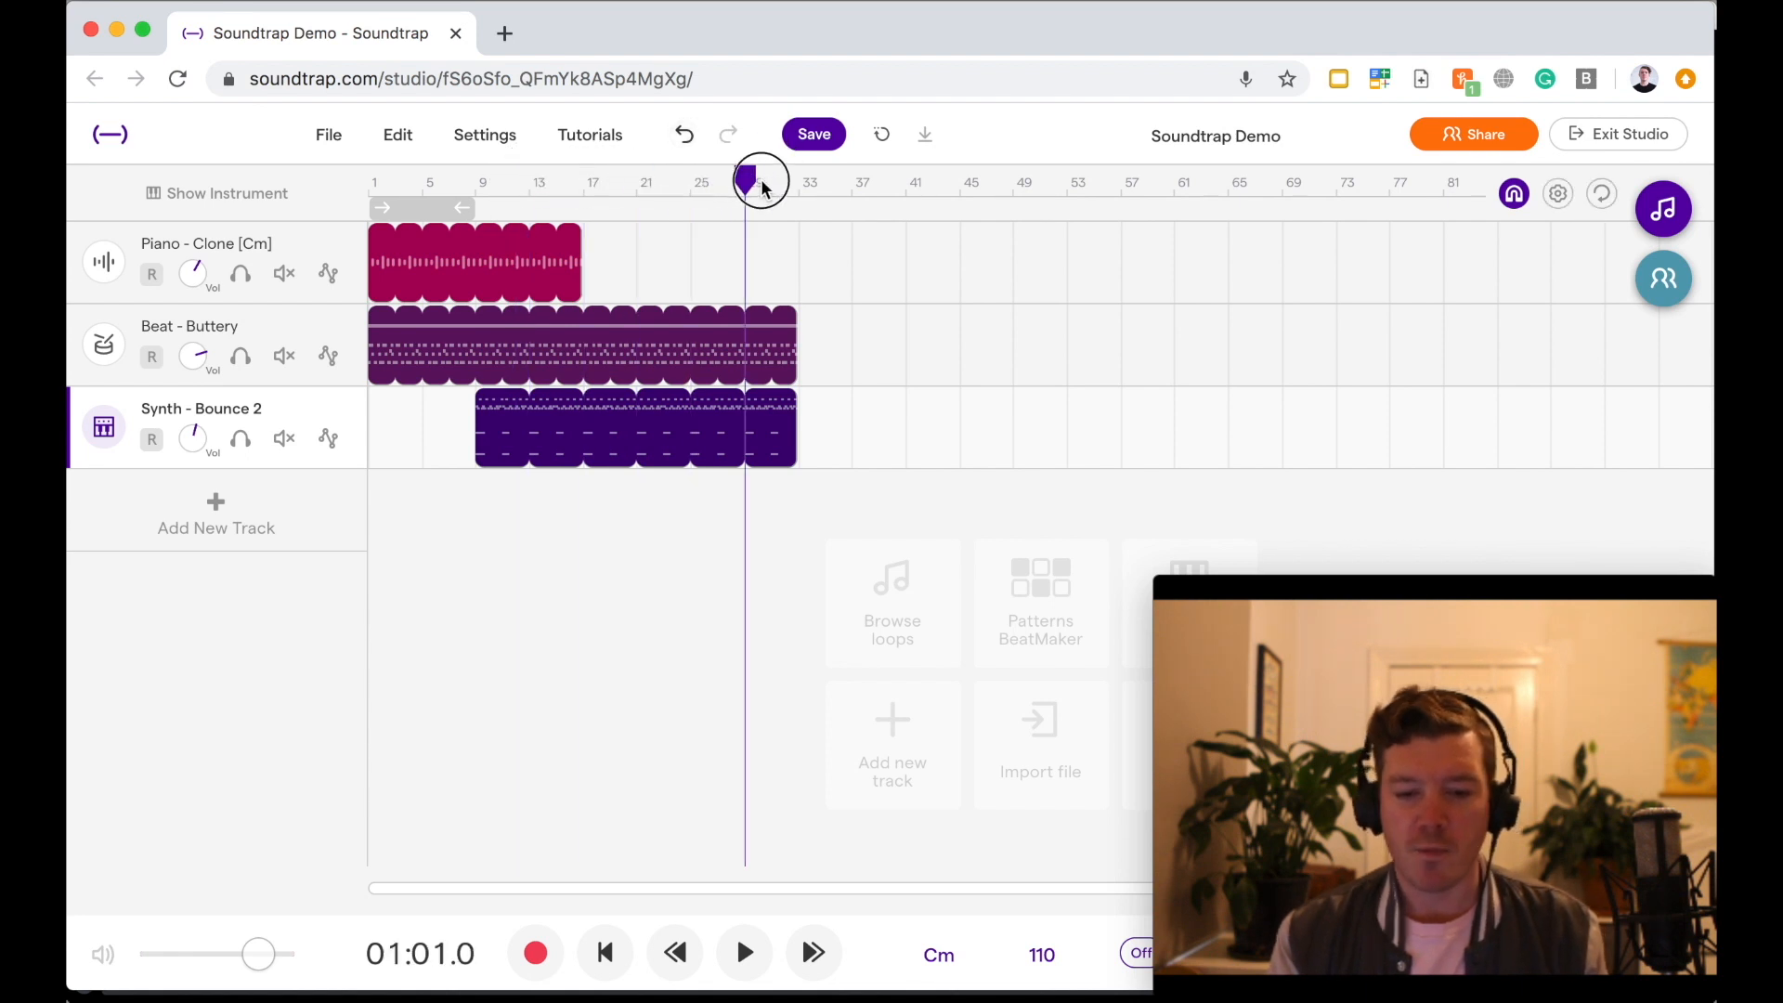
drag(760, 182, 689, 182)
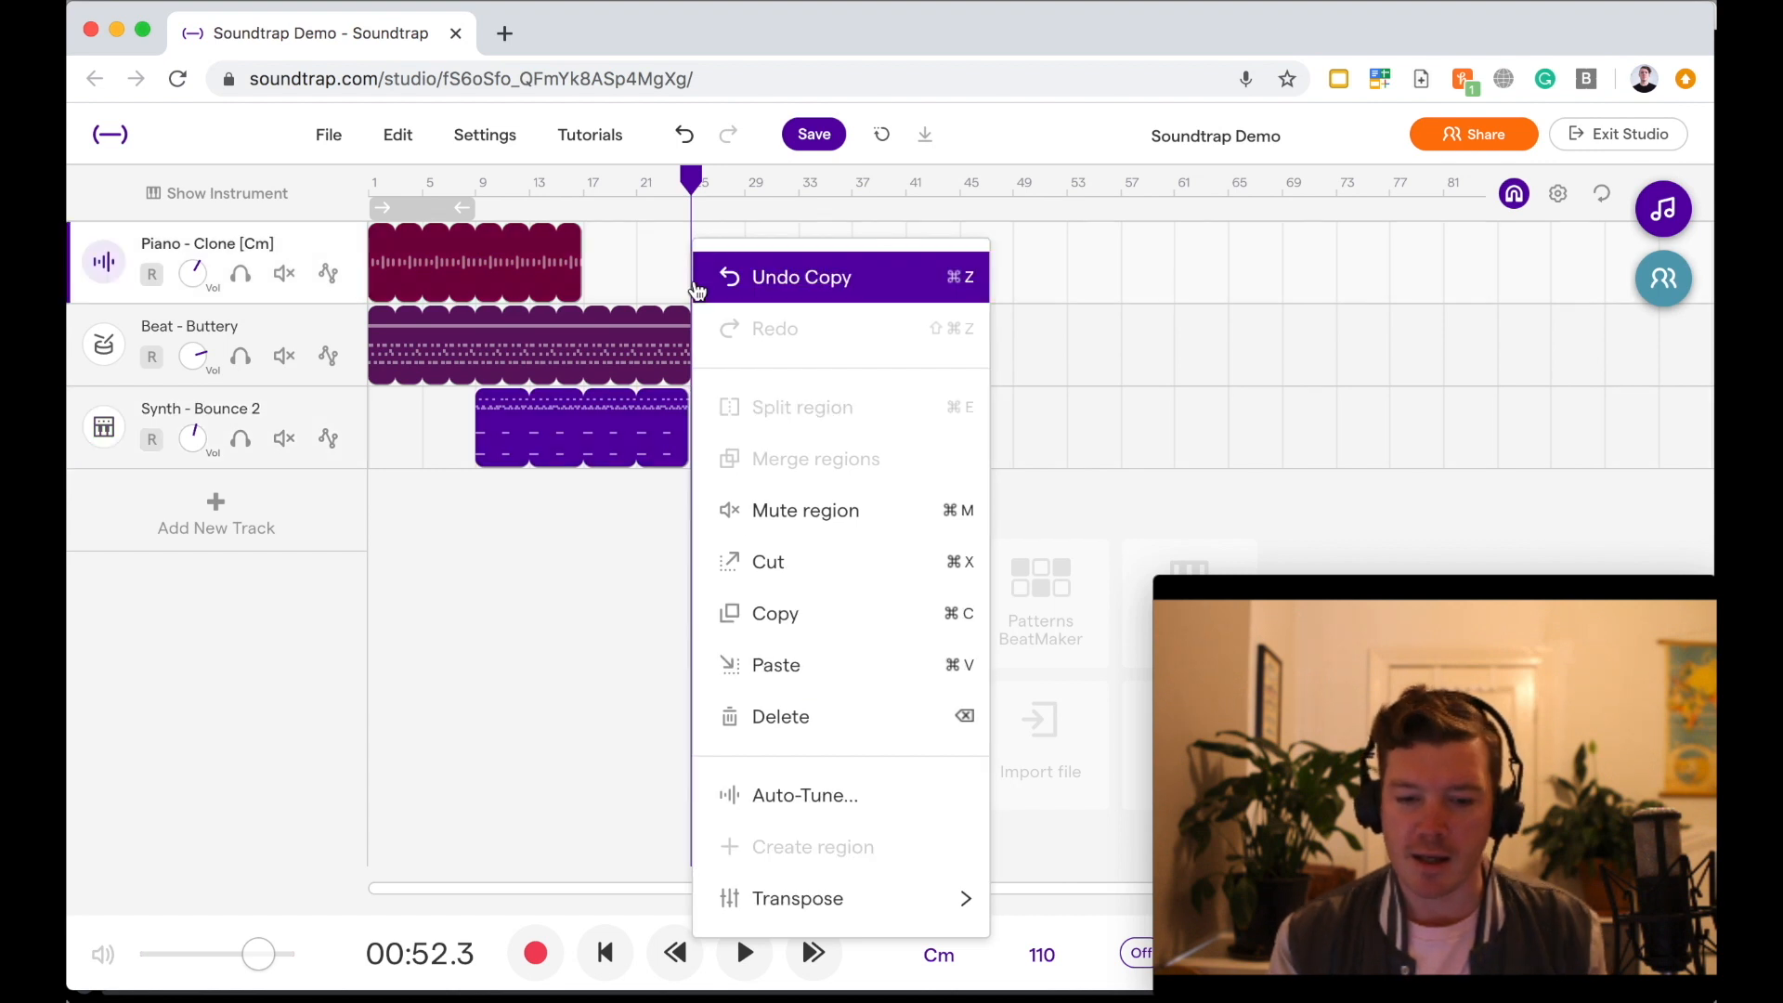
click(776, 664)
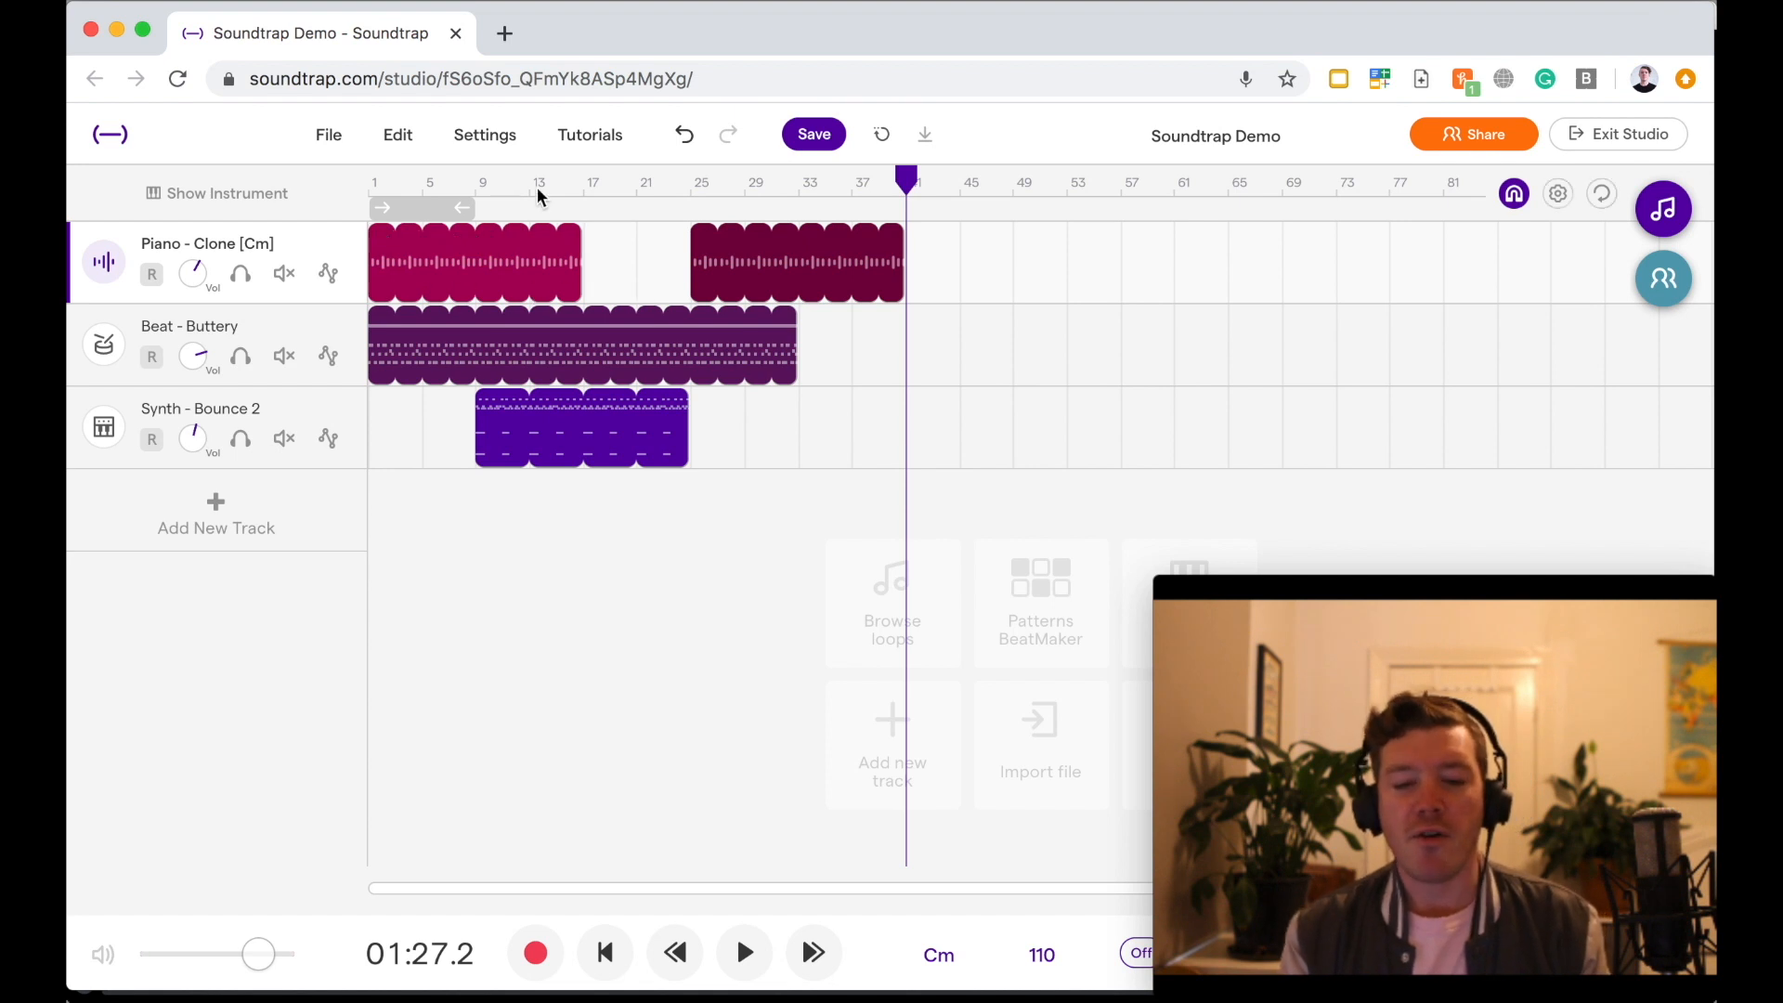
mouse_move(675, 186)
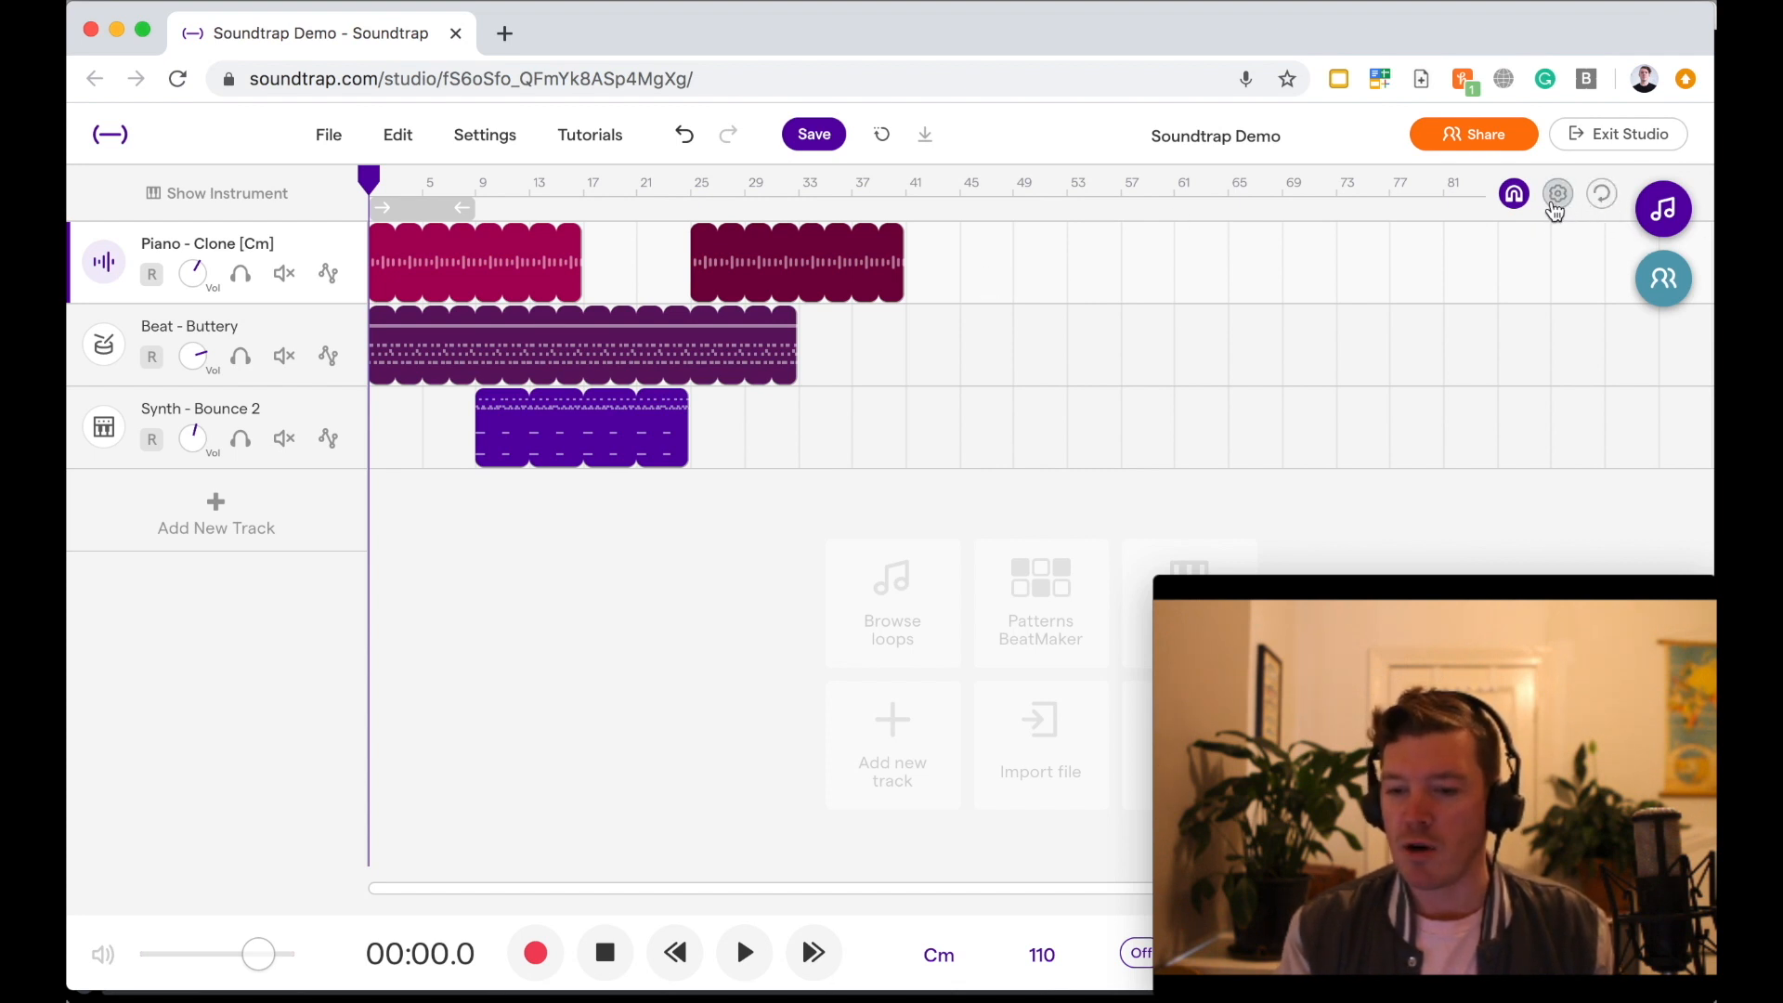
- Switch the ruler to minutes and seconds in the grid and ruler settings
click(1557, 193)
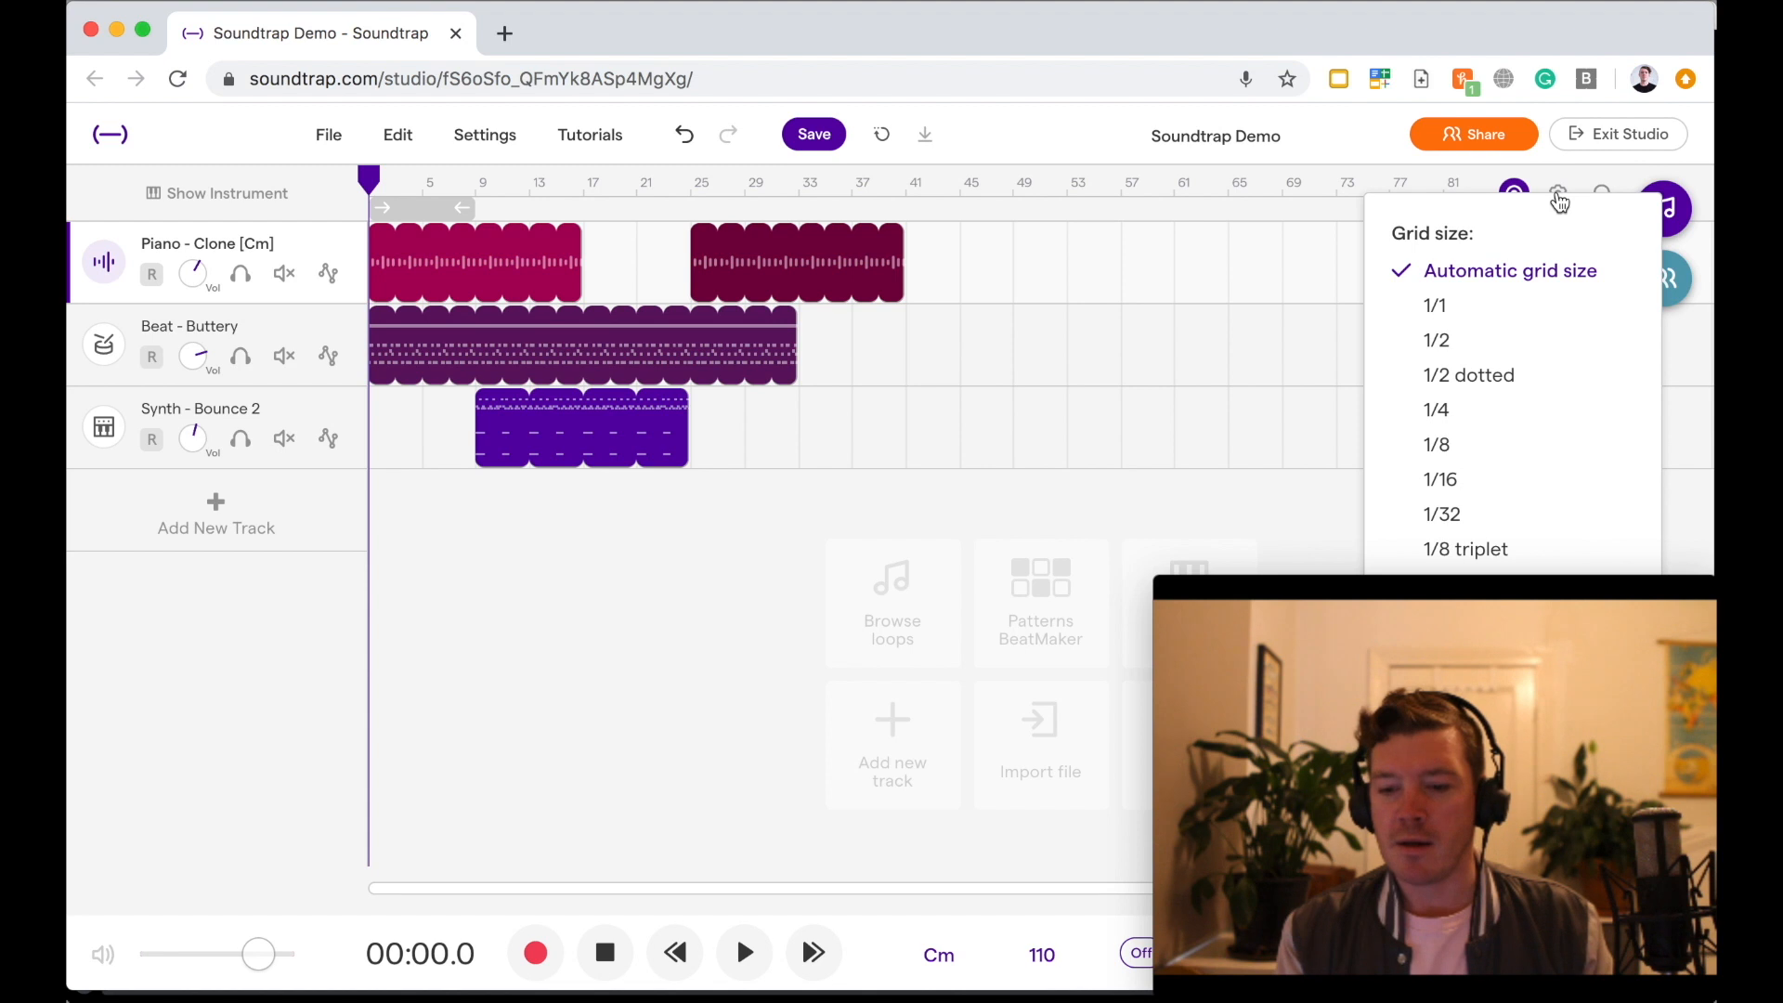
click(654, 37)
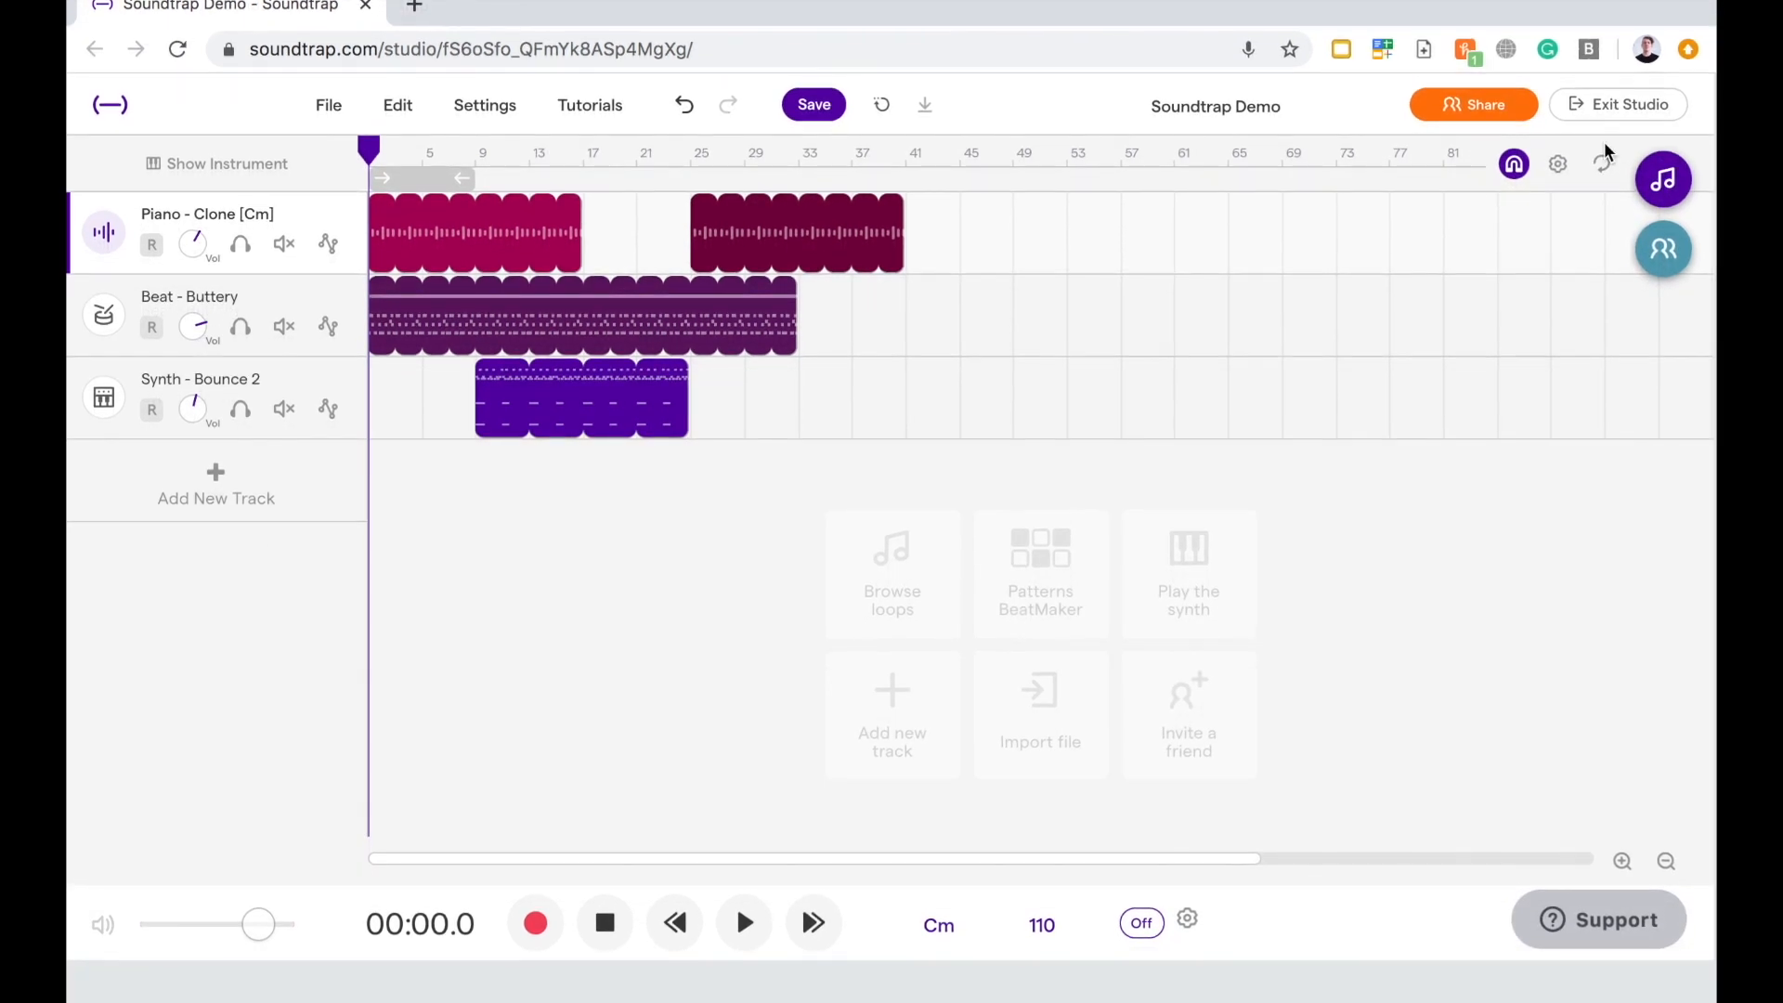
click(1560, 162)
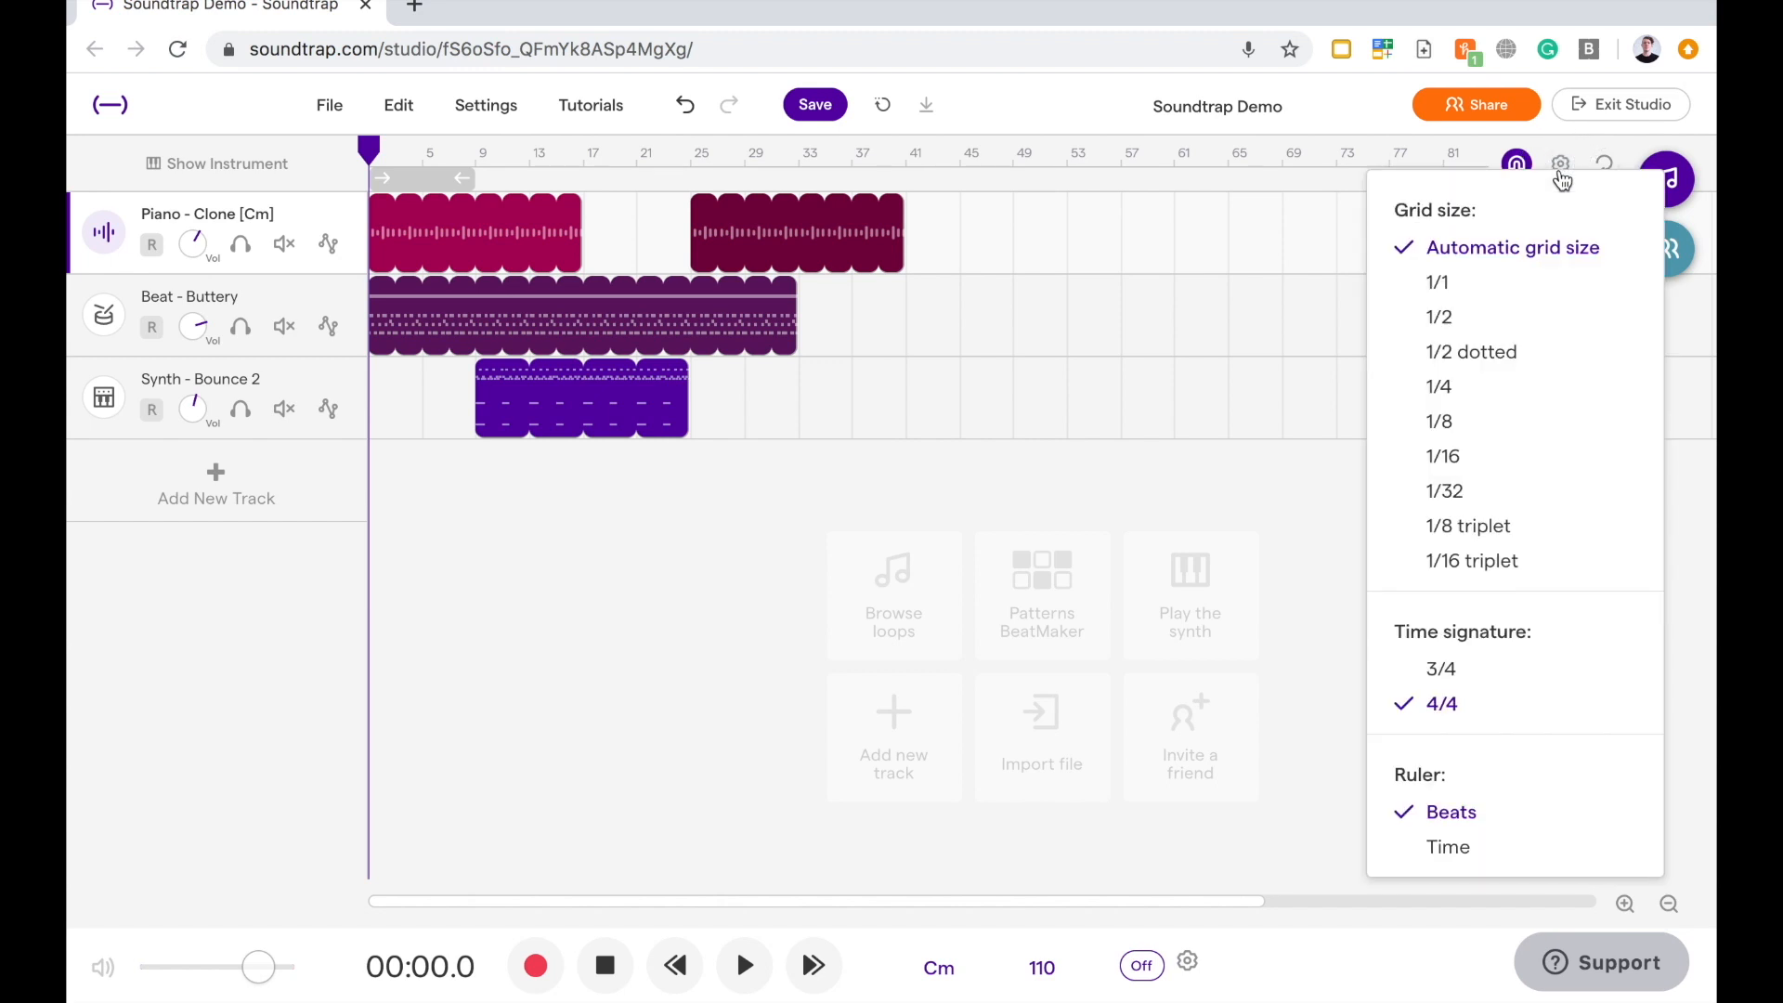
mouse_move(1536, 508)
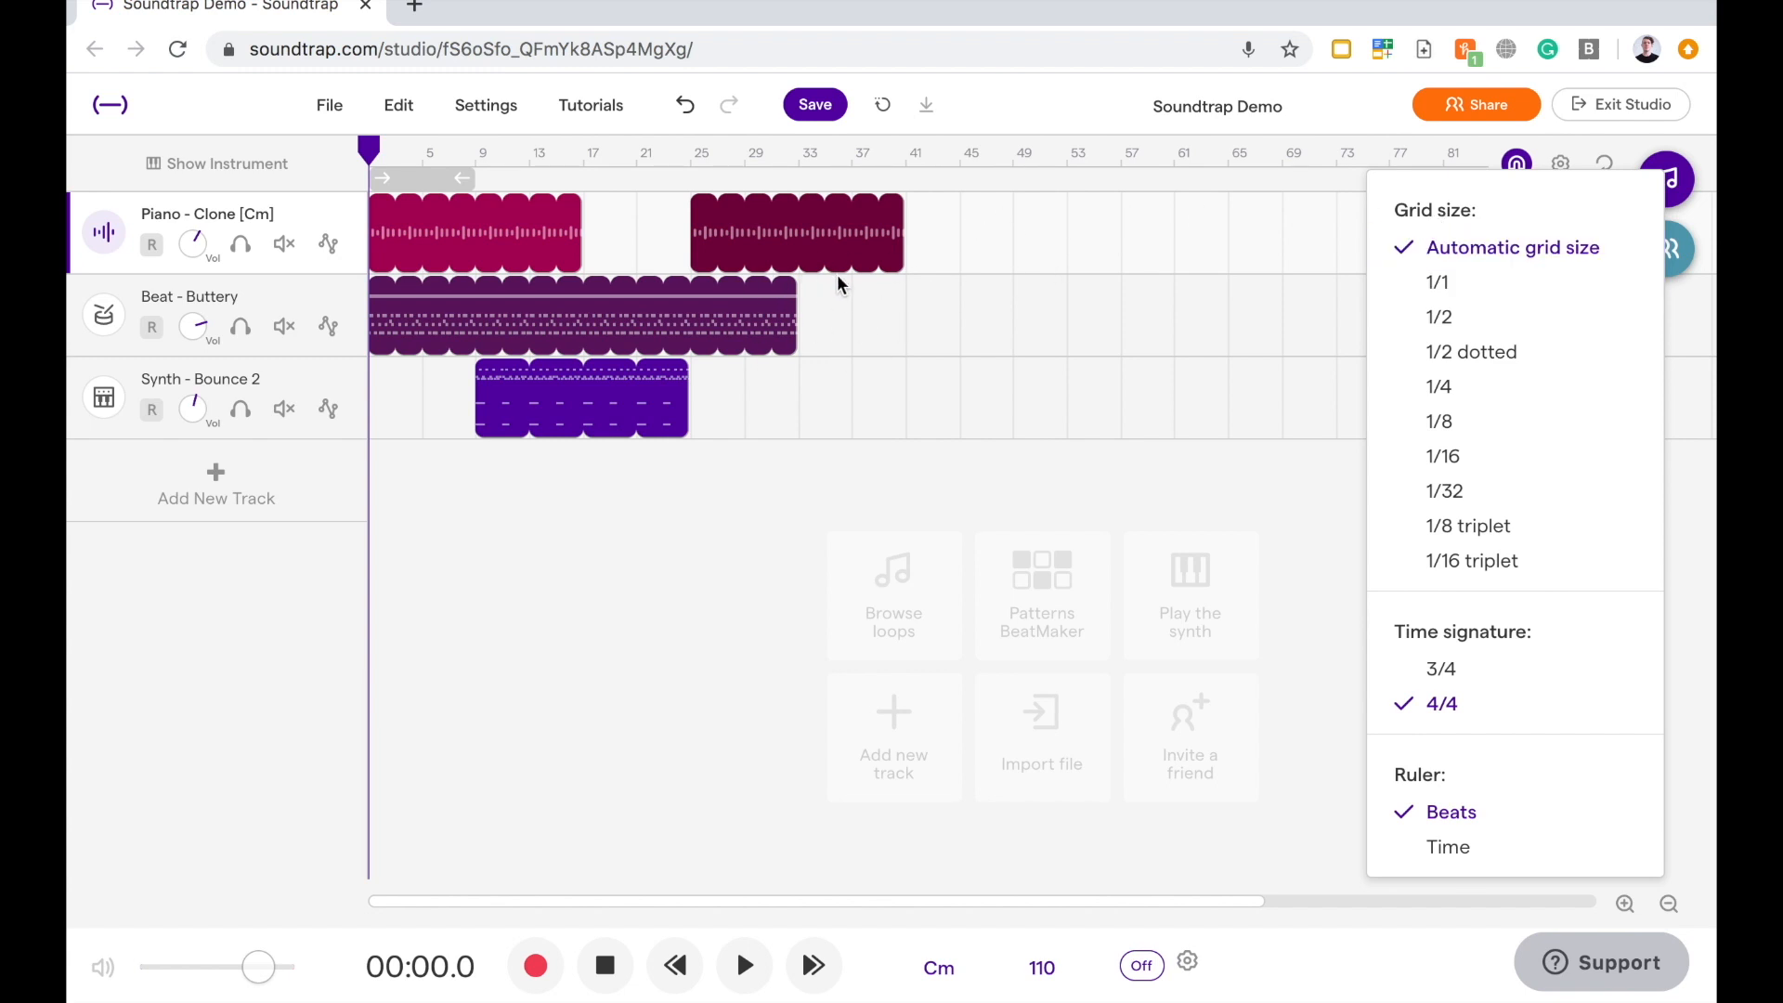
mouse_move(1622, 931)
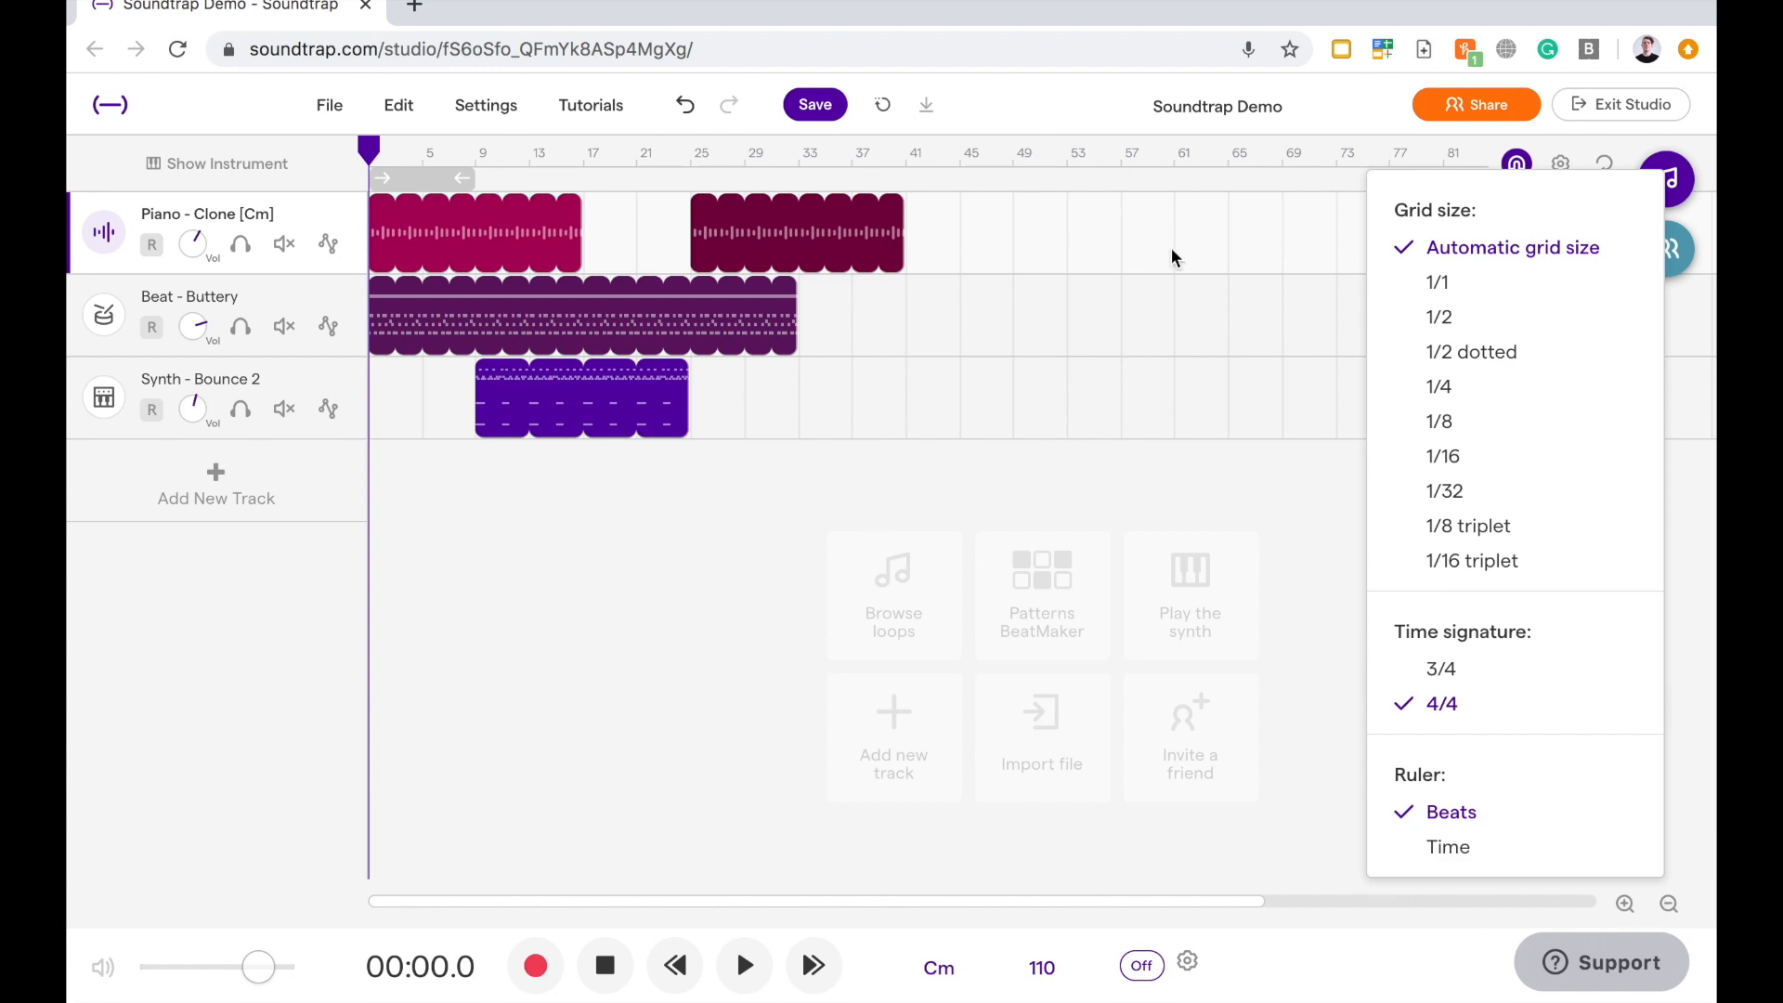
mouse_move(1491, 526)
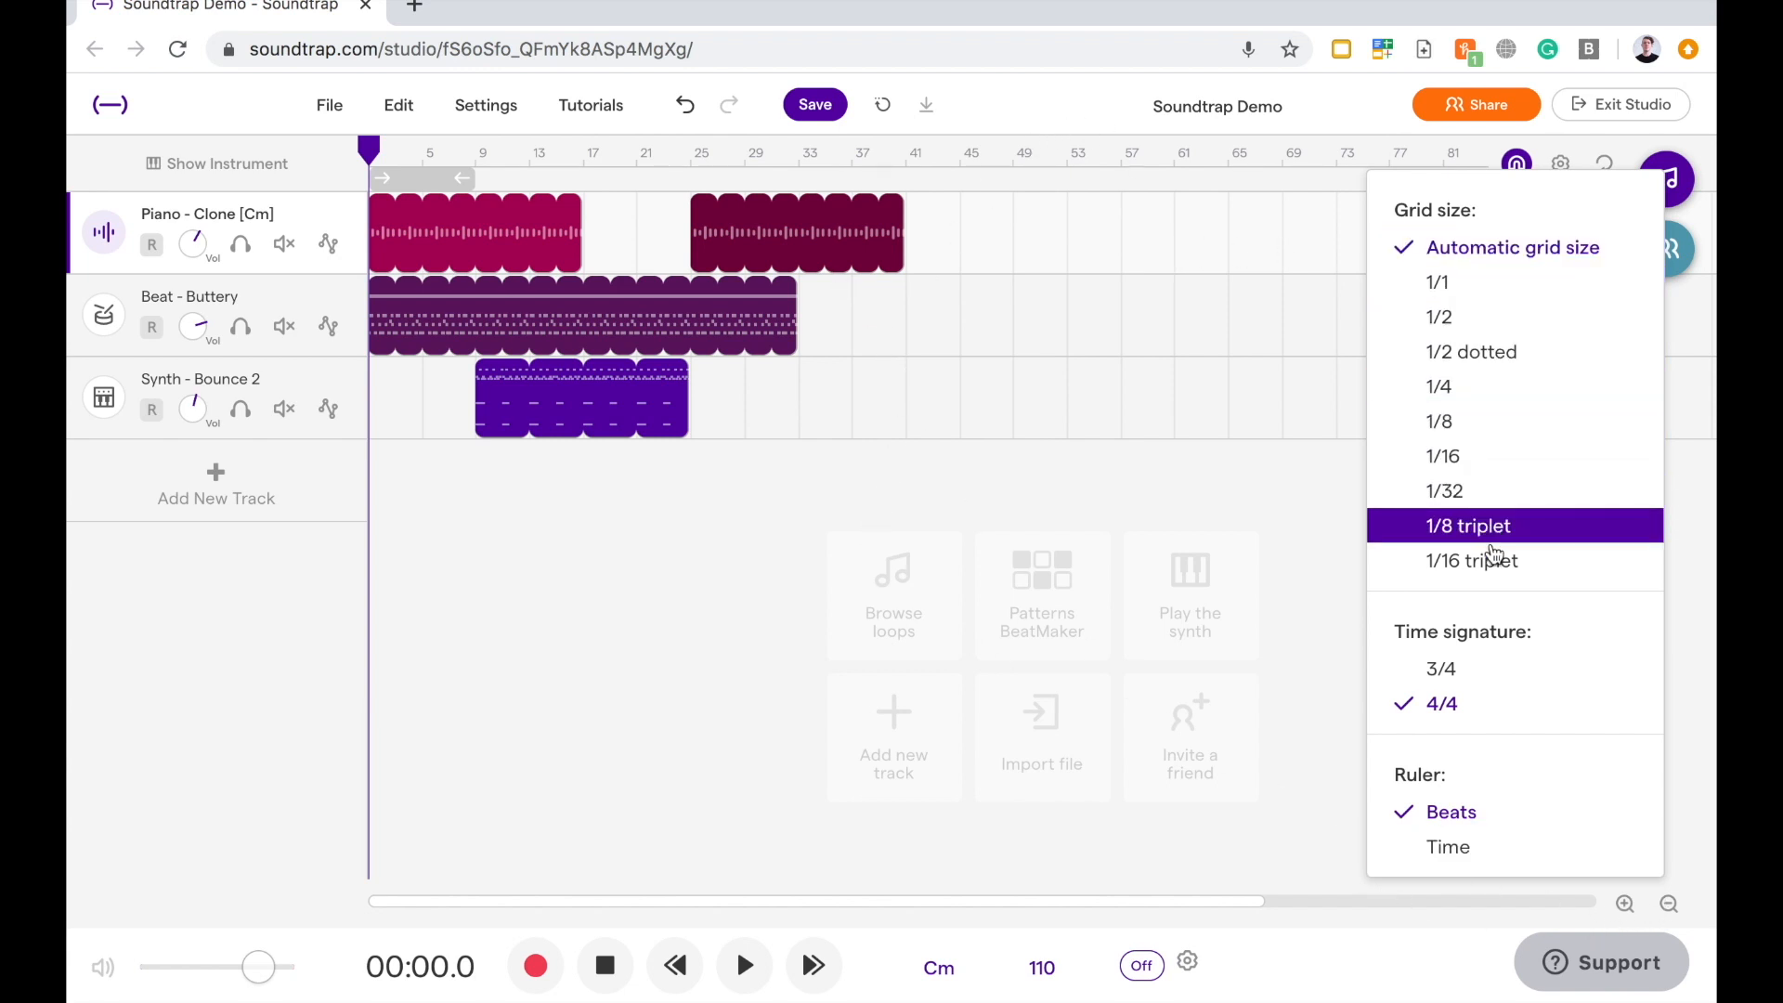
mouse_move(1489, 318)
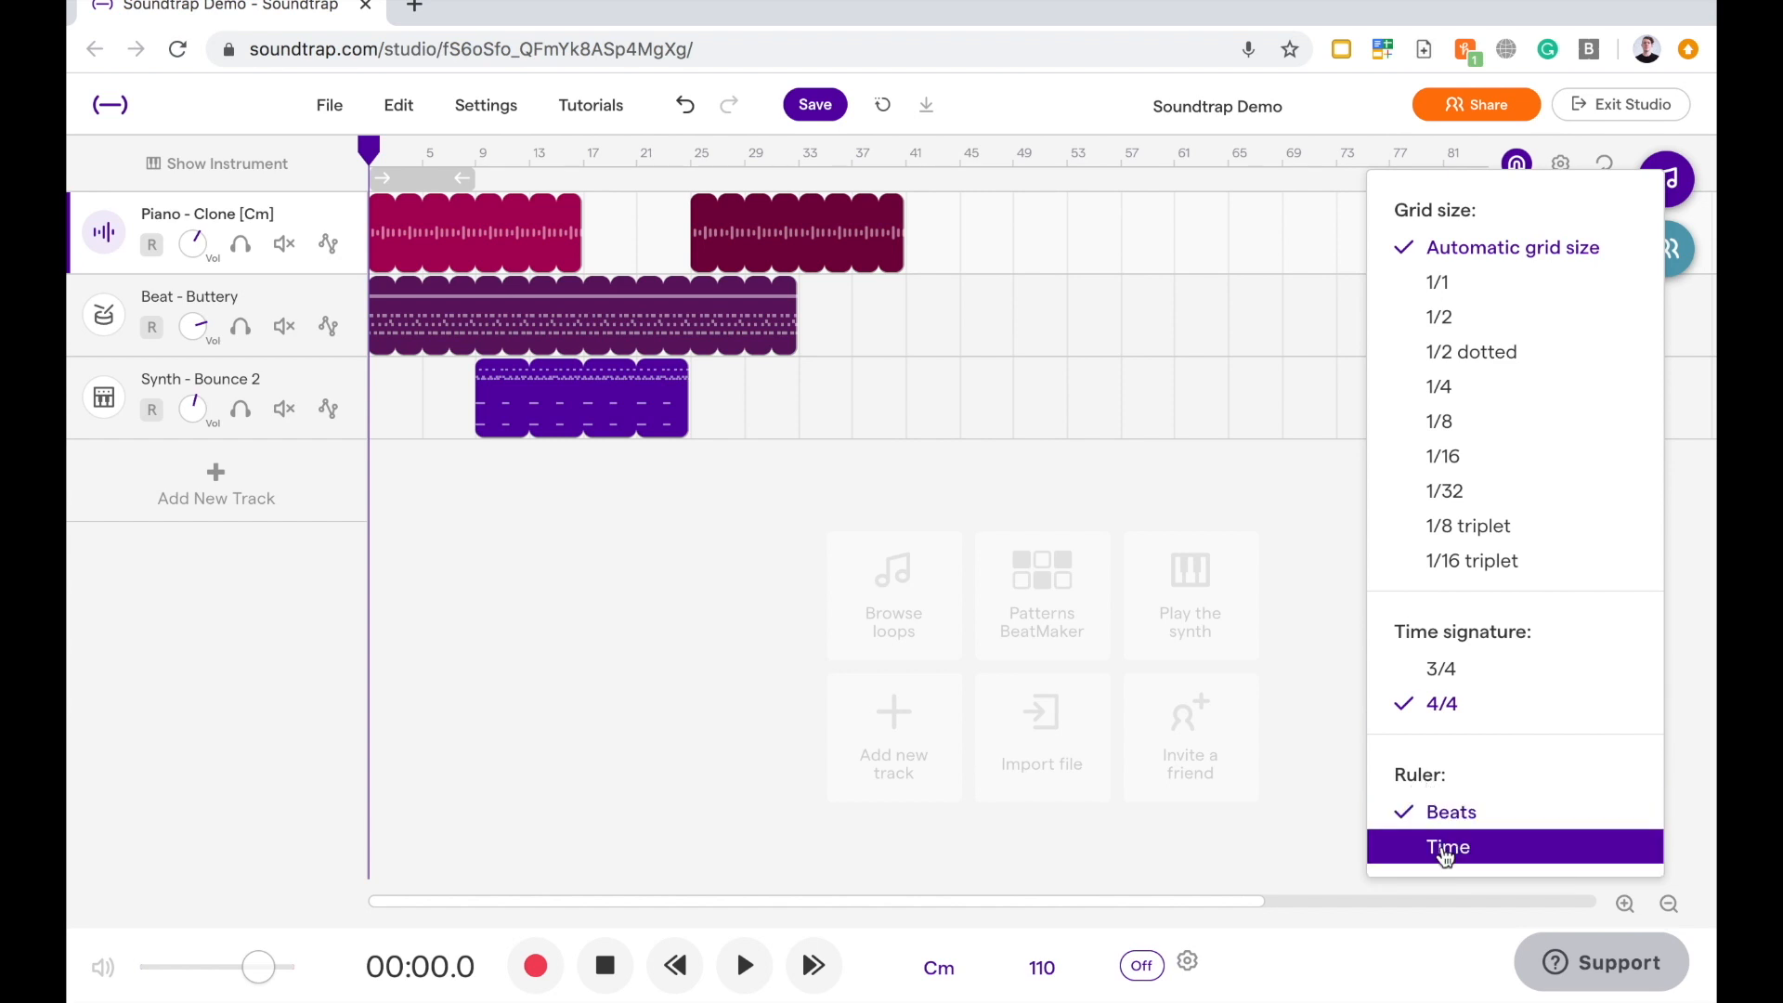
click(1448, 846)
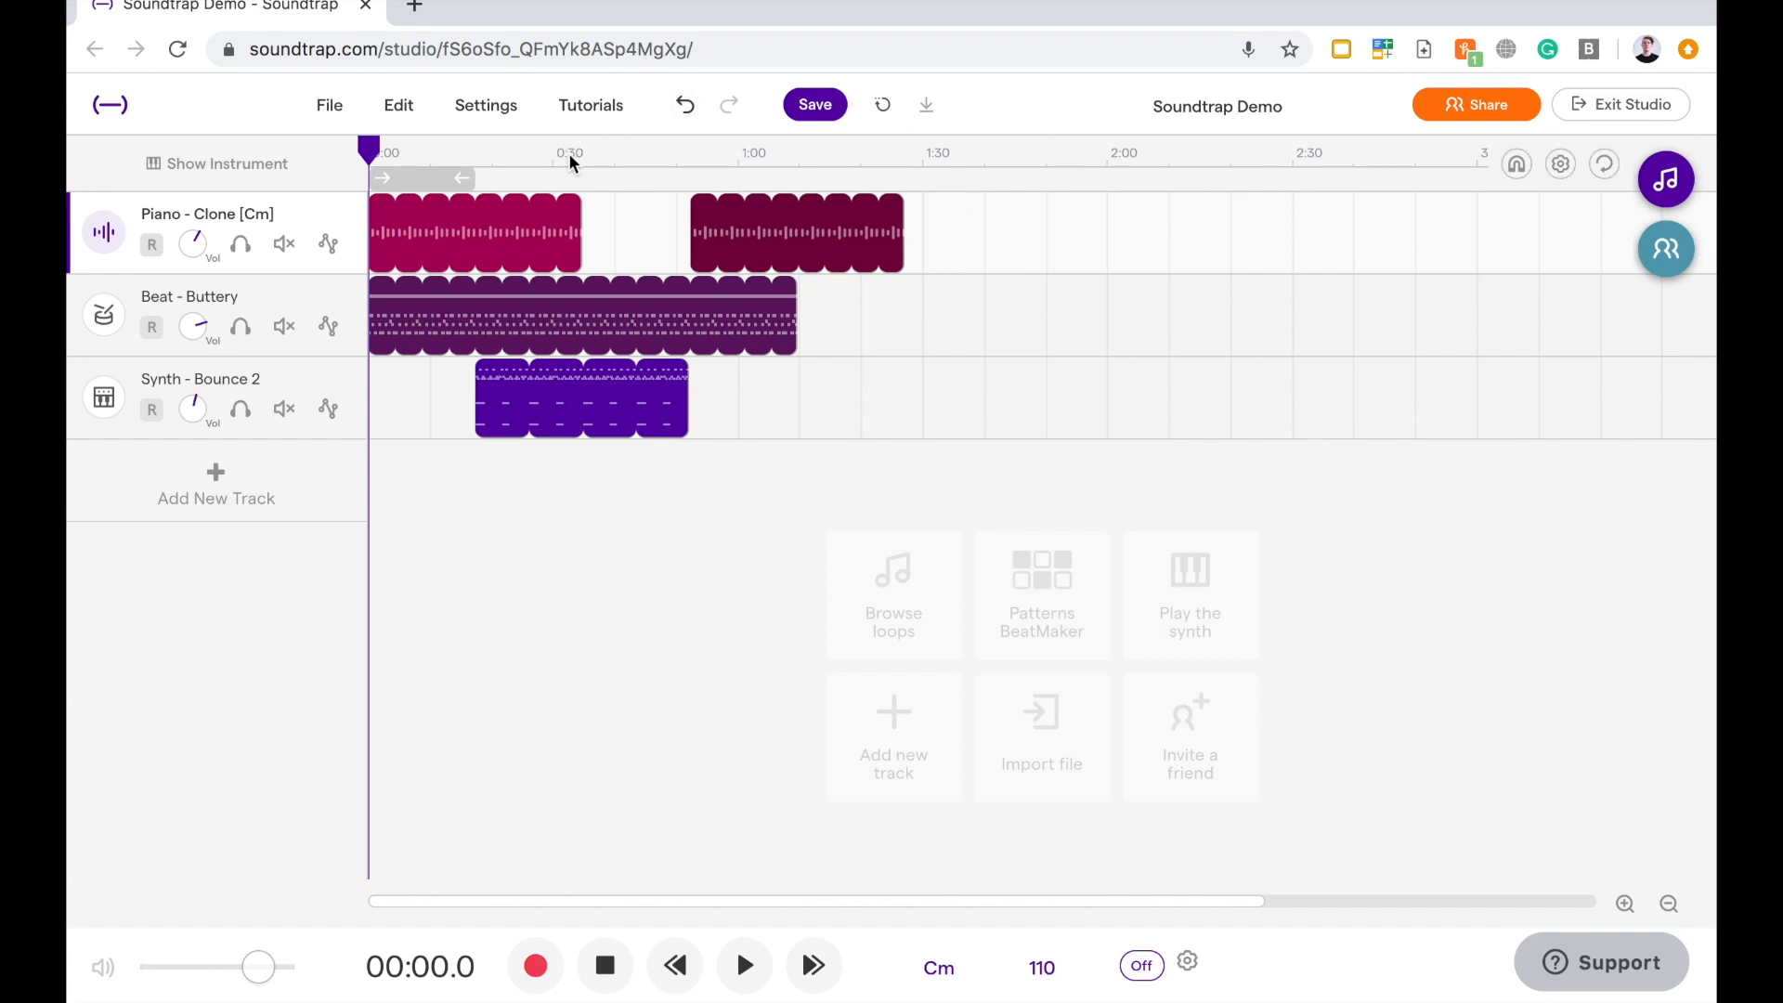
- Move the playhead to about 1:44, then switch the ruler back to beats
click(574, 152)
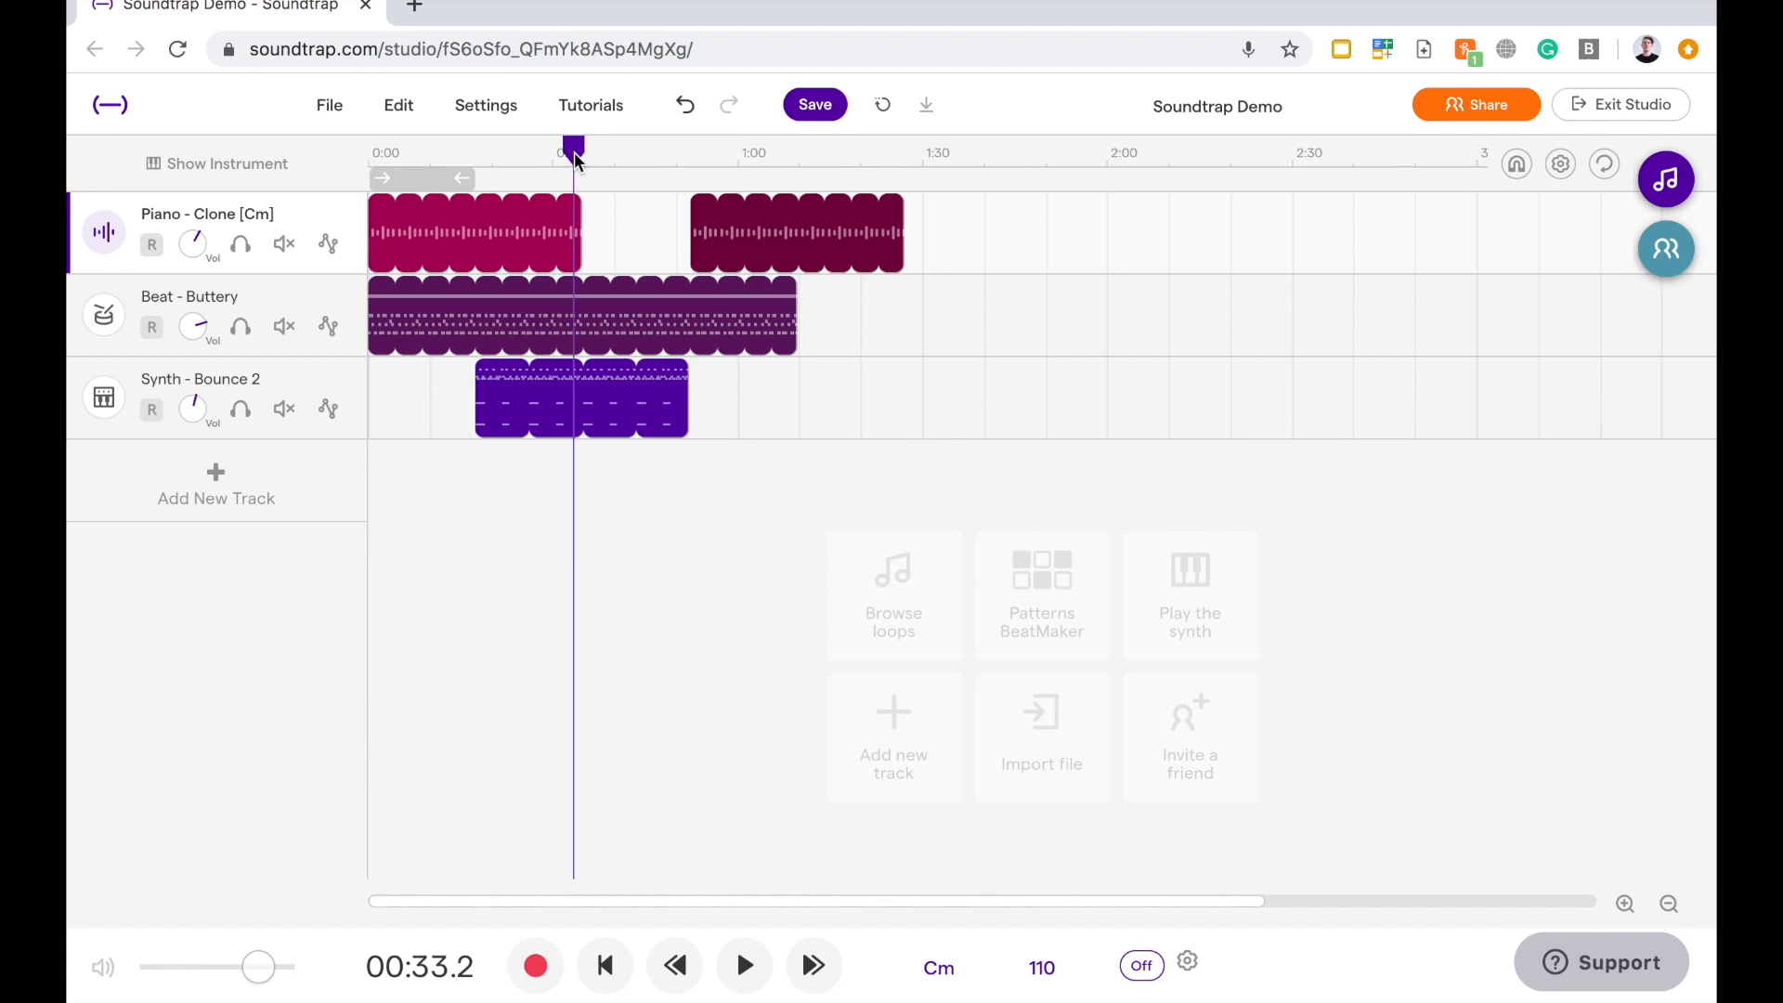
click(970, 152)
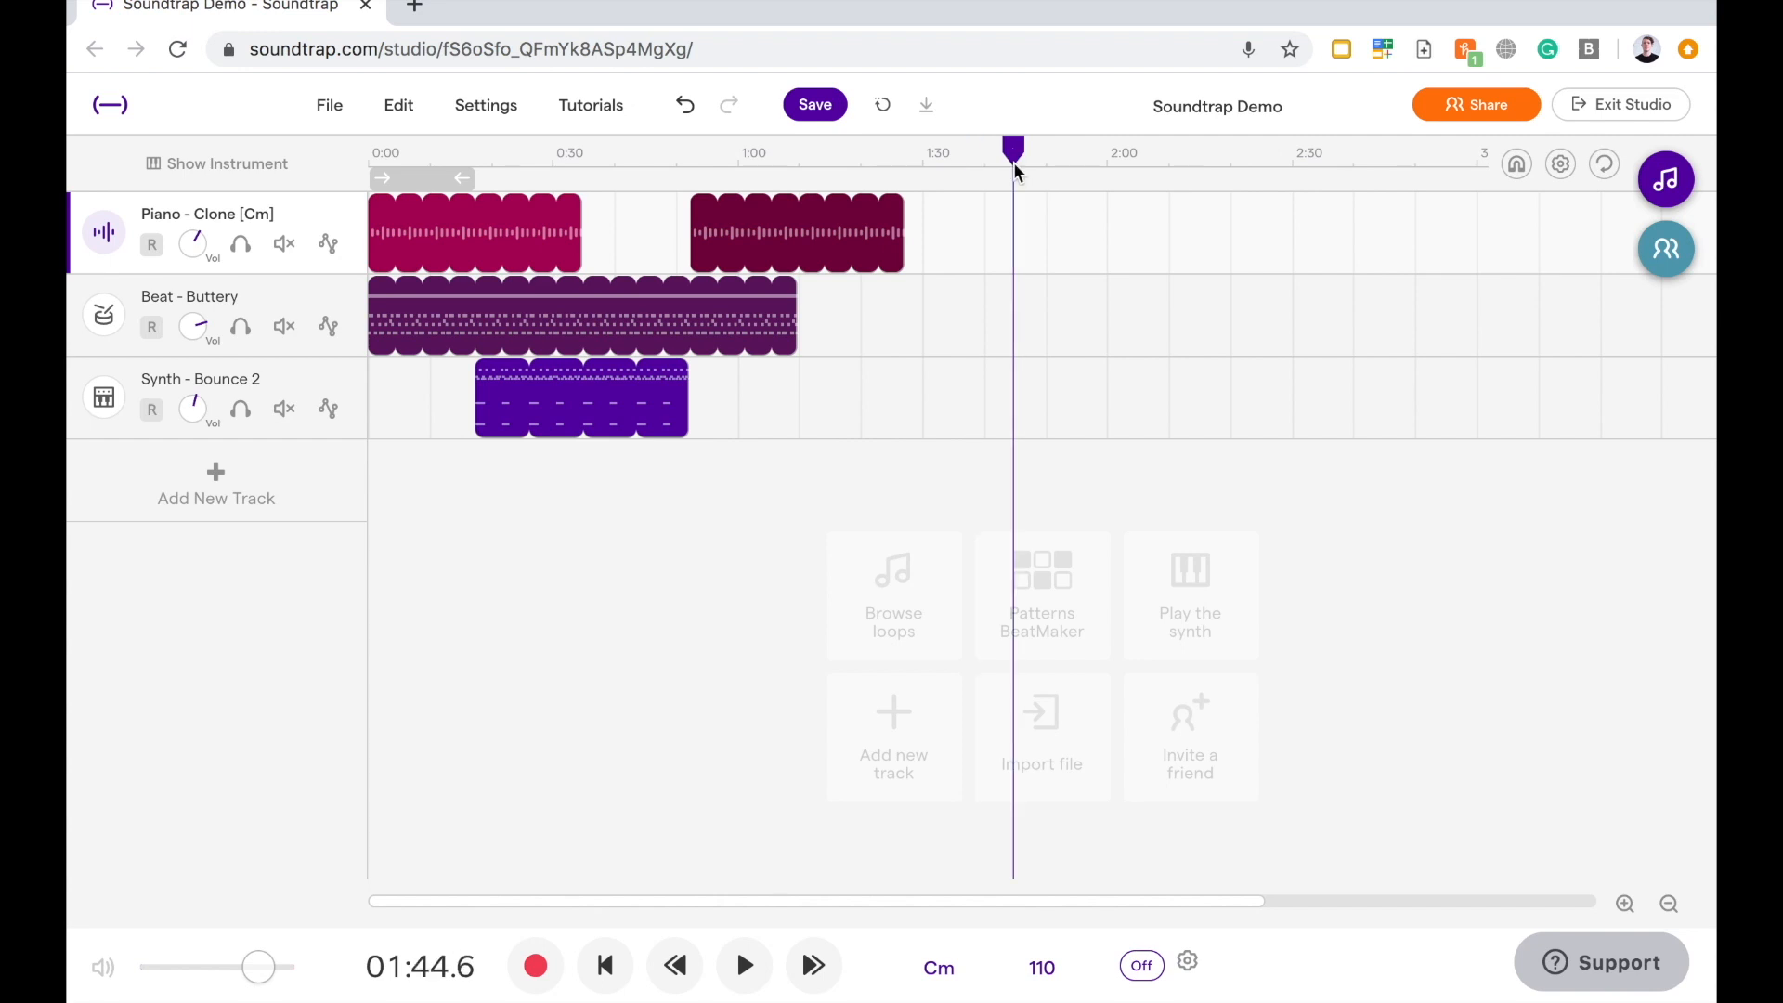
mouse_move(1076, 445)
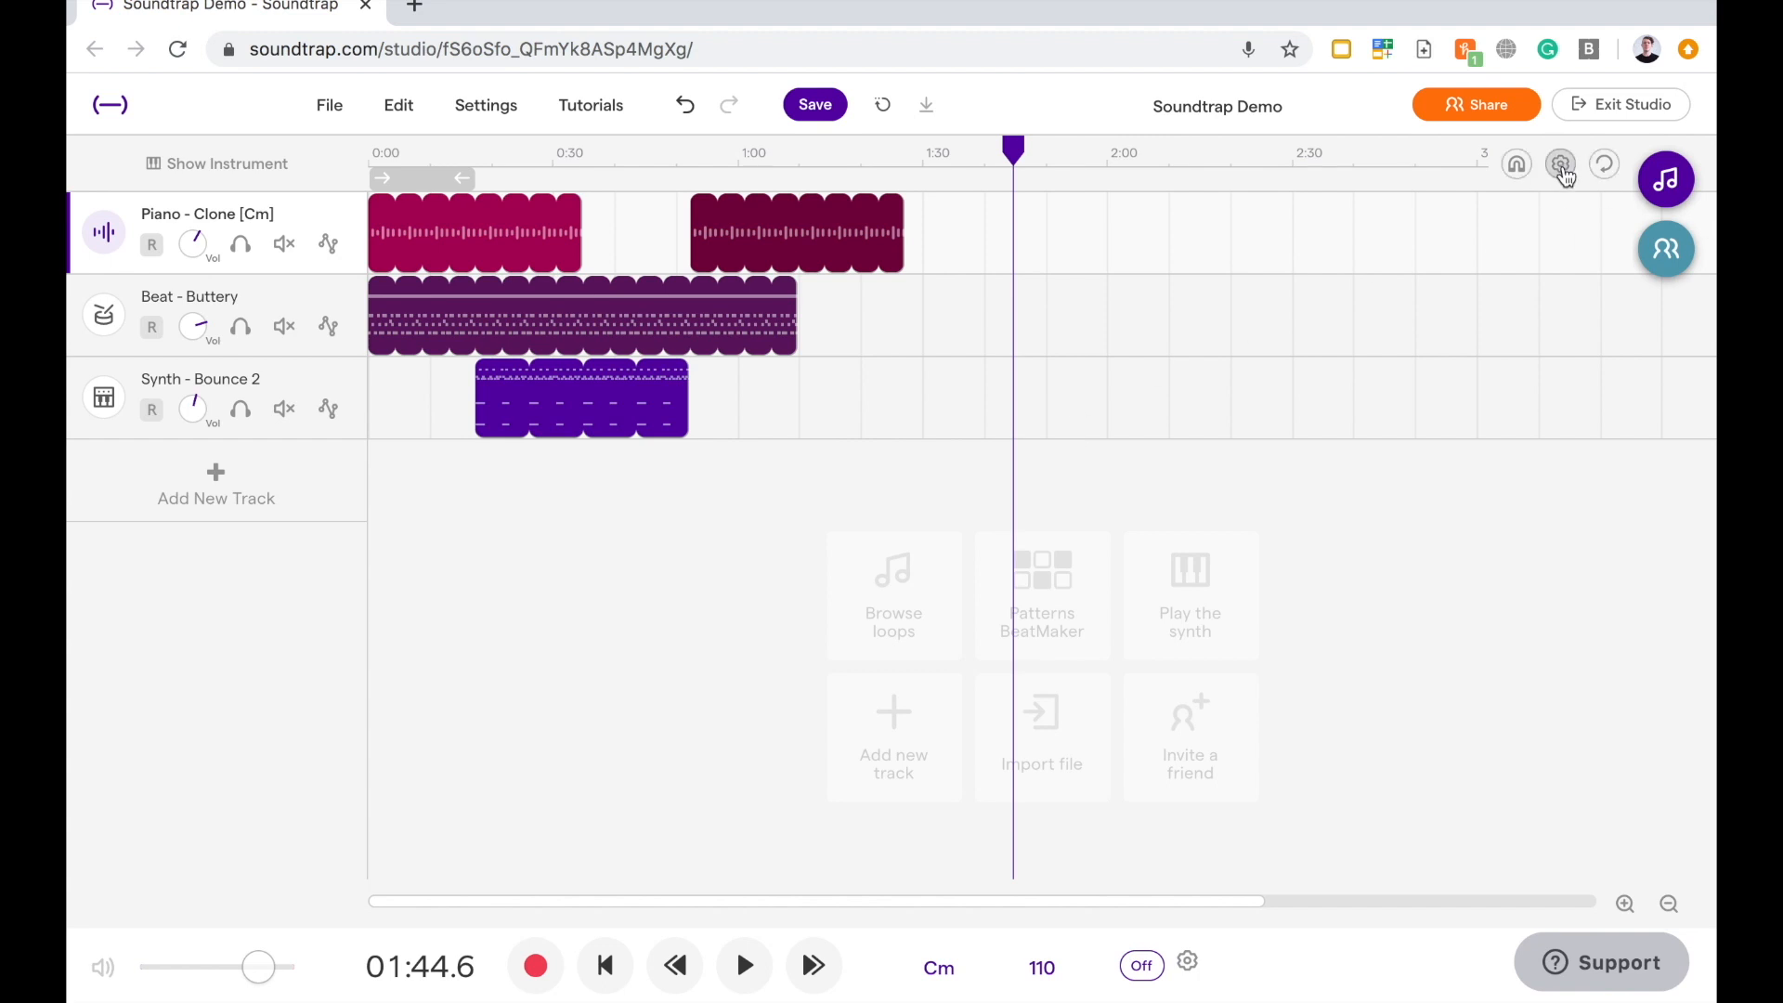
click(1560, 163)
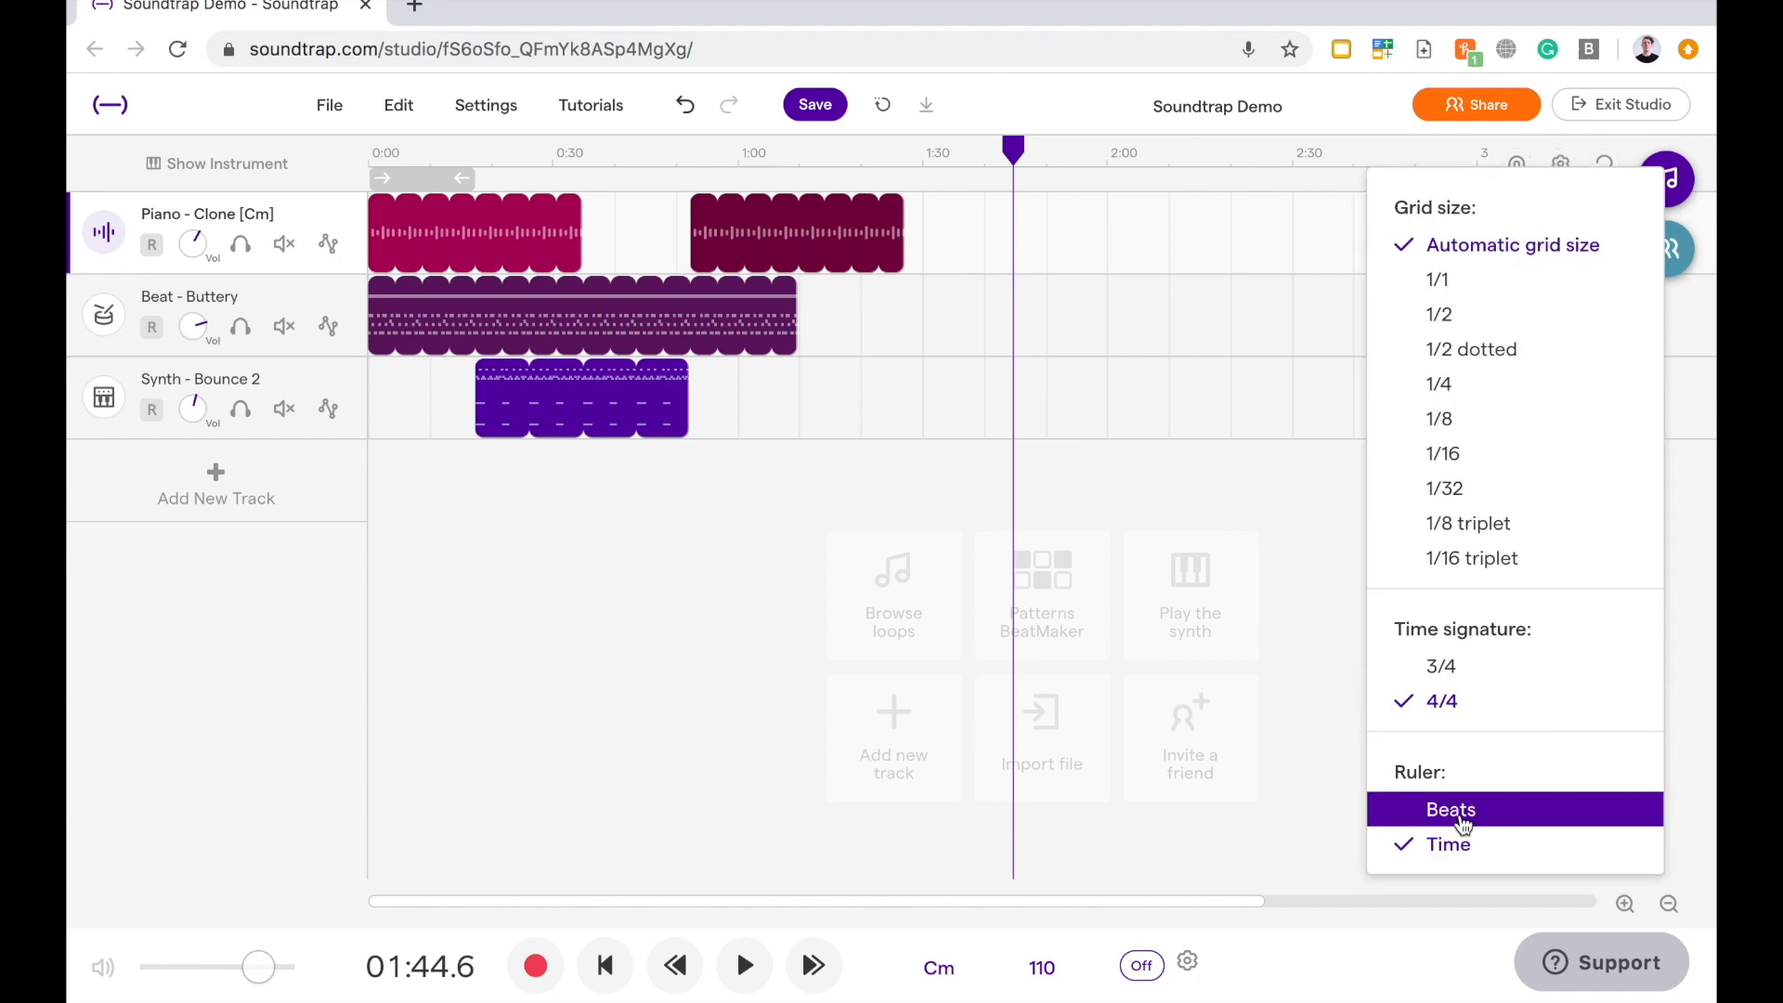
click(1451, 809)
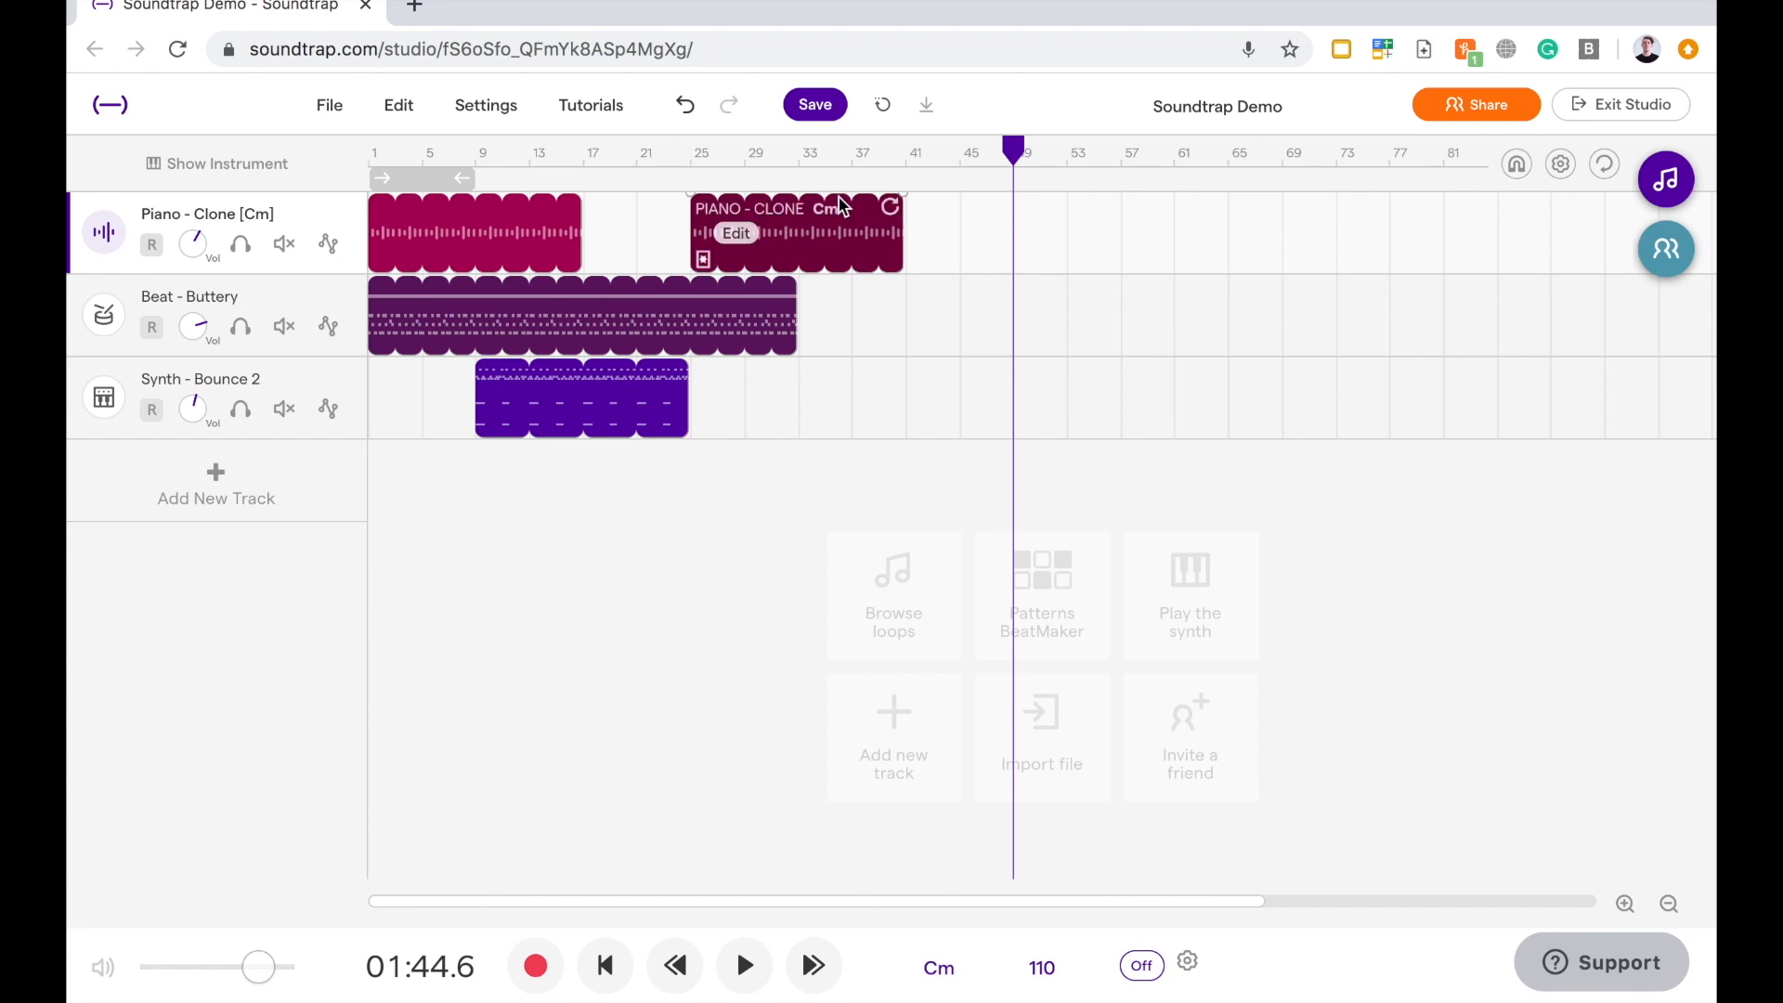
mouse_move(953, 430)
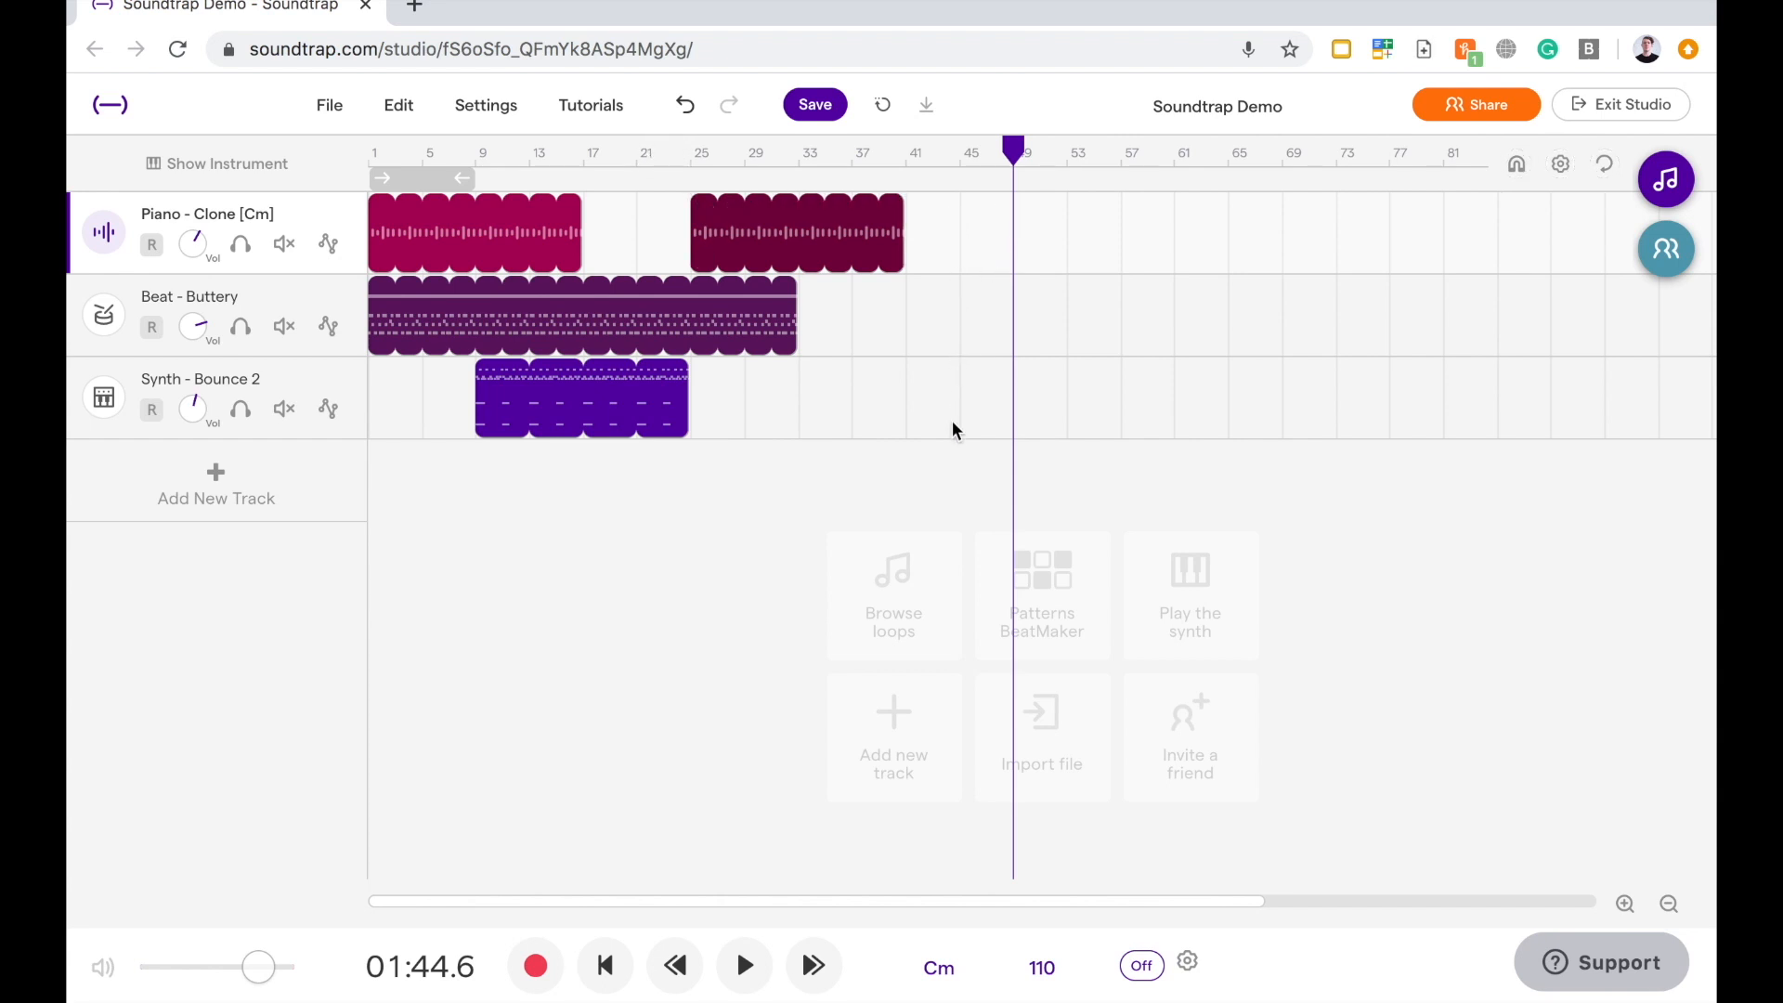
mouse_move(1070, 211)
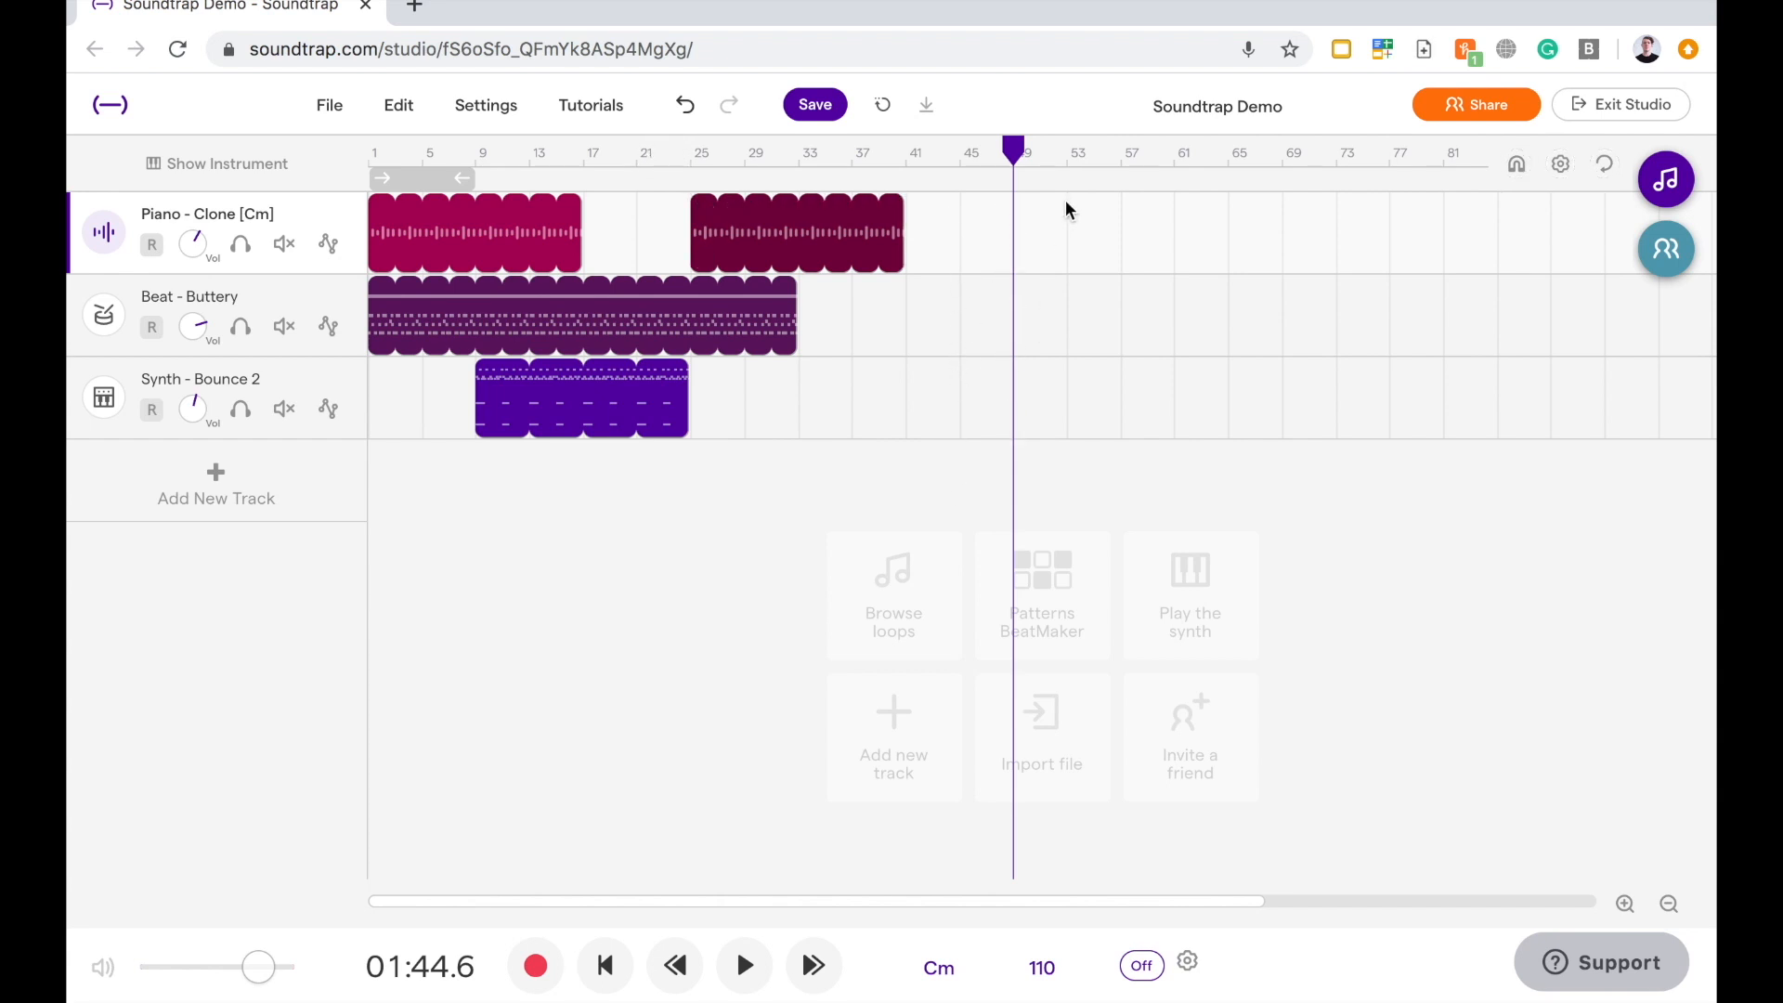
mouse_move(1487, 258)
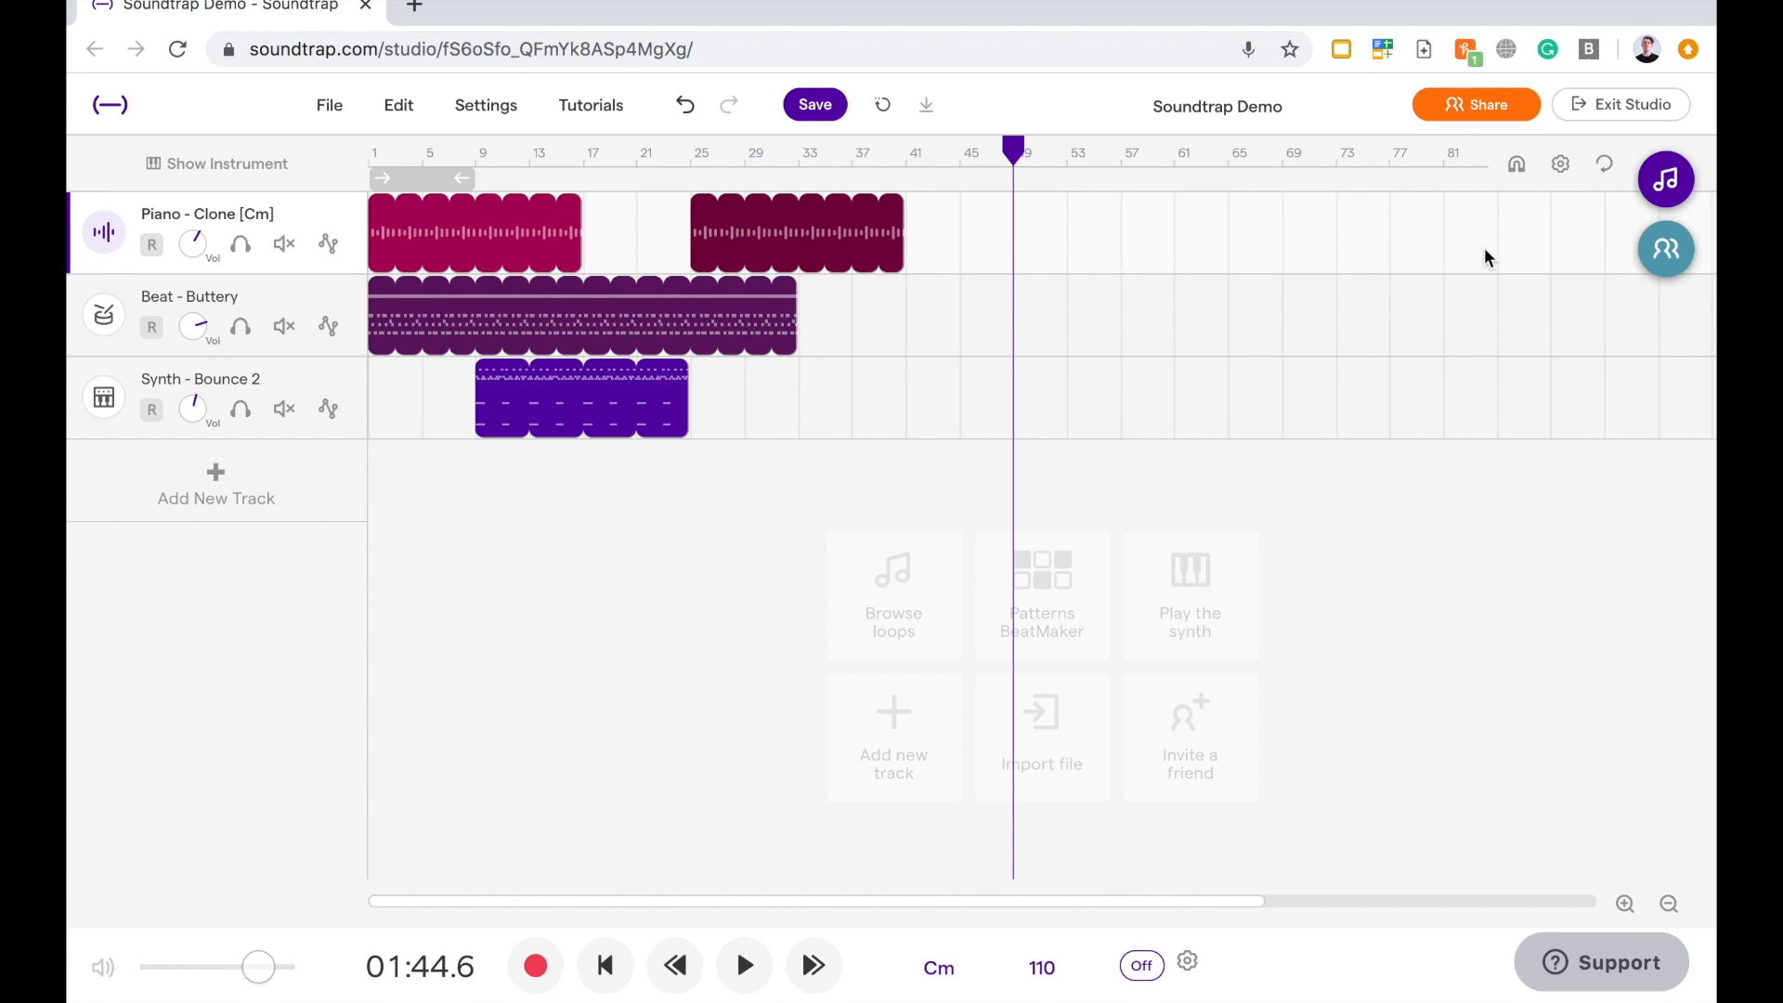
mouse_move(1517, 163)
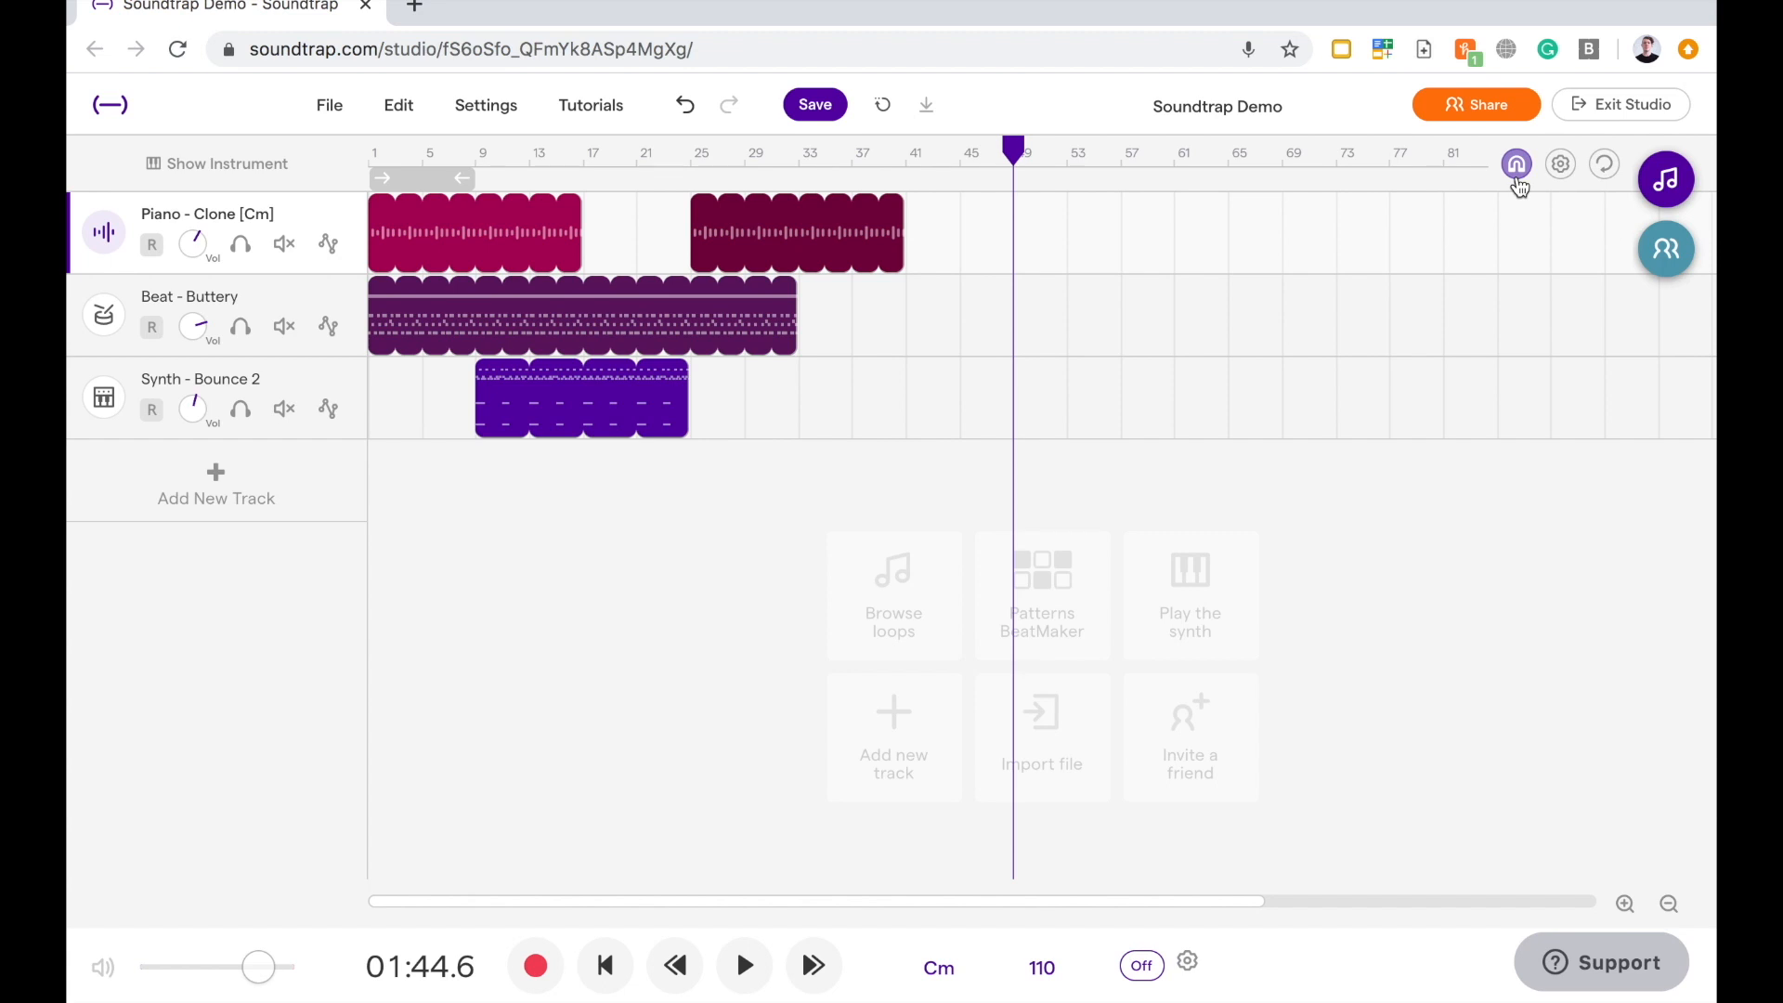
mouse_move(1516, 164)
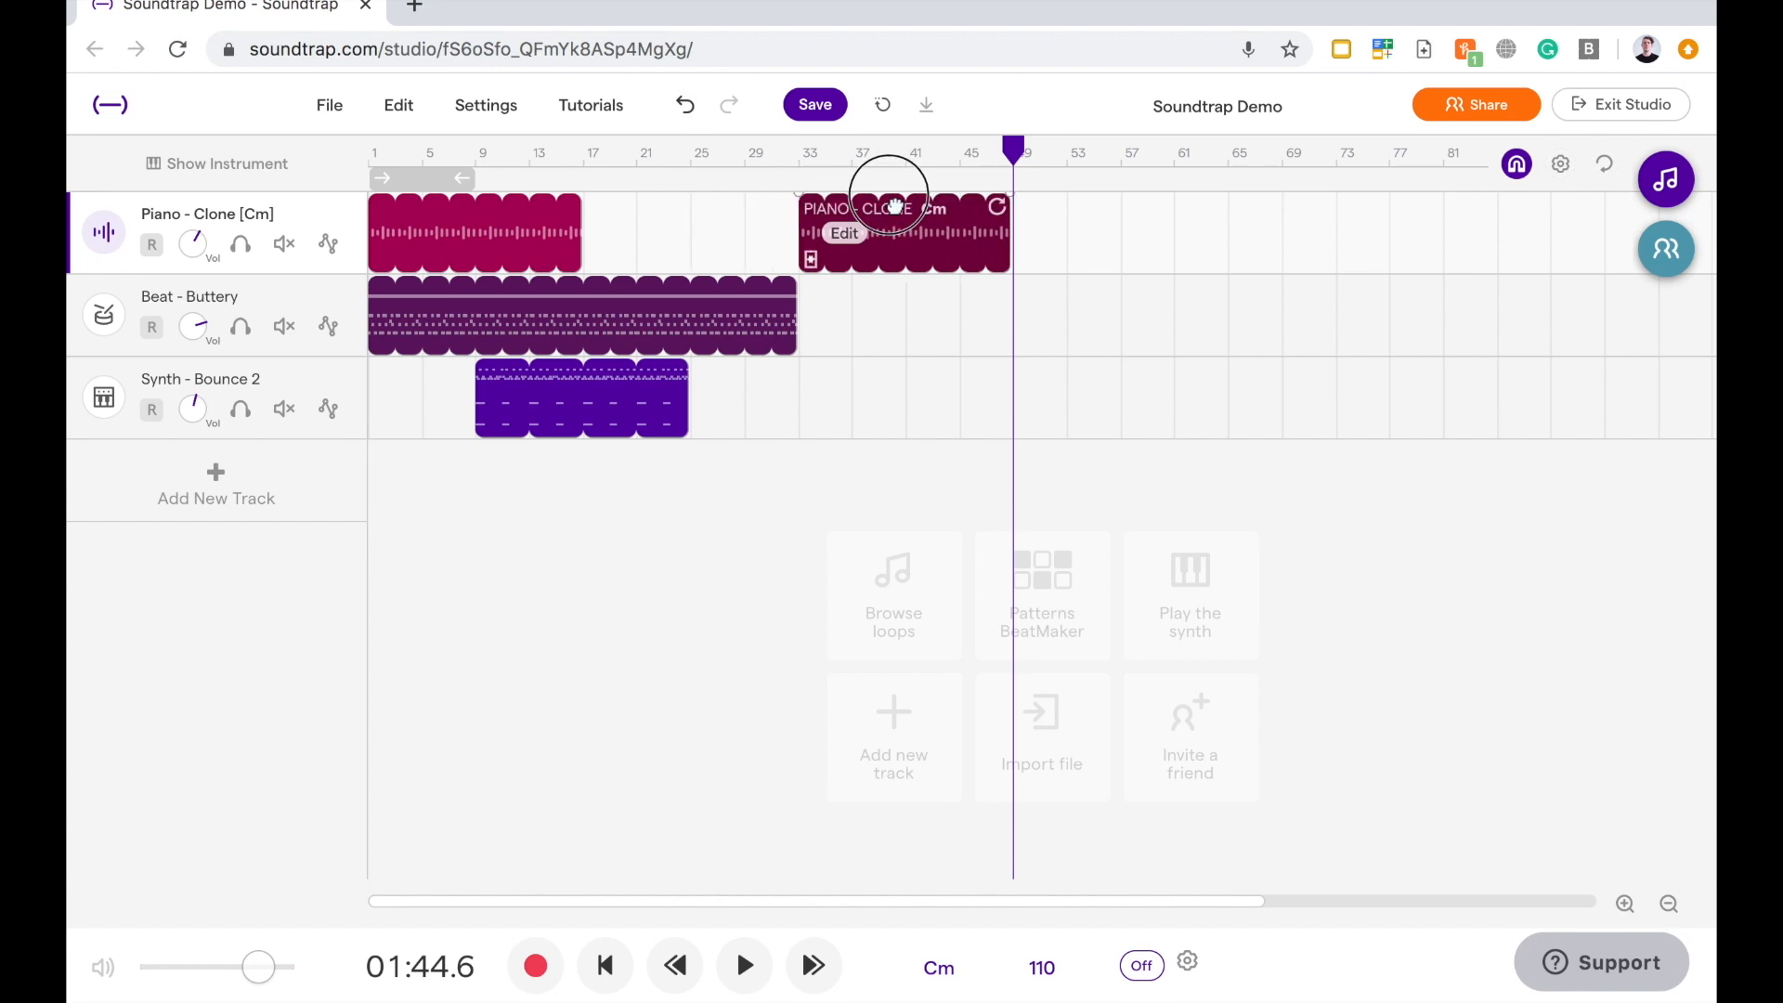
- Try dragging the second piano region to bar 33, then about bar 41
drag(893, 228, 796, 228)
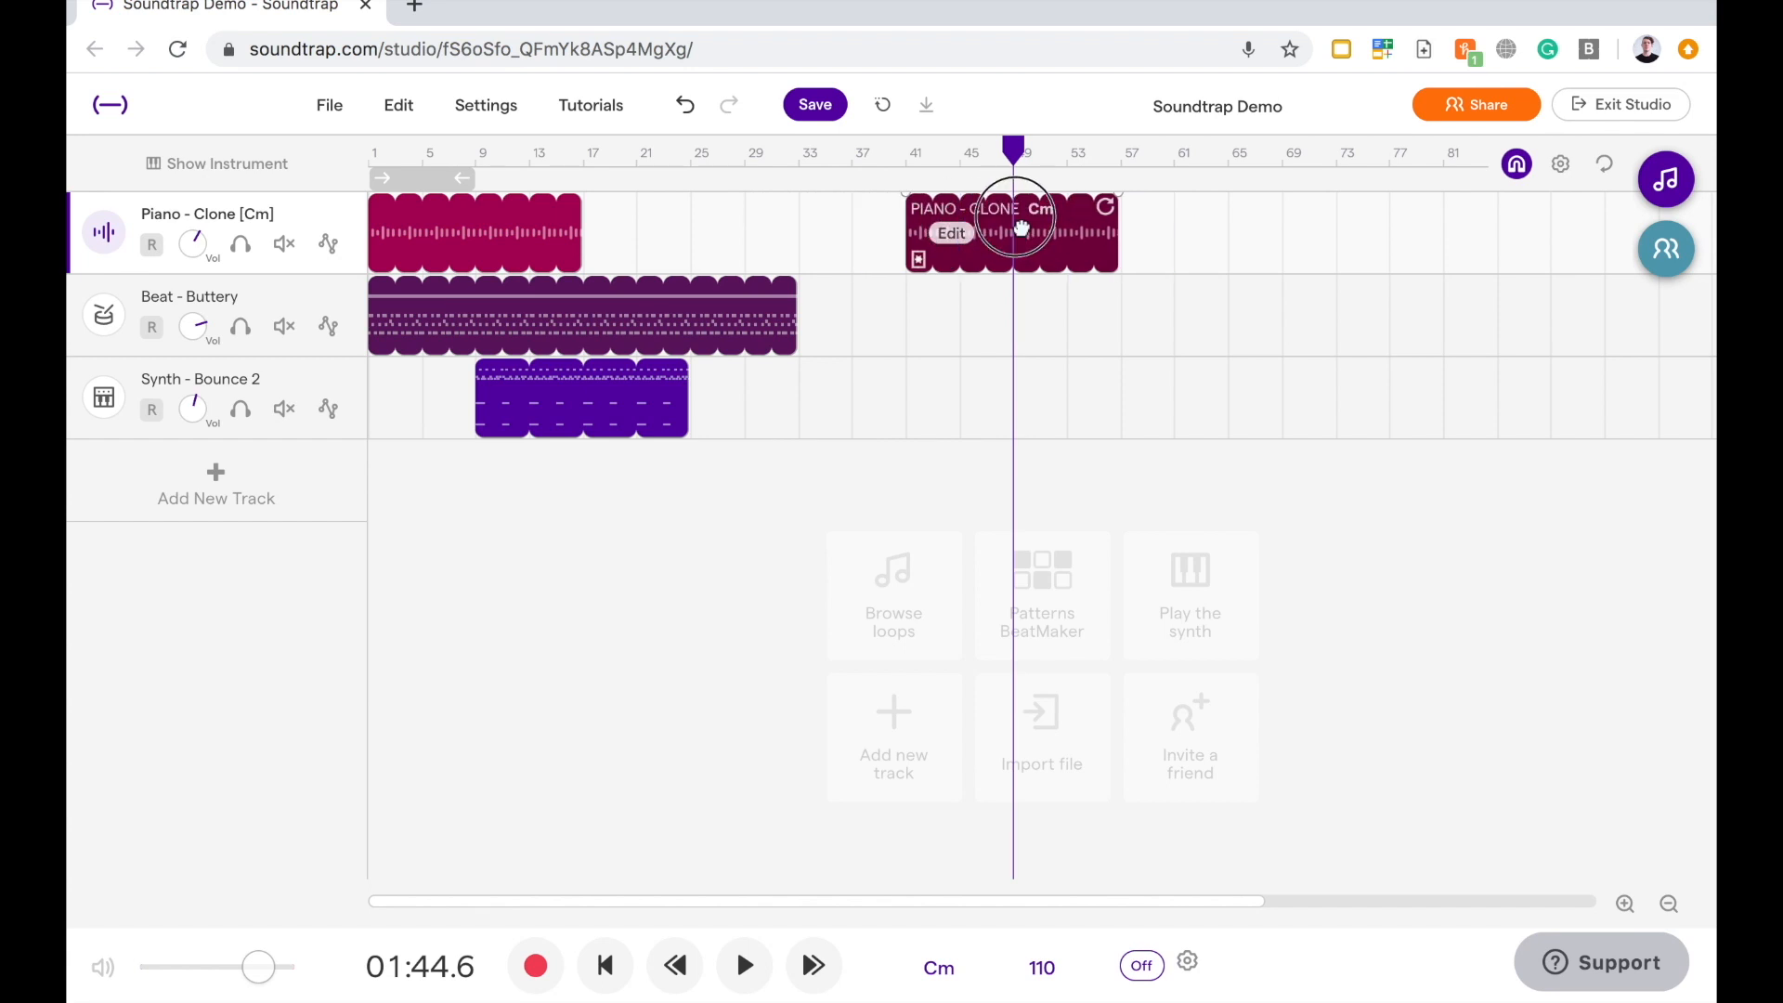
drag(1013, 231, 1065, 233)
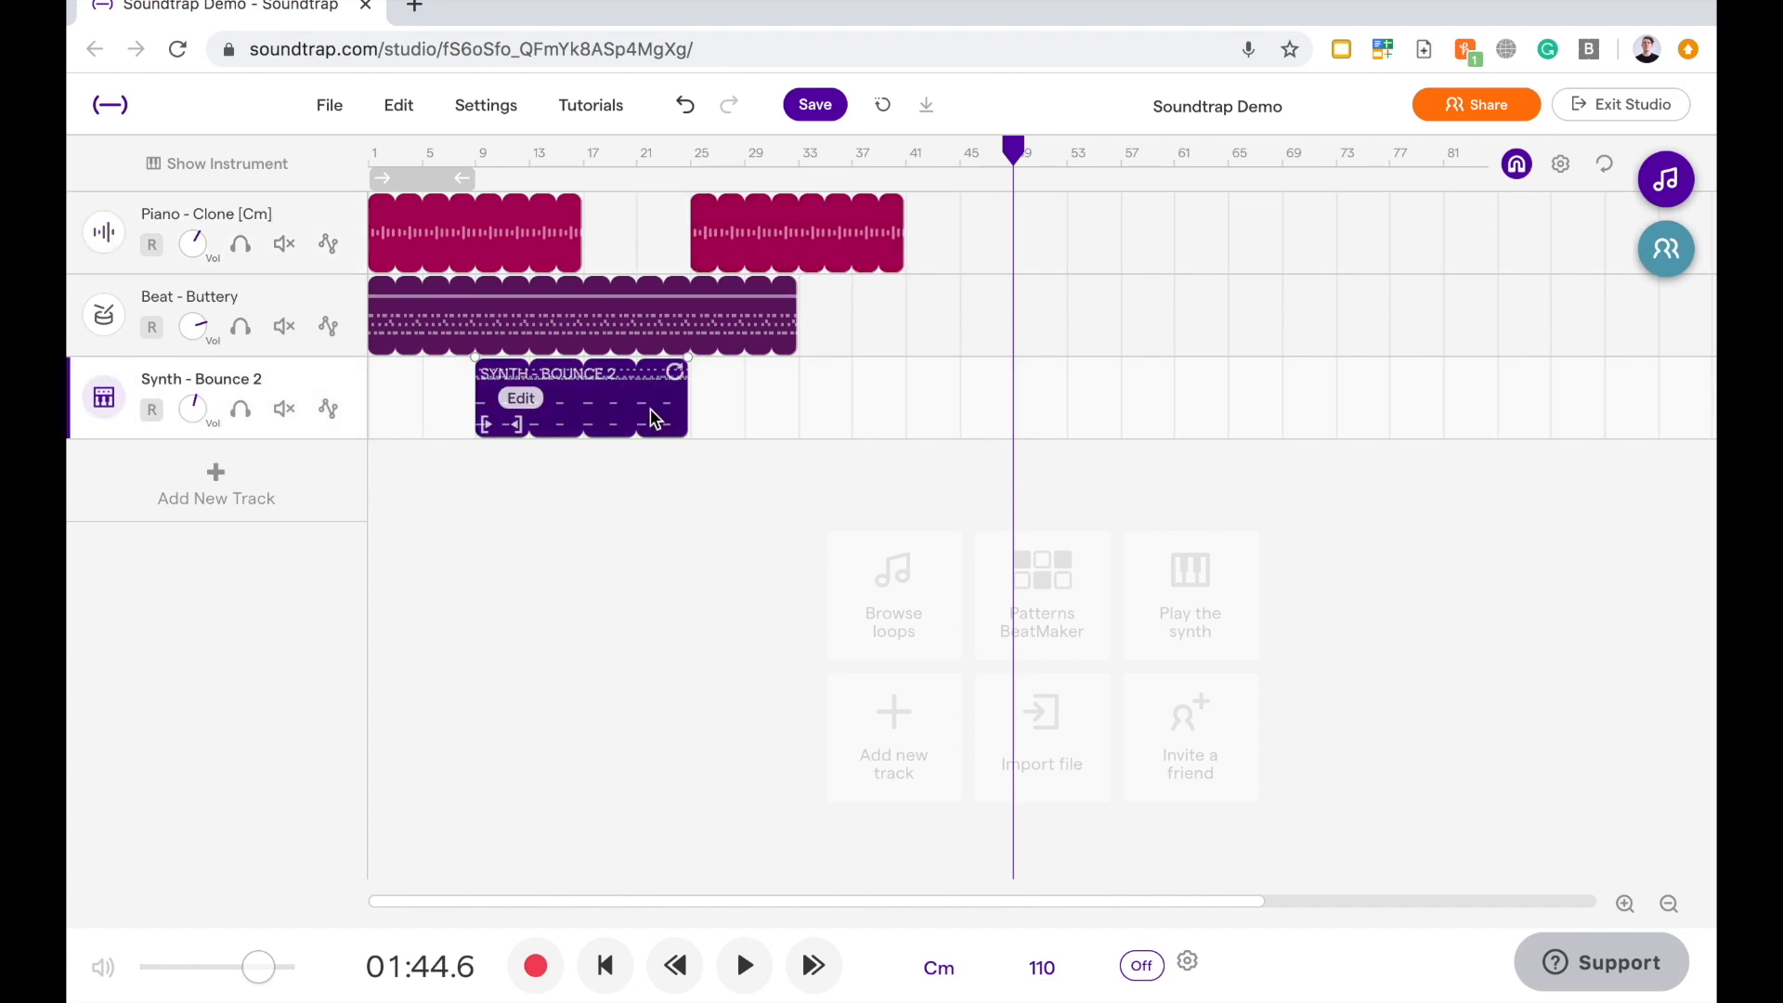
- Copy the Synth - Bounce 2 region and paste it on the synth track at bar 33
right_click(569, 399)
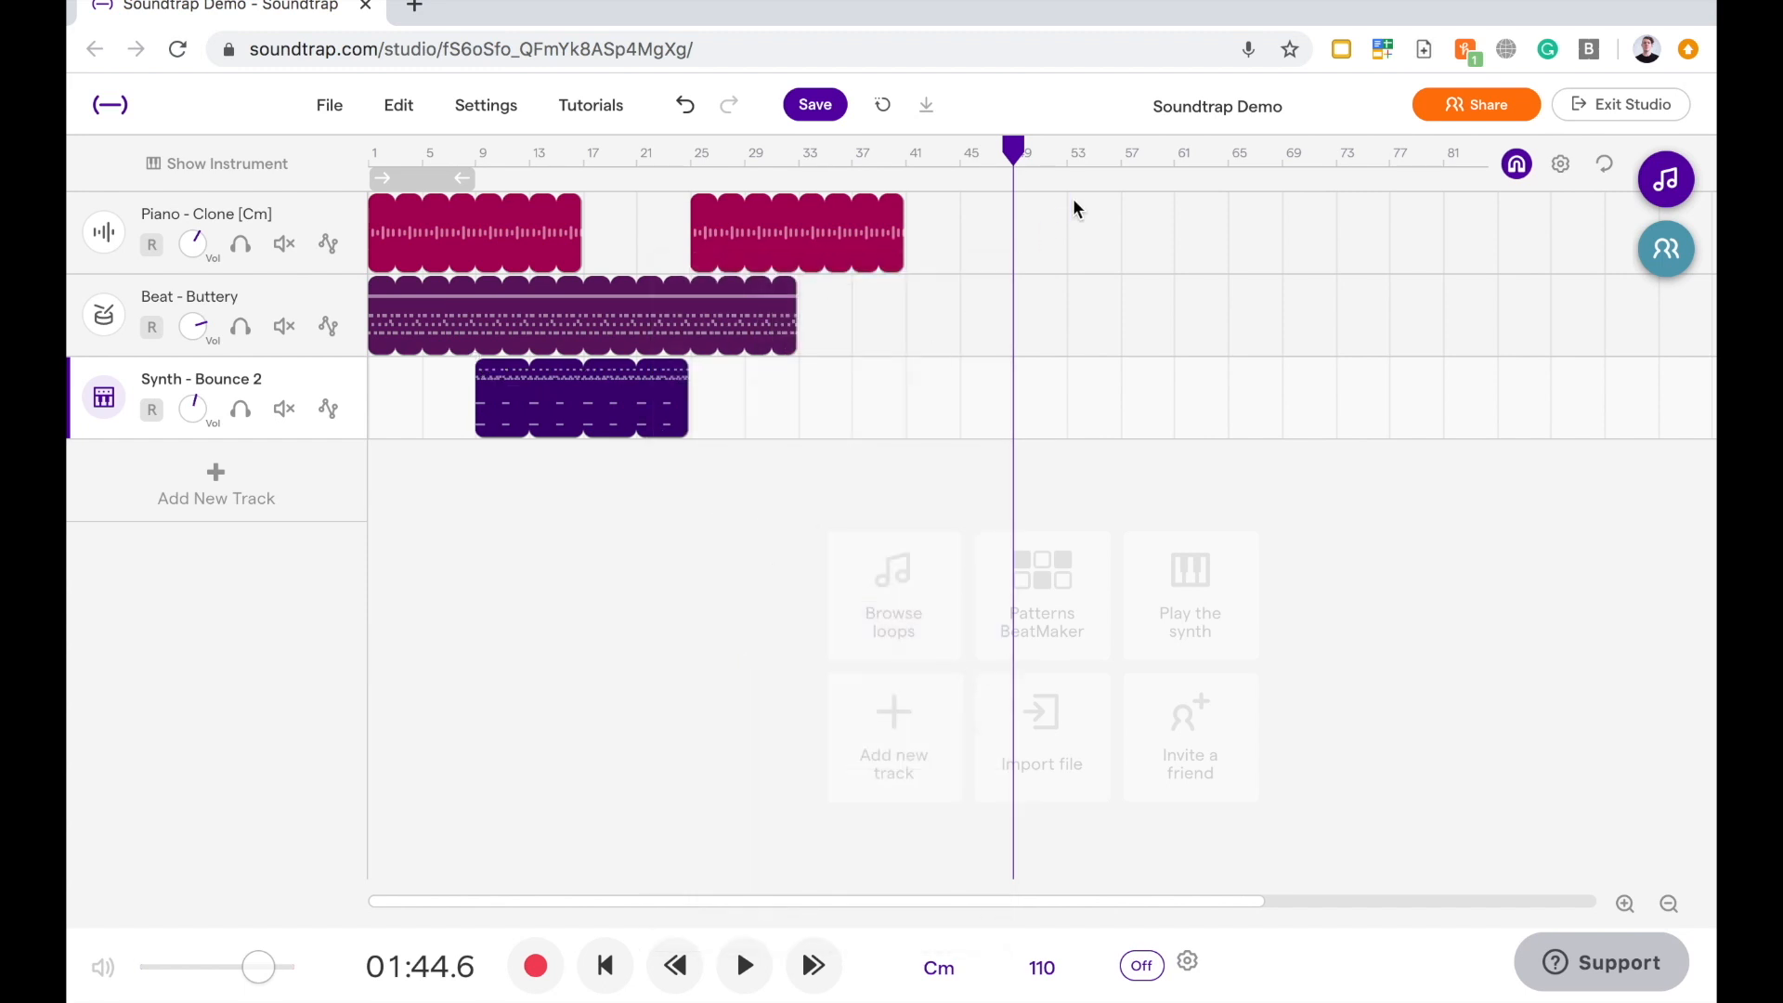
click(799, 153)
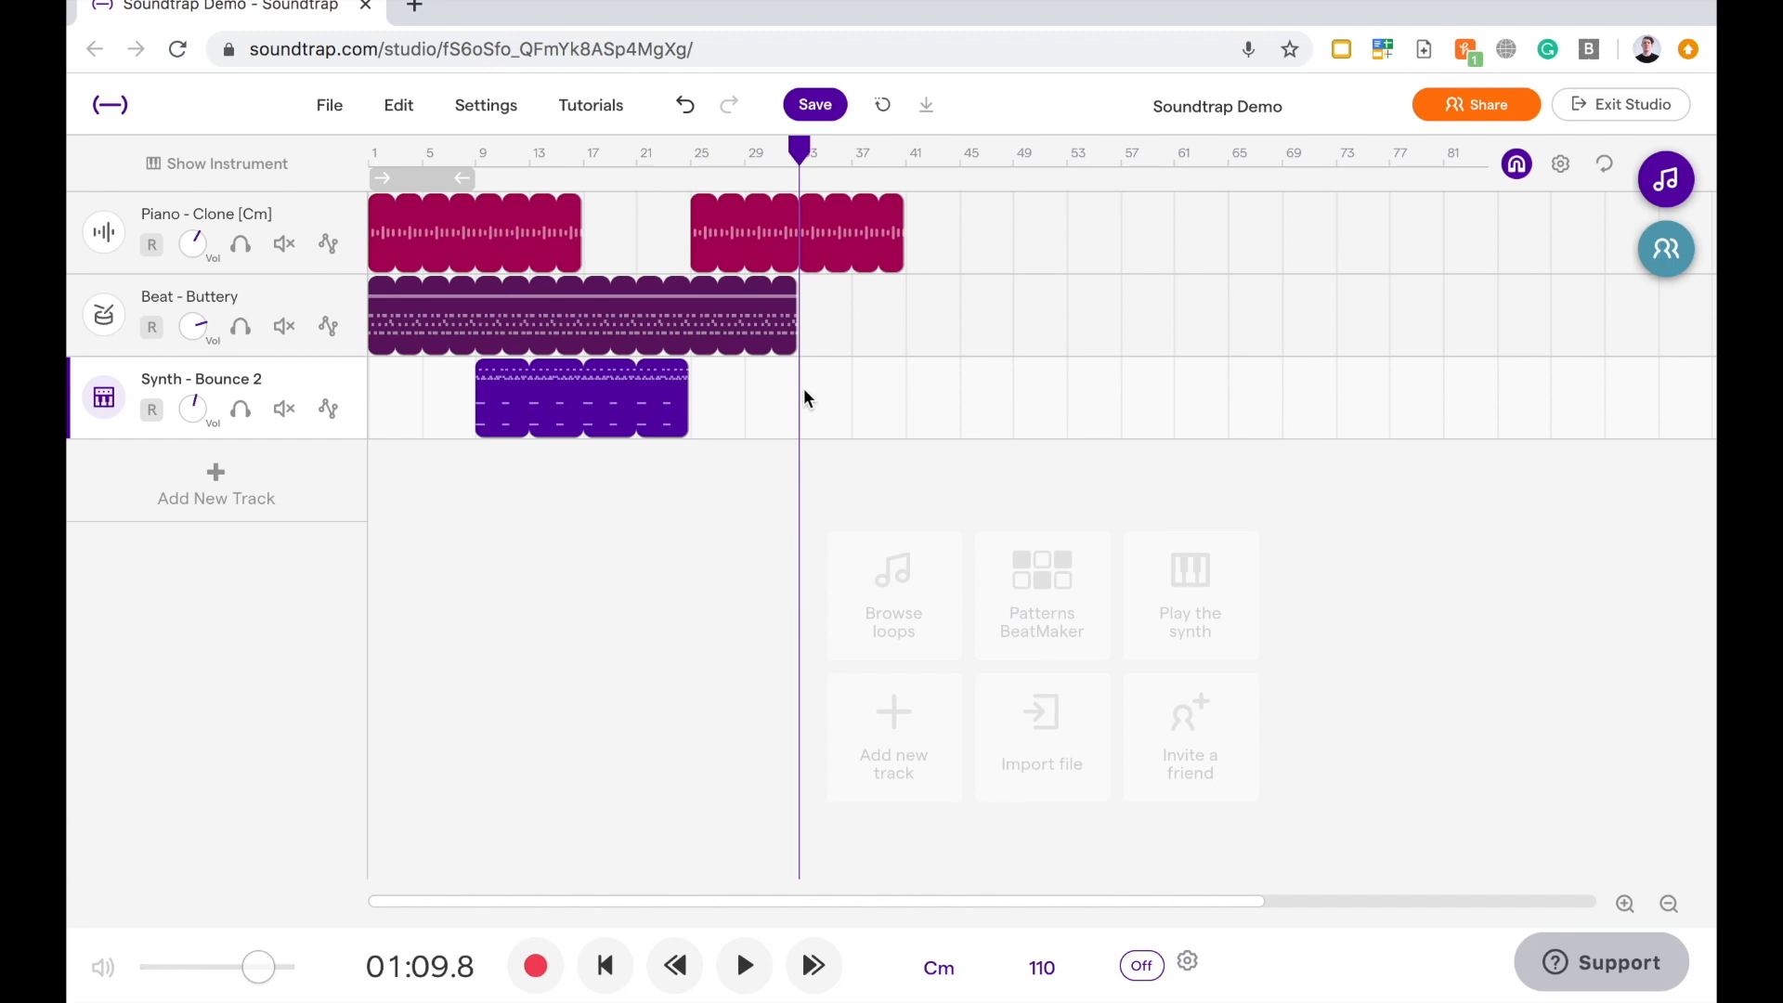
click(887, 729)
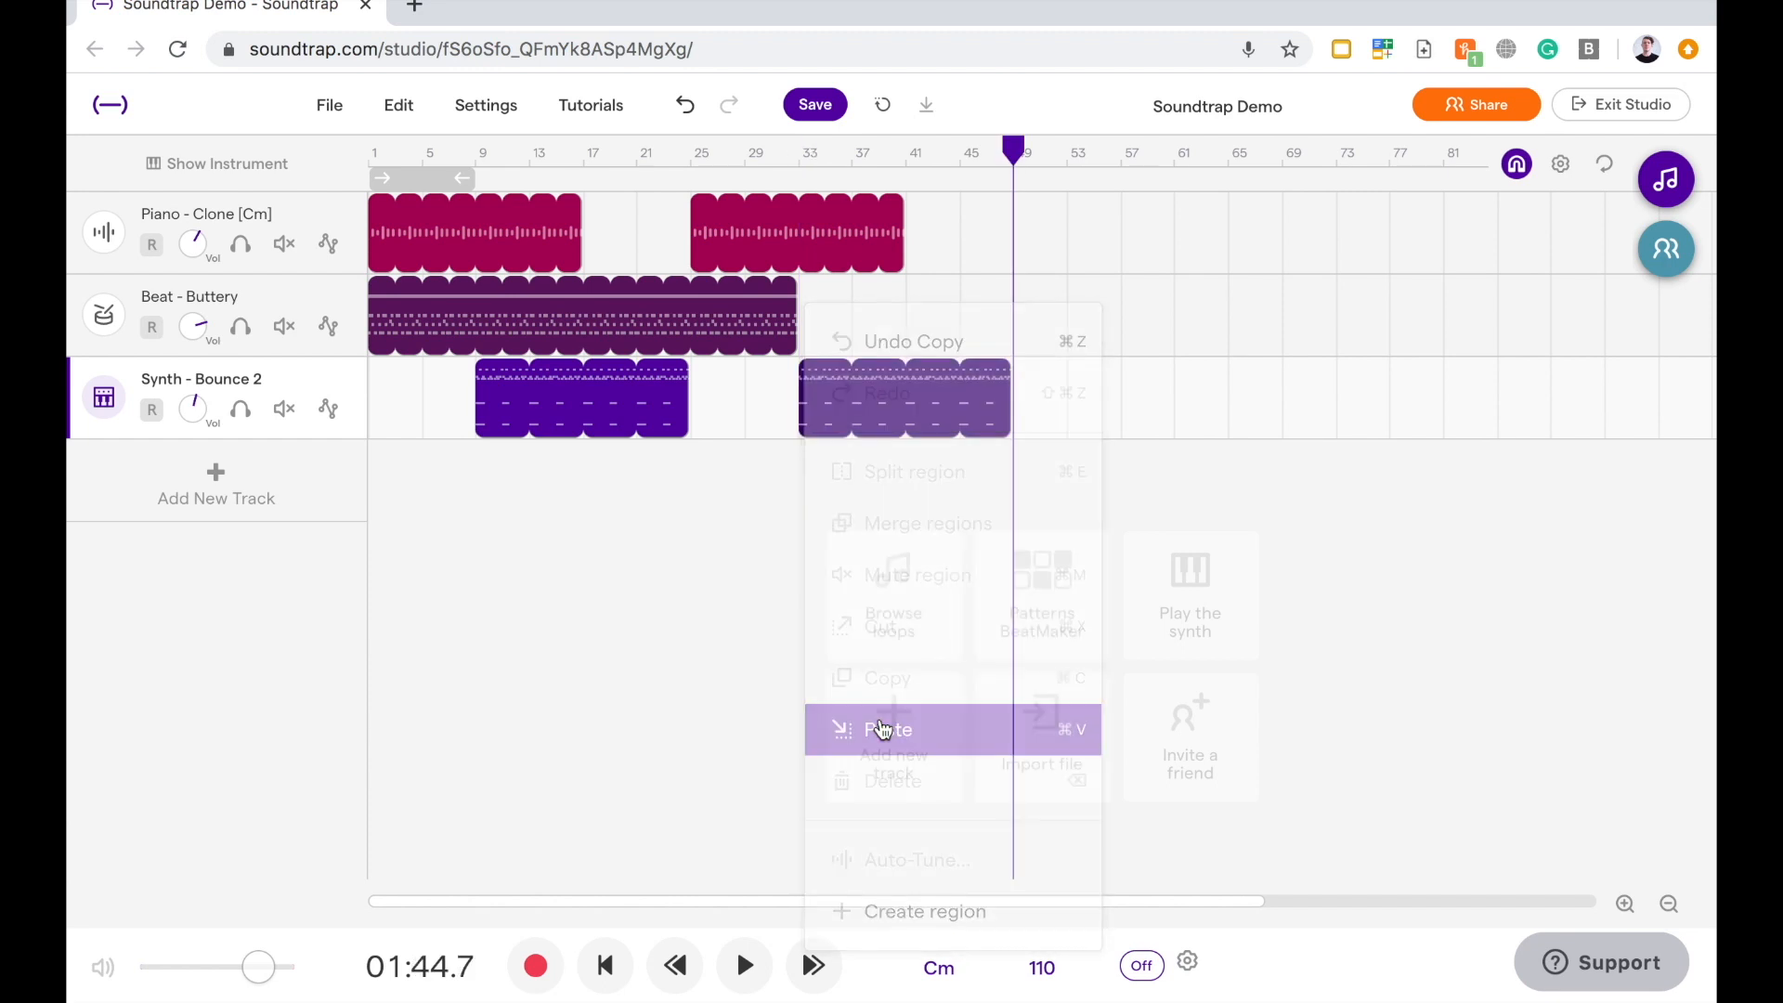
click(887, 729)
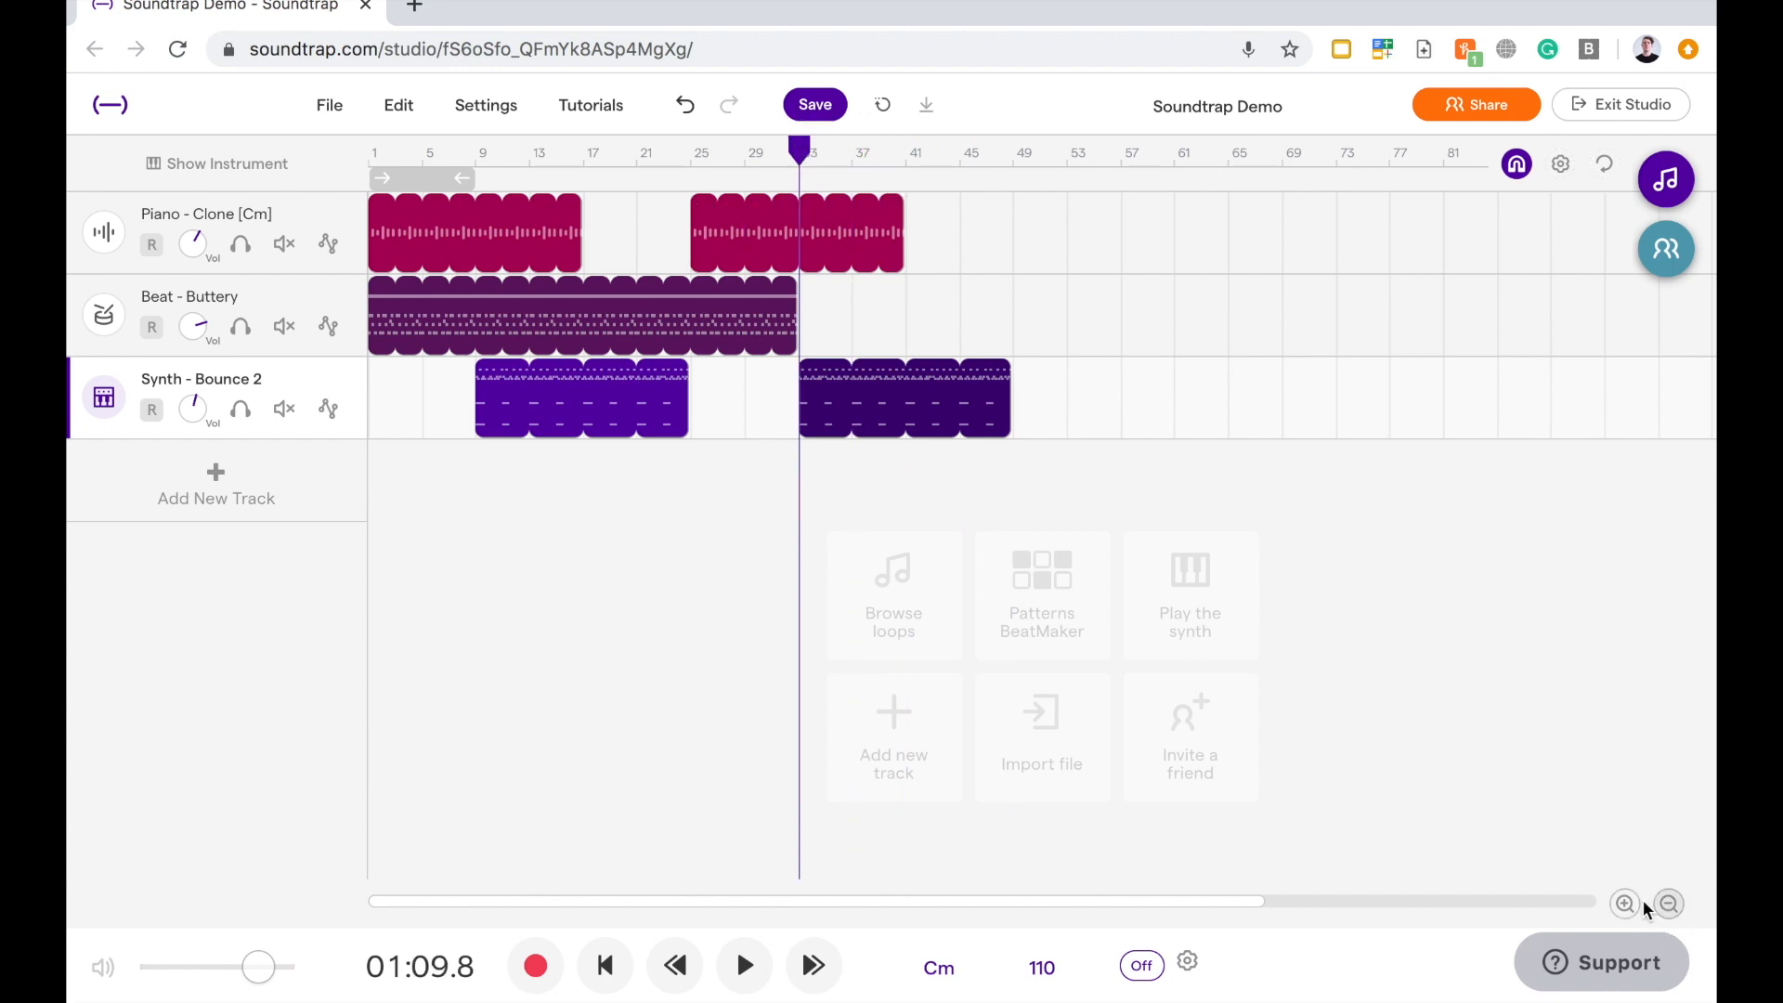
- Zoom in to bars 27–46 around the pasted synth region
click(1622, 904)
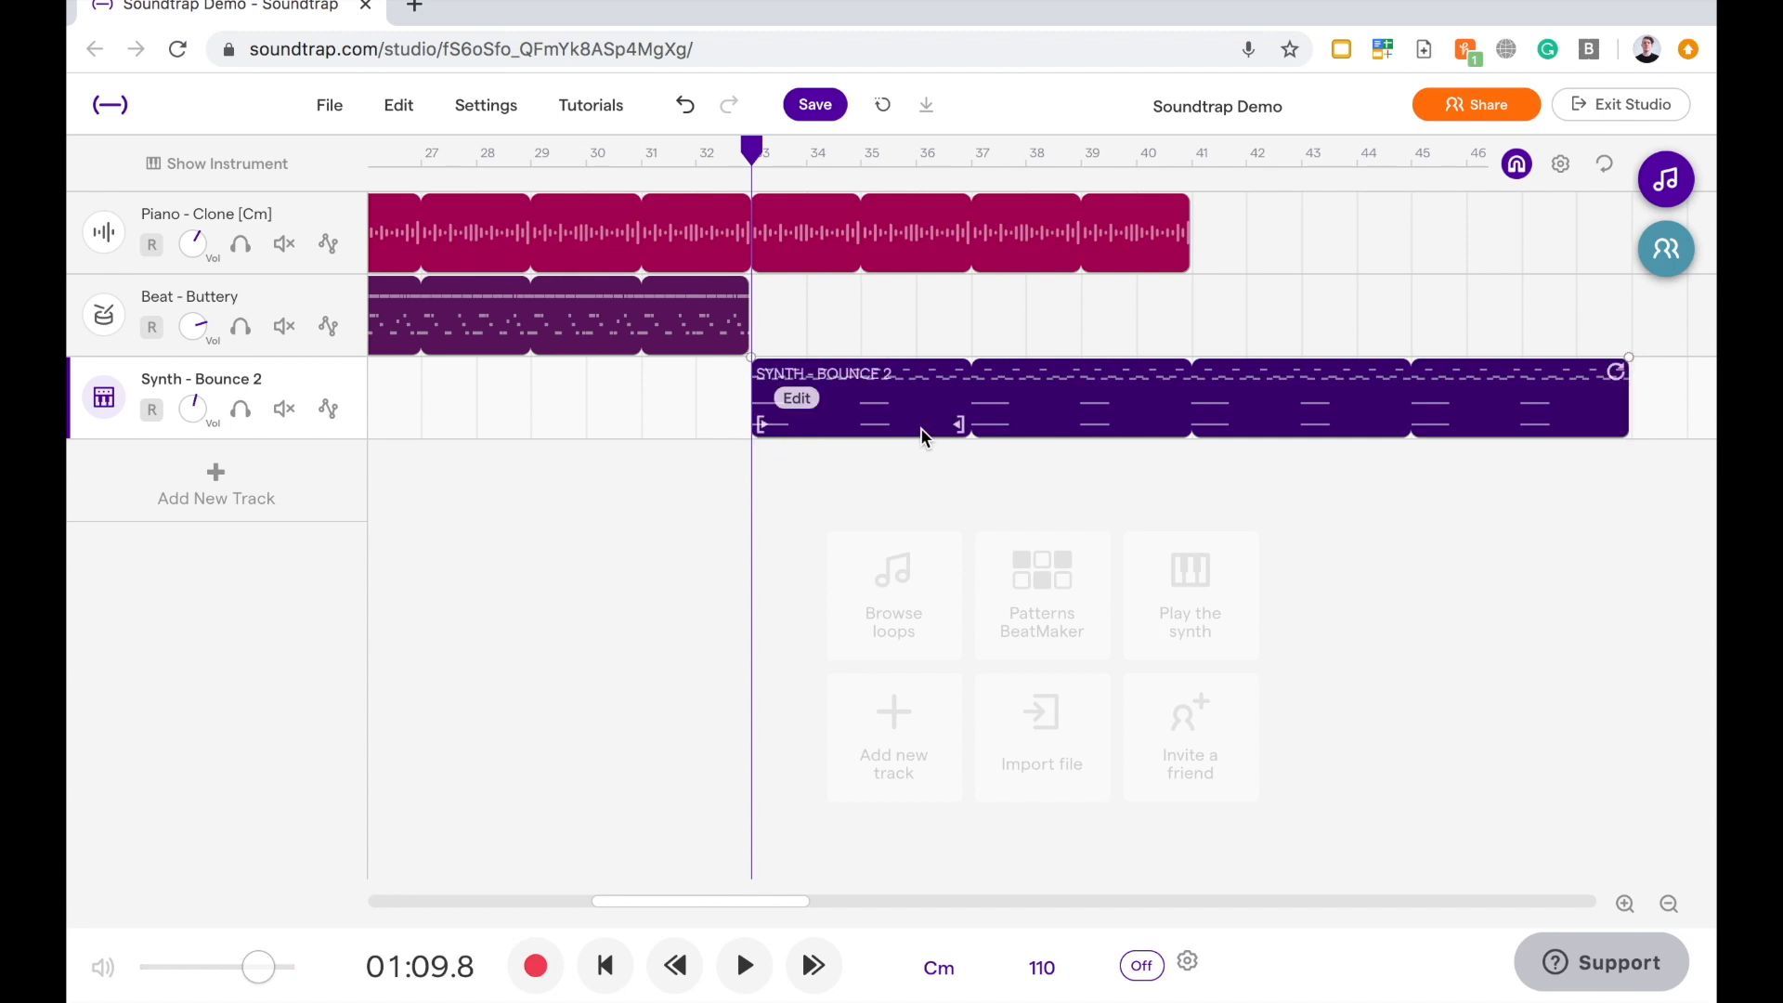
mouse_move(1251, 433)
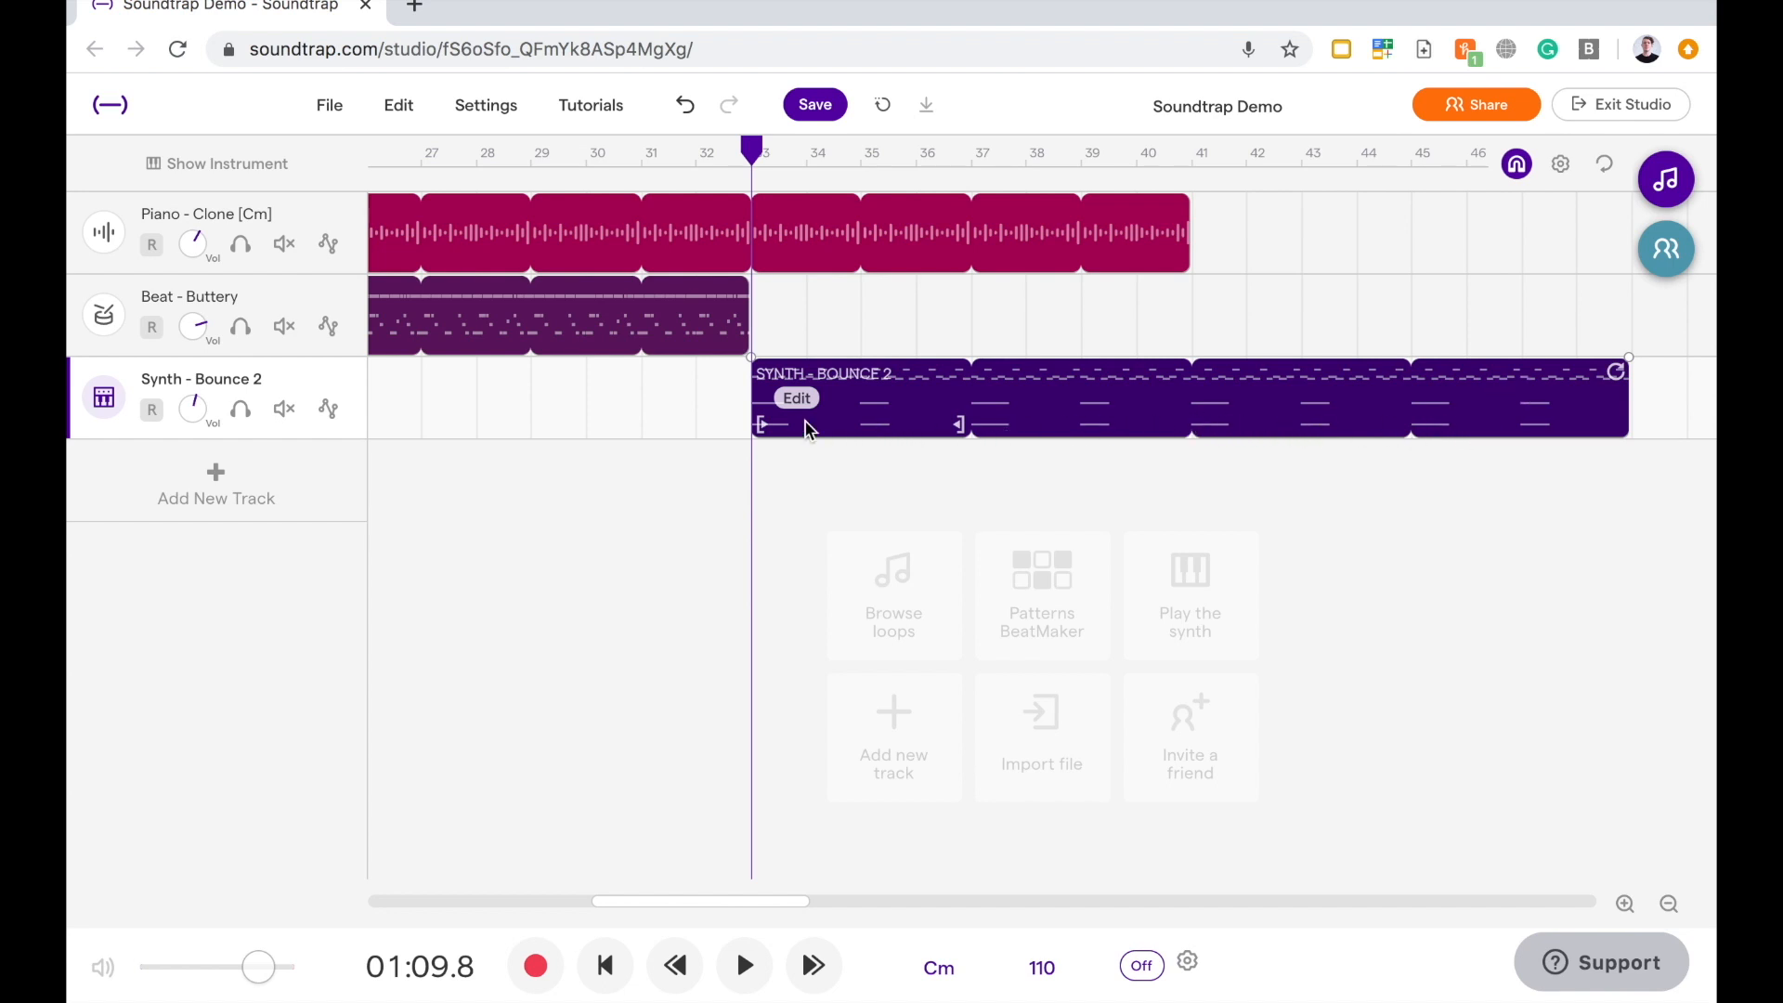
mouse_move(997, 468)
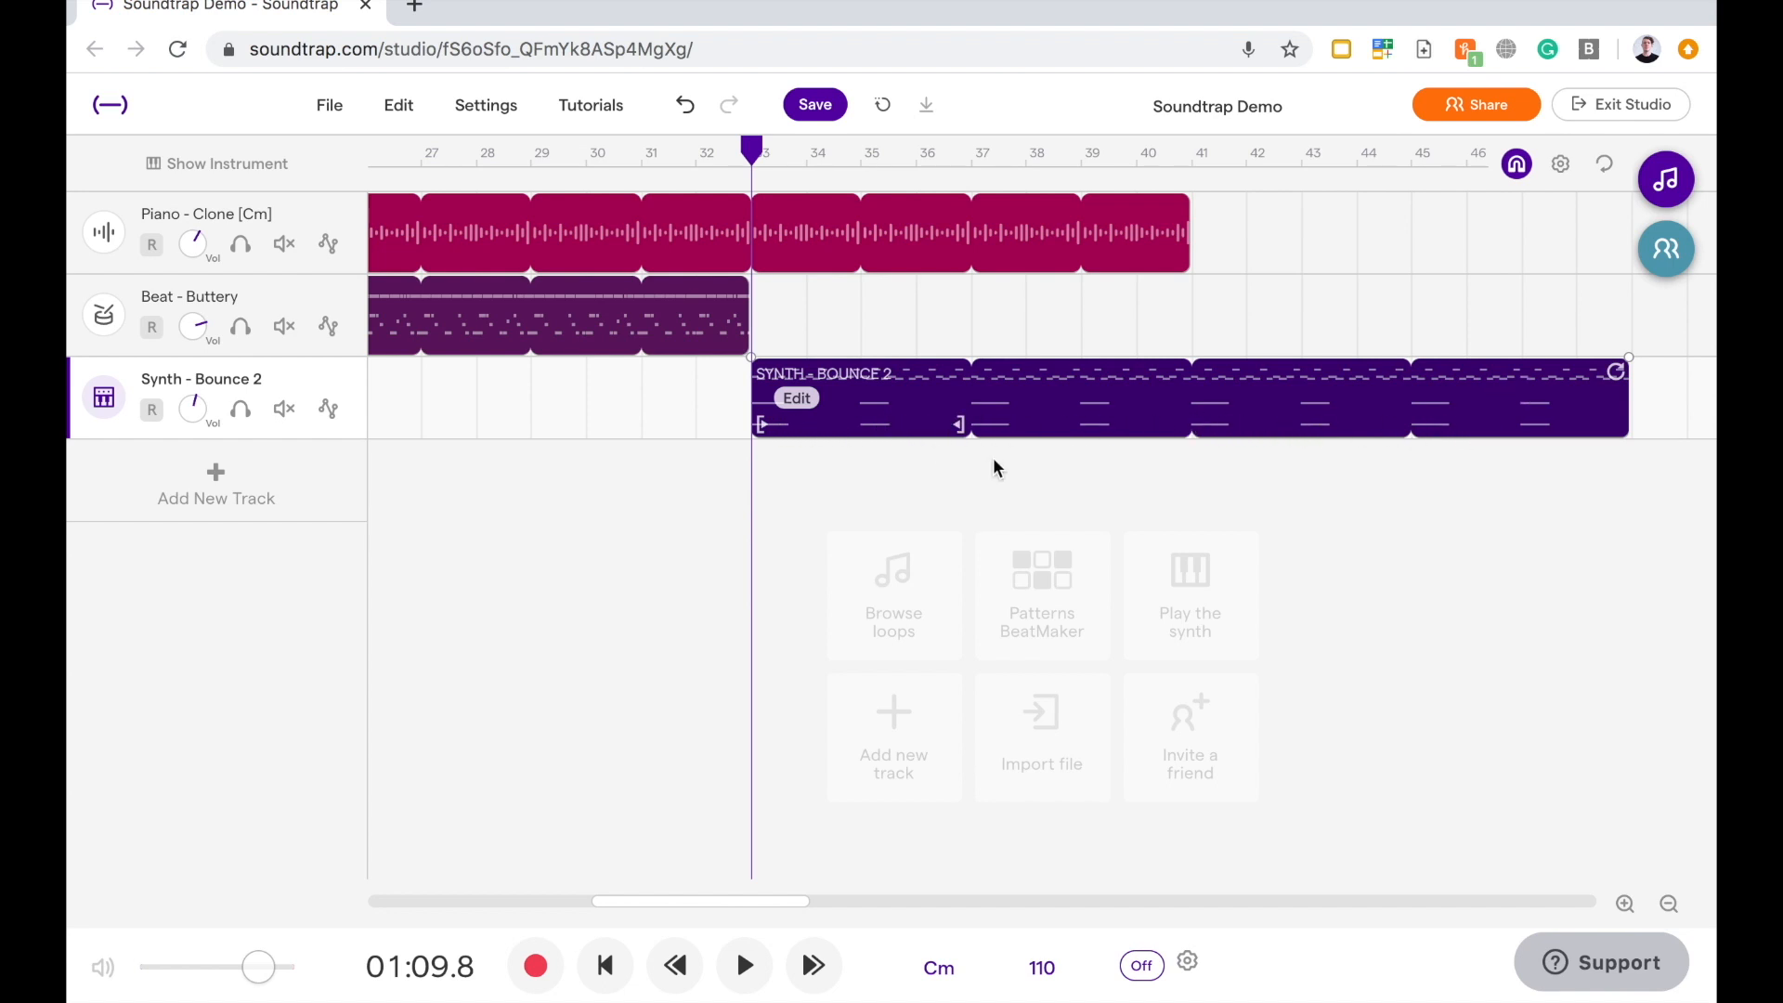
mouse_move(1273, 451)
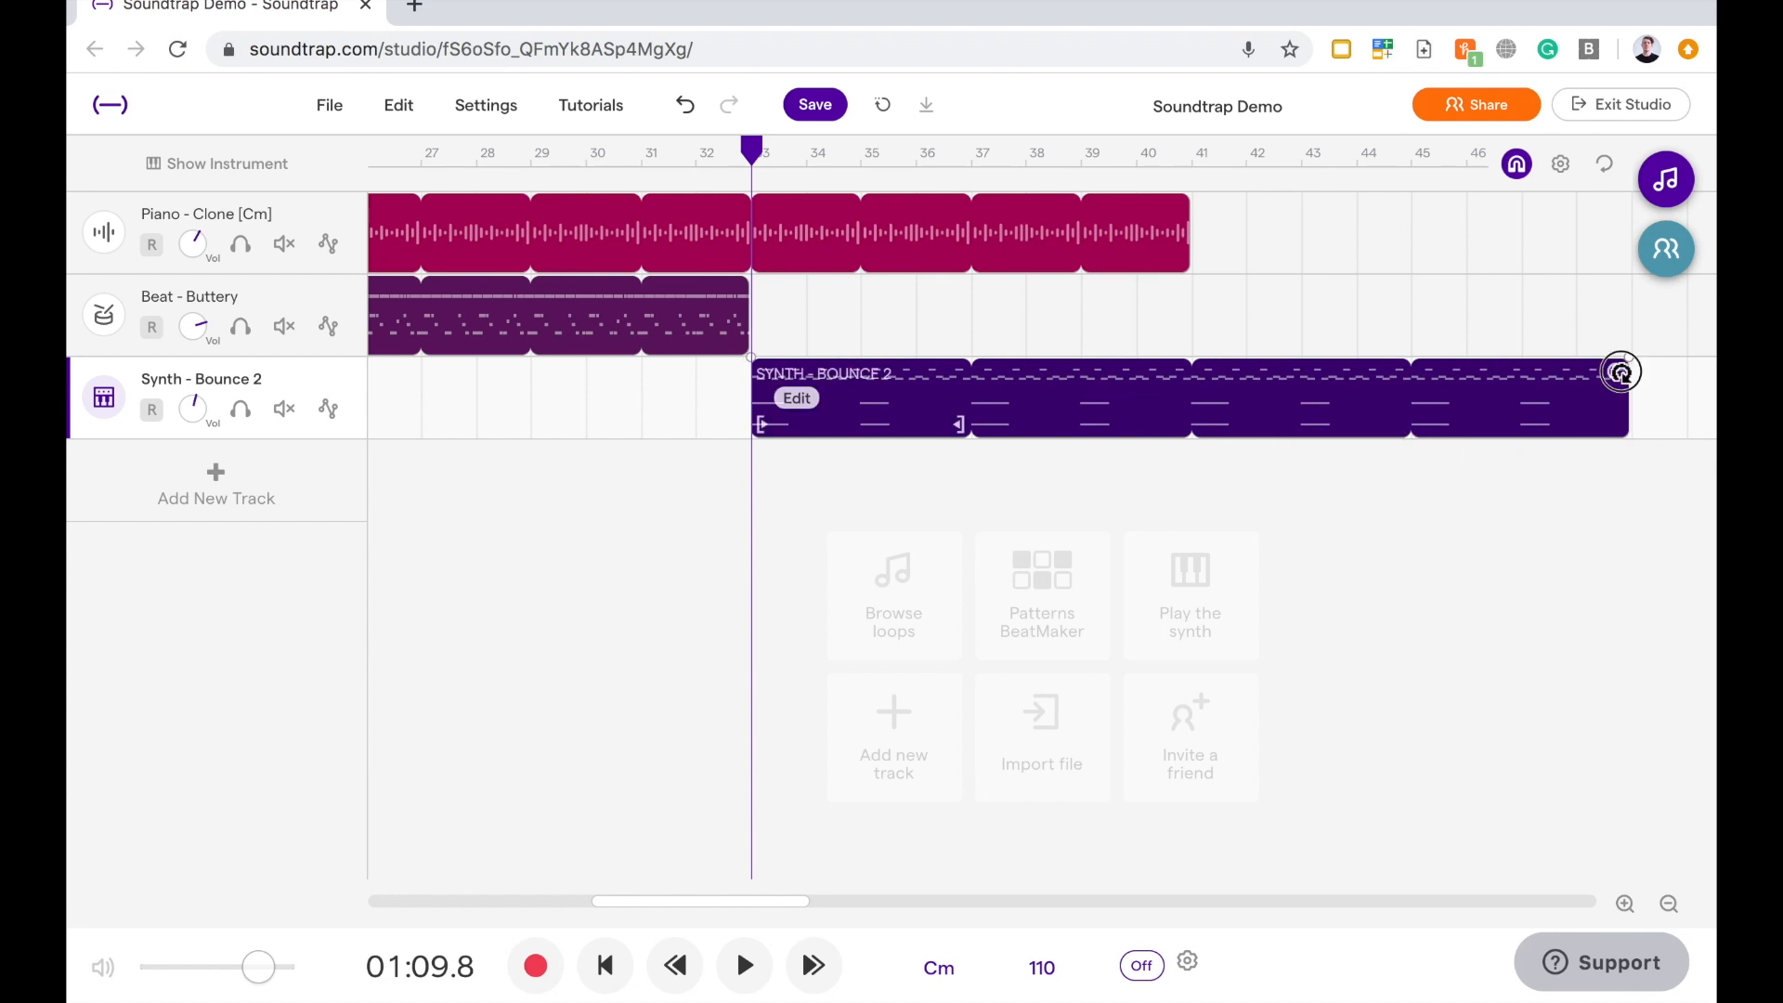
- Shorten the pasted synth copy's loop, move the playhead, then undo to remove the copy
drag(1620, 371, 1488, 374)
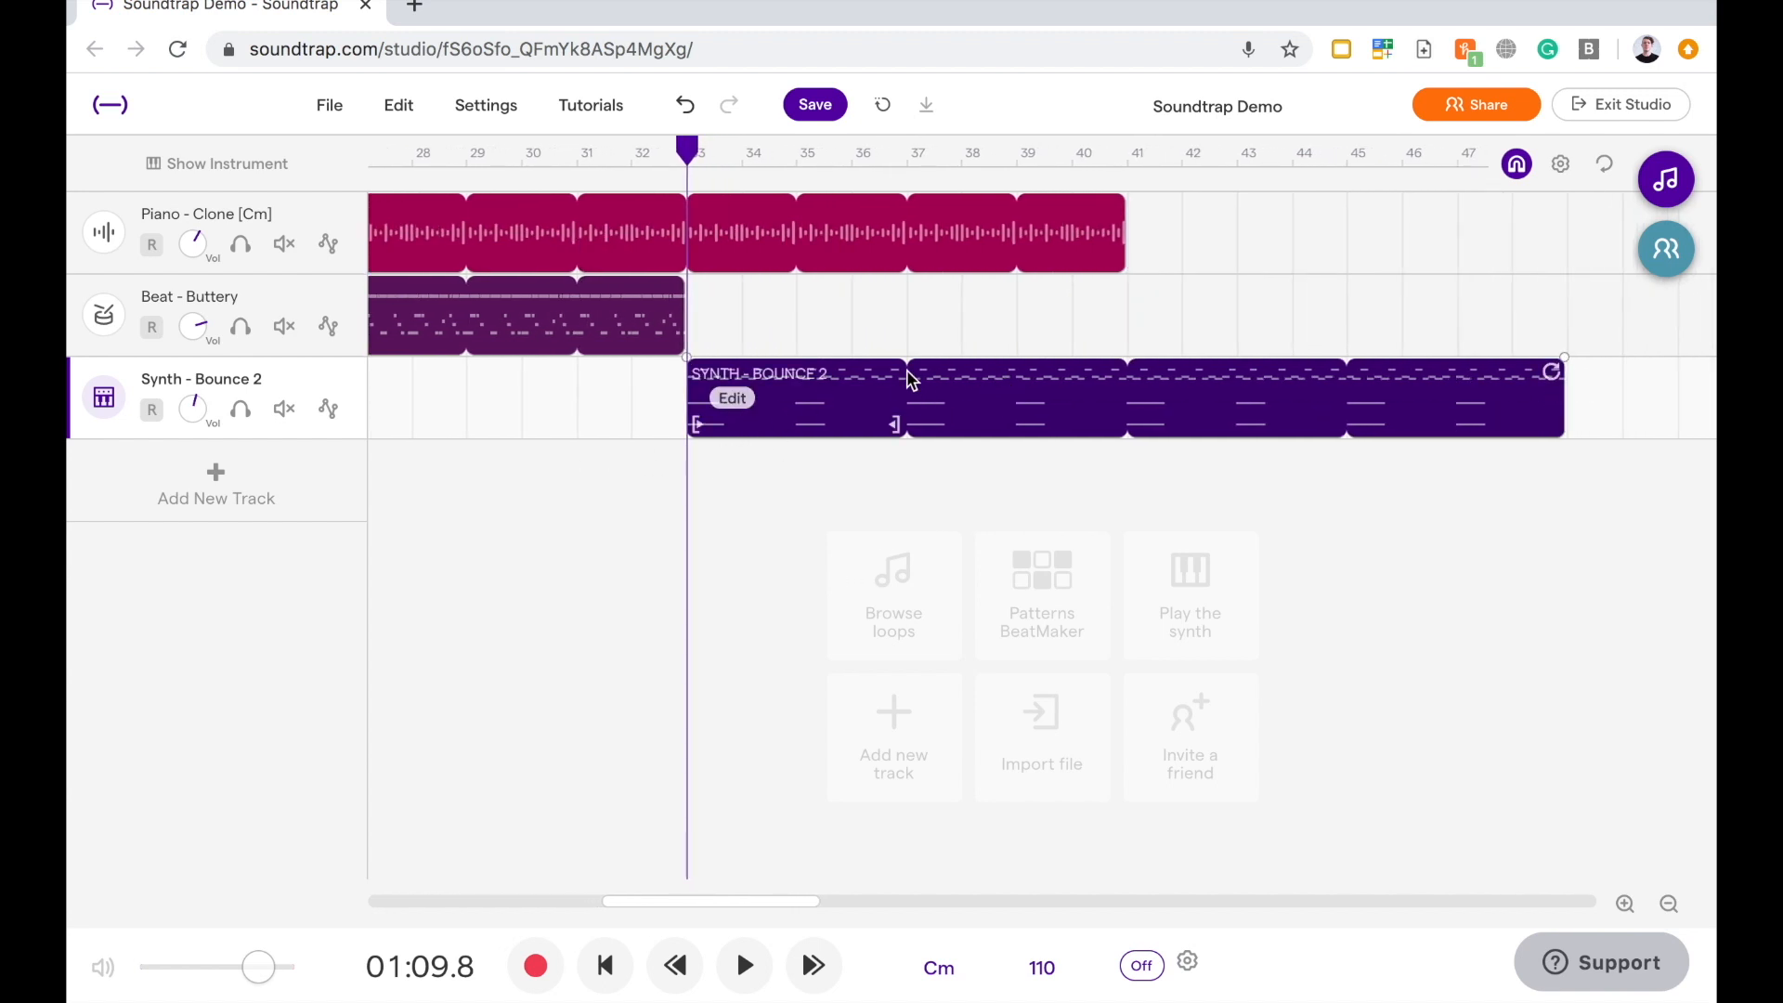
mouse_move(1143, 376)
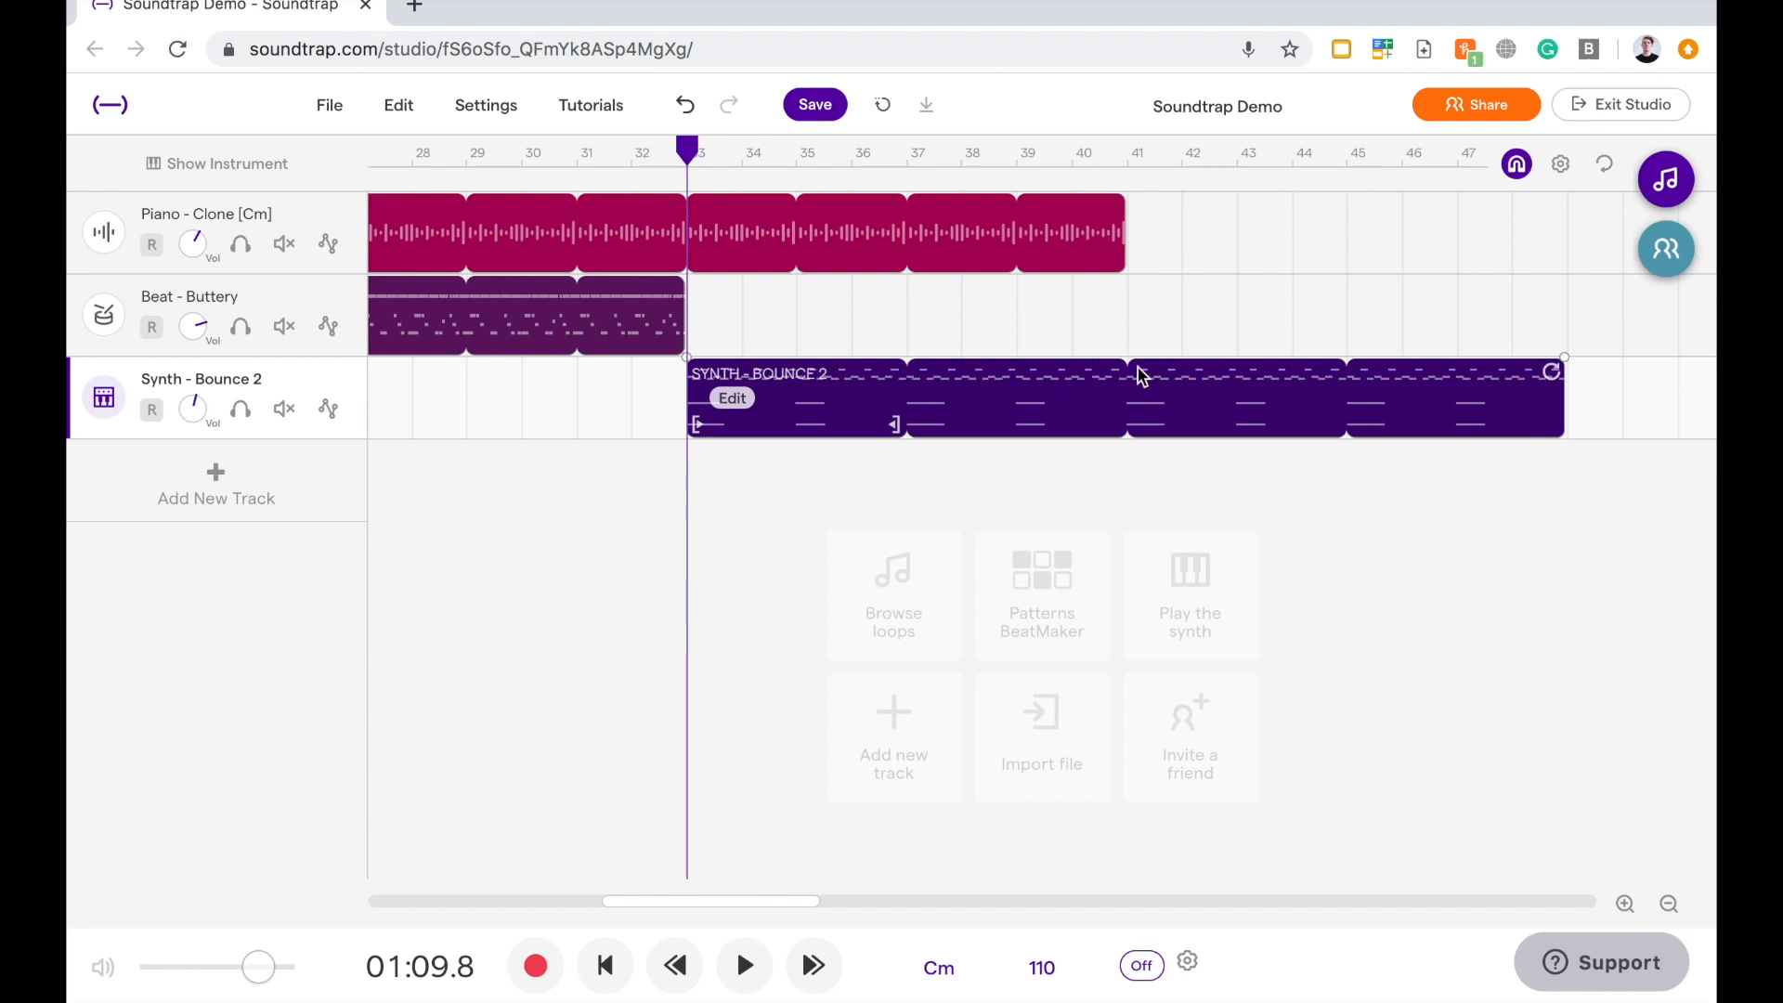
mouse_move(1132, 381)
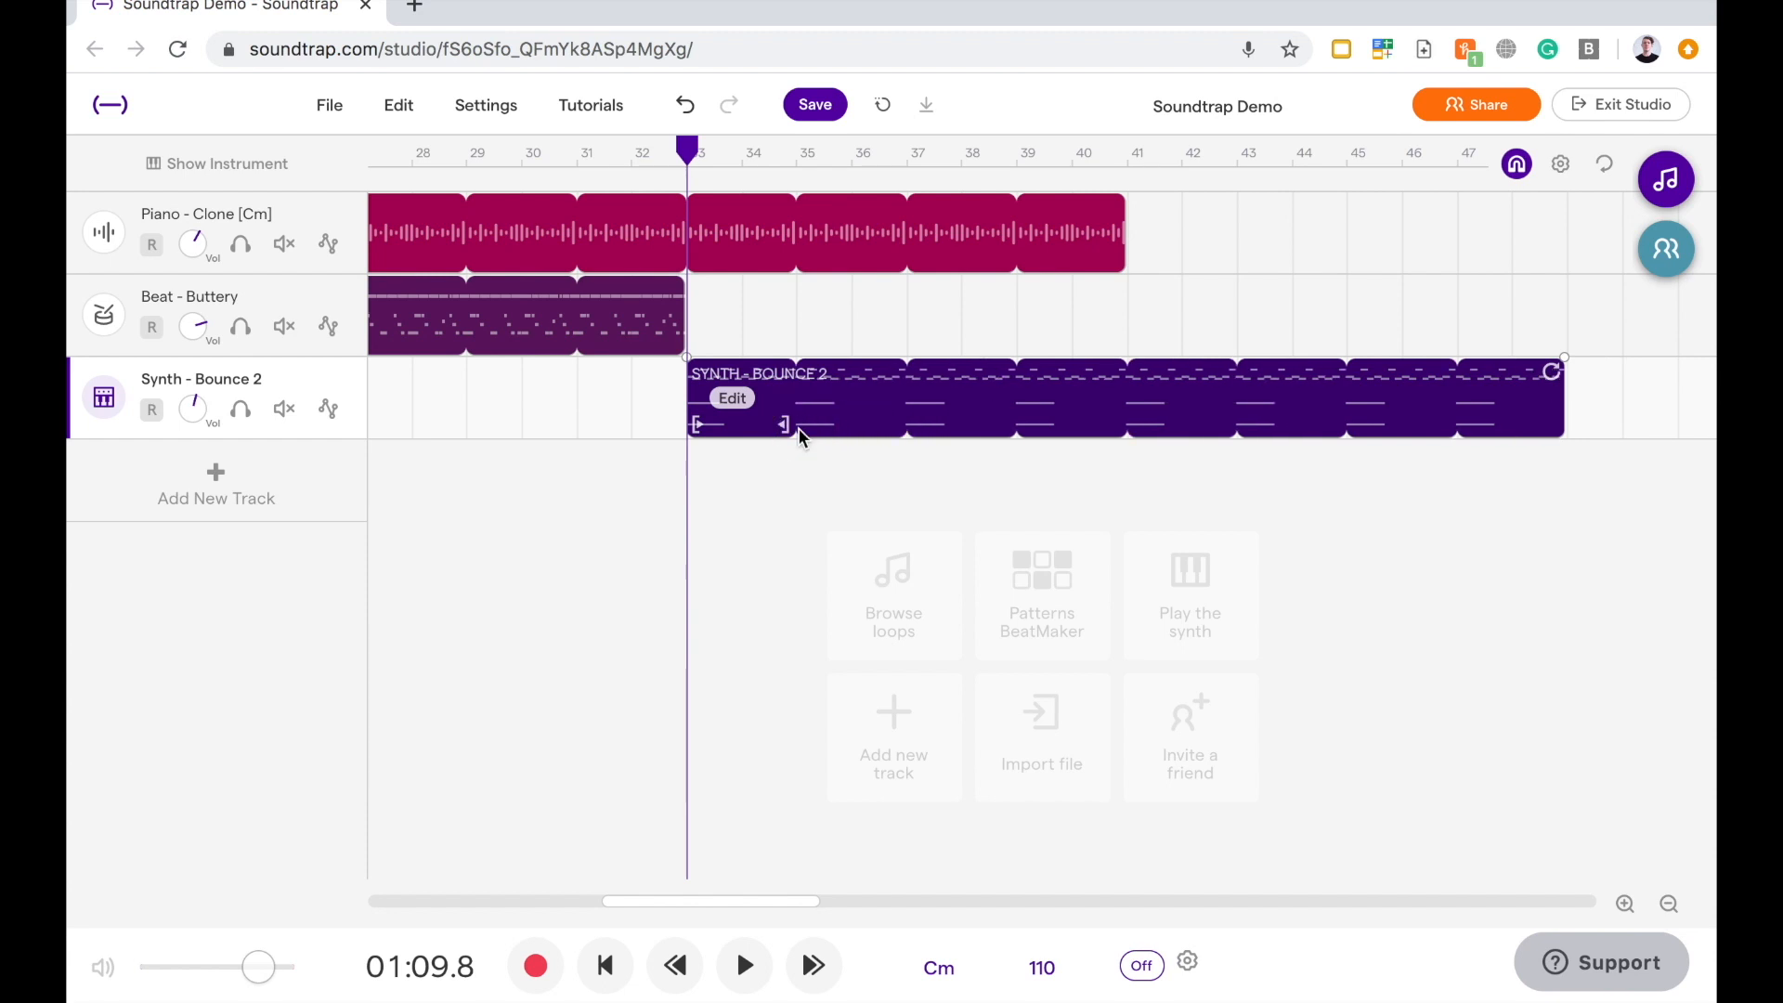
mouse_move(1017, 379)
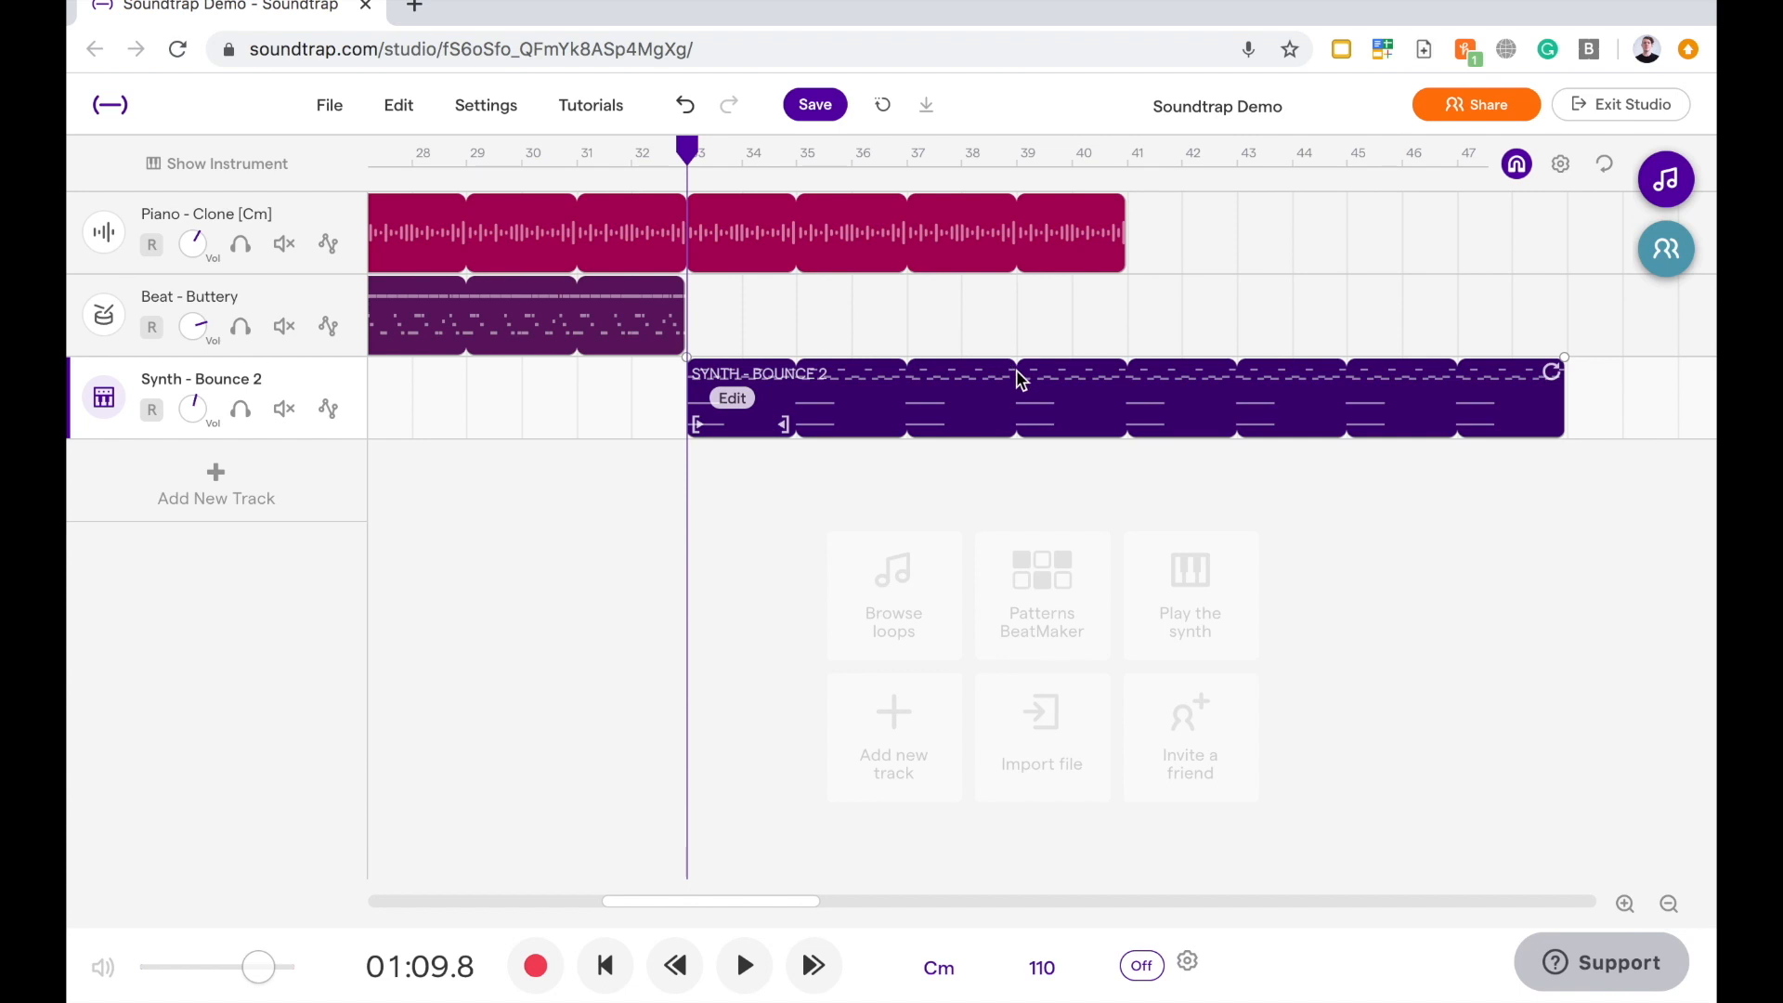
mouse_move(1385, 392)
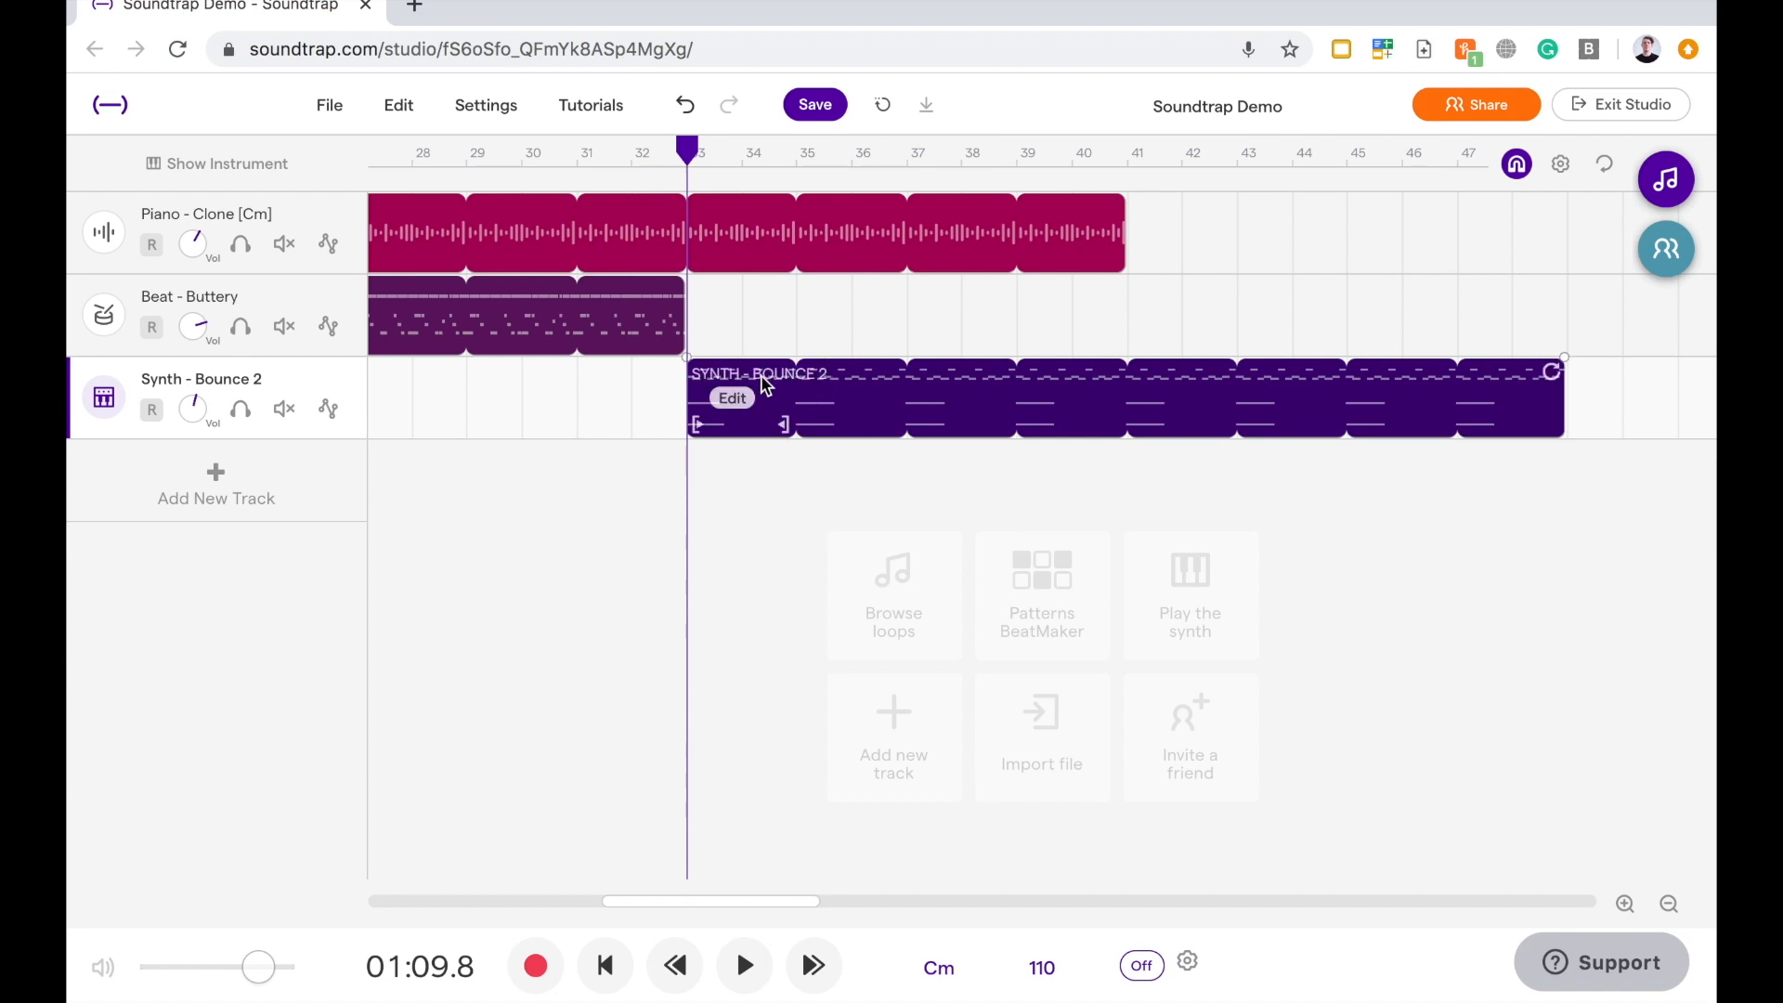
mouse_move(745, 381)
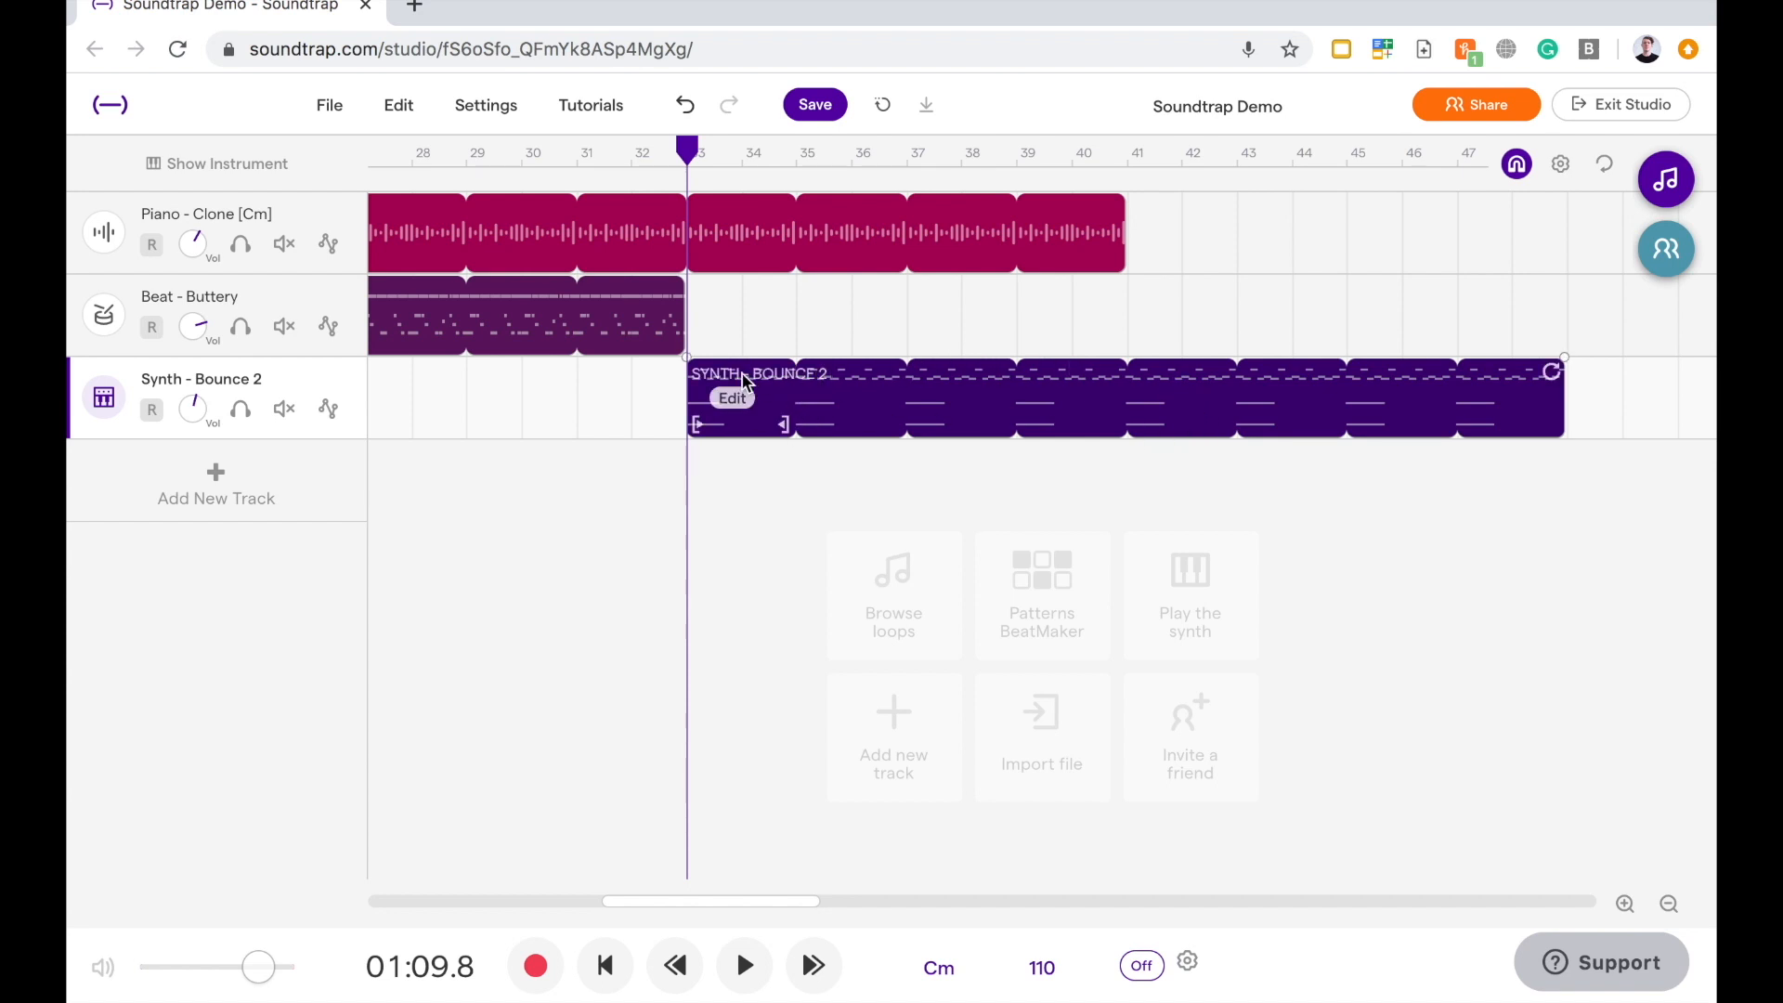
mouse_move(756, 426)
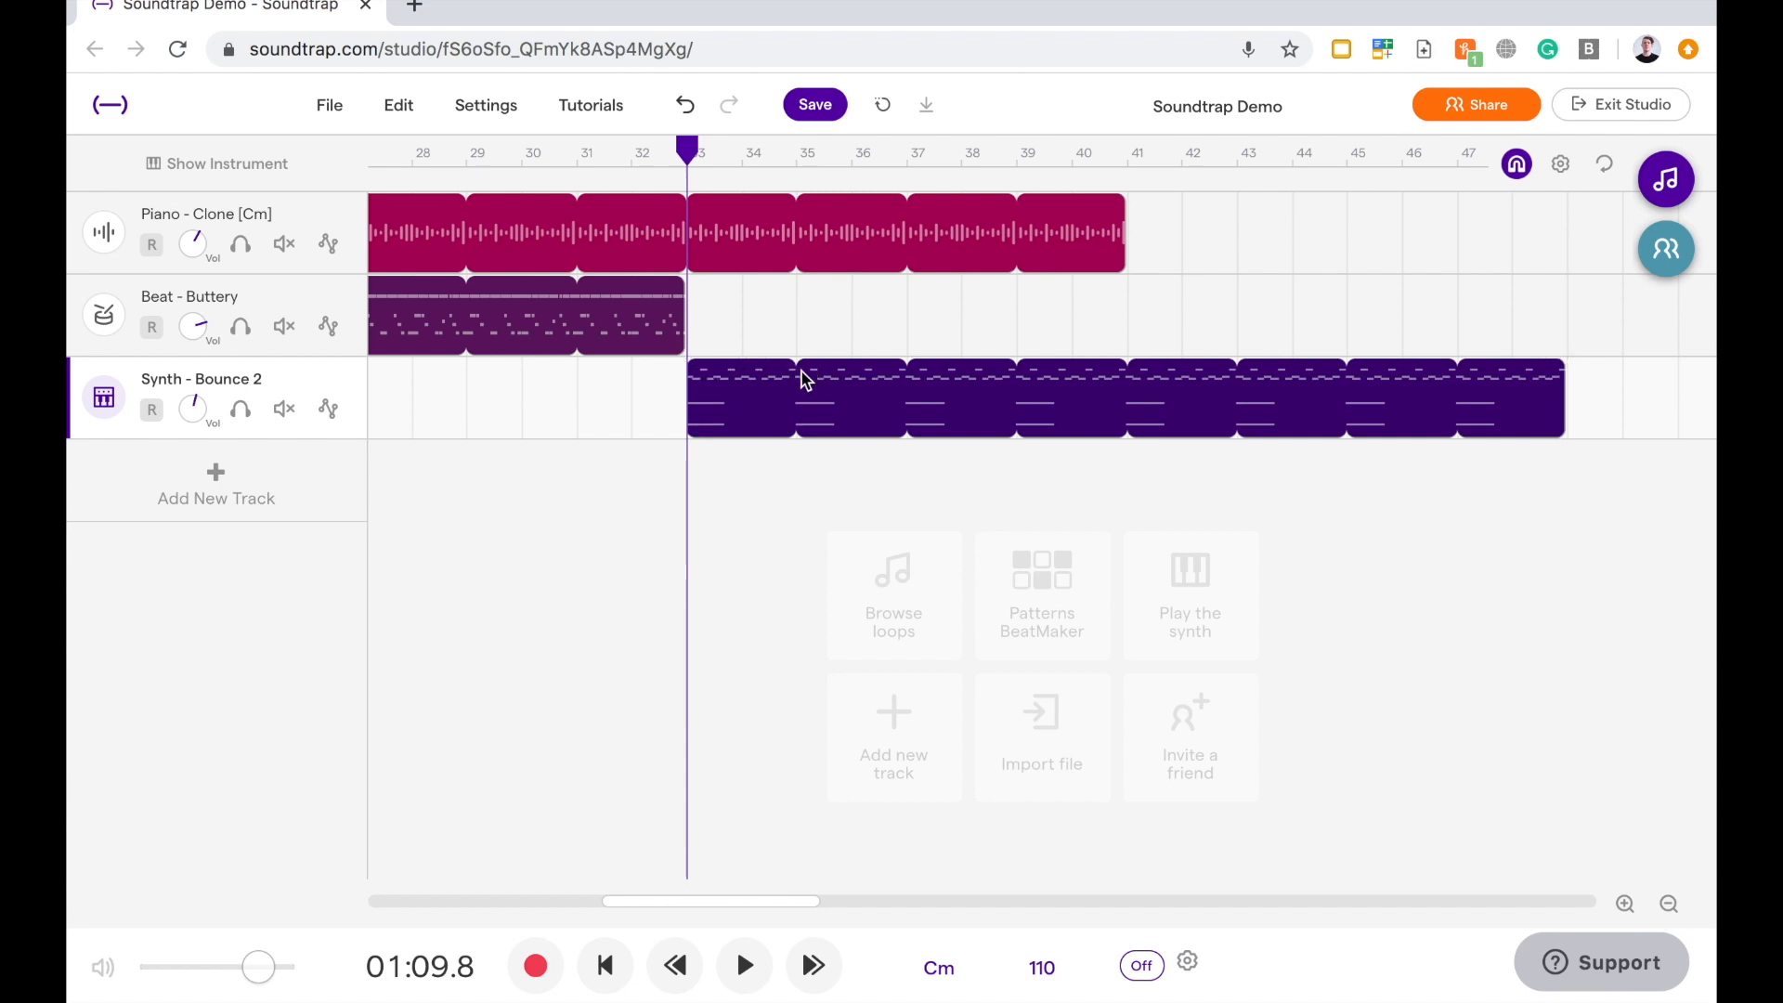
click(897, 399)
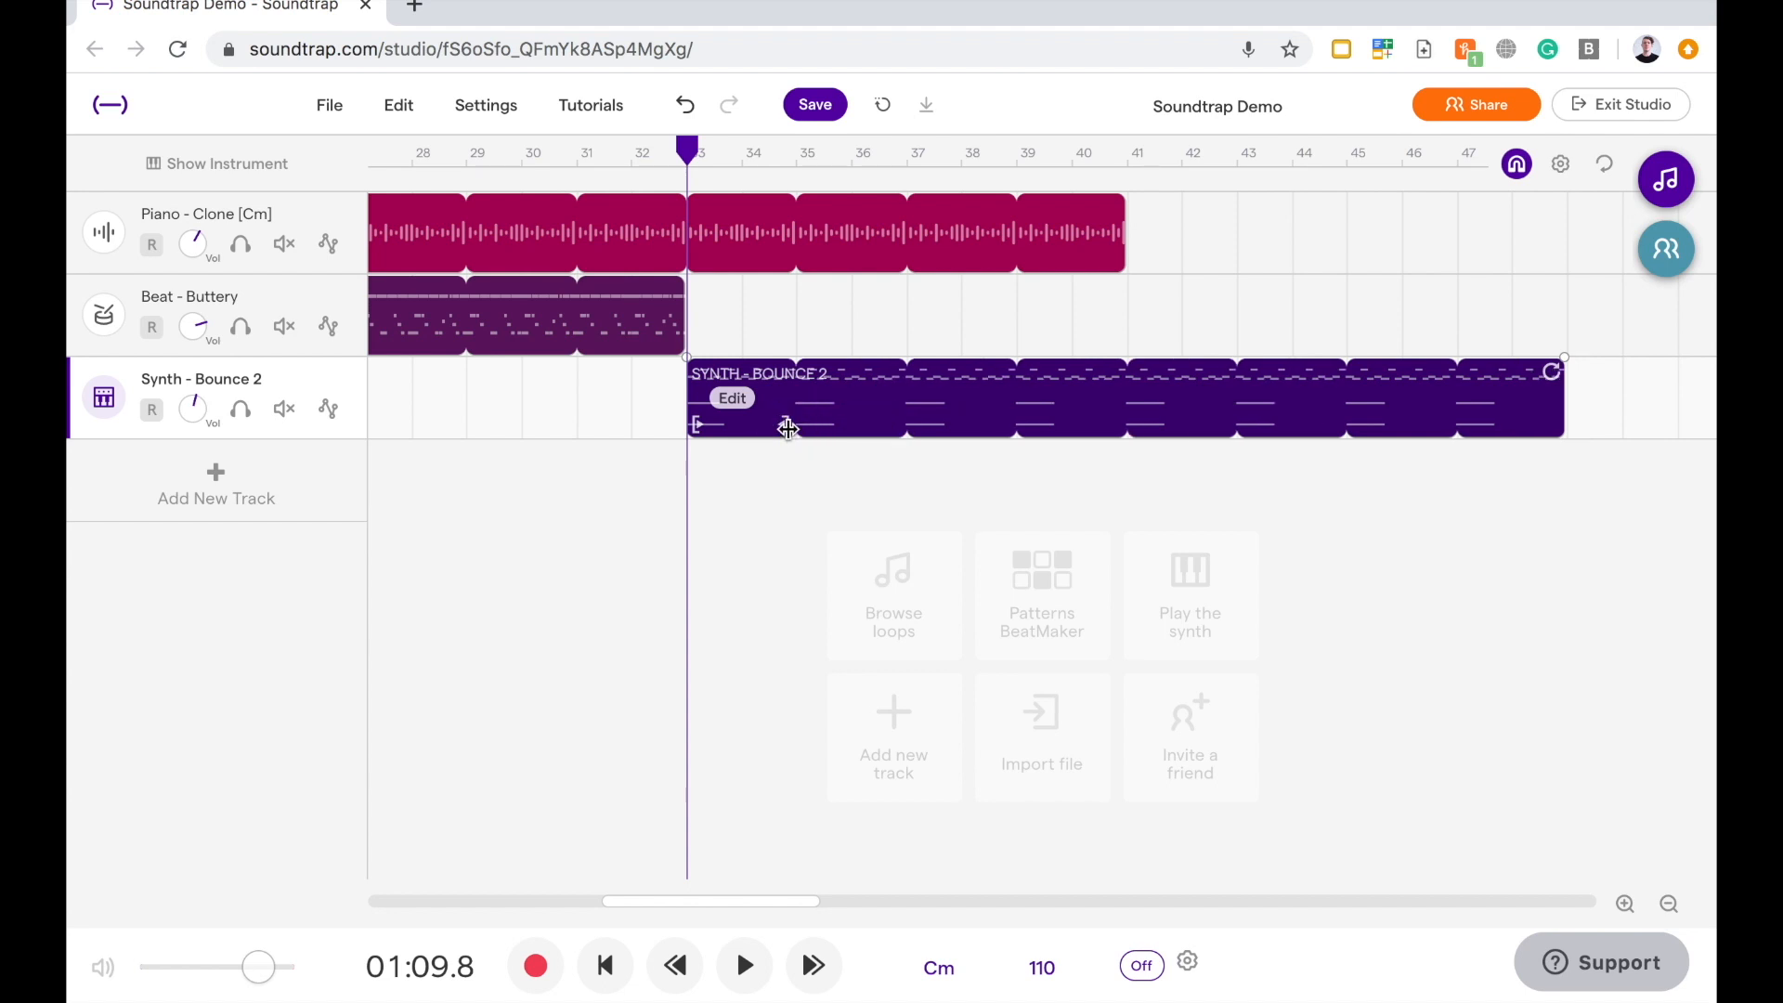
click(744, 966)
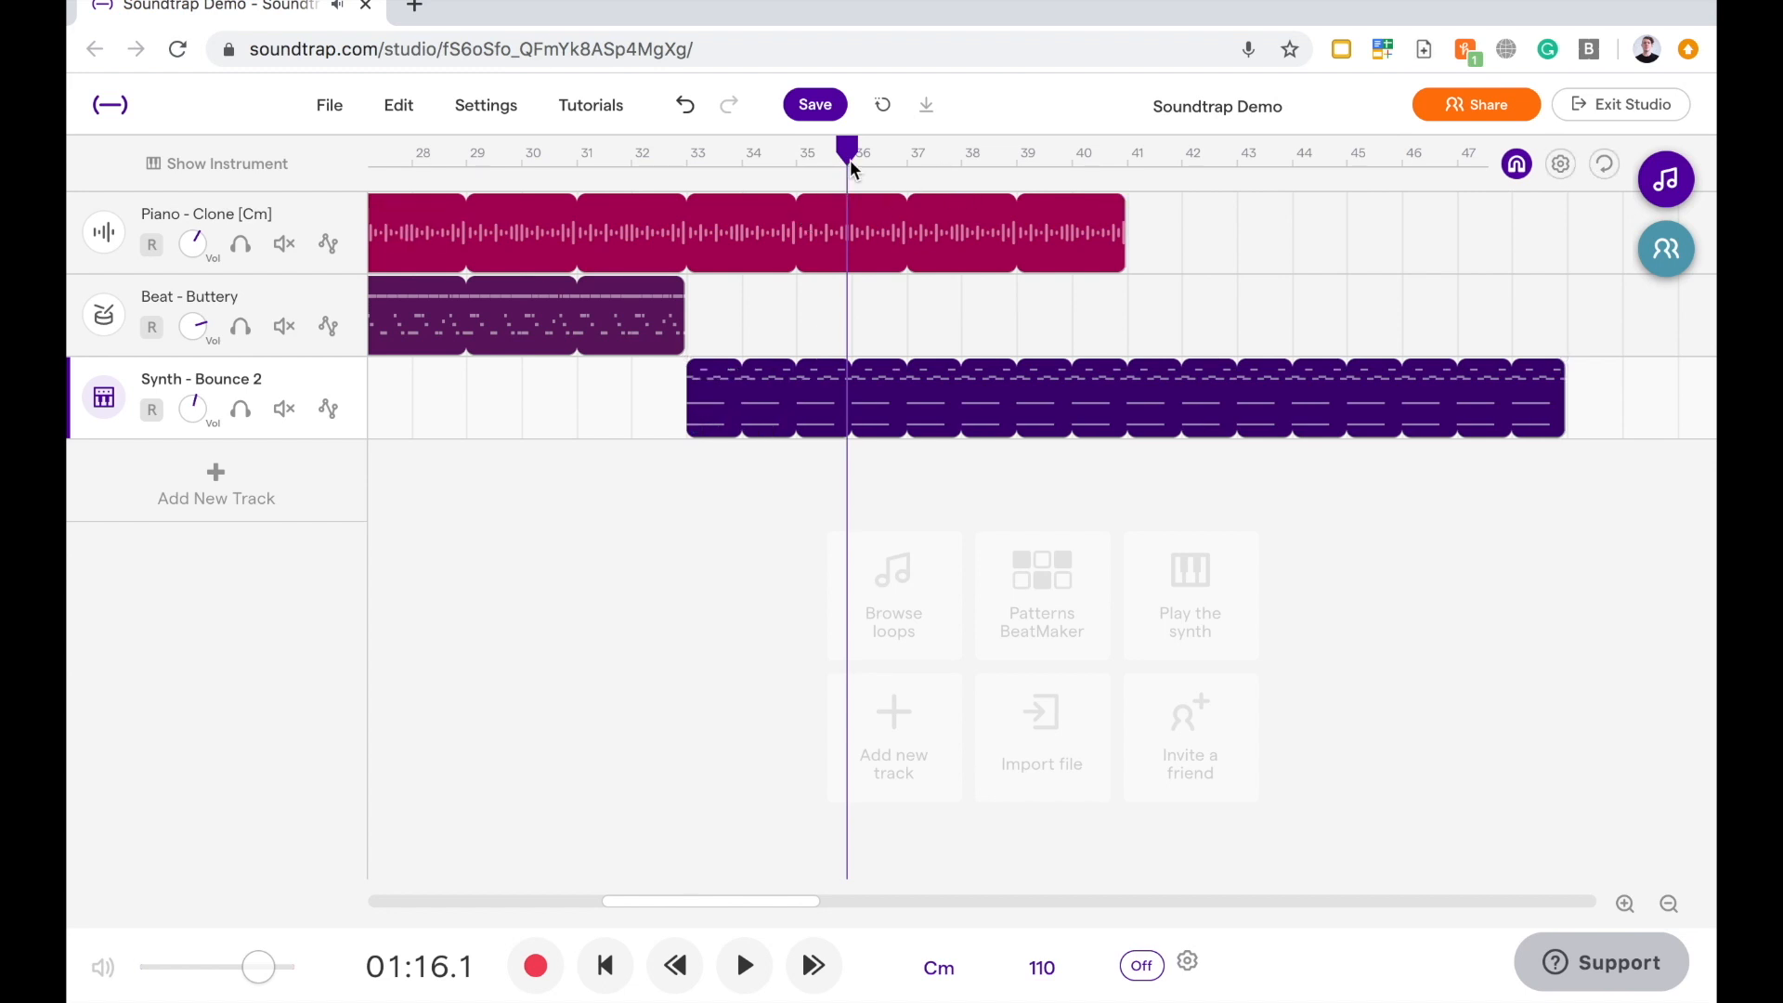
click(685, 152)
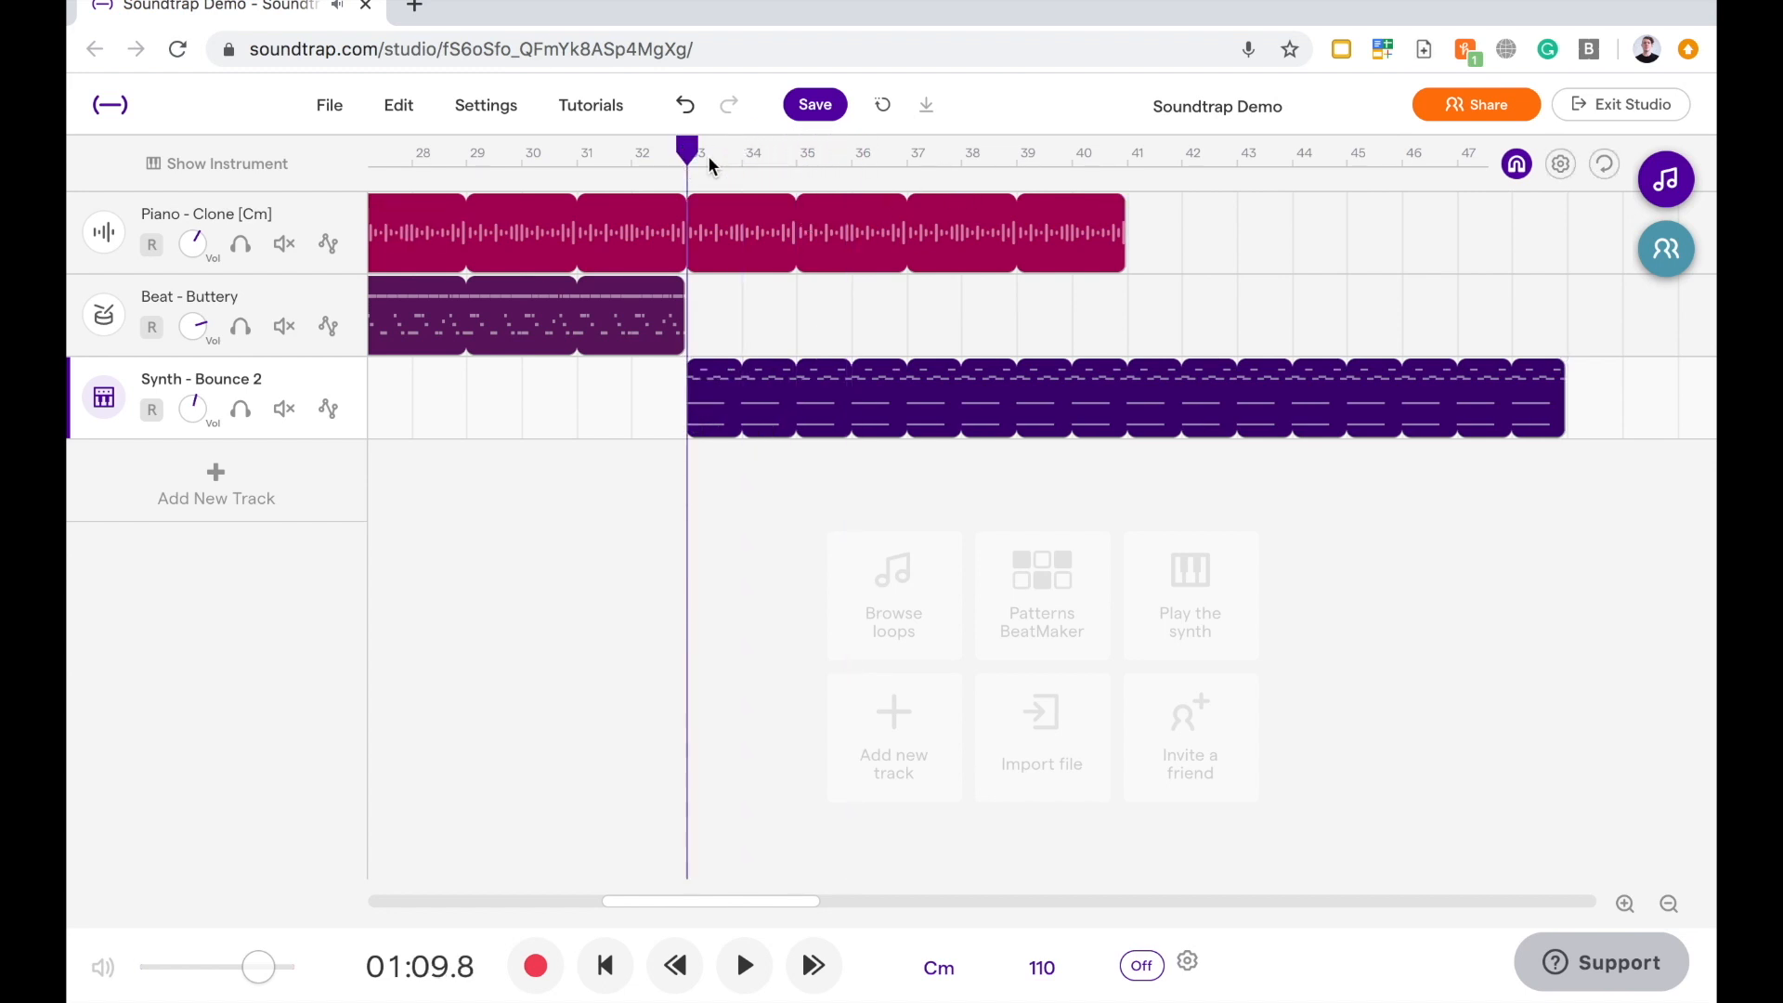
click(744, 966)
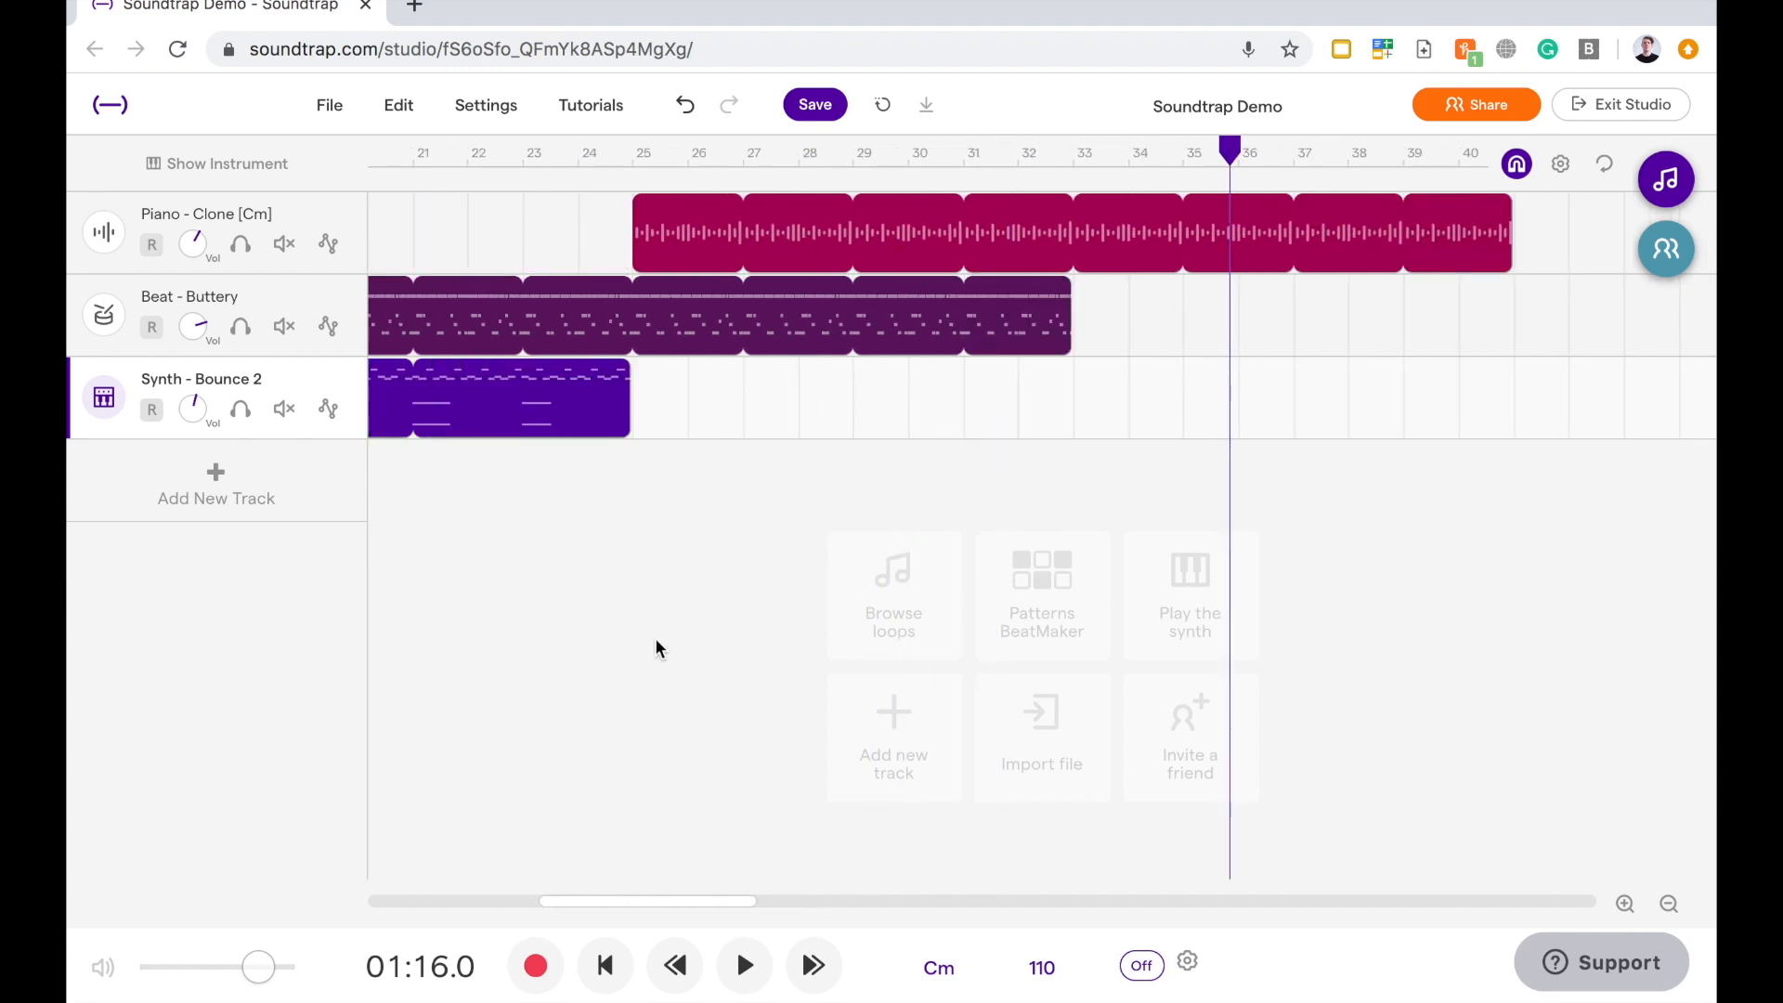
- Zoom out twice to view the whole arrangement from bar 1
click(1669, 903)
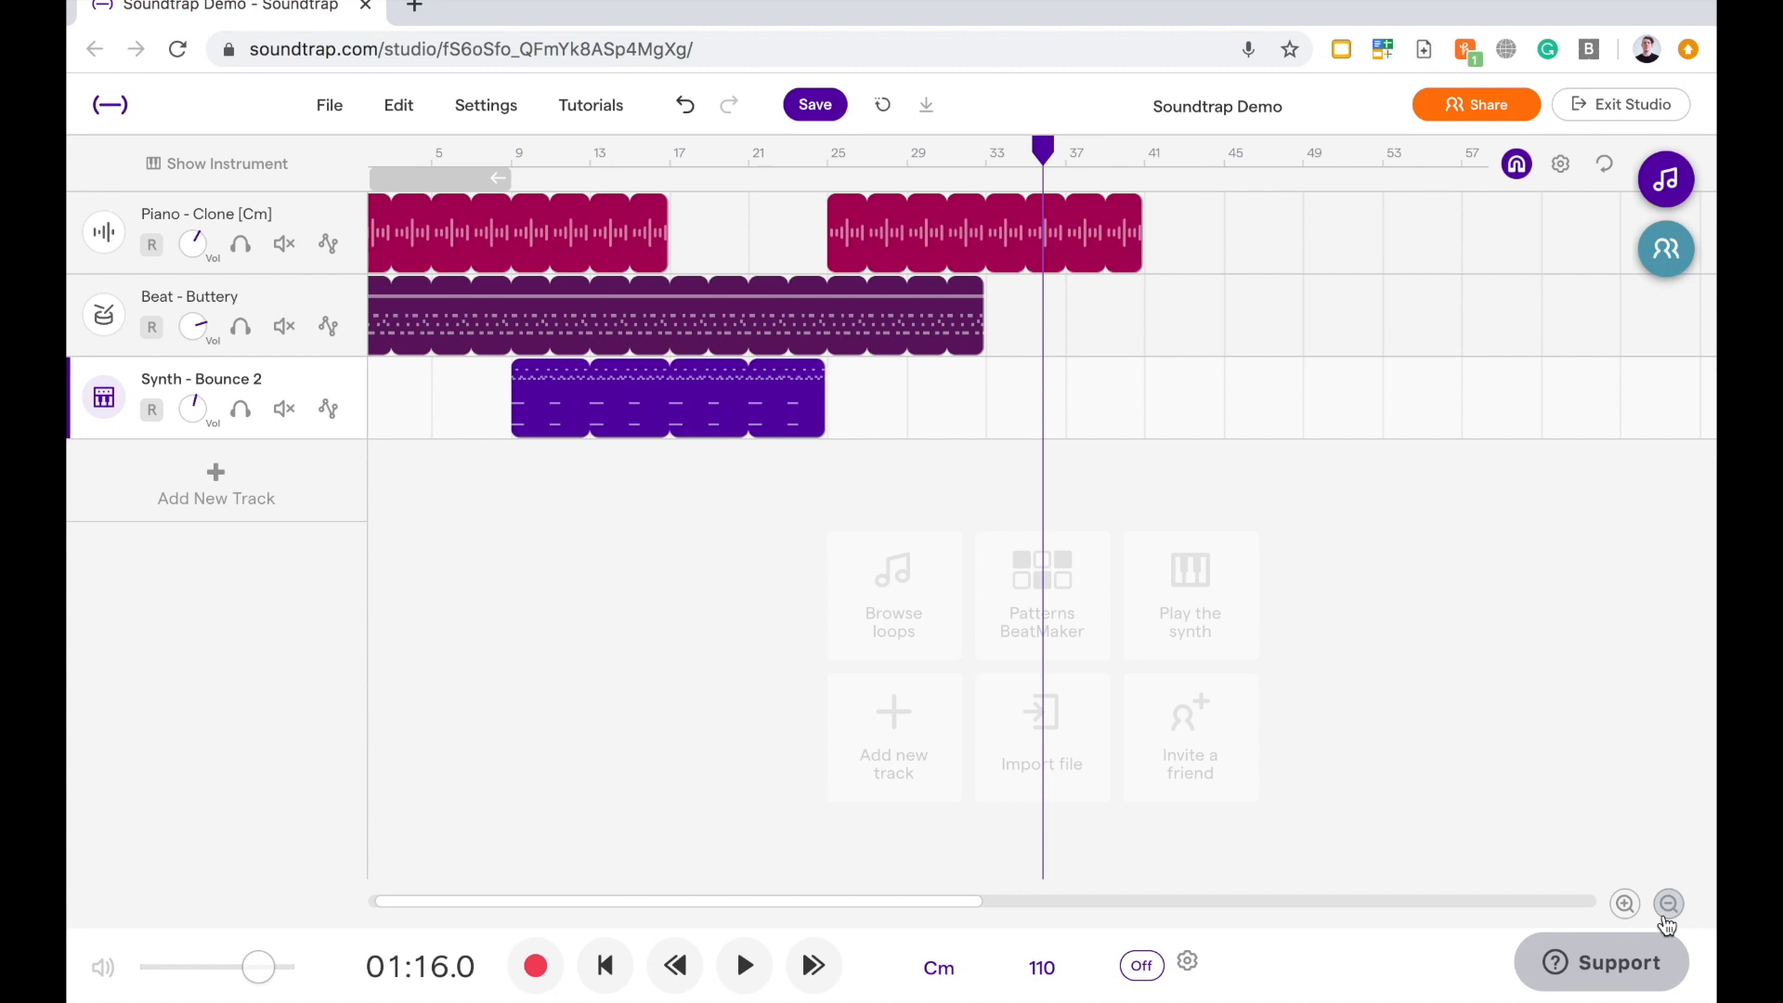
click(1668, 904)
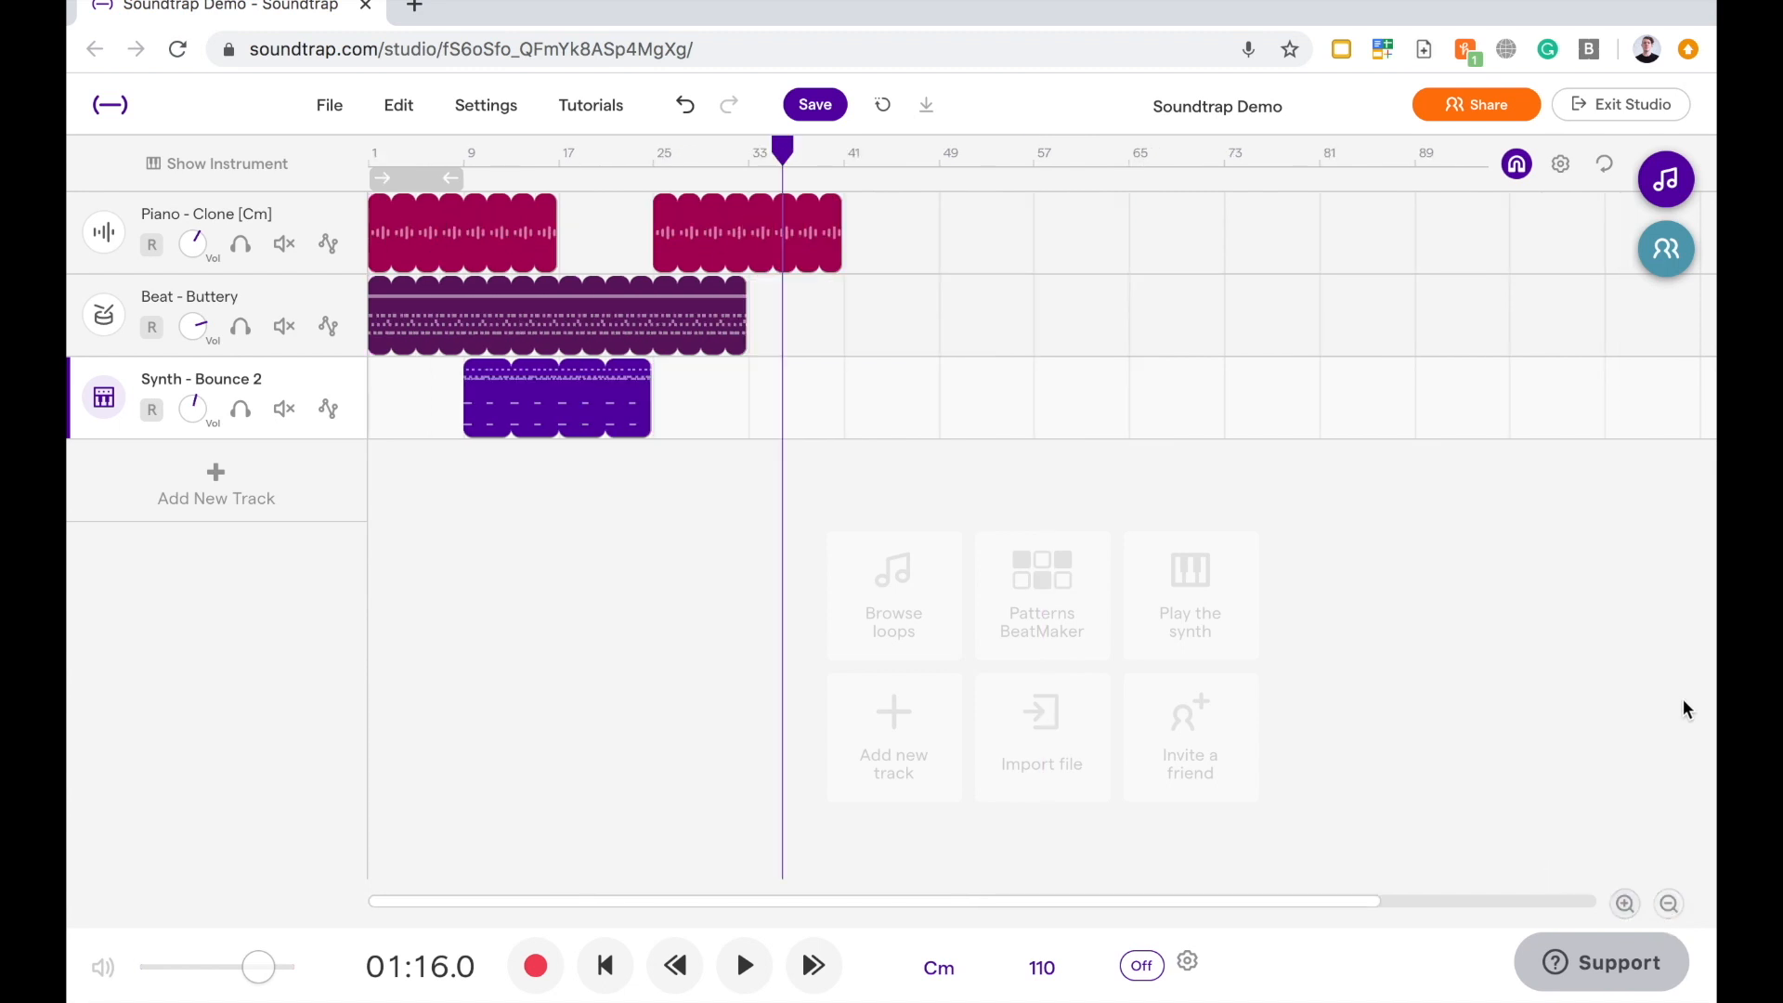
mouse_move(537, 217)
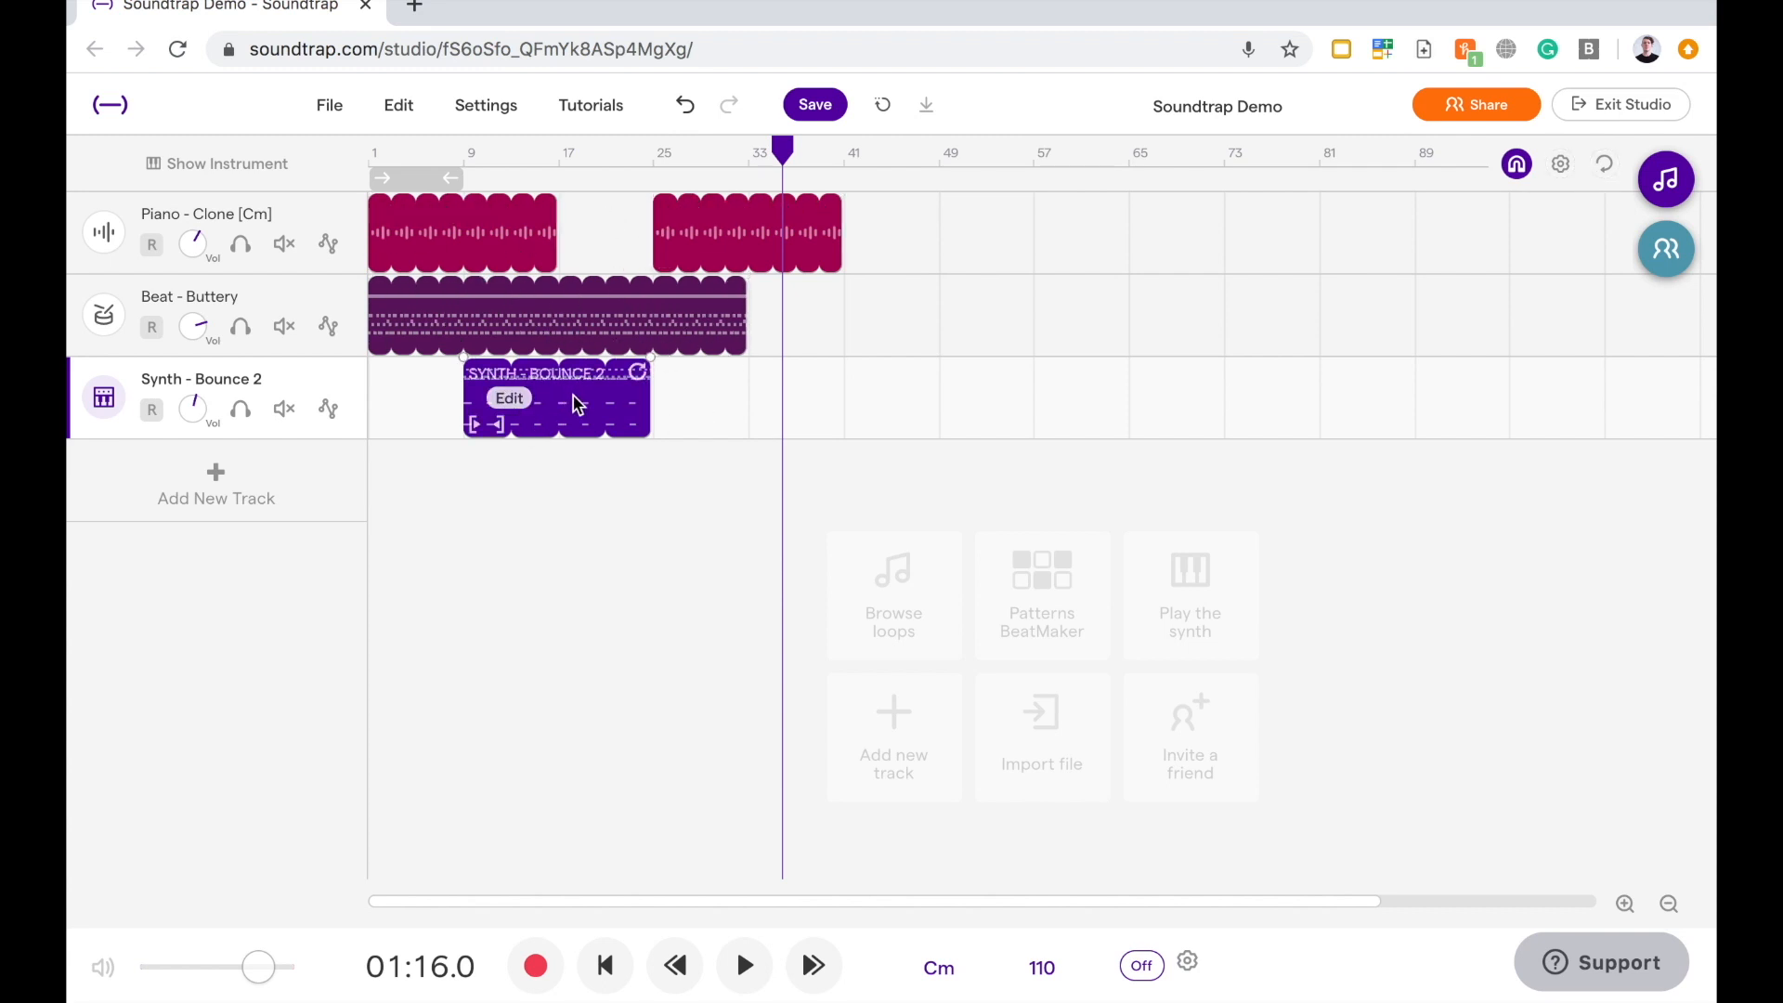
mouse_move(326, 502)
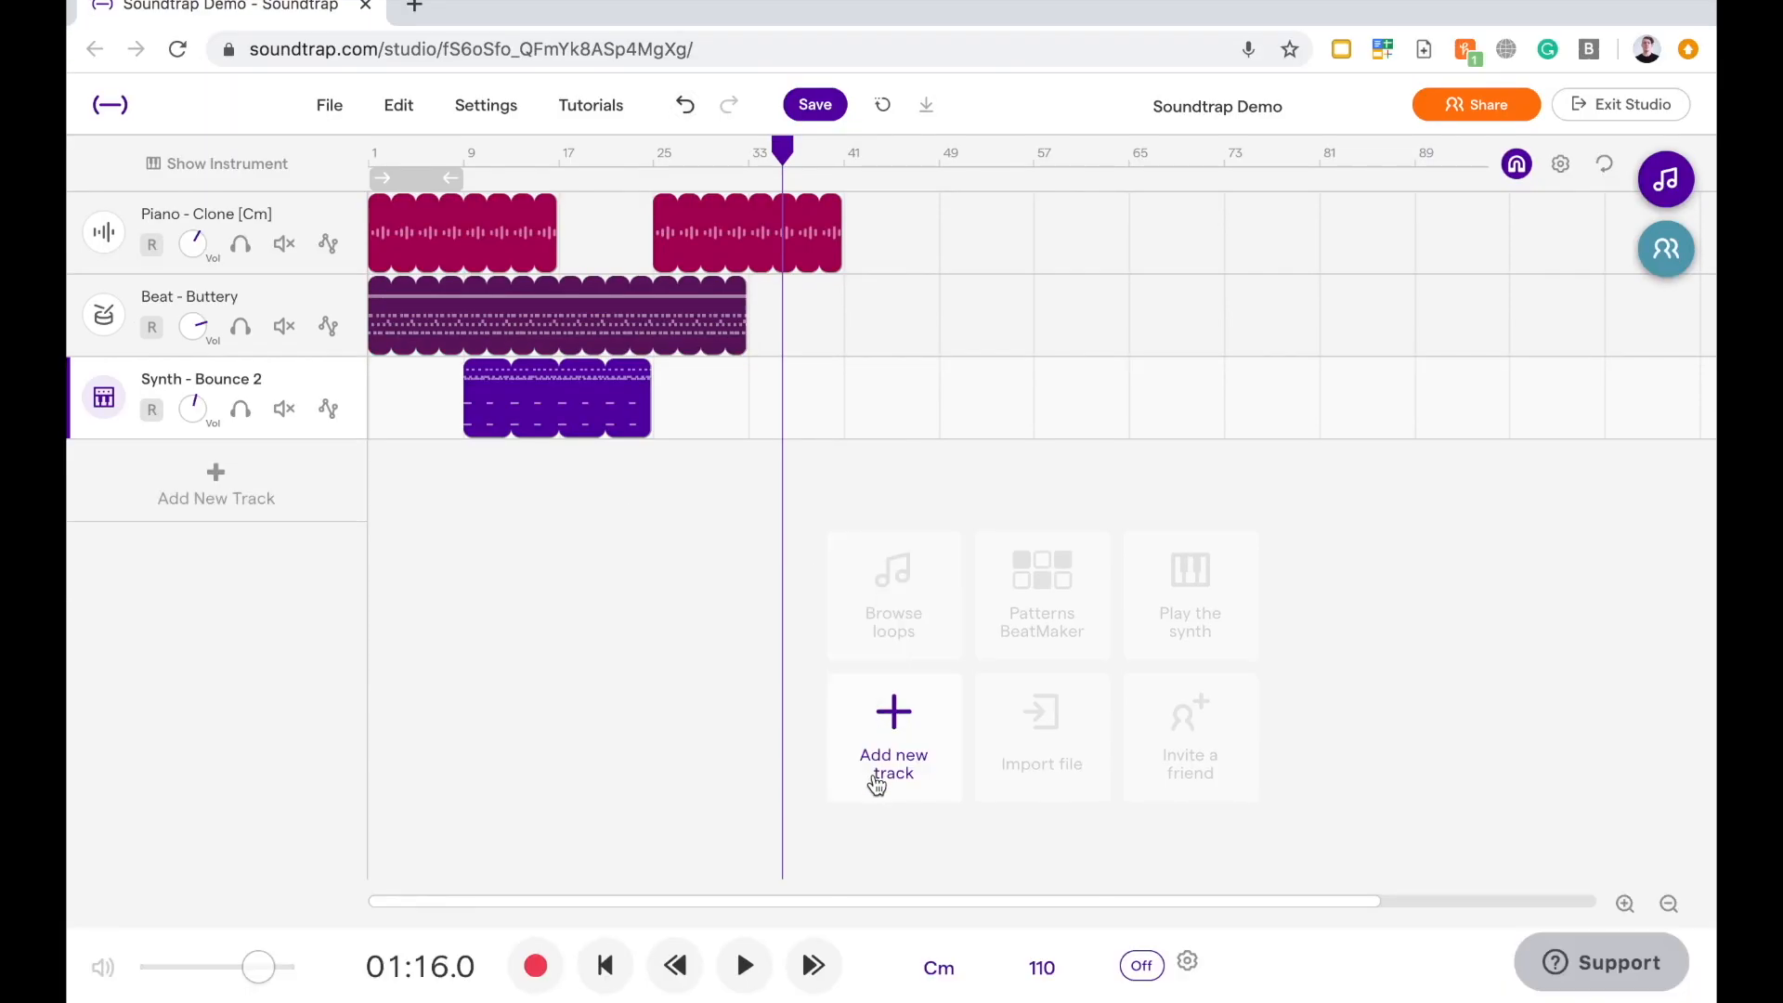
mouse_move(887, 740)
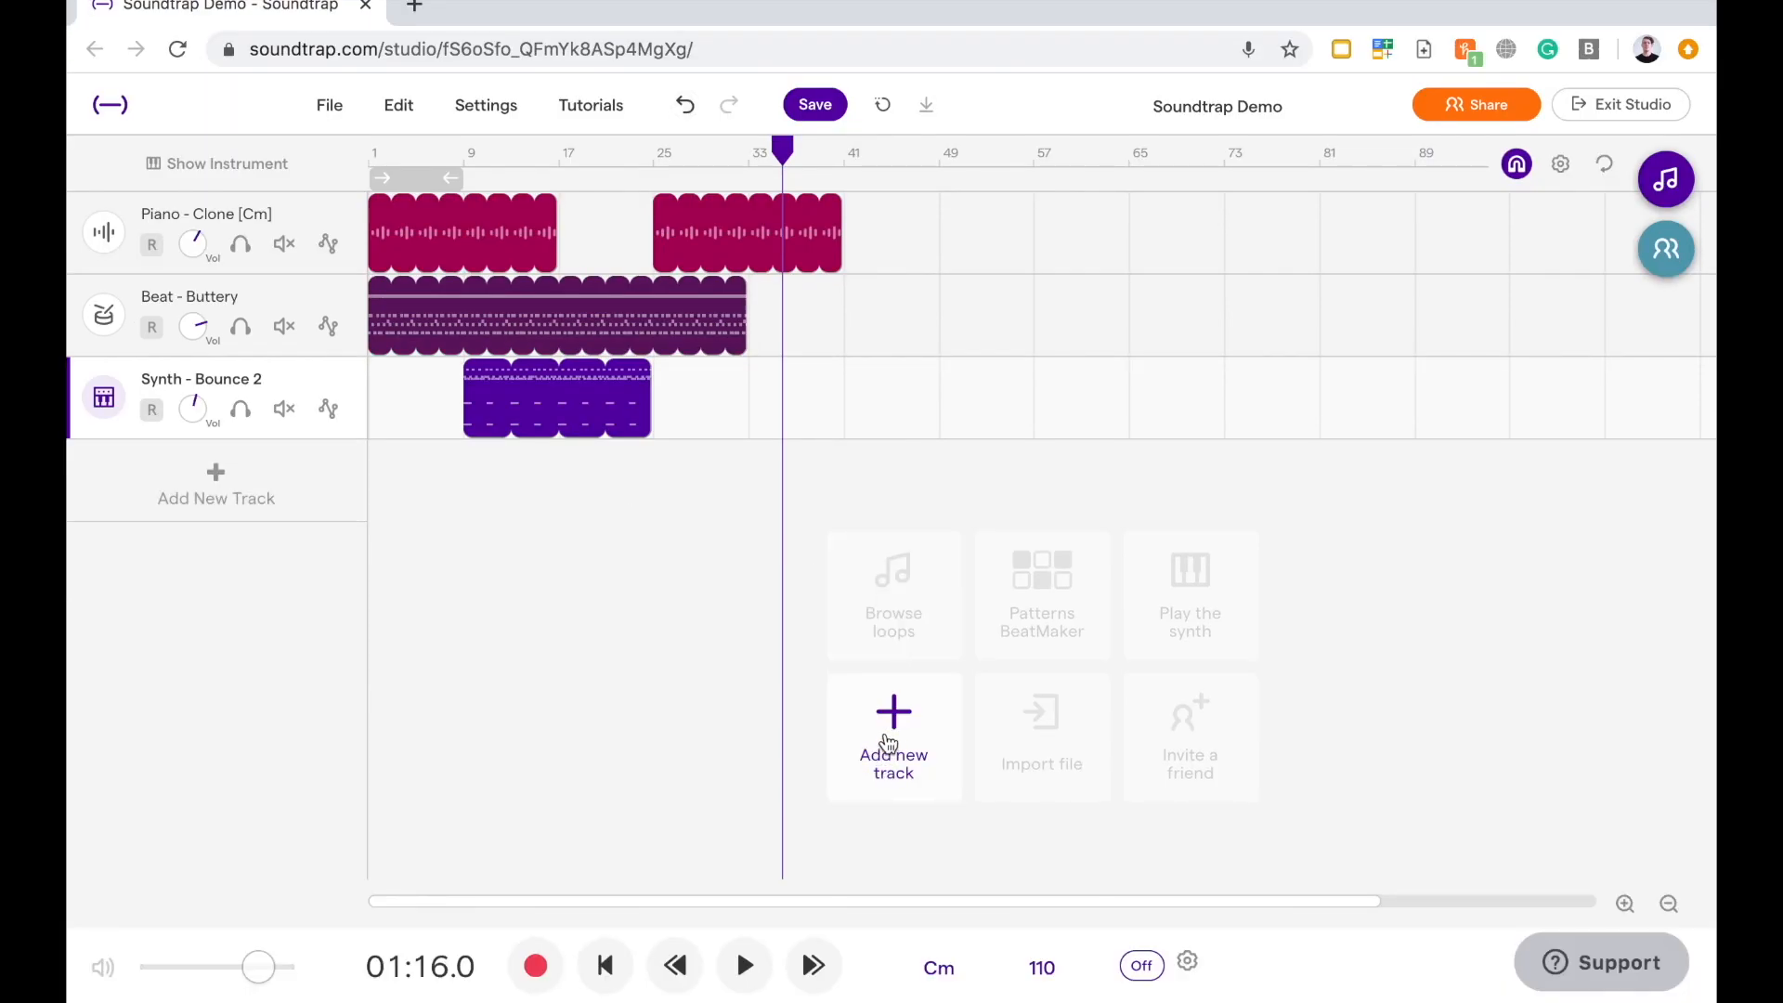
click(893, 737)
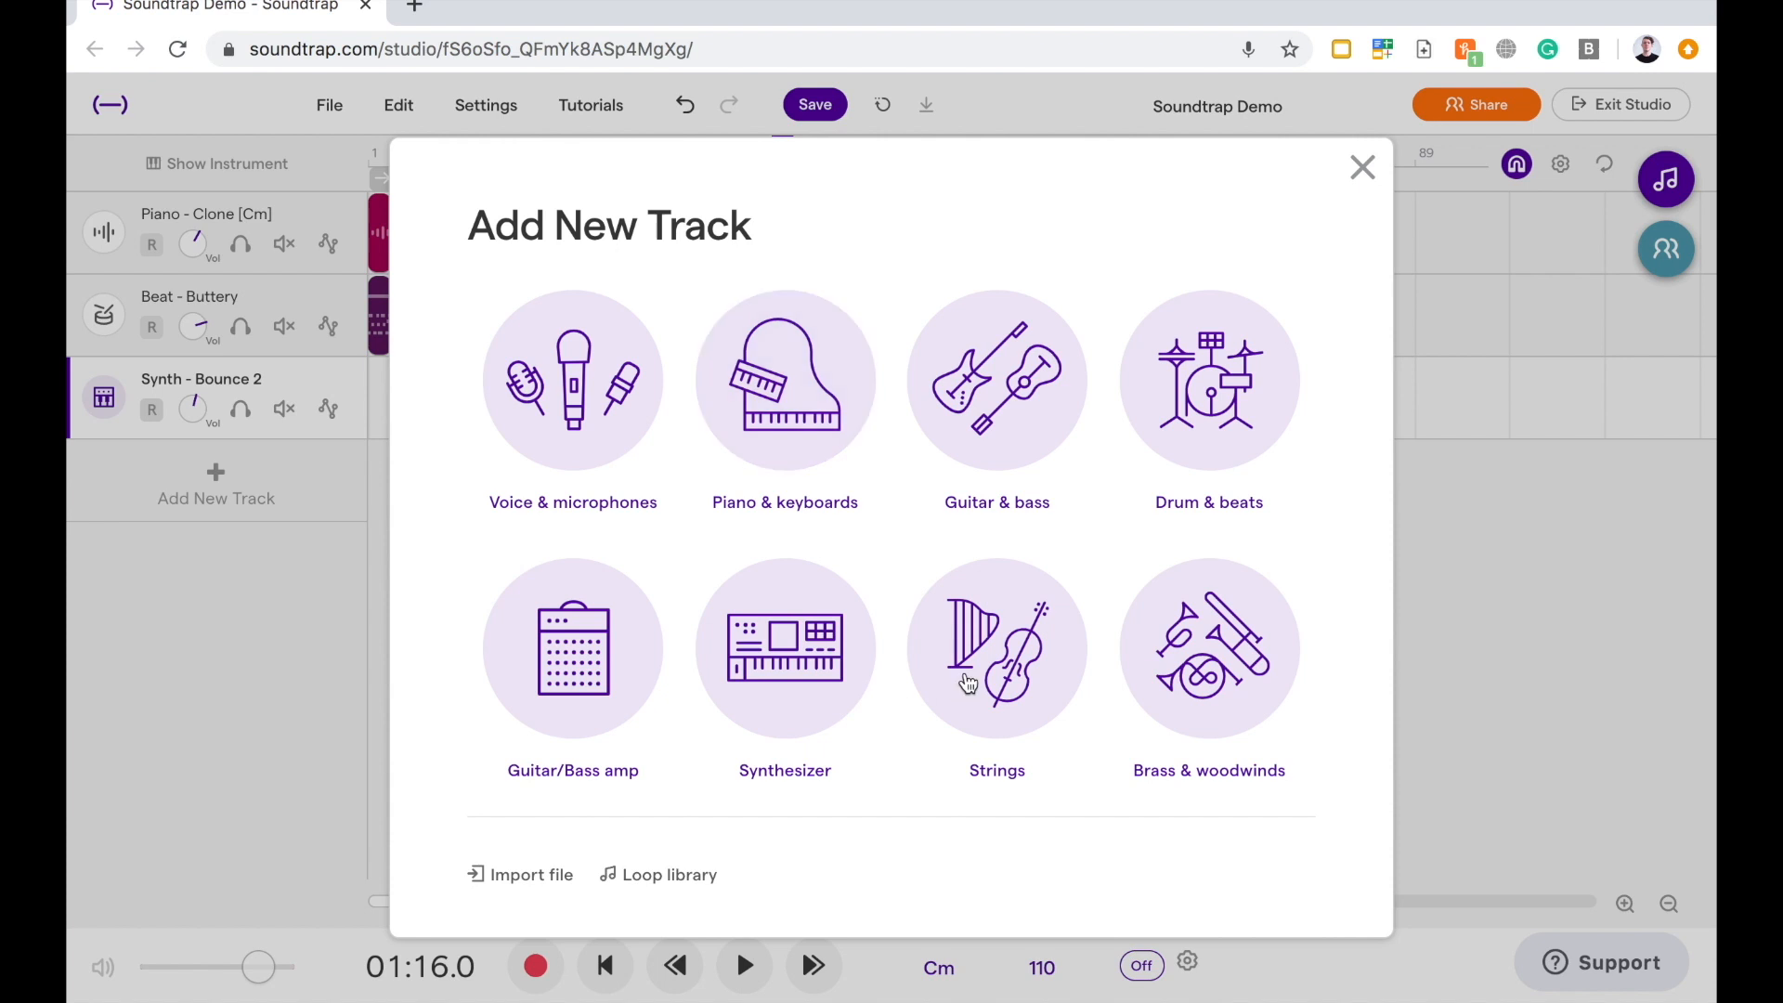
mouse_move(1208, 648)
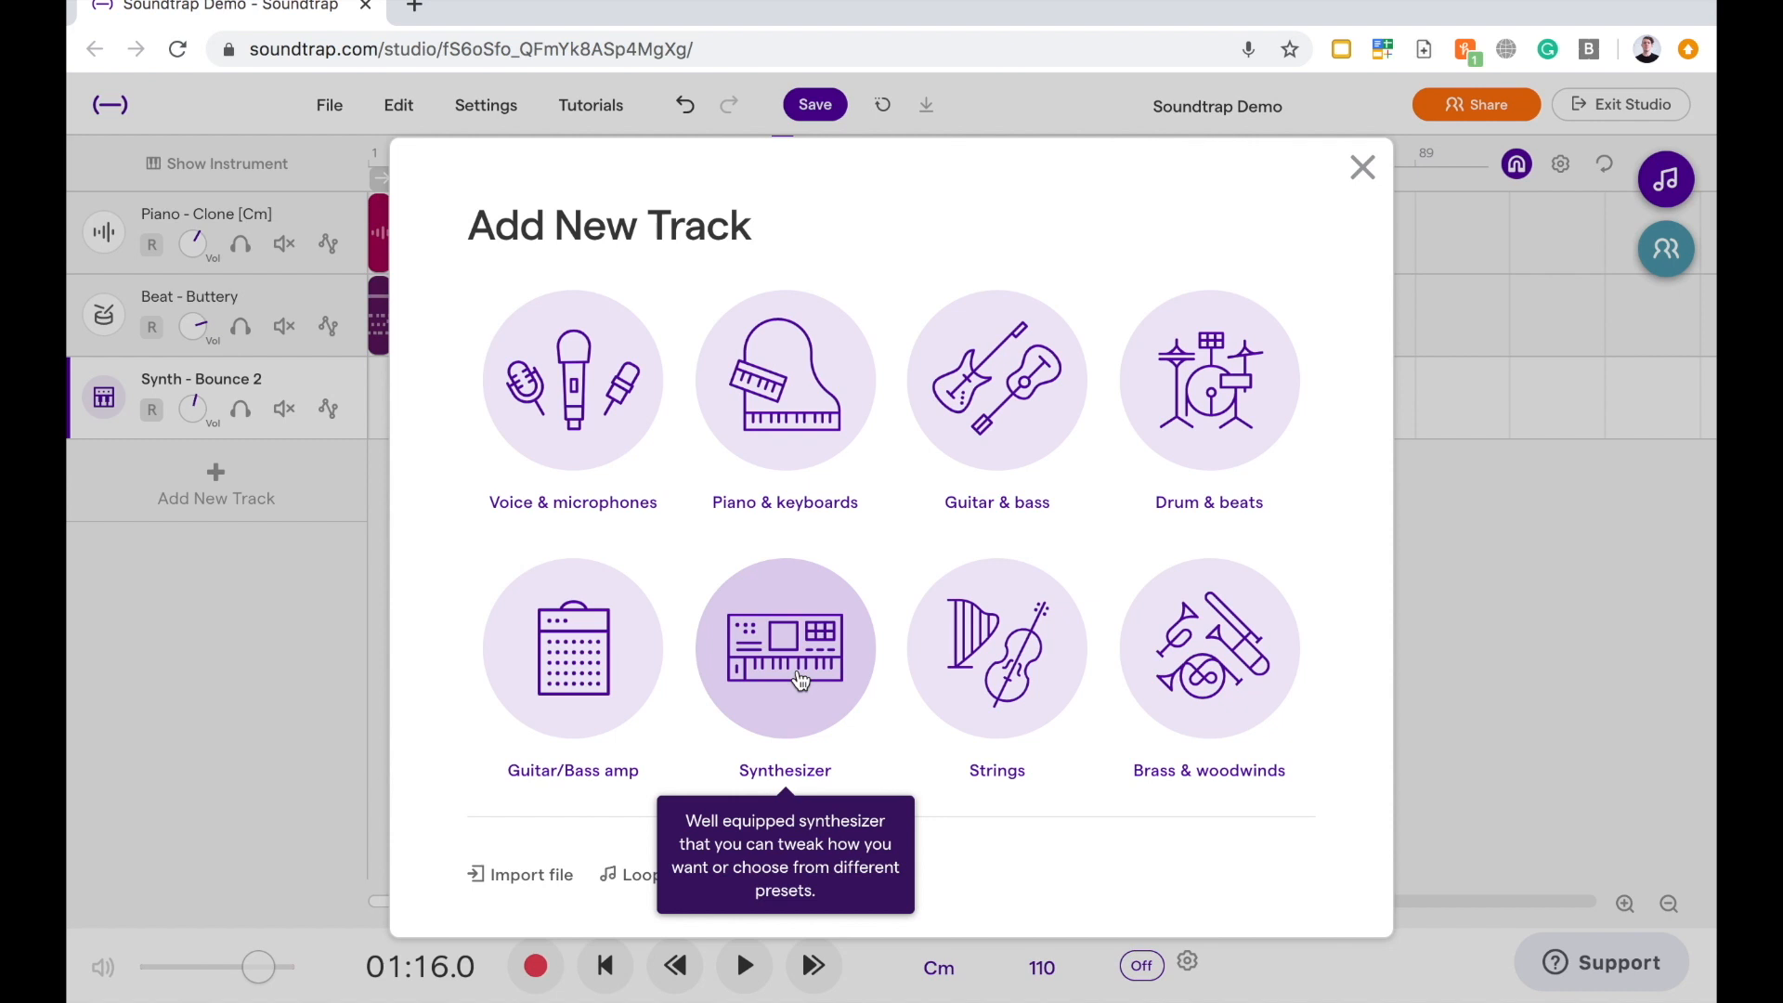
- Add a new synthesizer track using the Leads Flutter Wave sound
click(784, 649)
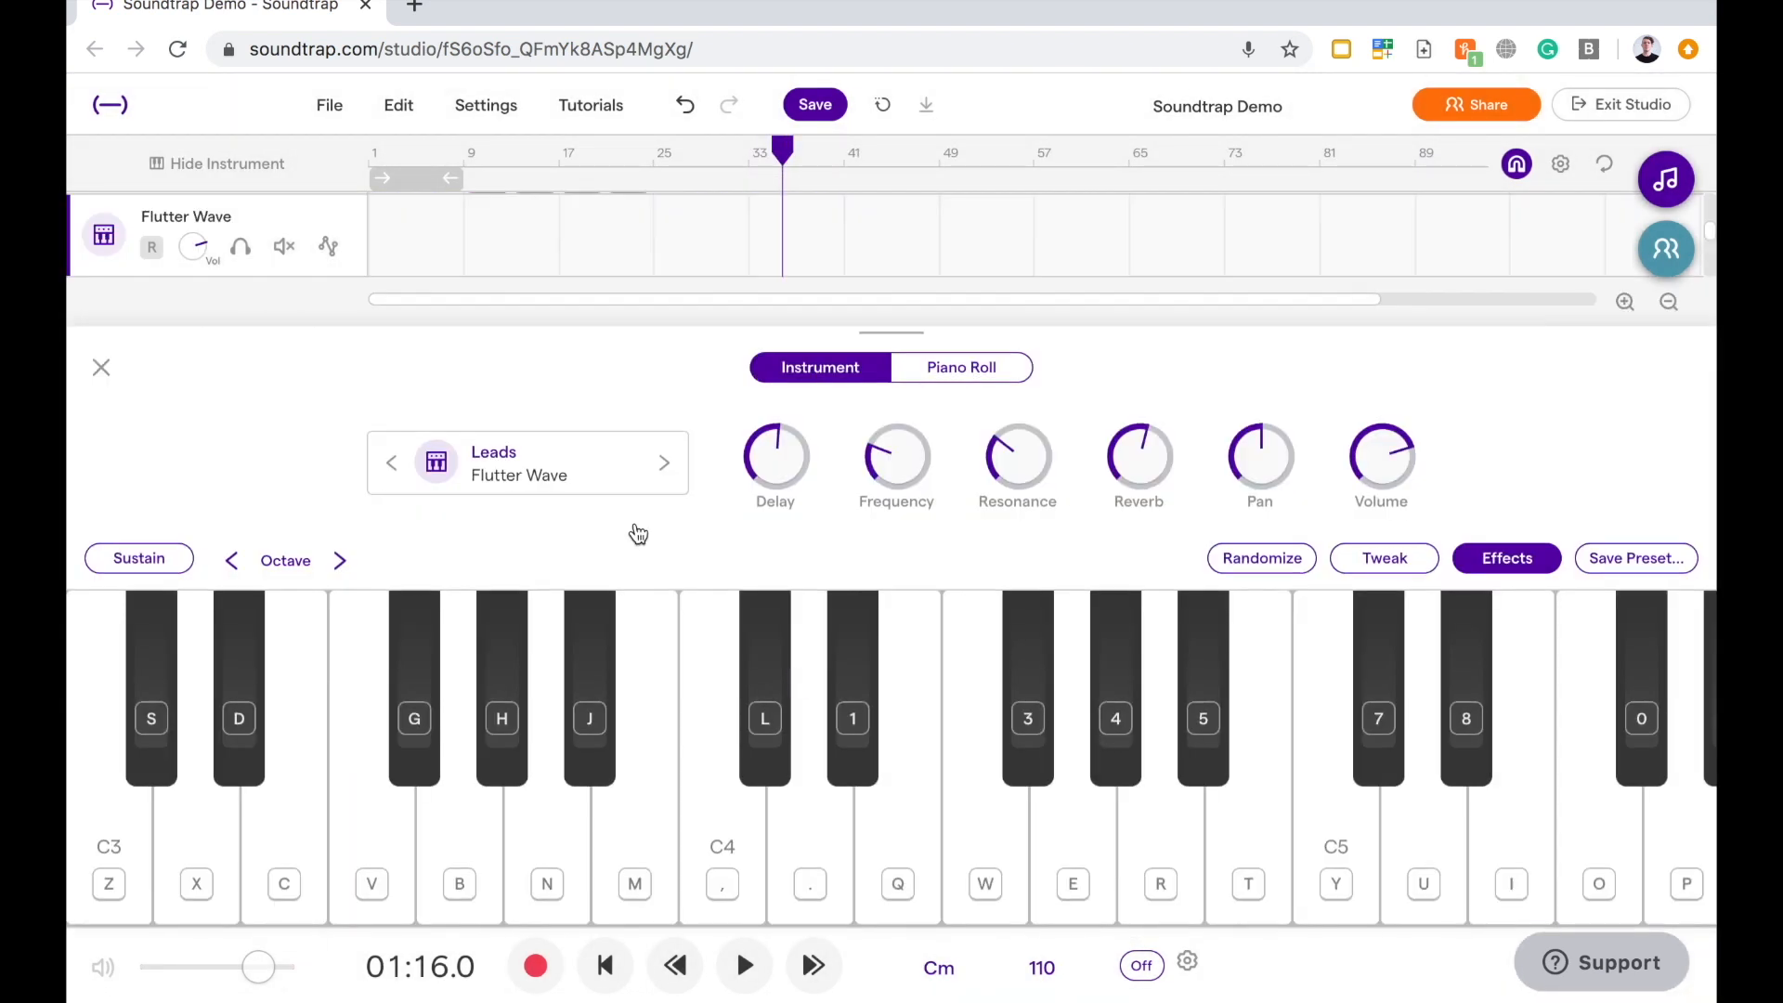
mouse_move(432, 497)
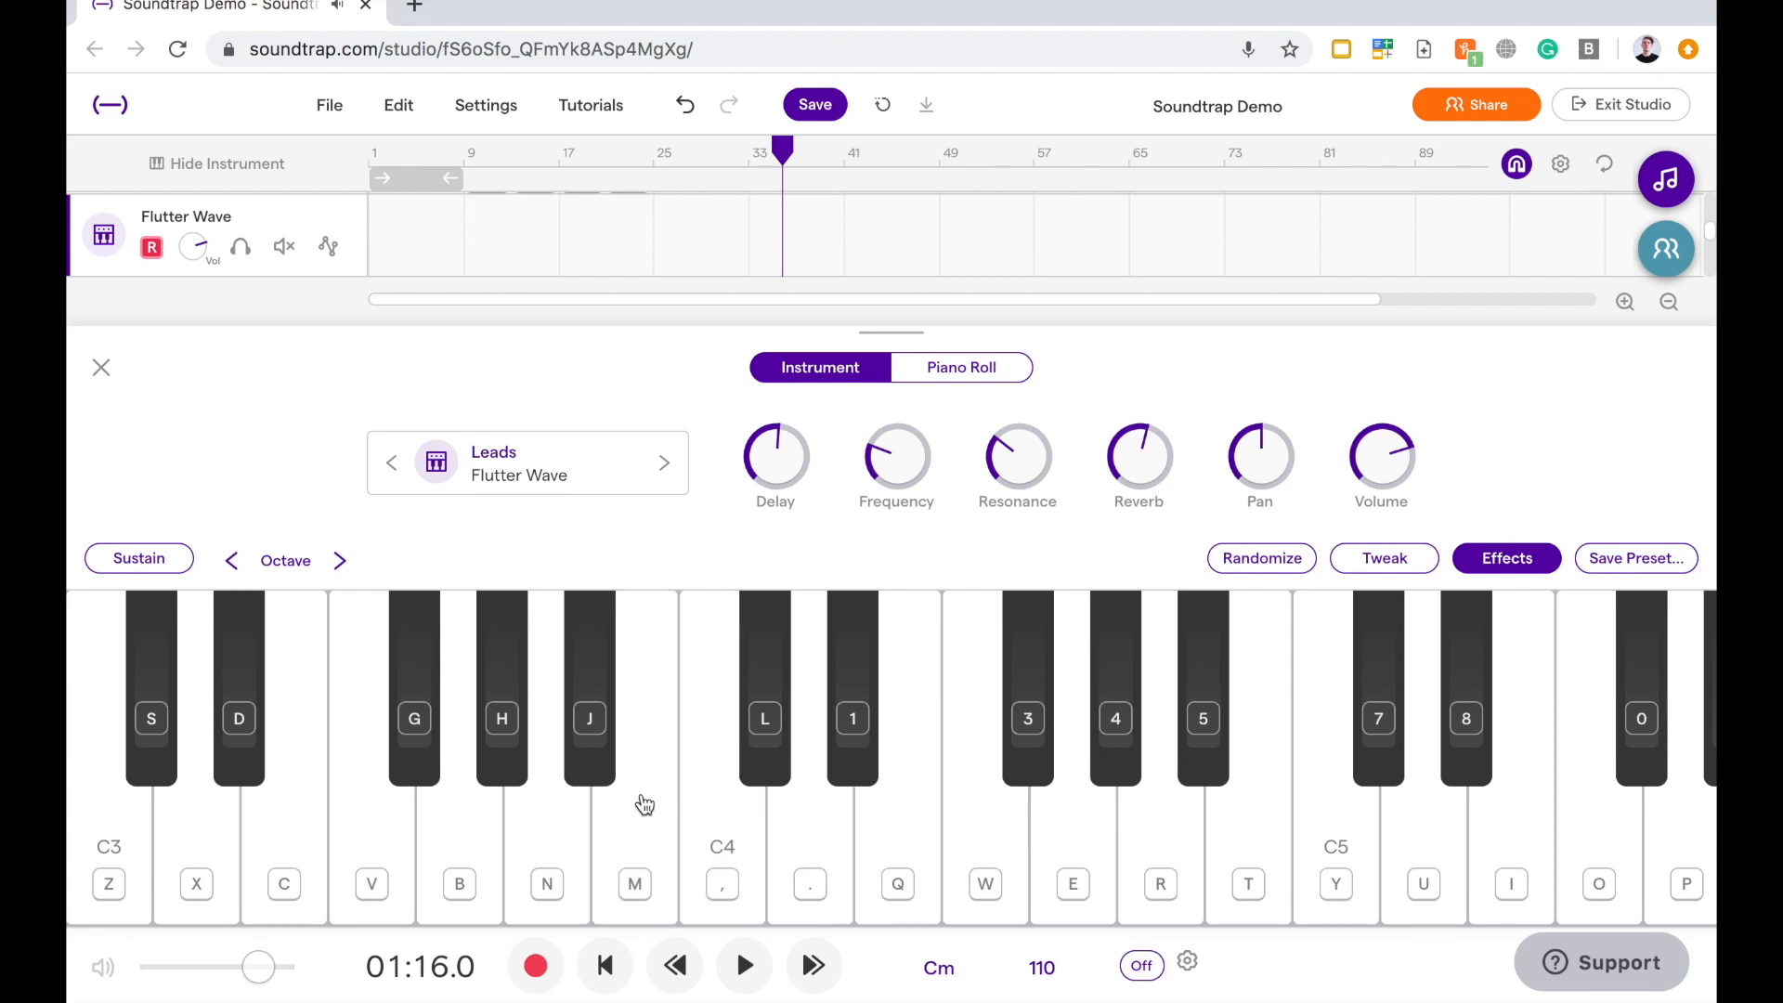
mouse_move(733, 842)
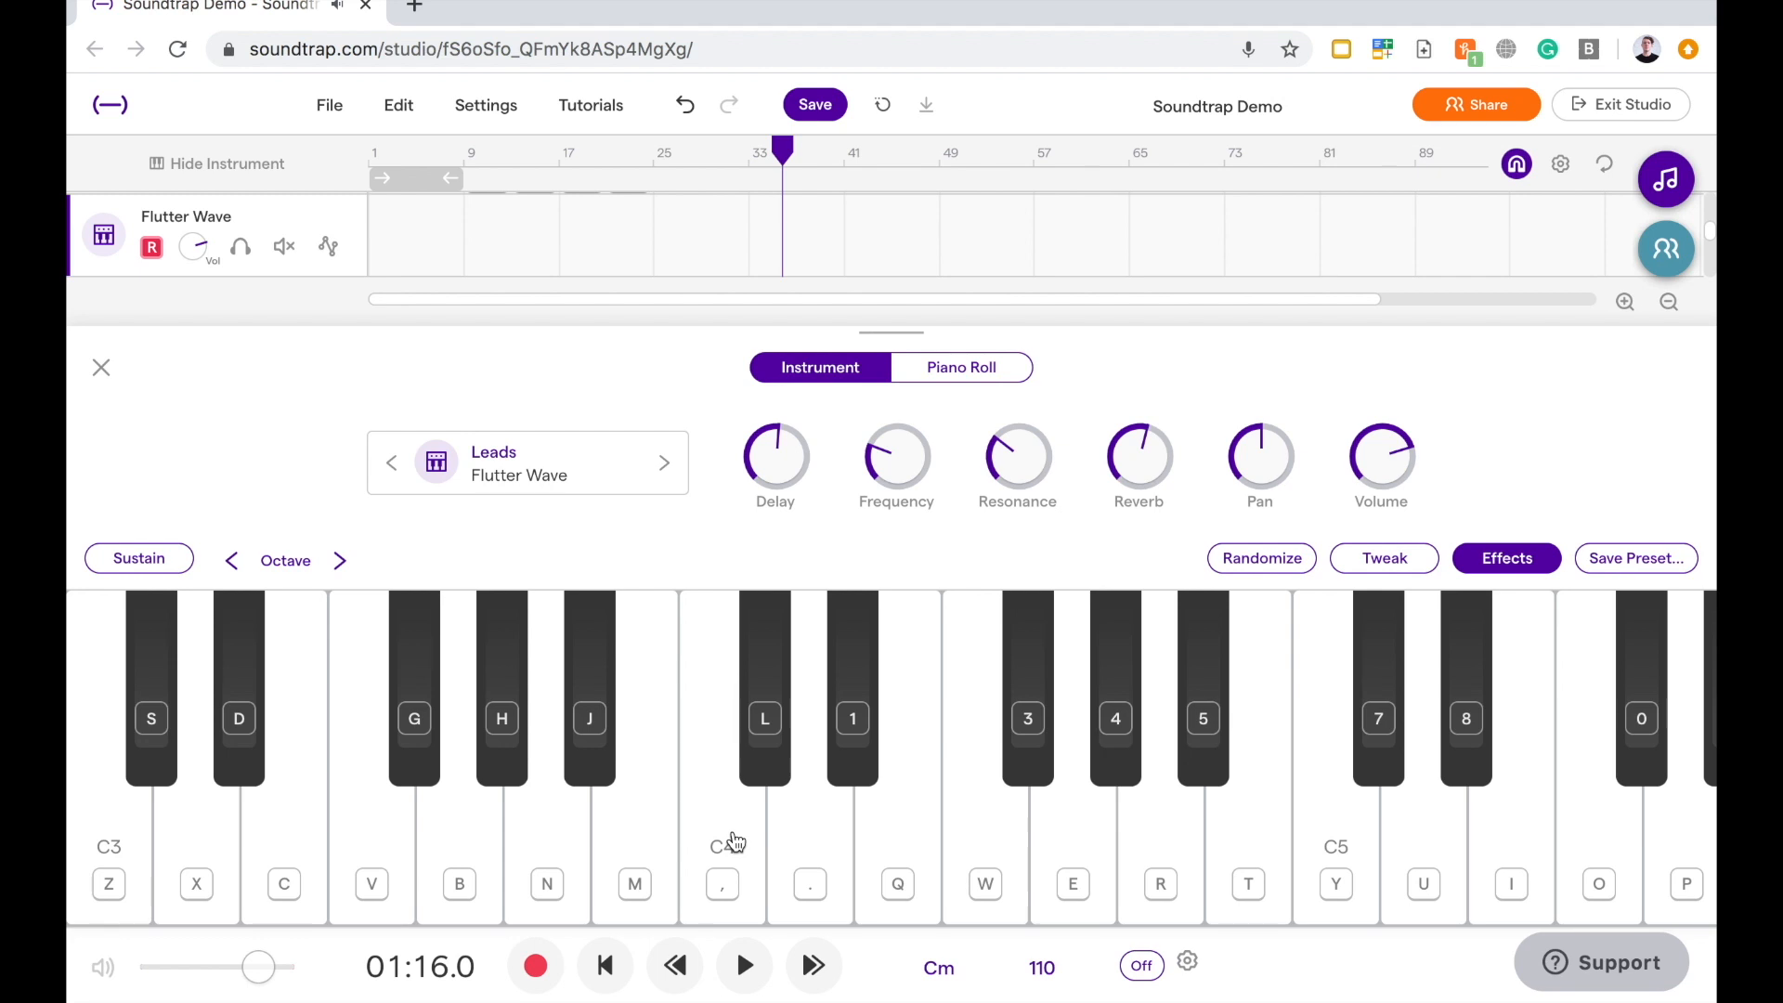
mouse_move(557, 542)
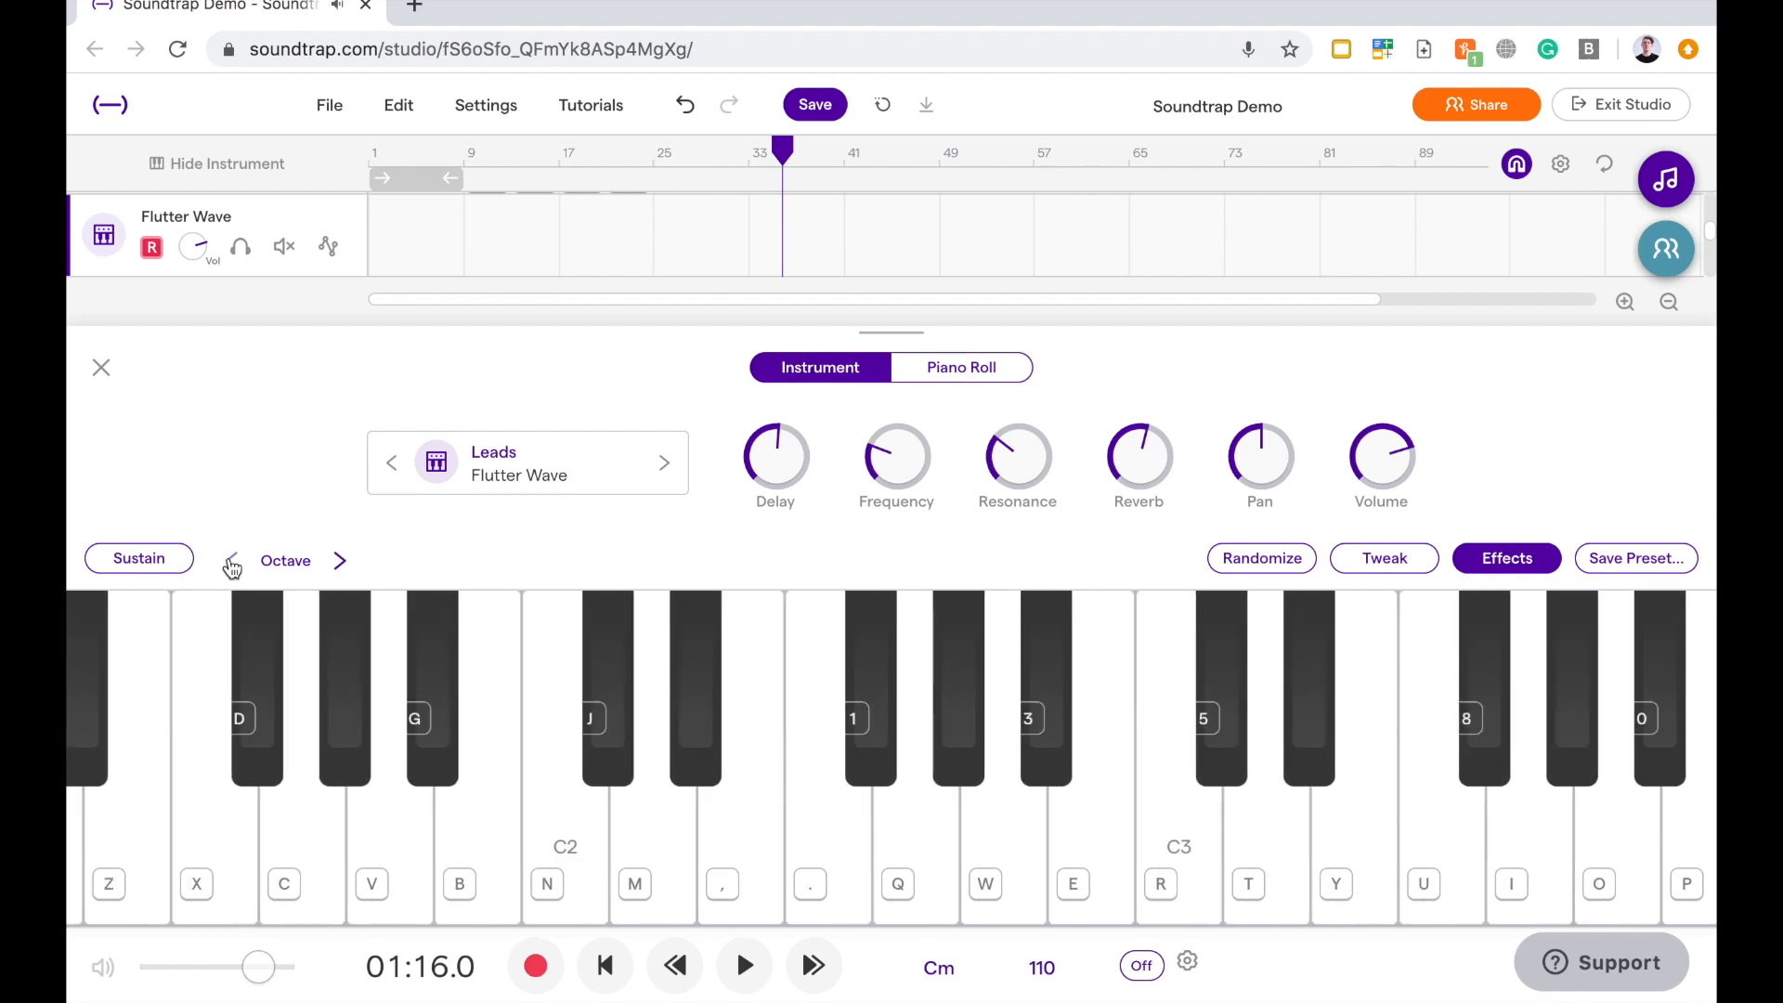
- Shift the Flutter Wave keyboard up an octave, then back to C3–C5
click(229, 561)
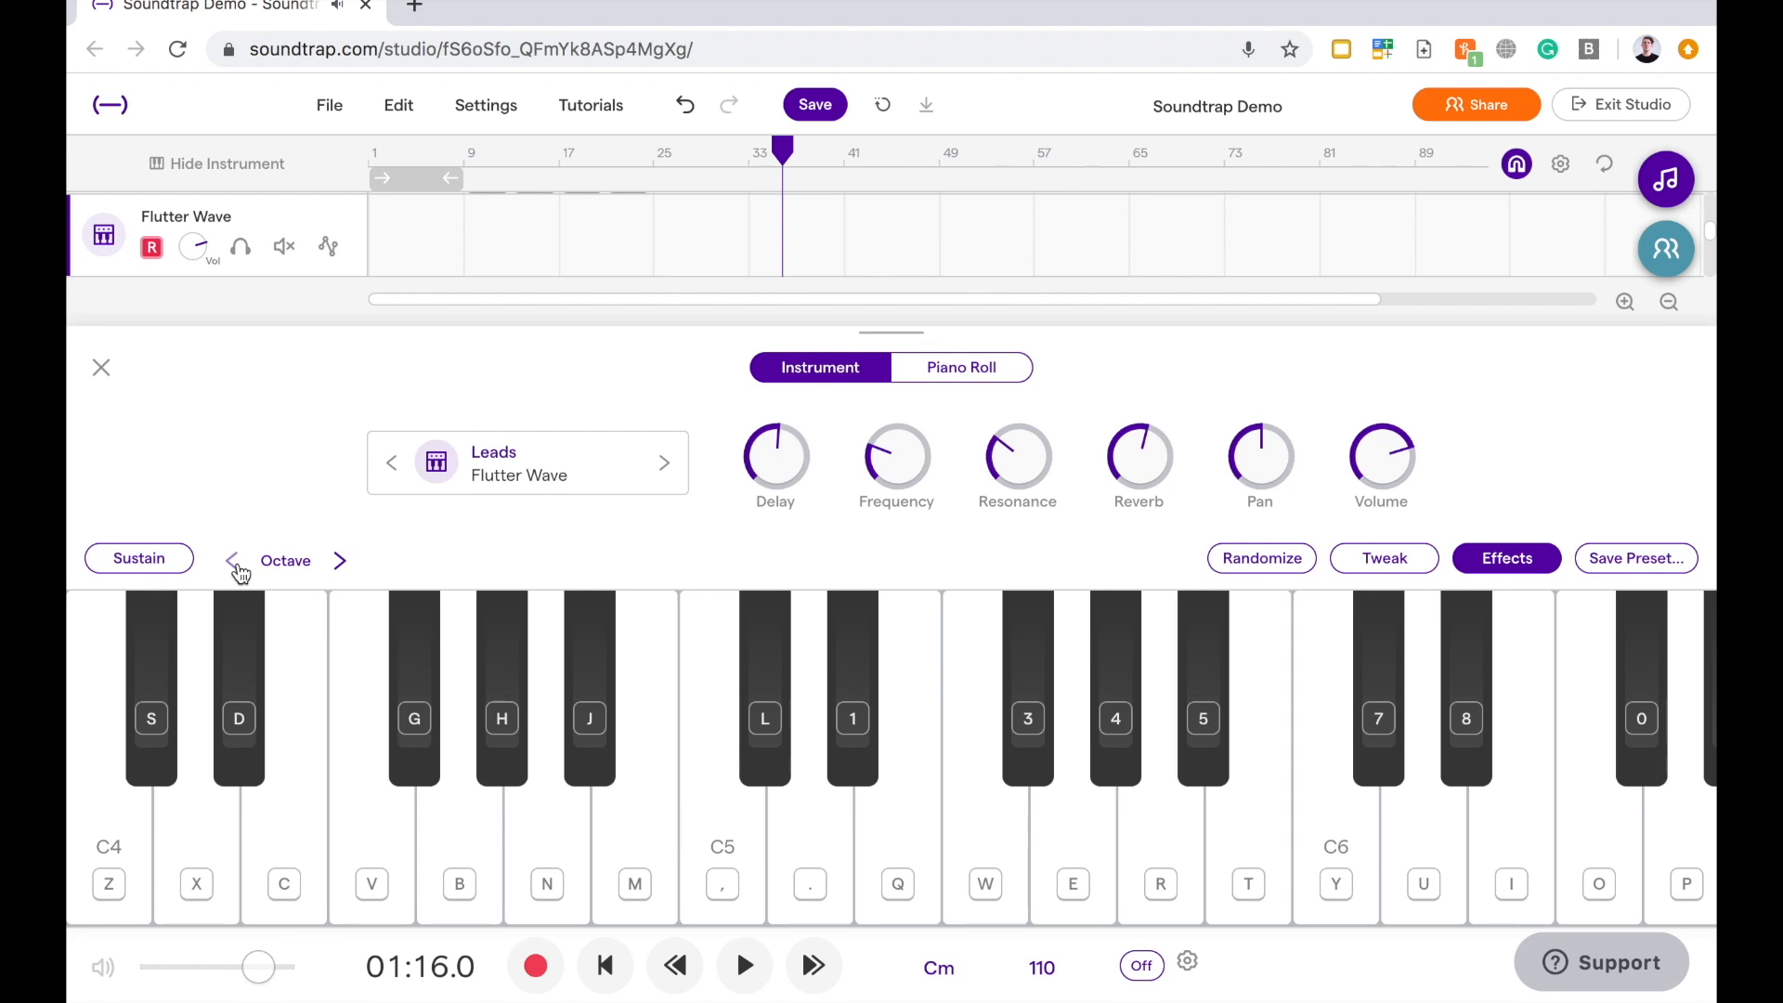
click(231, 559)
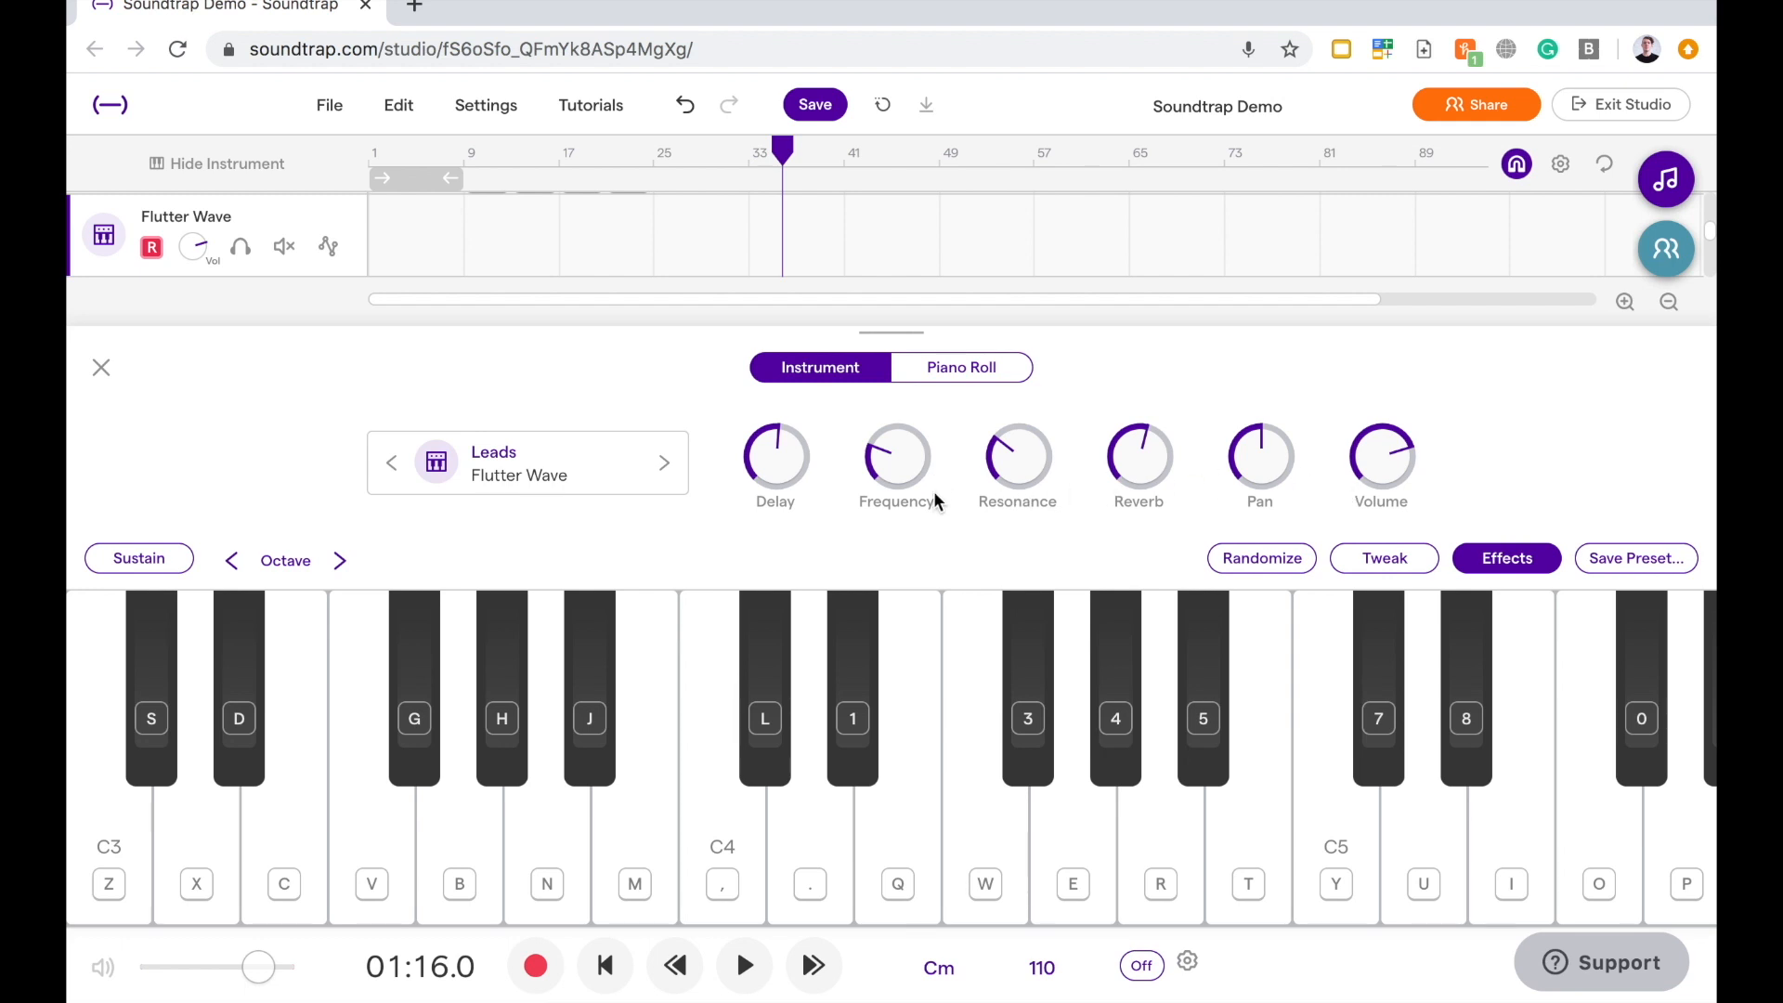
mouse_move(839, 539)
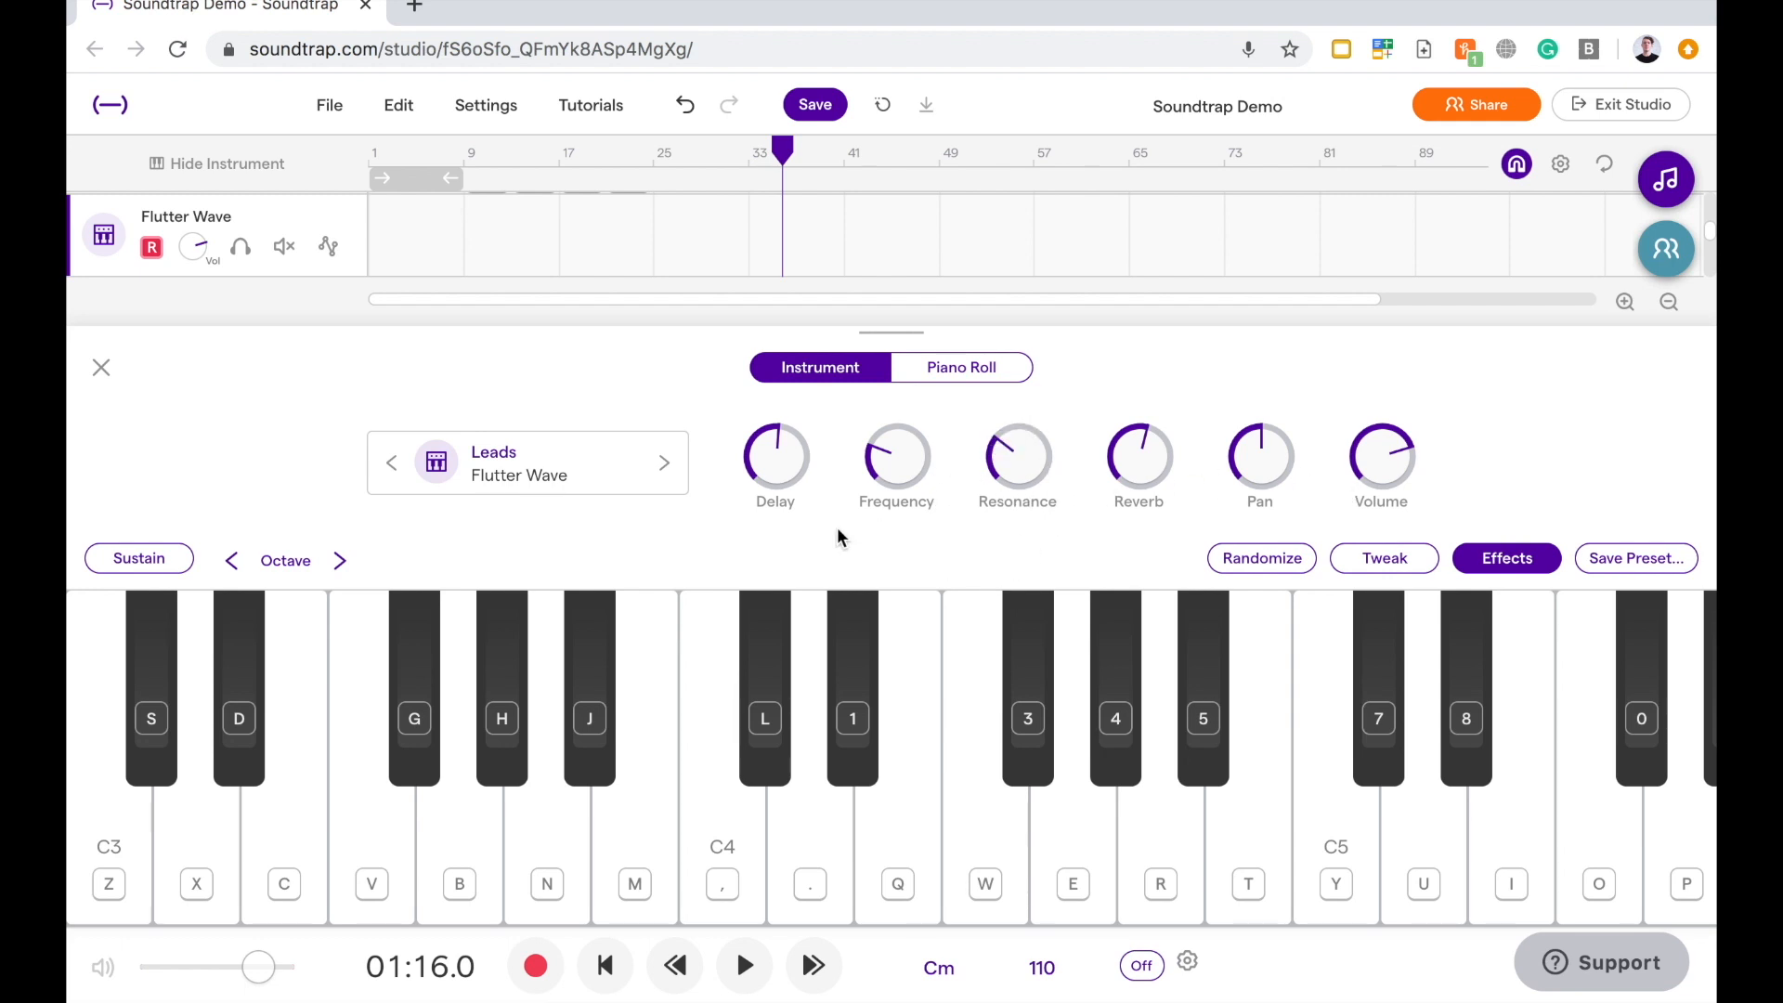
mouse_move(790, 430)
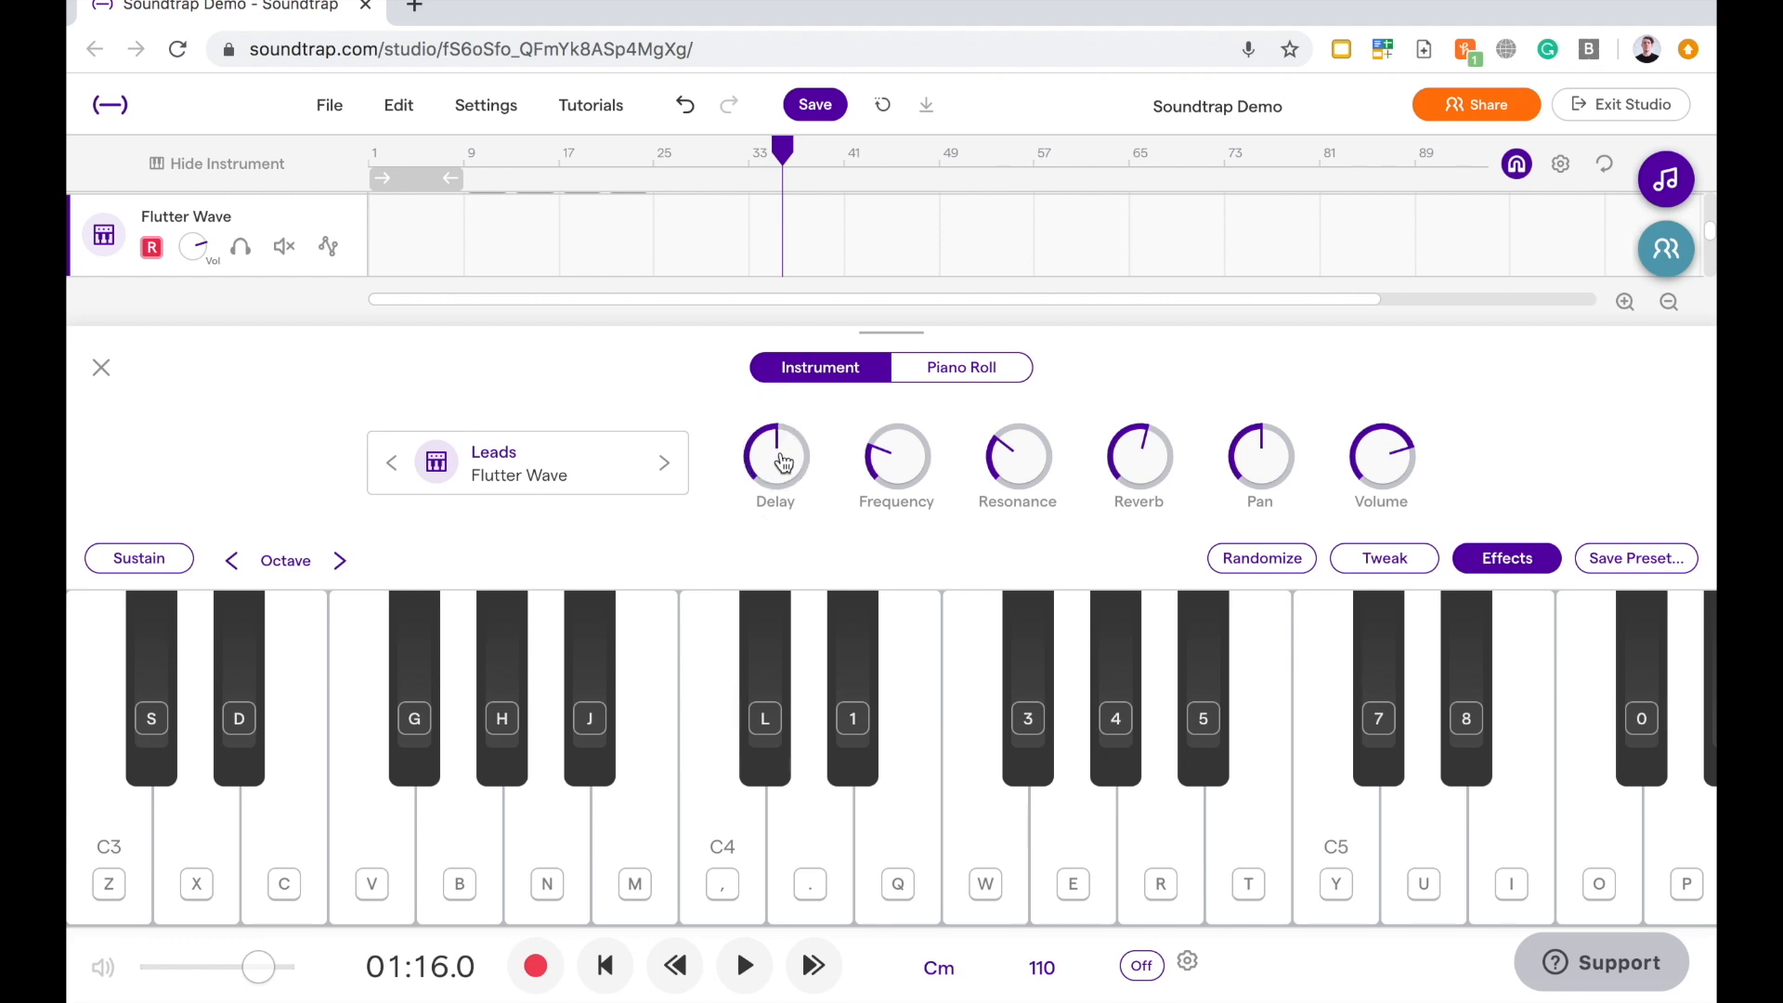
mouse_move(1379, 446)
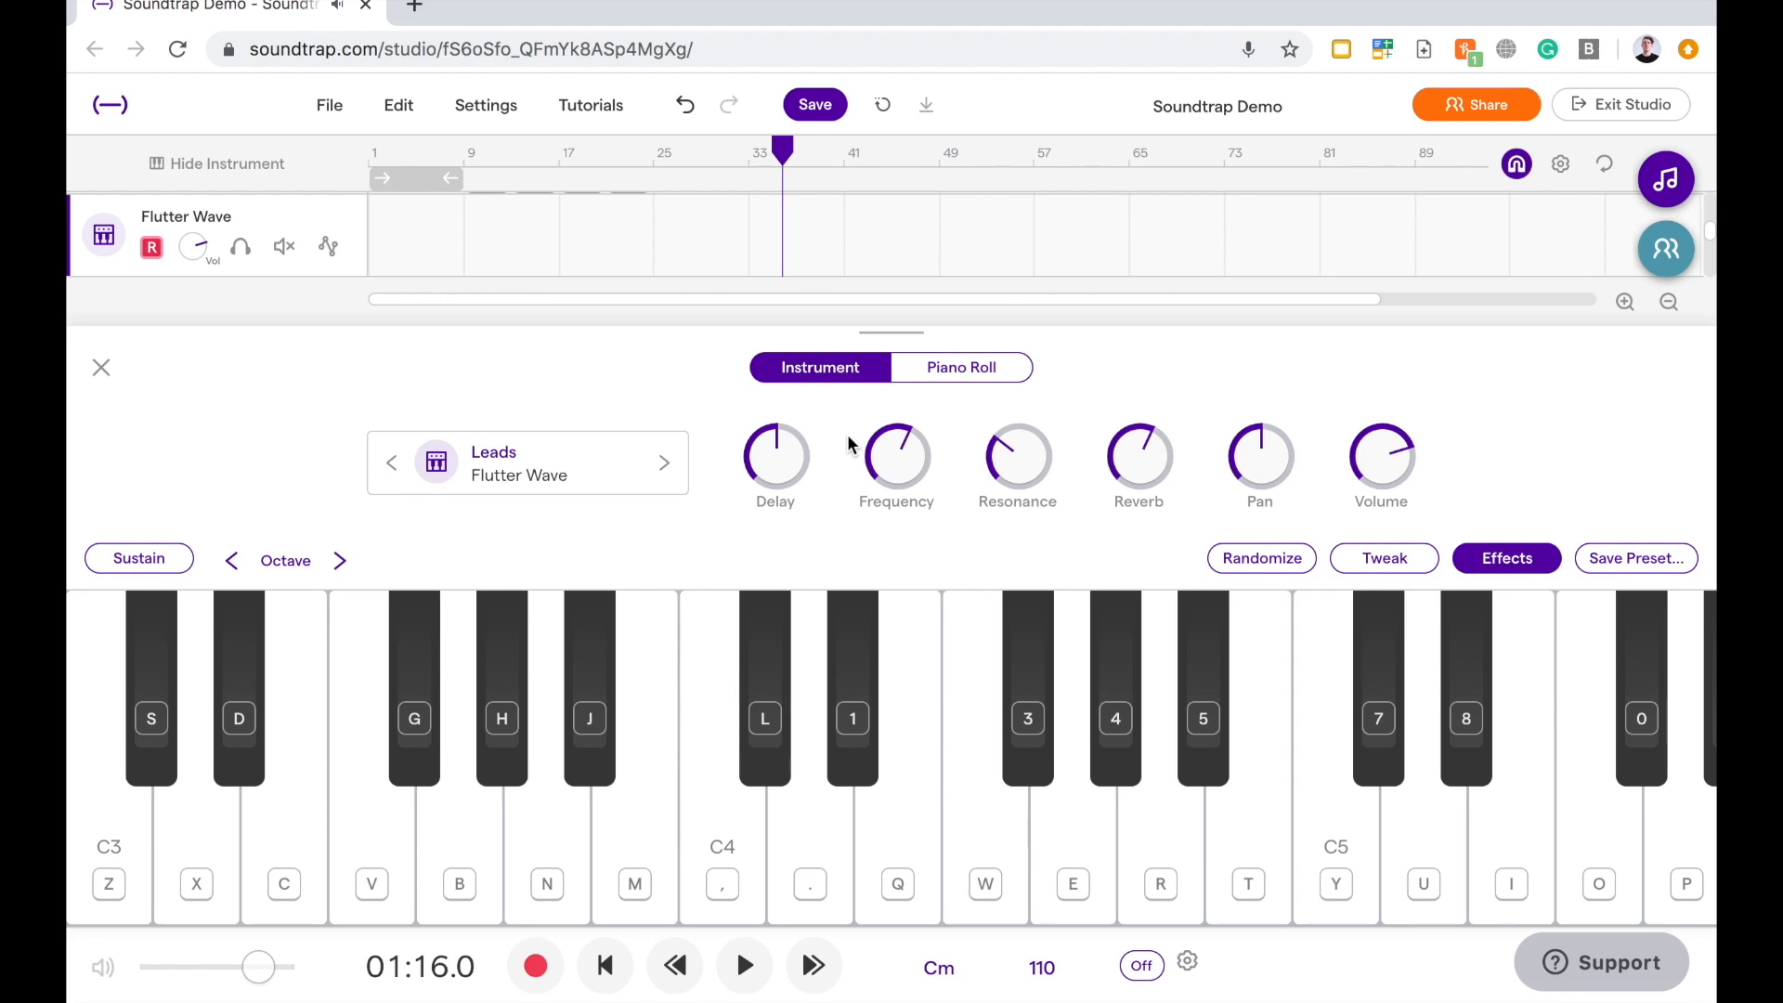
mouse_move(988, 502)
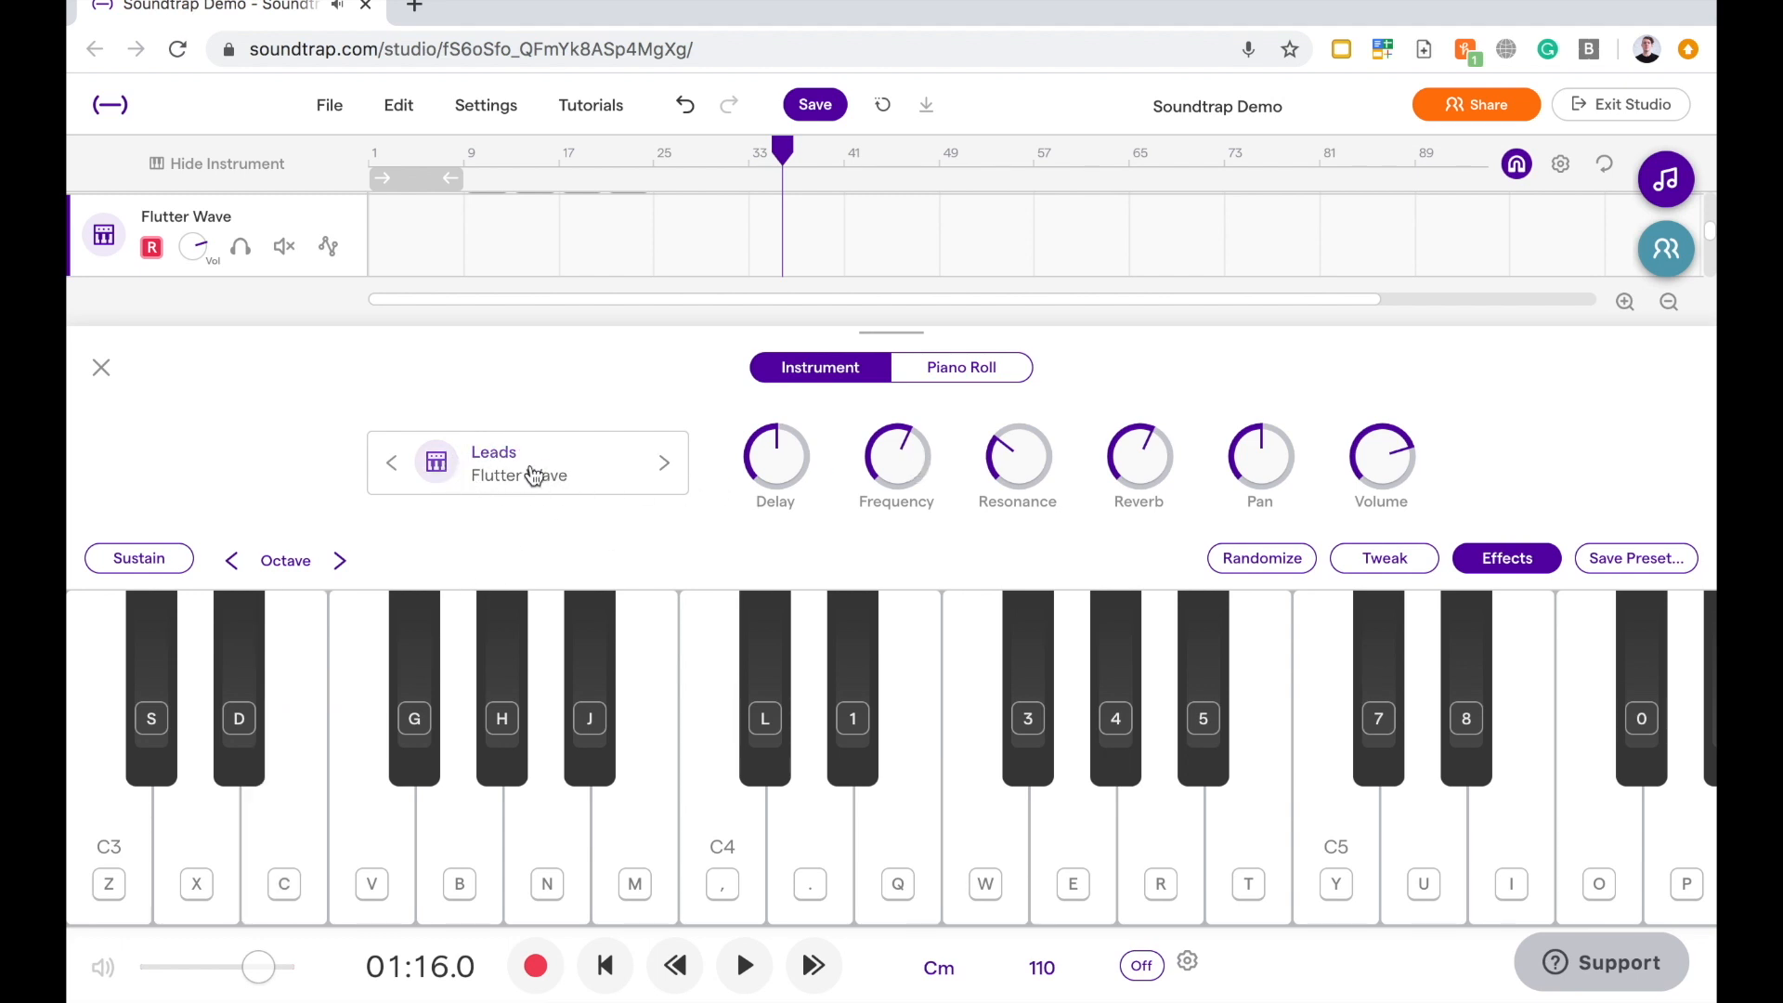
mouse_move(523, 483)
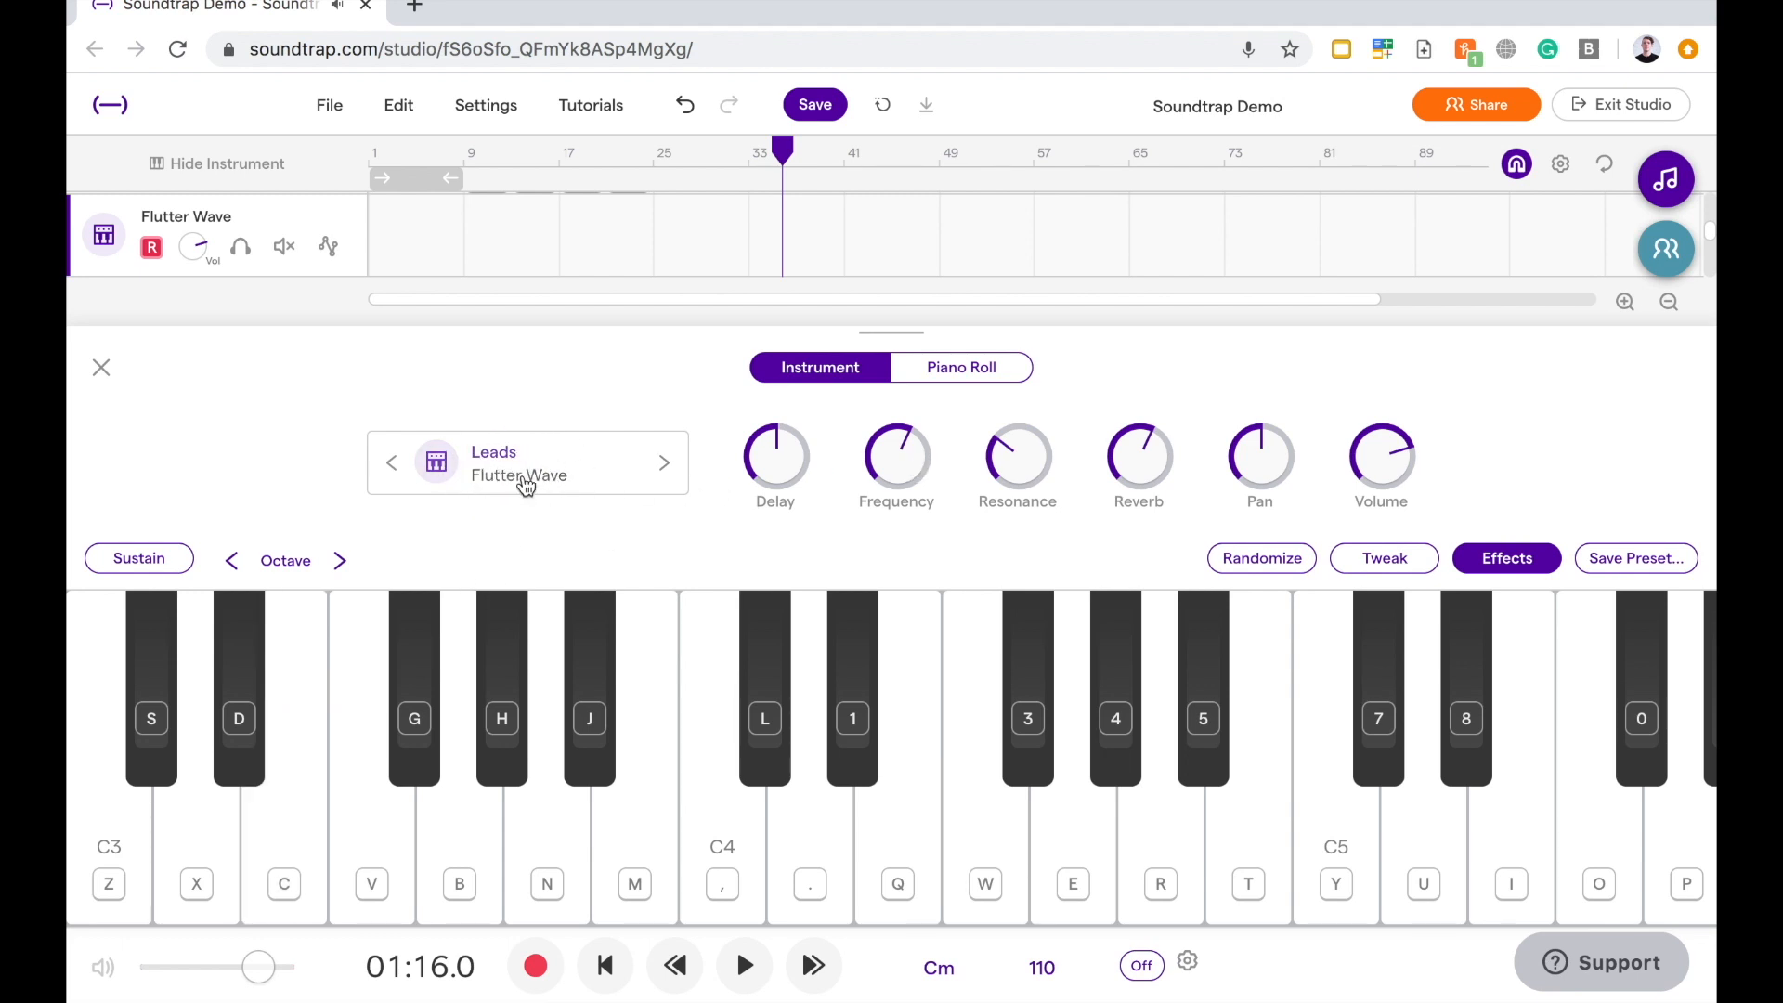
- Audition the Fonk Classic and Fonk Harmony presets, keeping Flutter Wave as the track sound
click(527, 463)
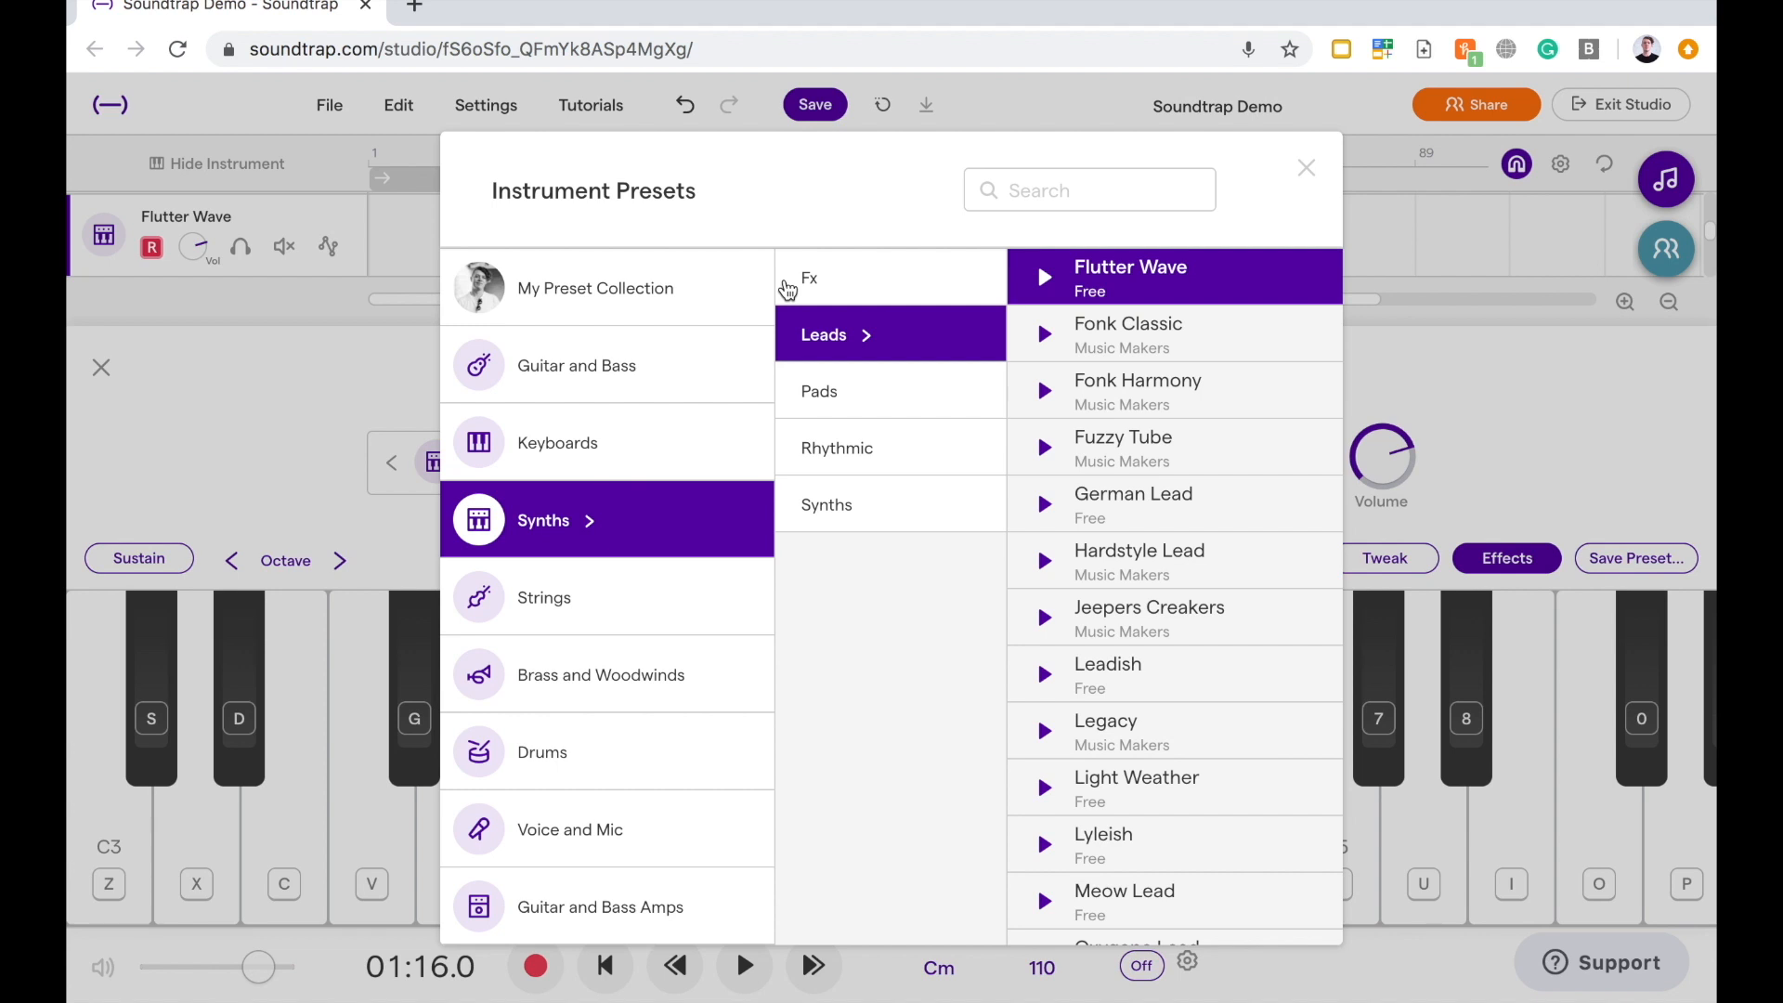
mouse_move(1187, 347)
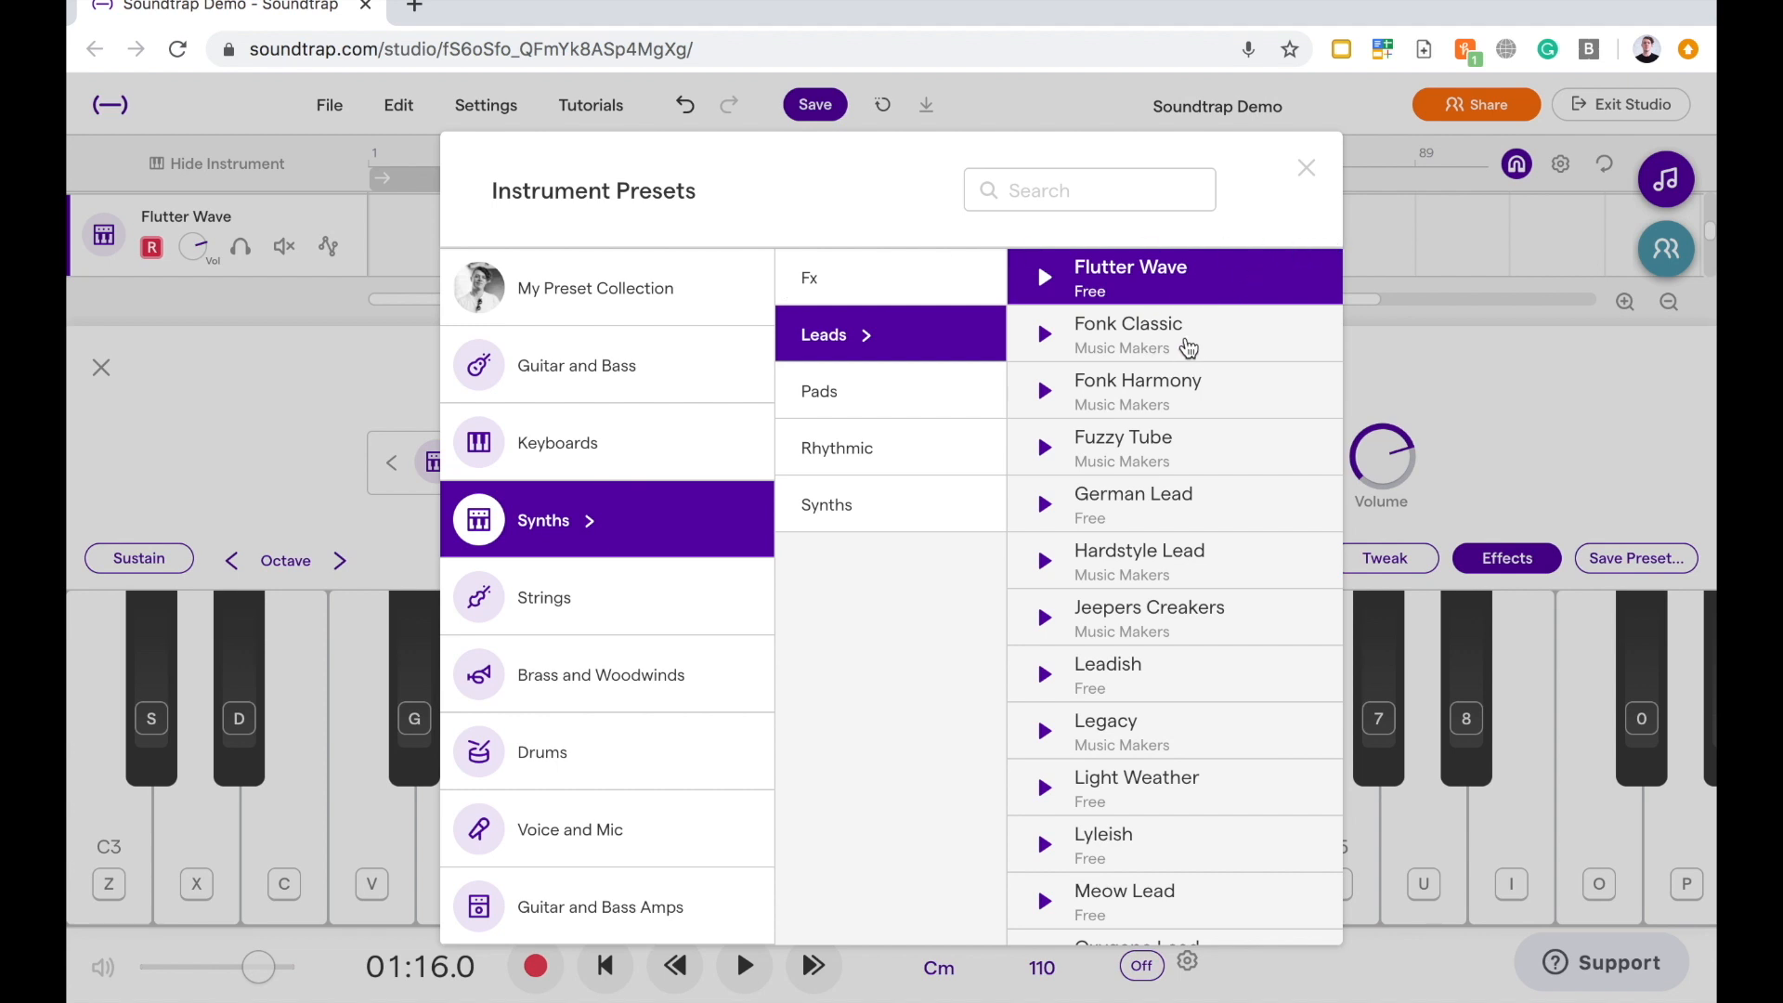
click(1129, 334)
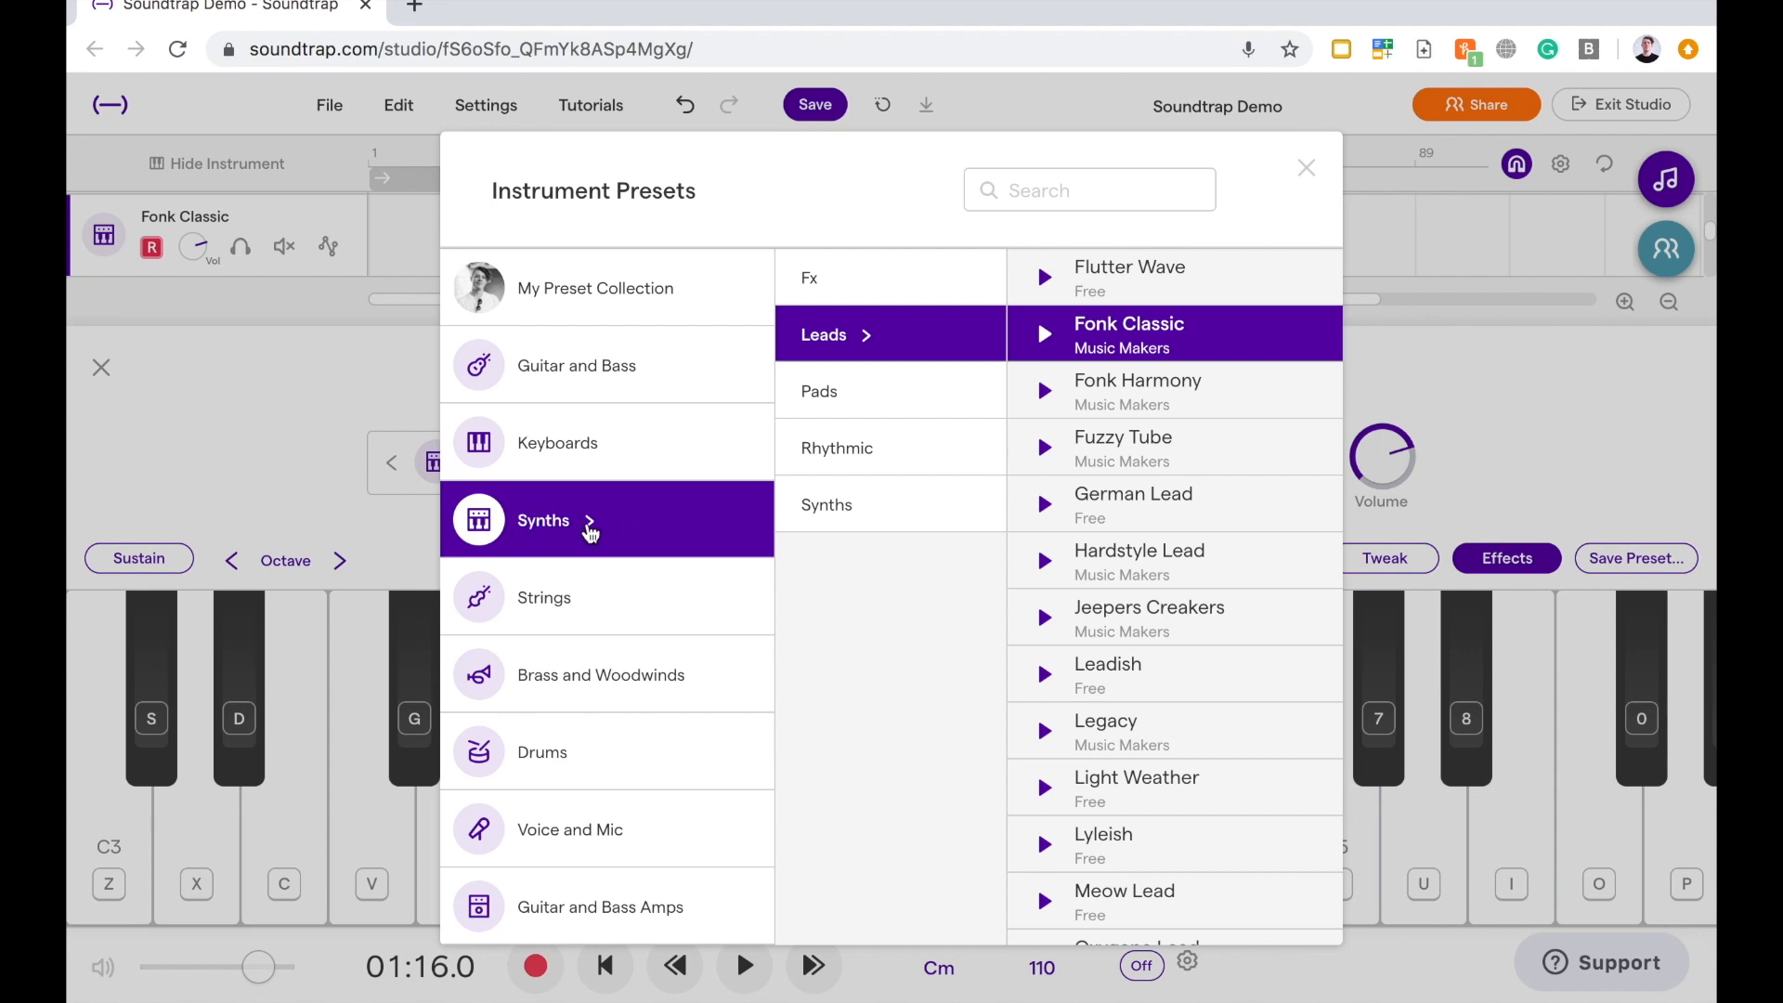
mouse_move(612, 515)
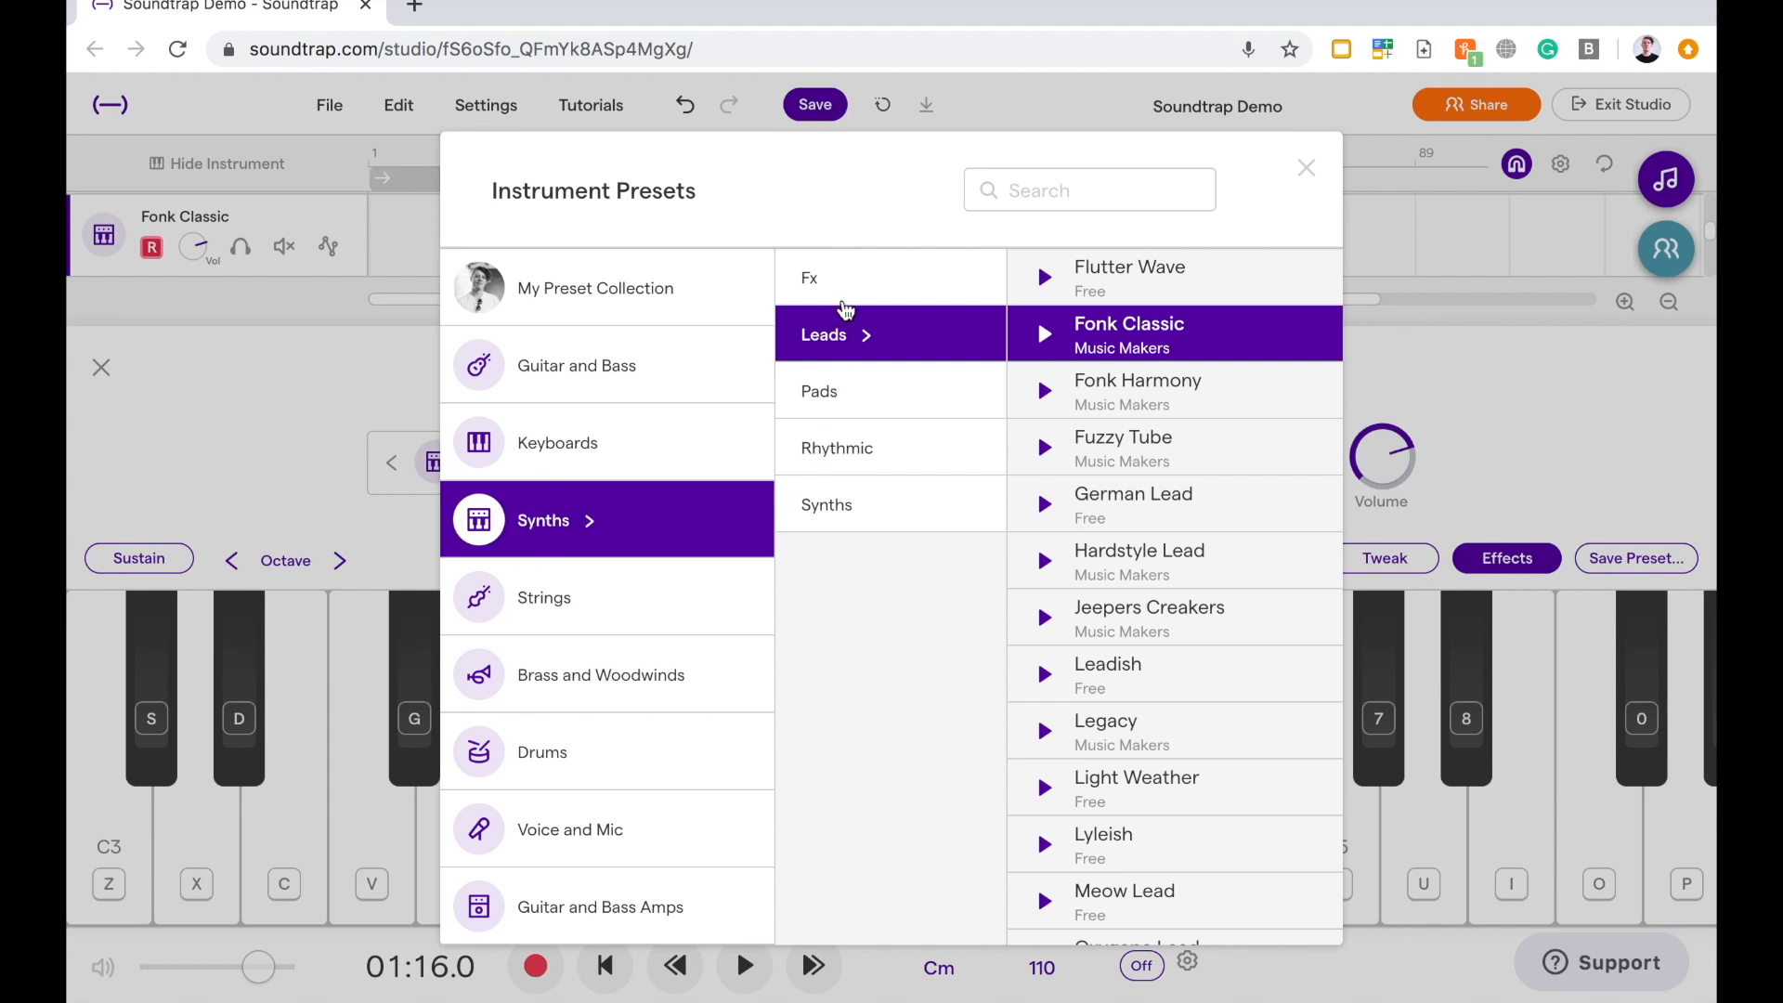
mouse_move(1001, 411)
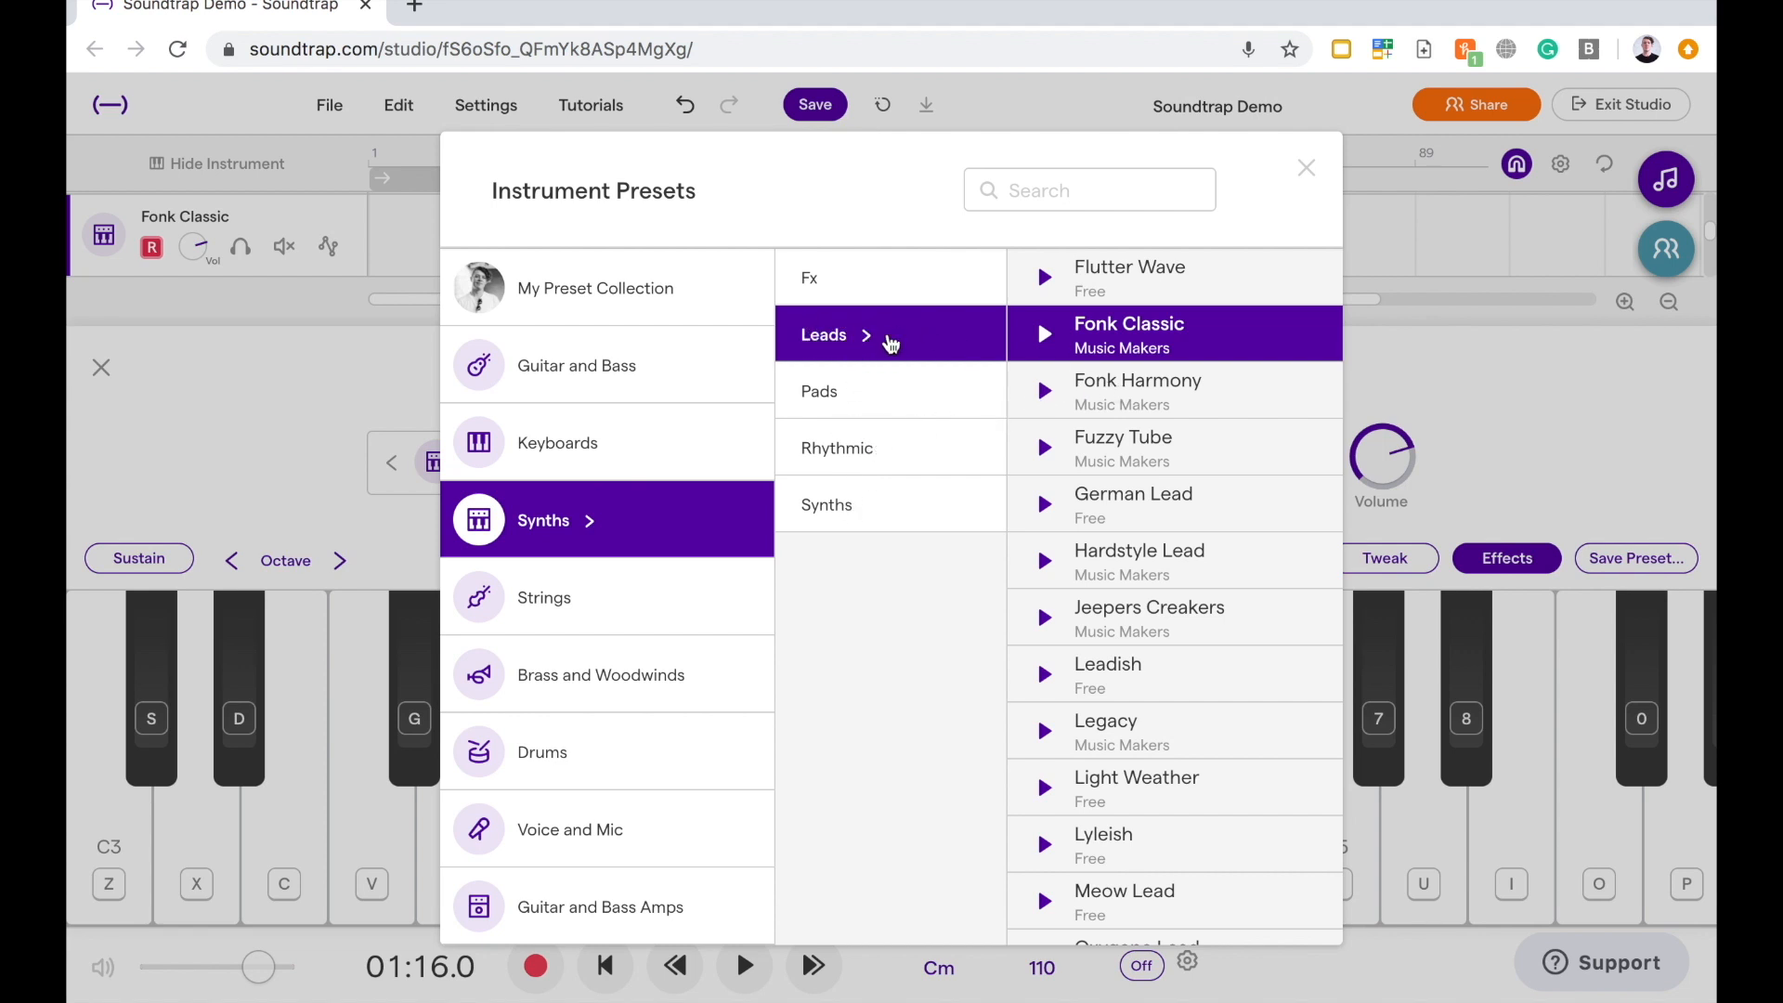
mouse_move(1118, 287)
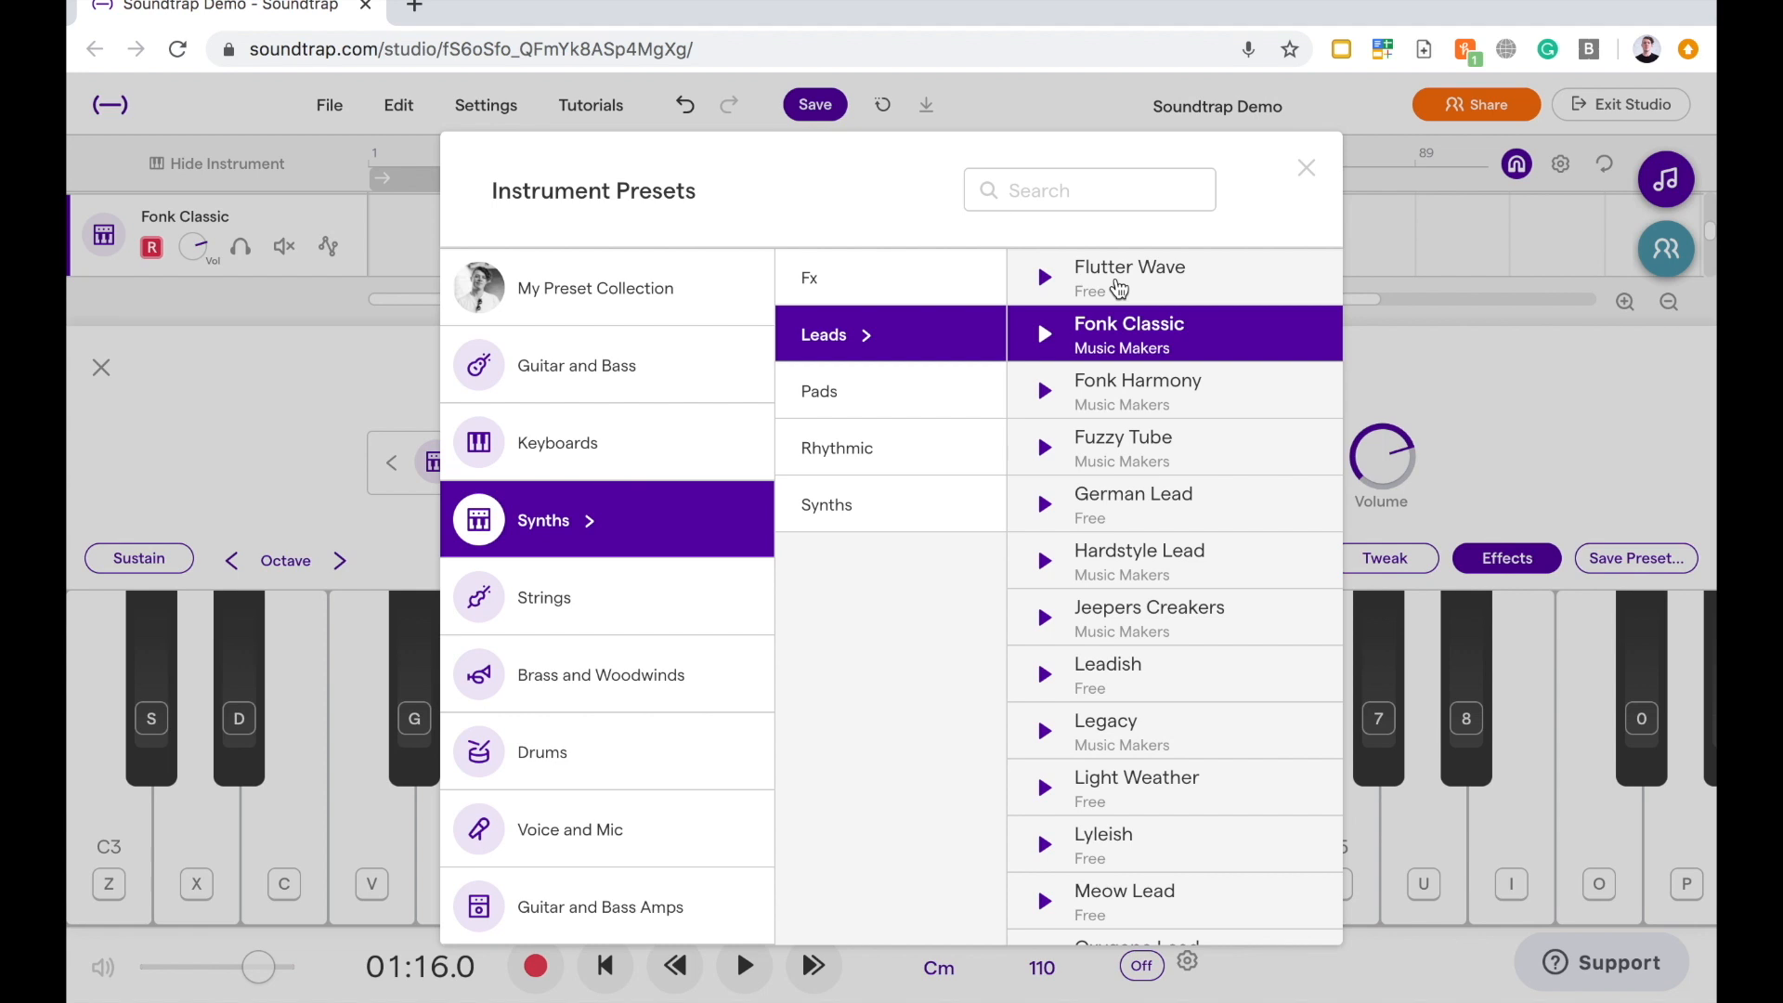
click(1137, 278)
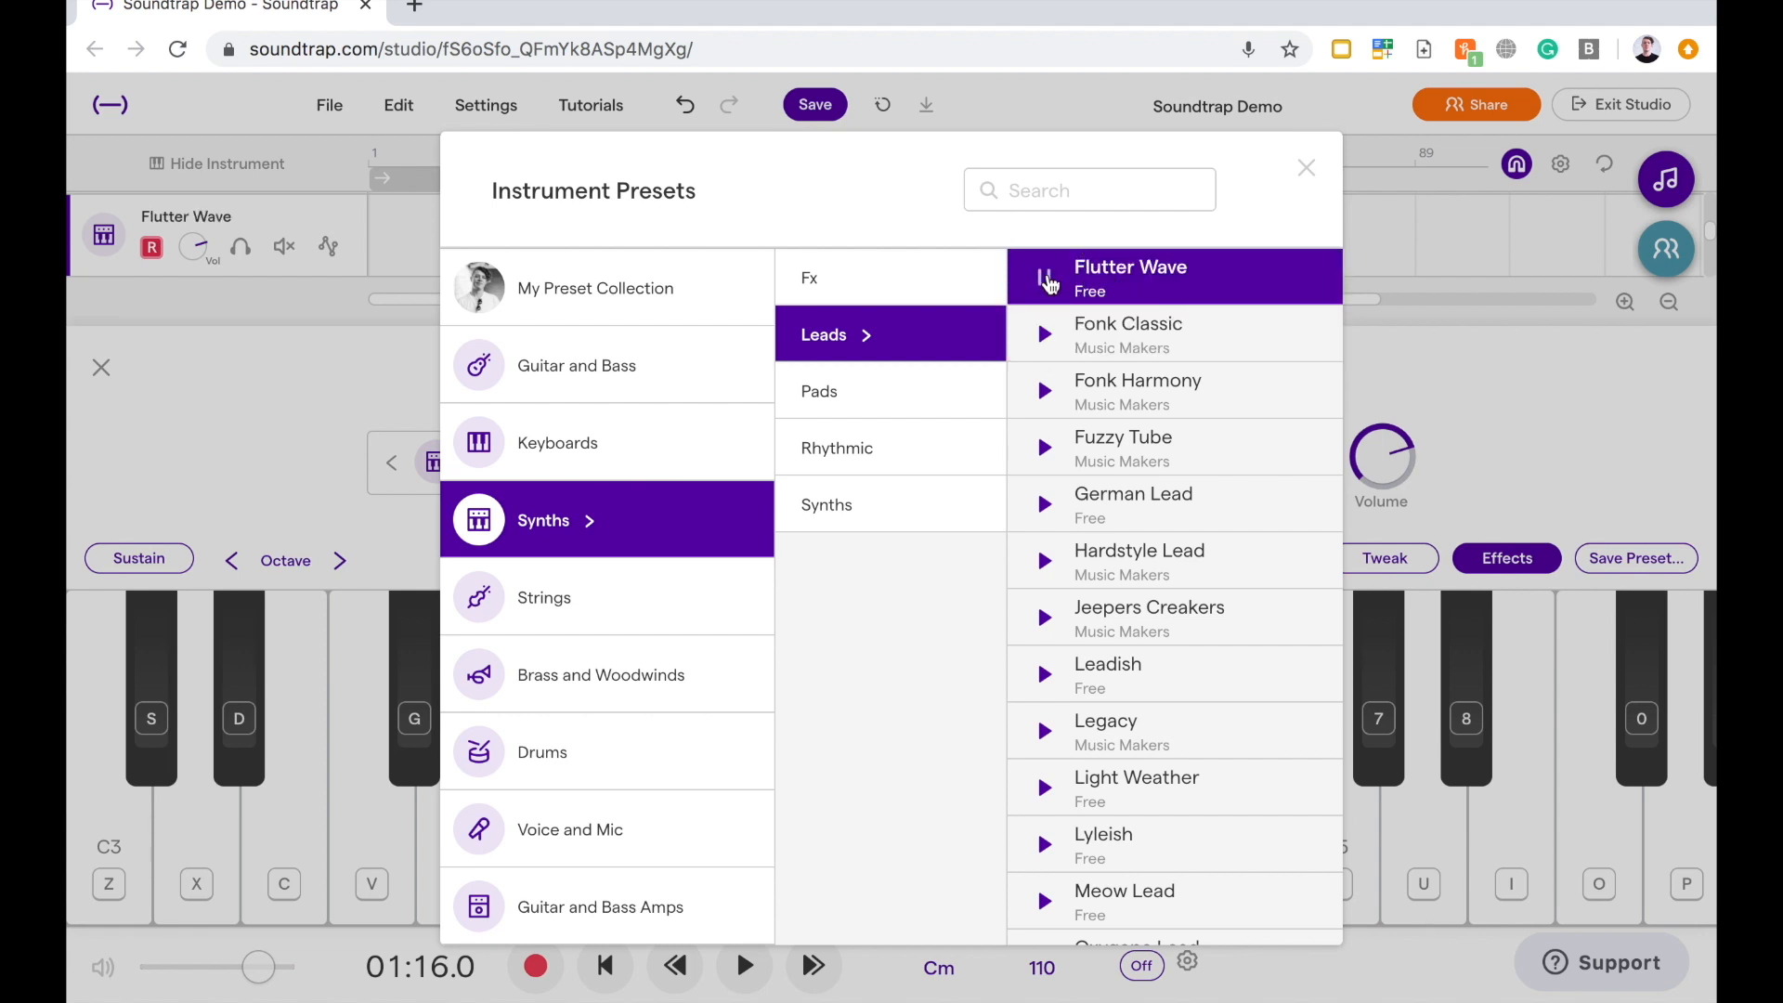
click(1043, 281)
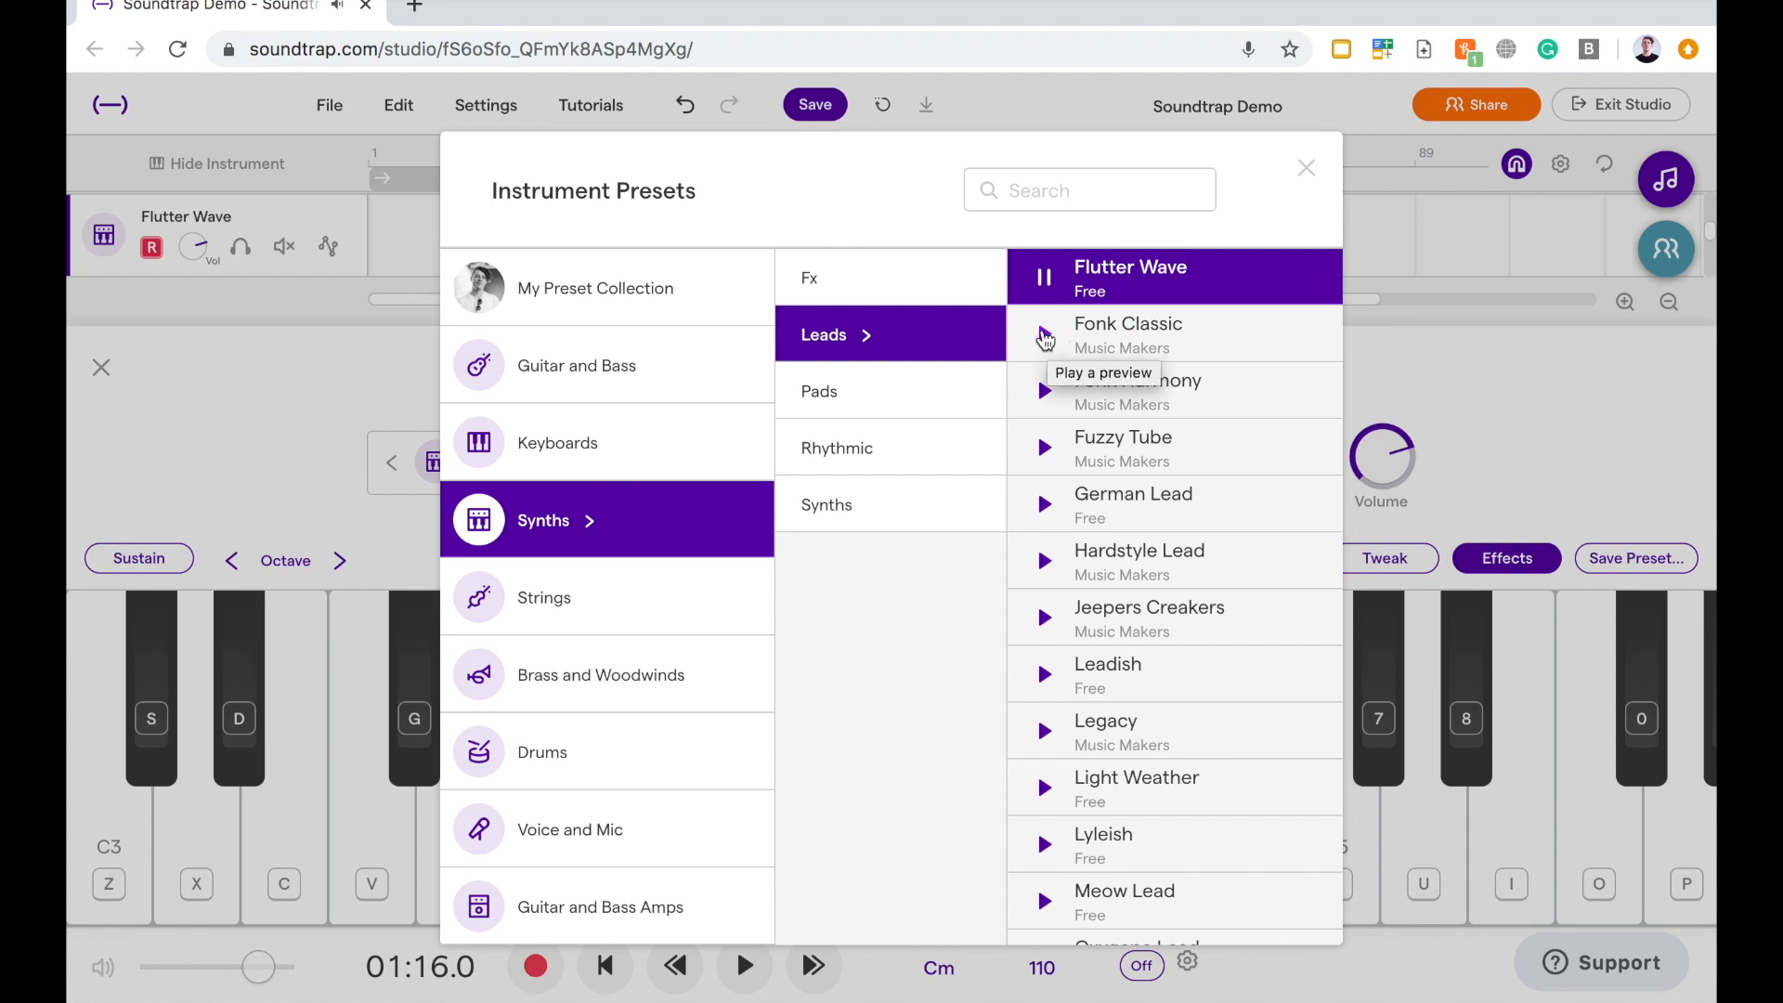
click(1043, 277)
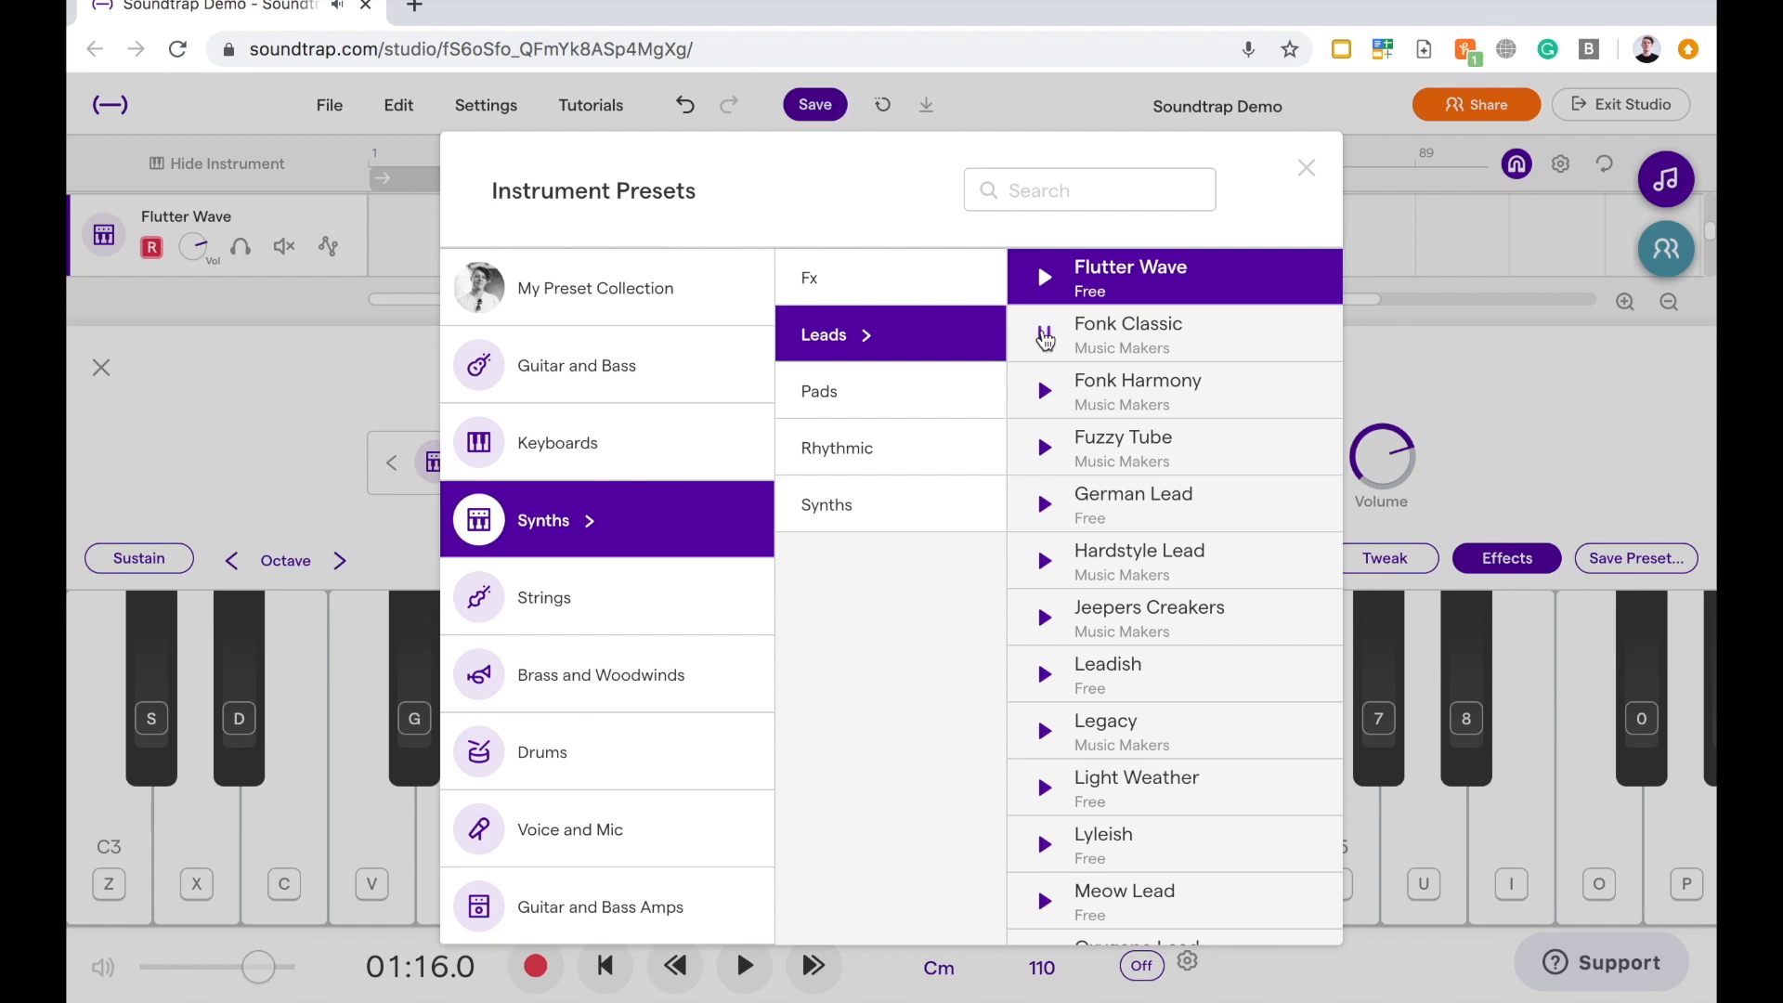
click(1043, 334)
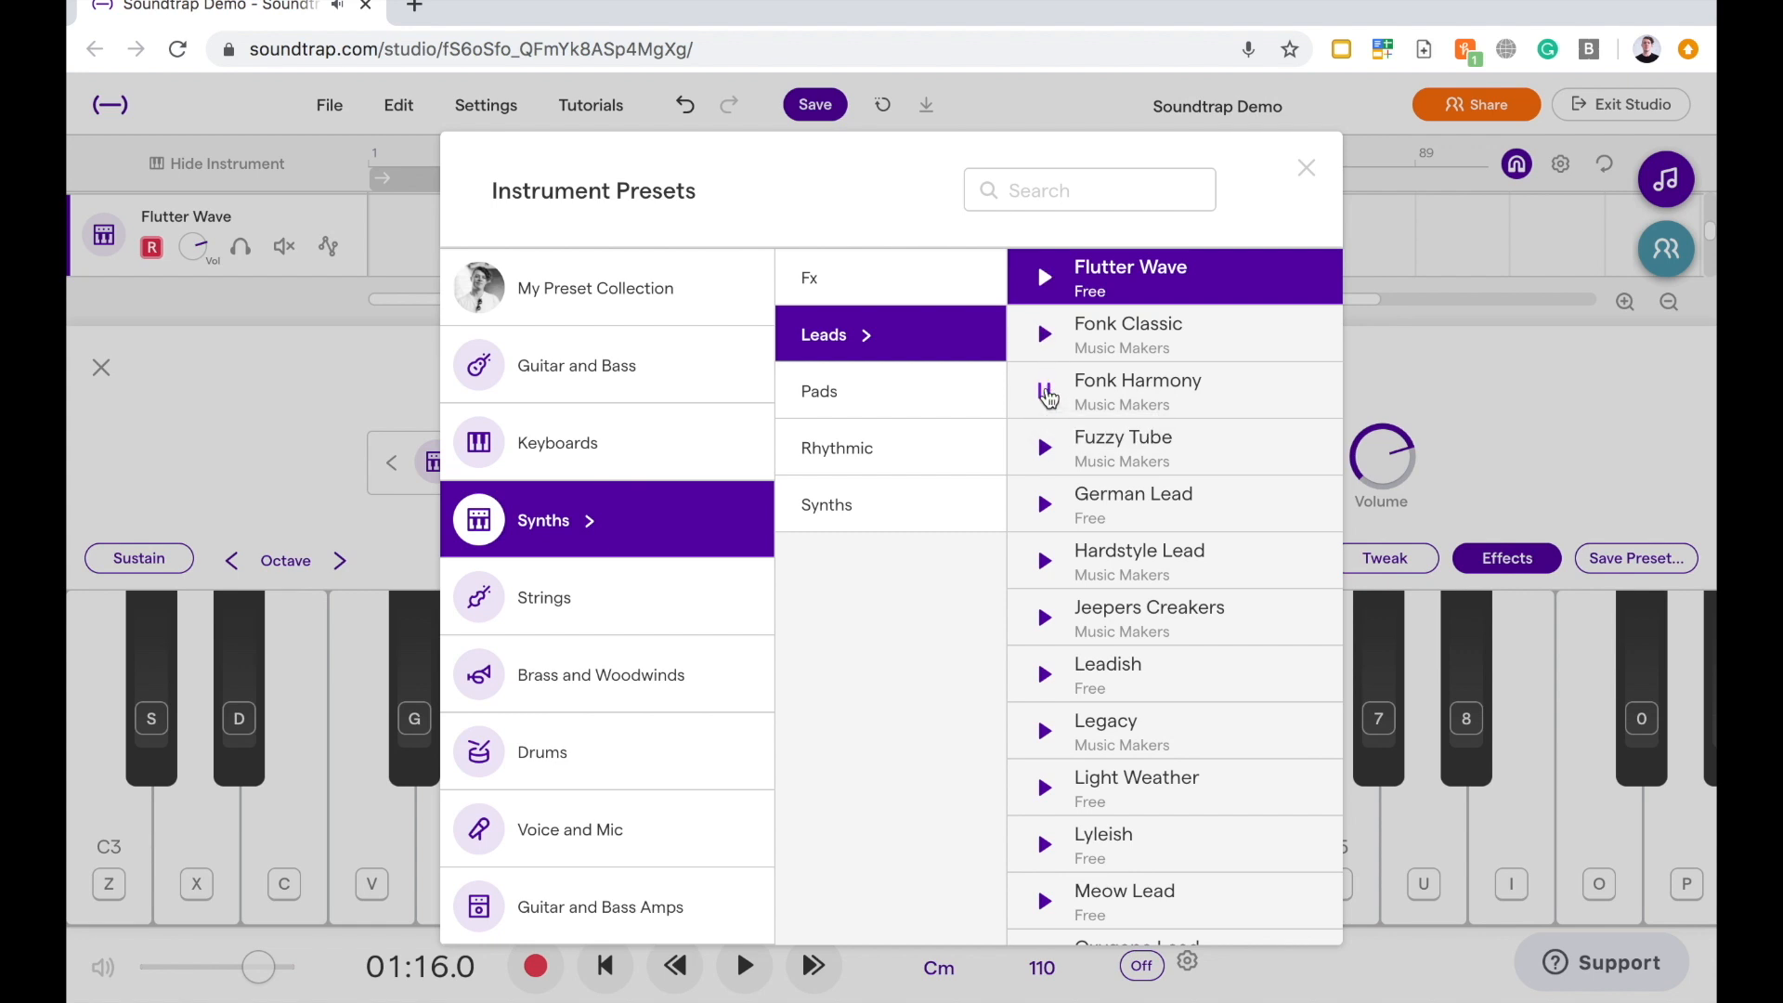
click(1043, 390)
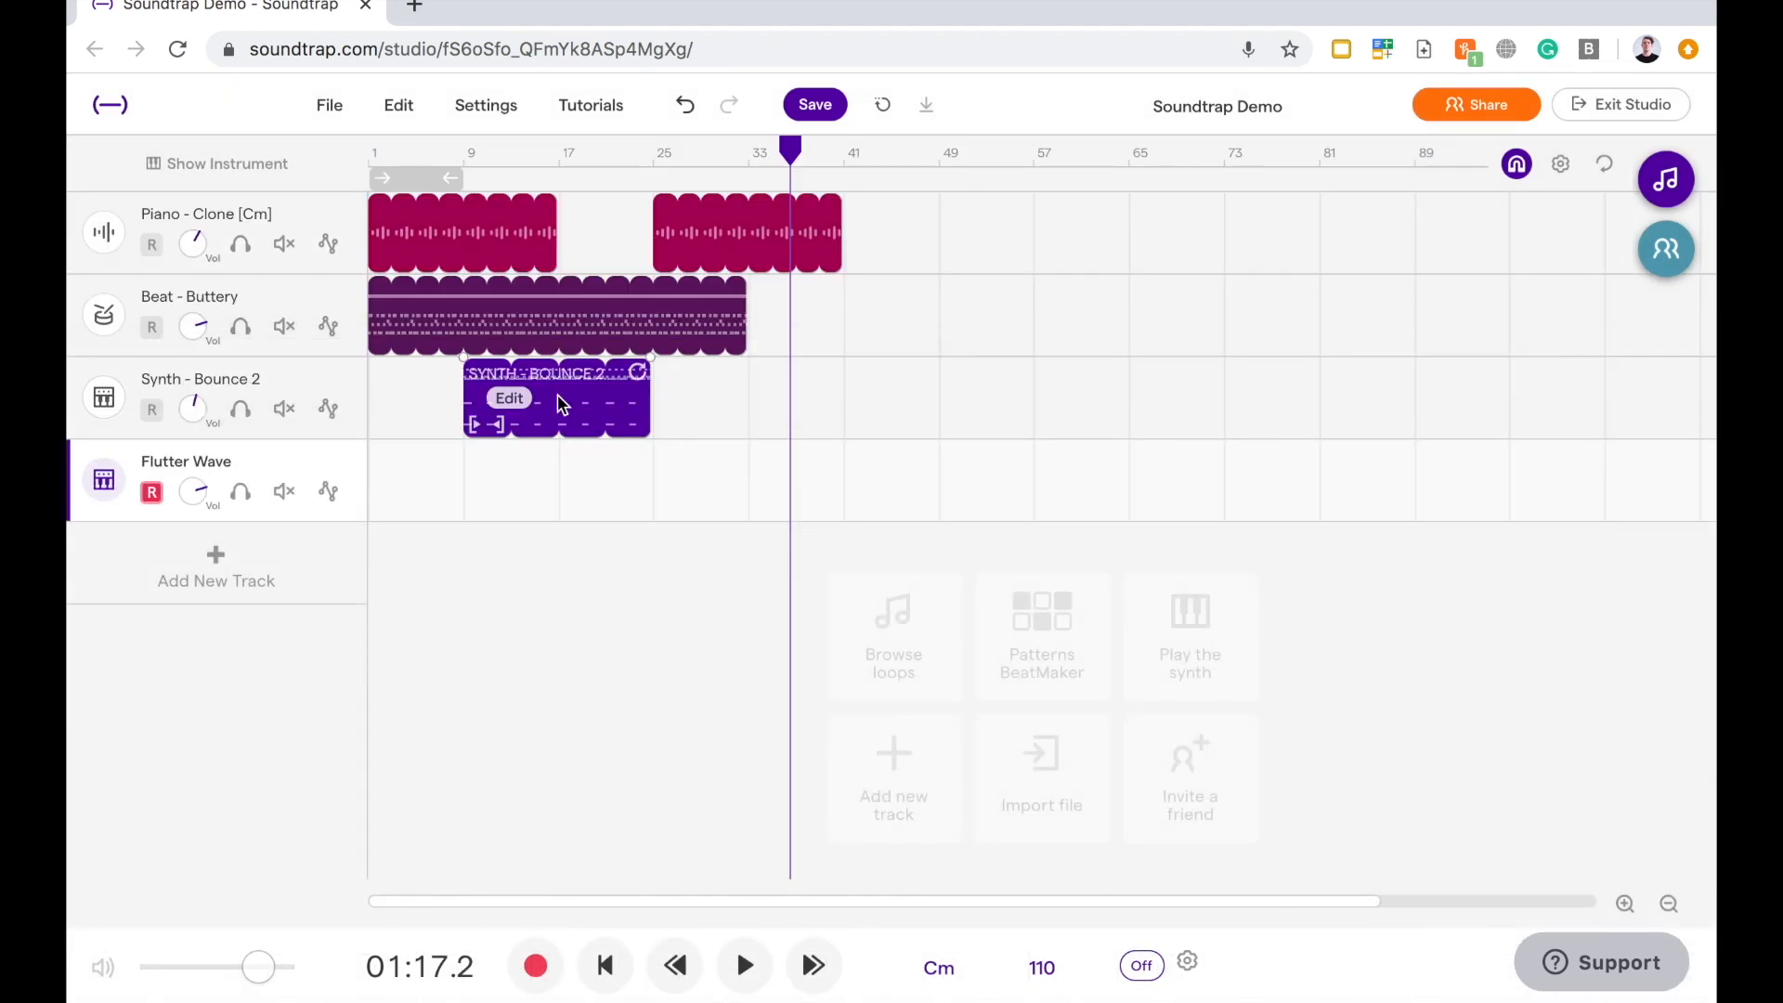
- Move the playhead near bar 15, back to 00:00.0, and close the note editor
click(558, 153)
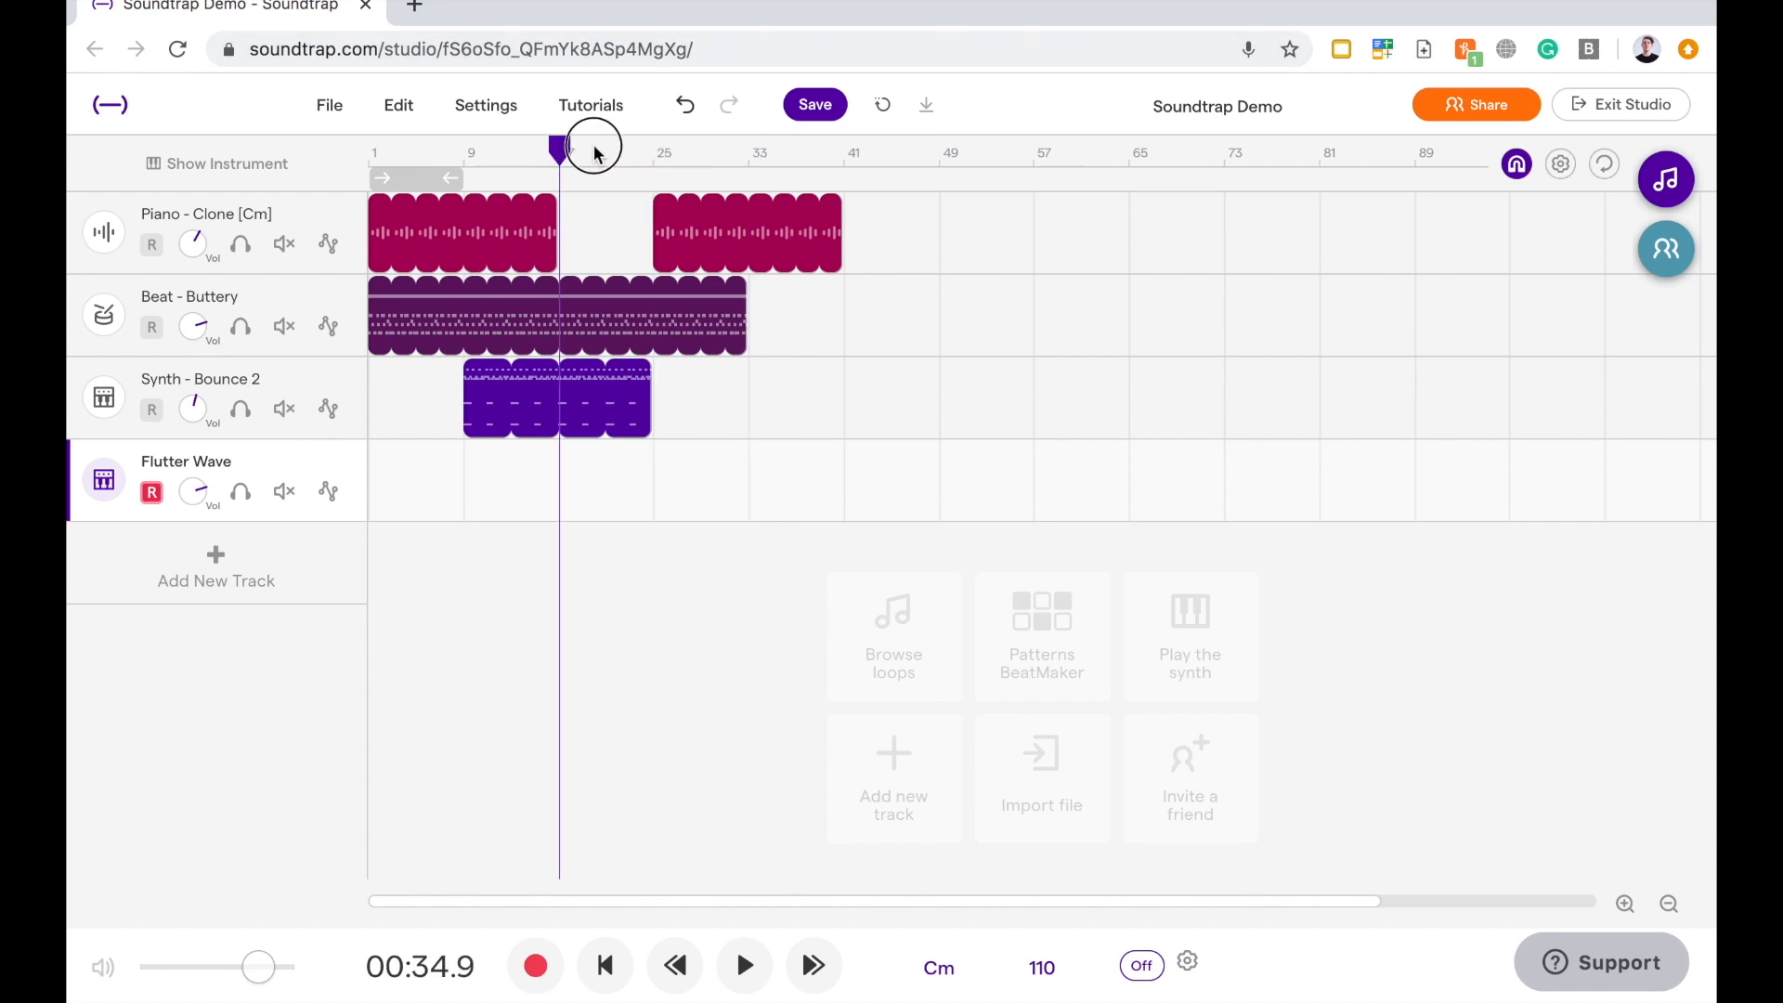
click(744, 966)
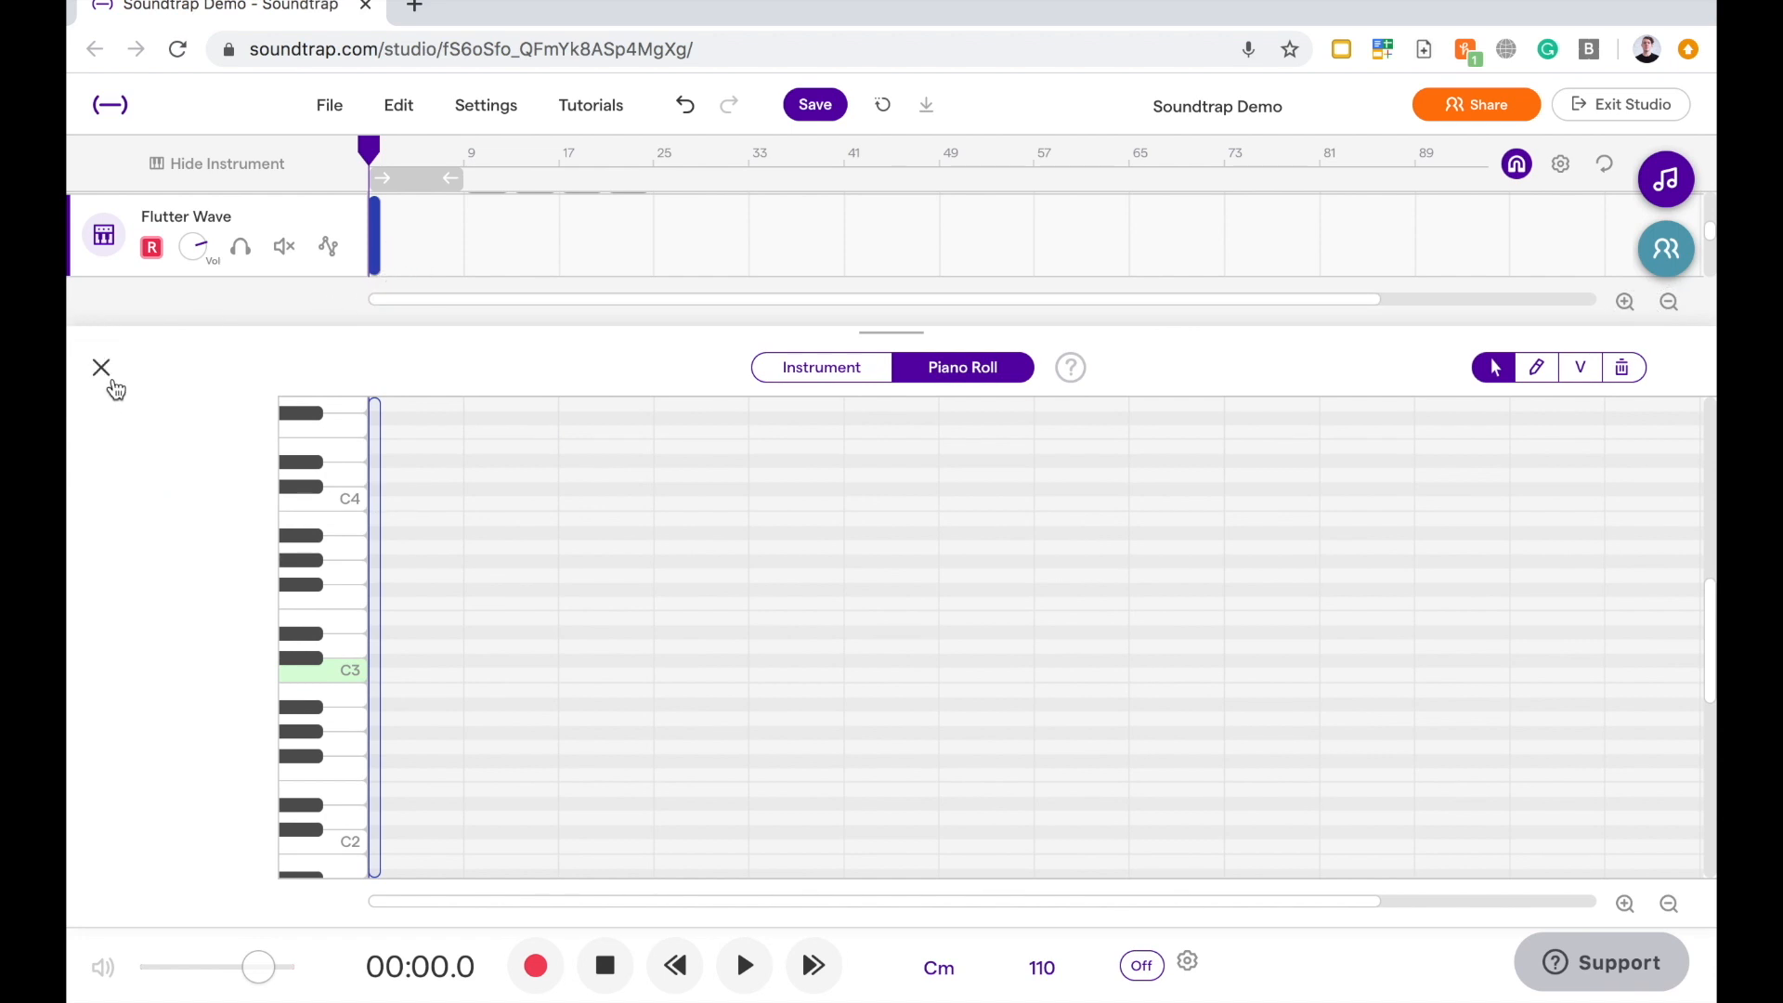
click(100, 368)
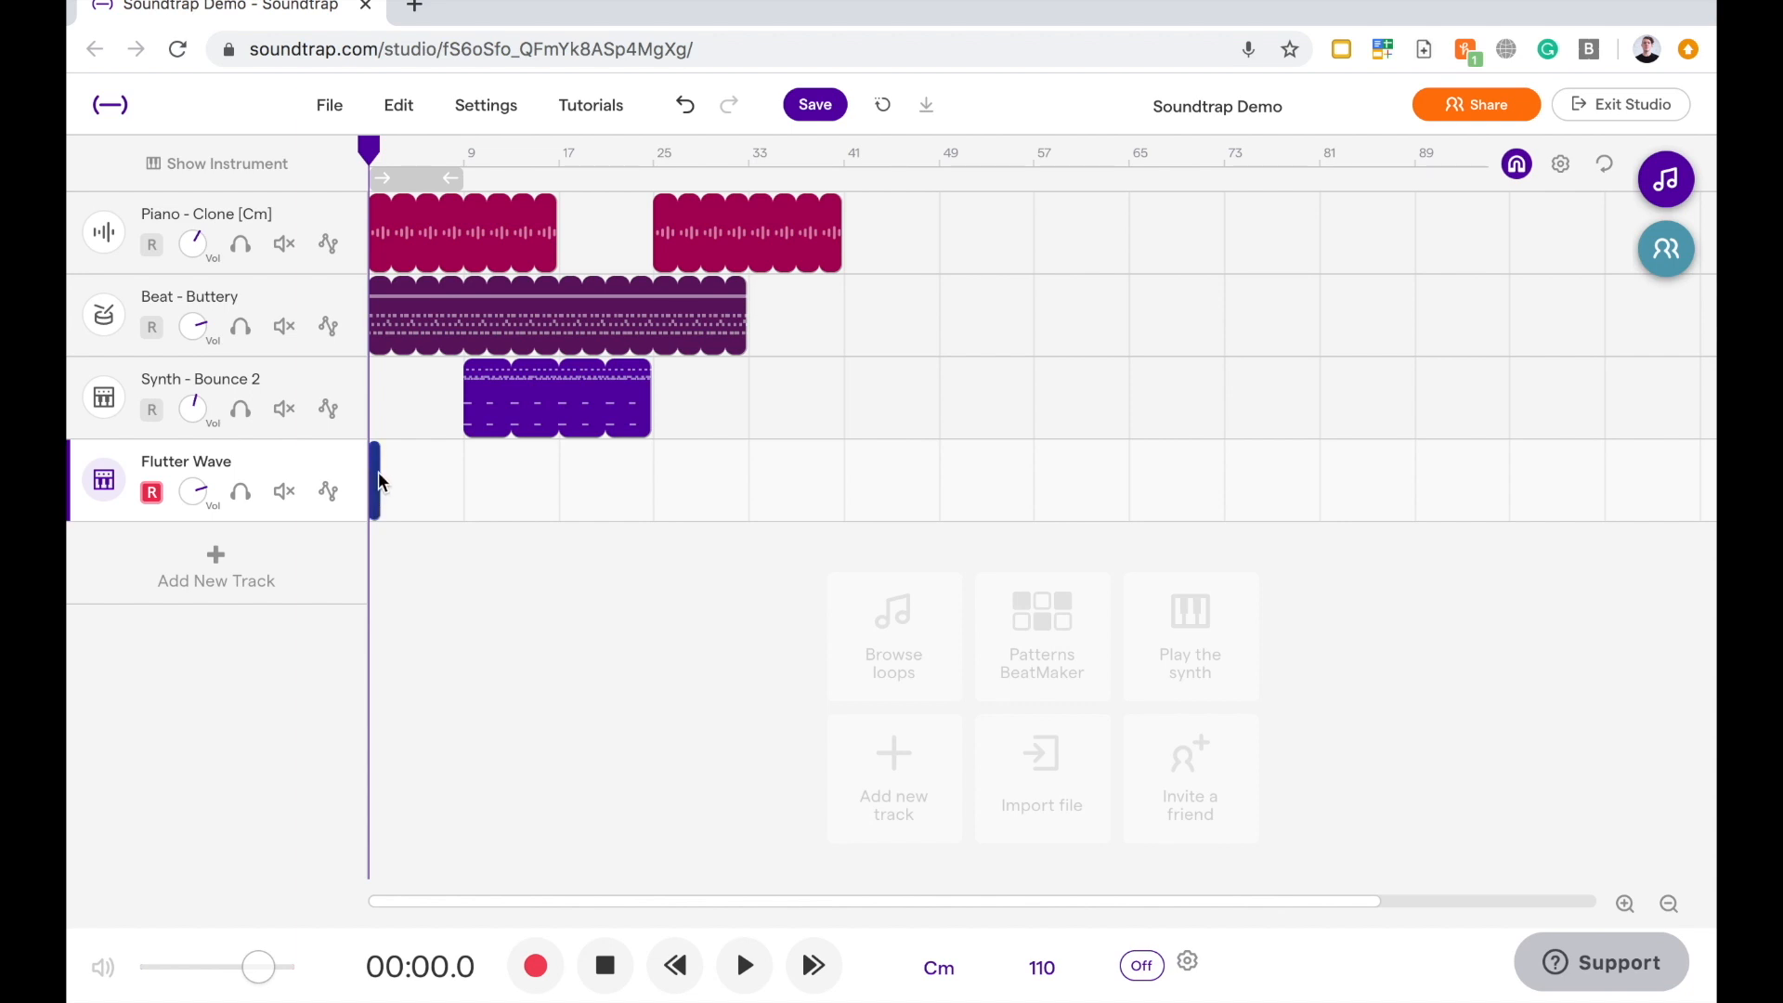
mouse_move(380, 500)
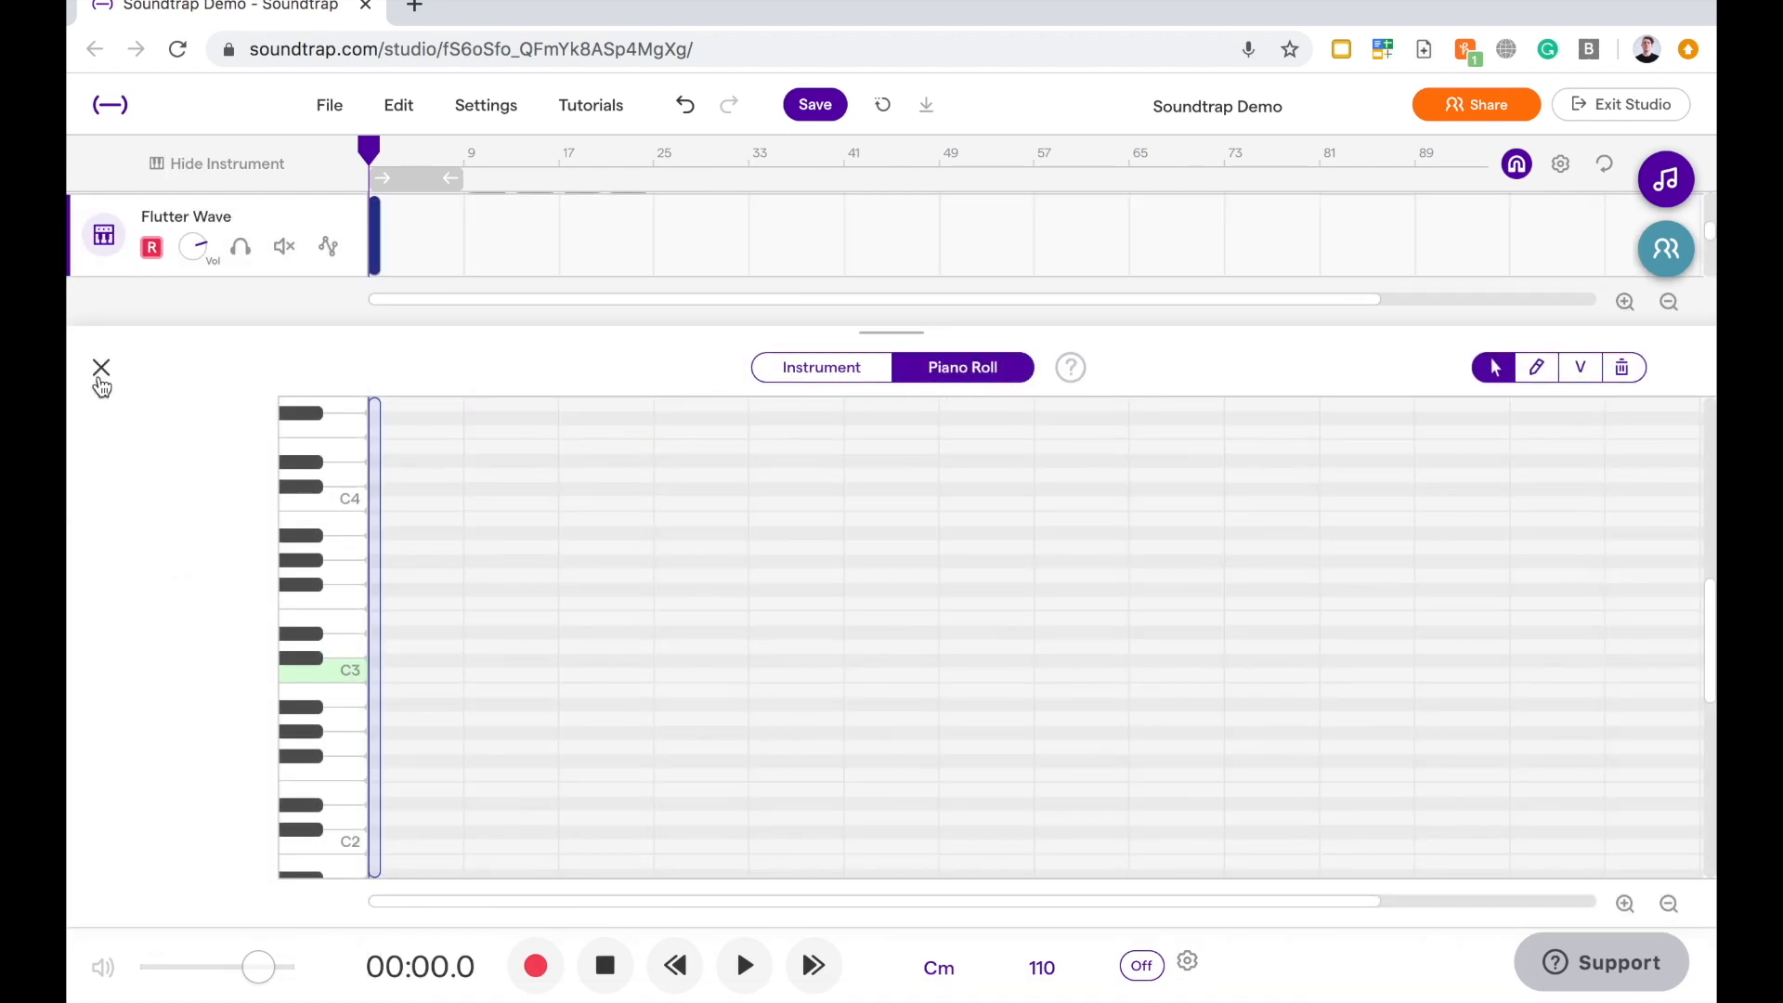
click(101, 366)
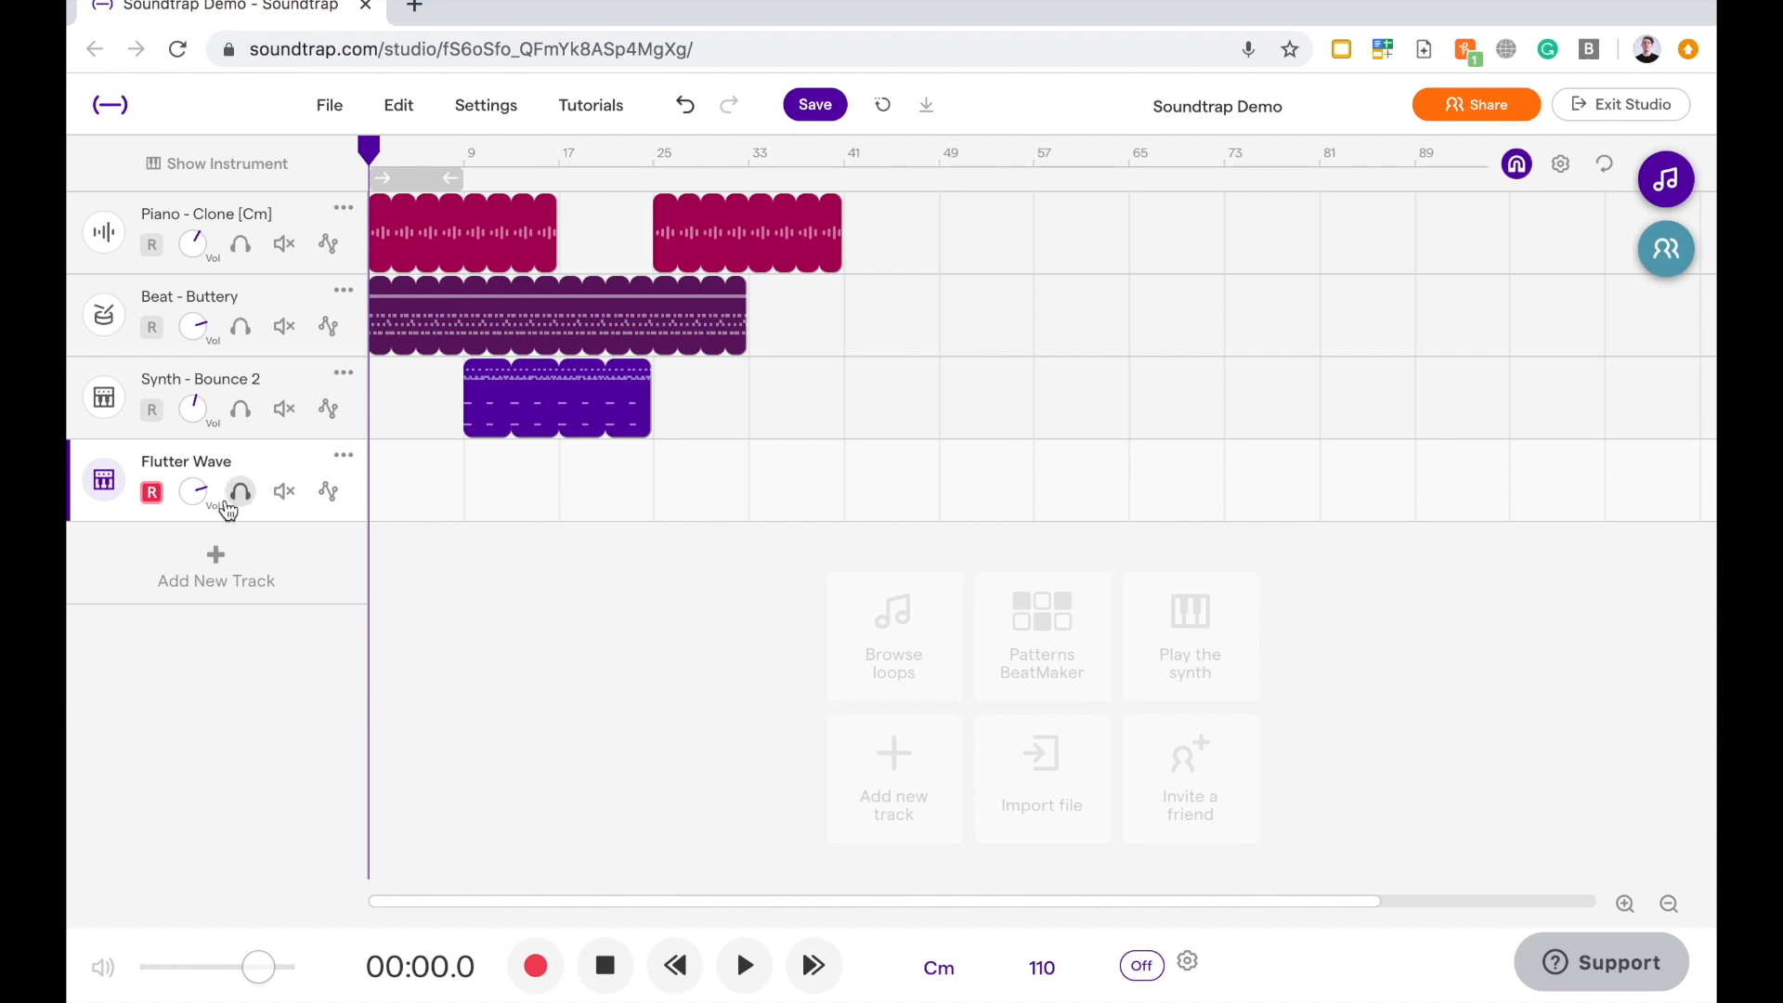
- Turn on the Flutter Wave track's R record-enable button and start recording
click(151, 492)
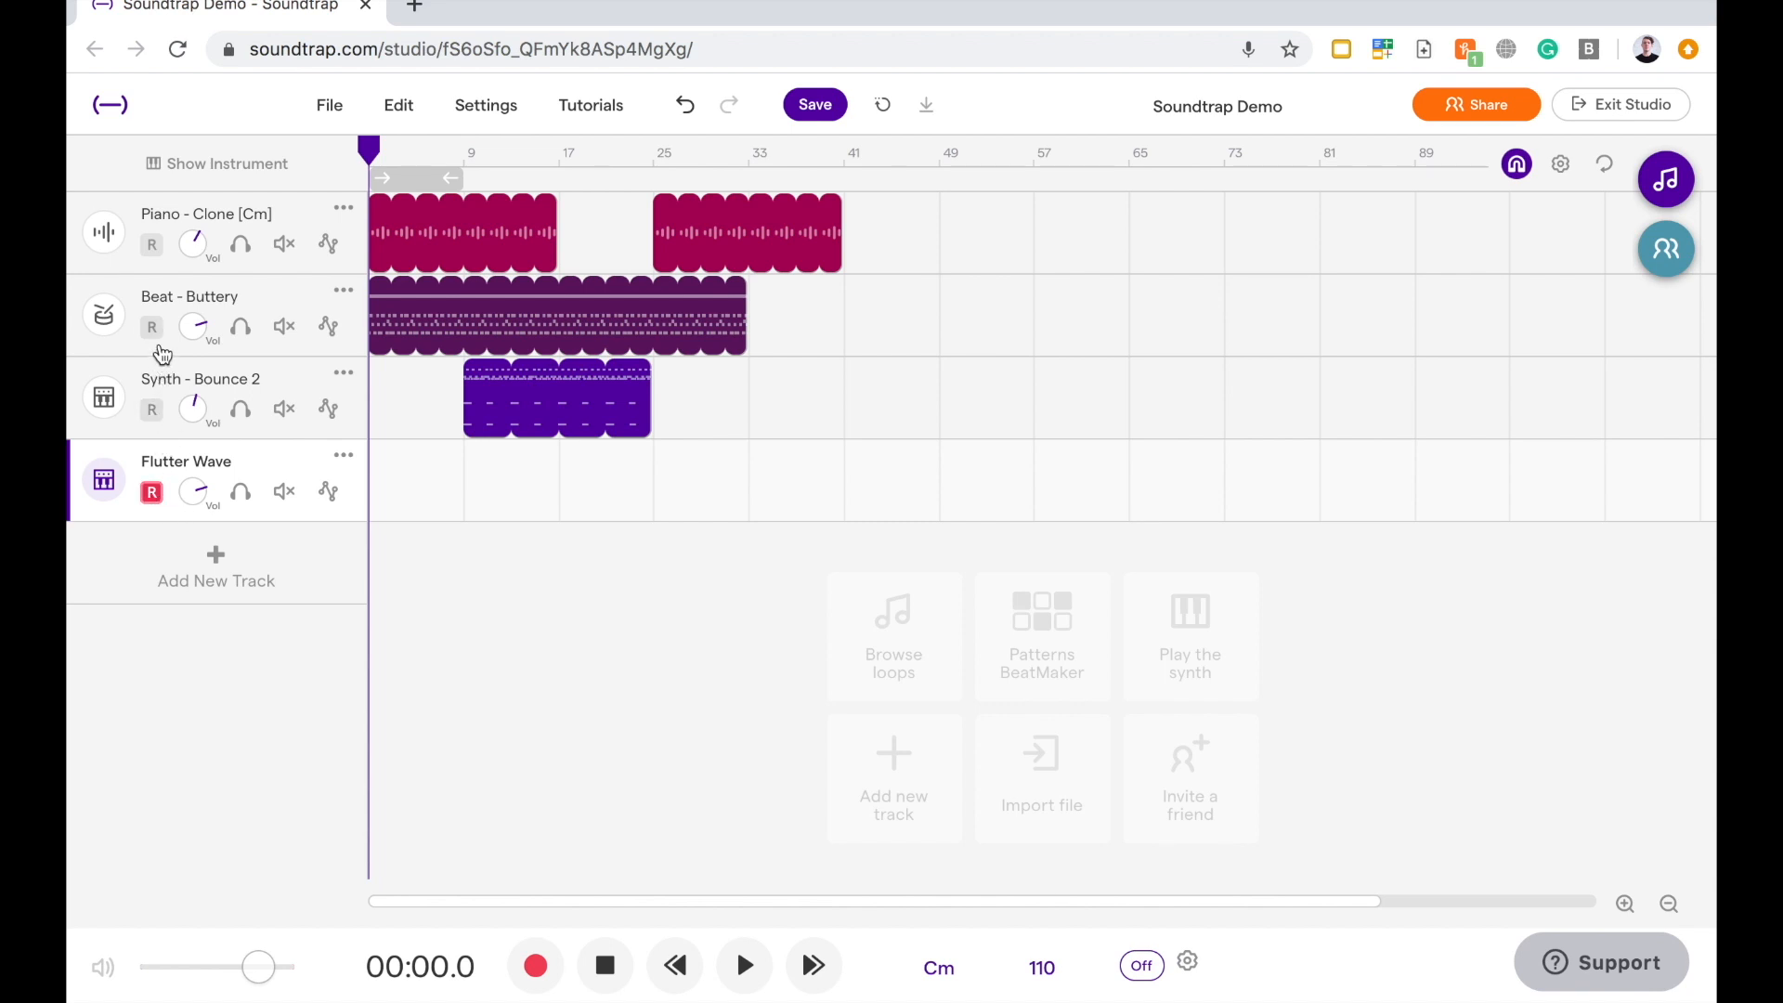
mouse_move(216, 563)
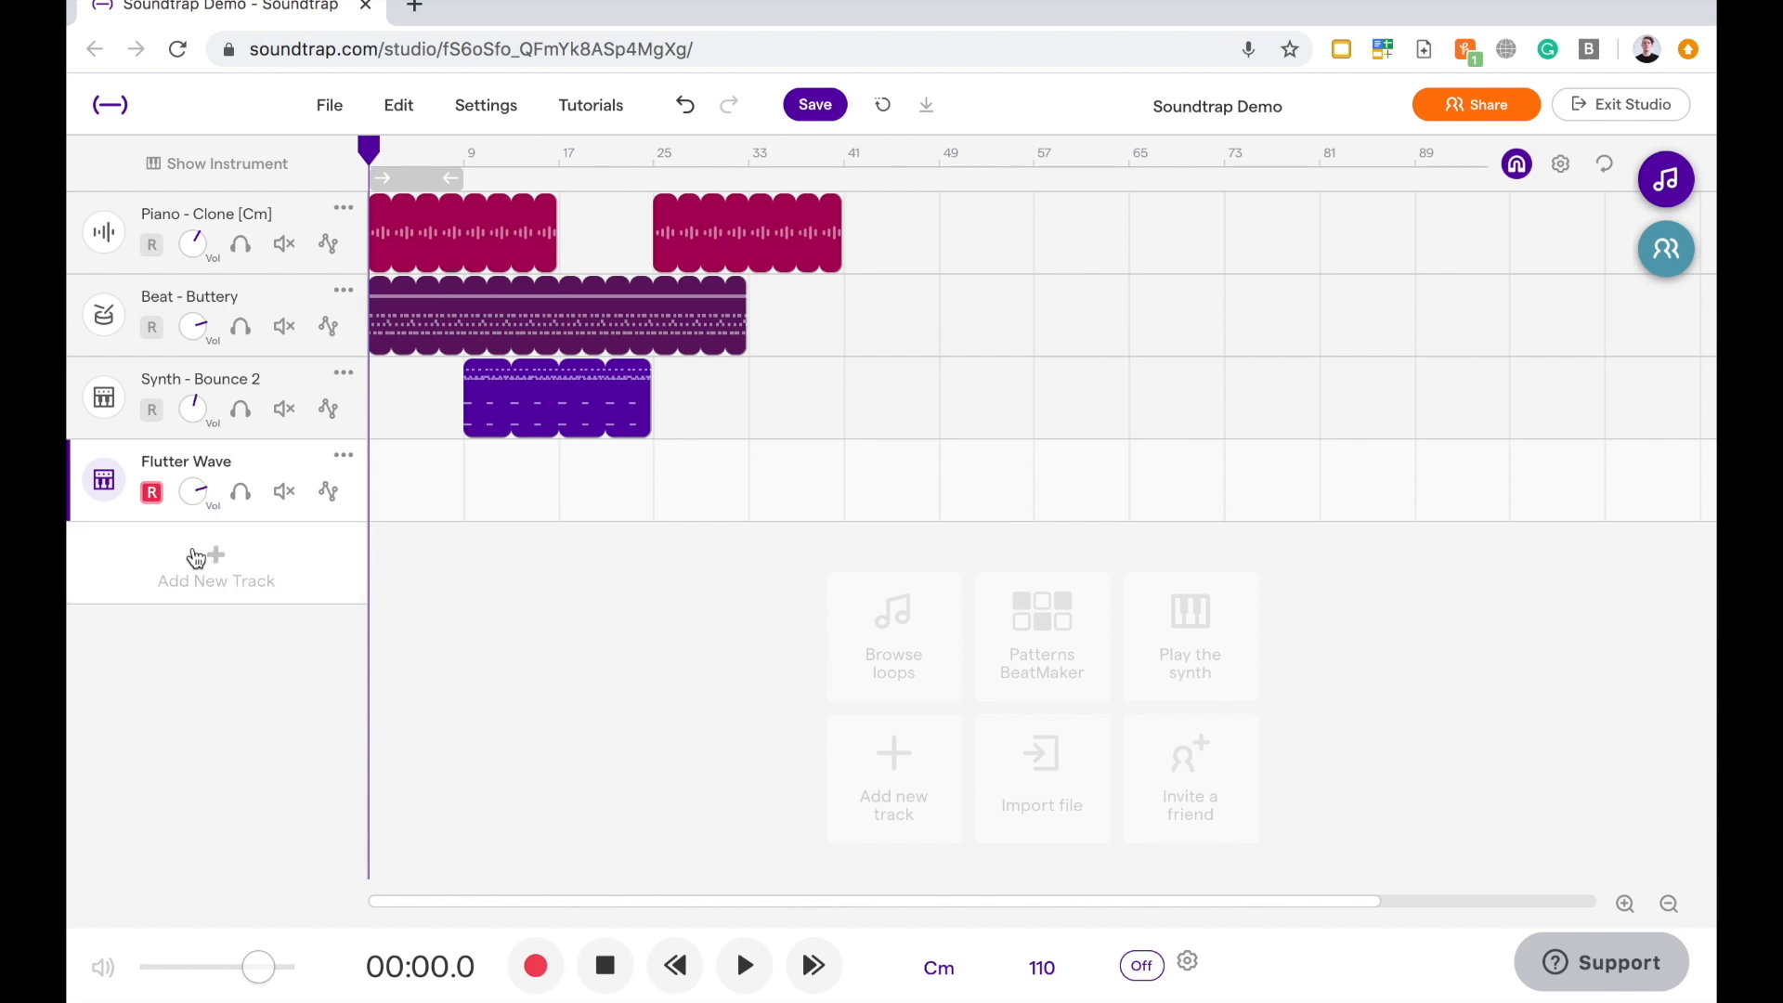
click(151, 491)
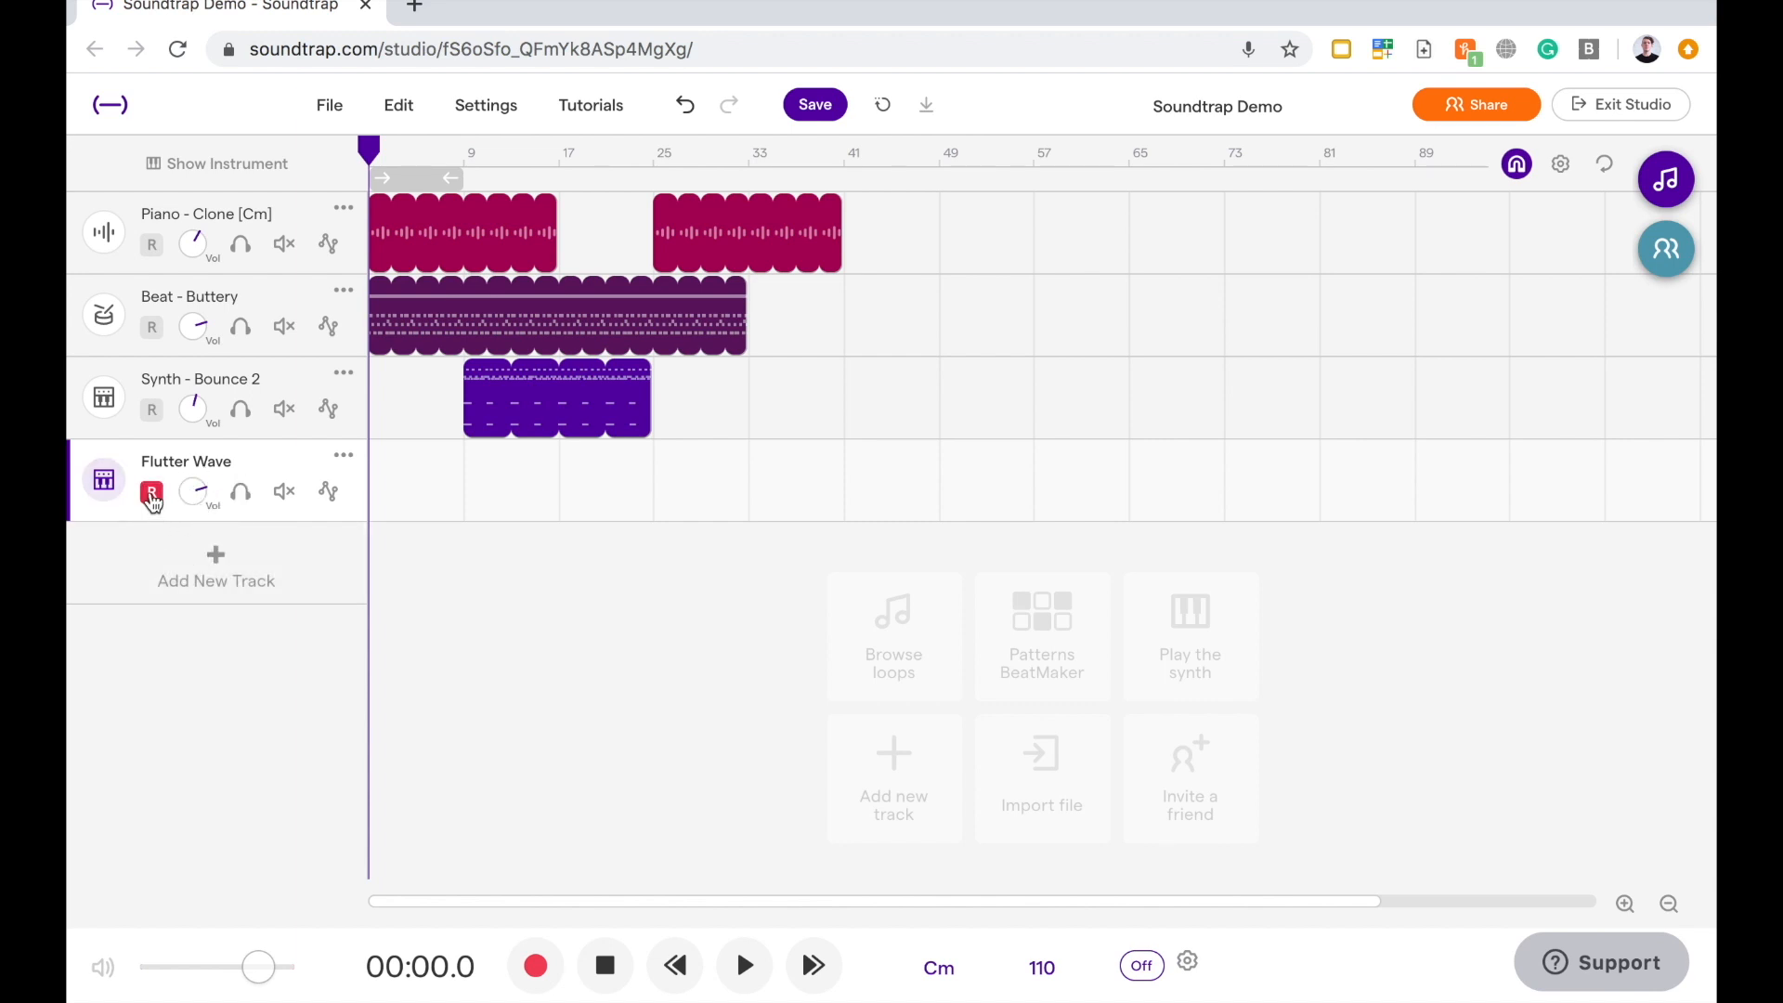
mouse_move(150, 496)
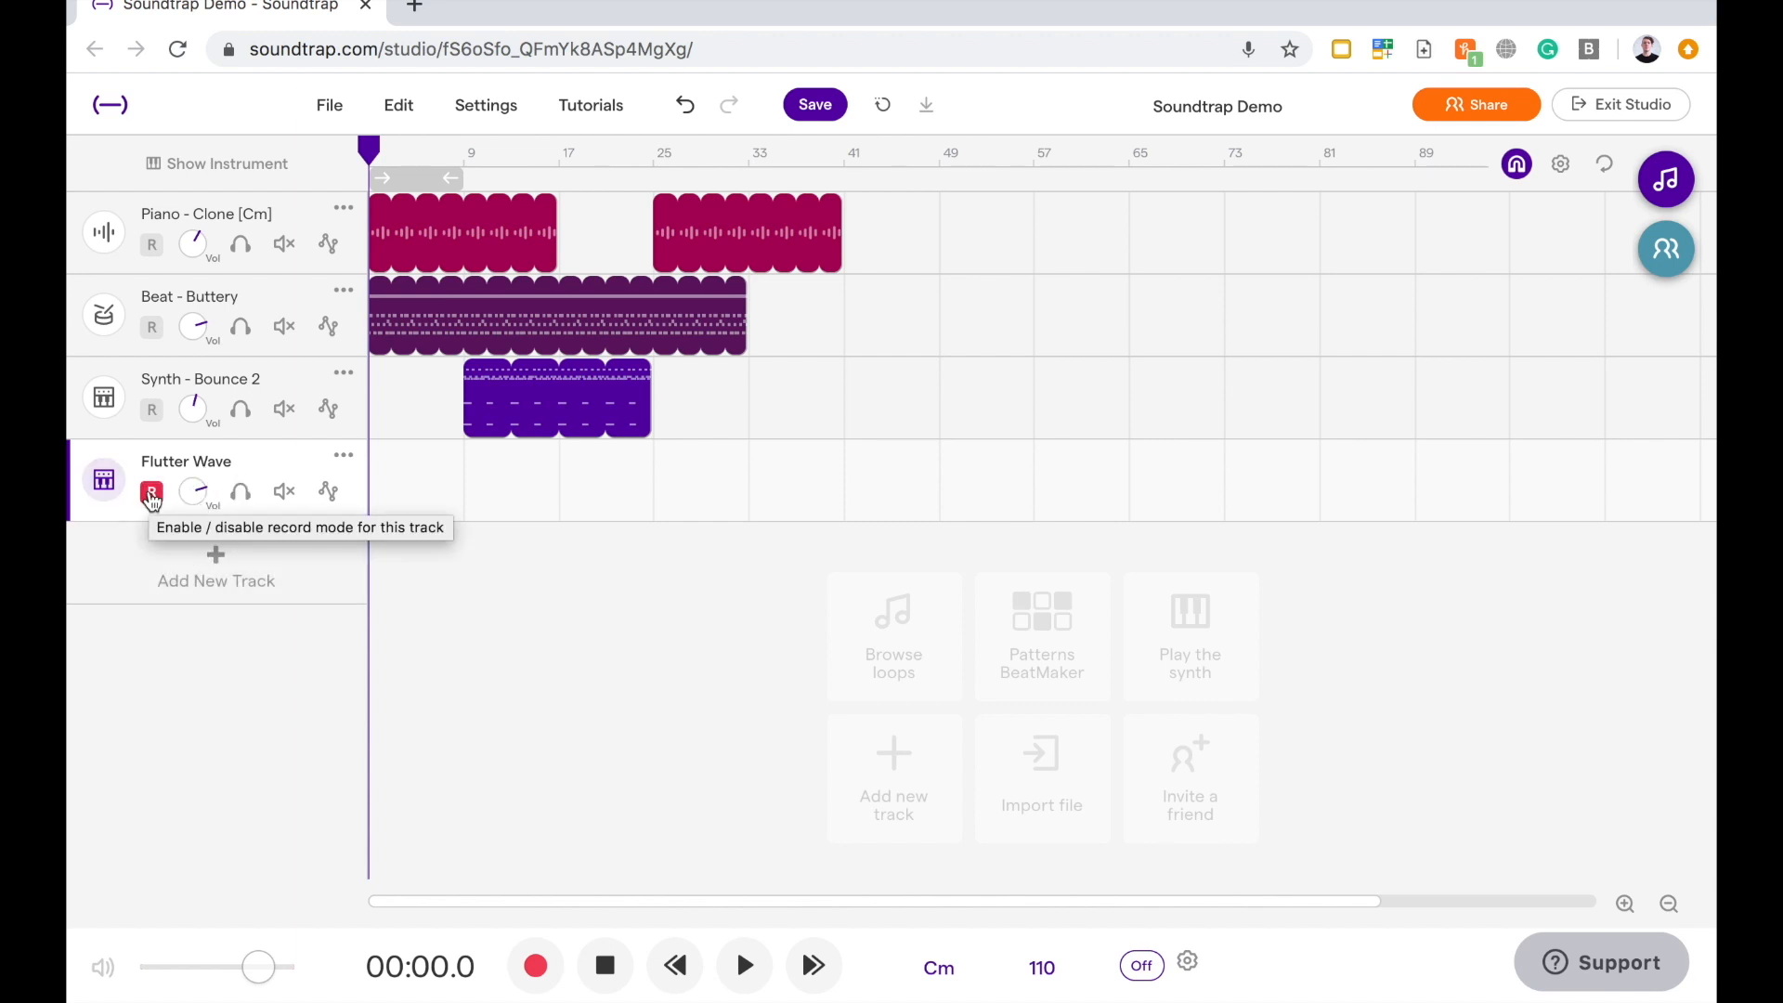
click(152, 492)
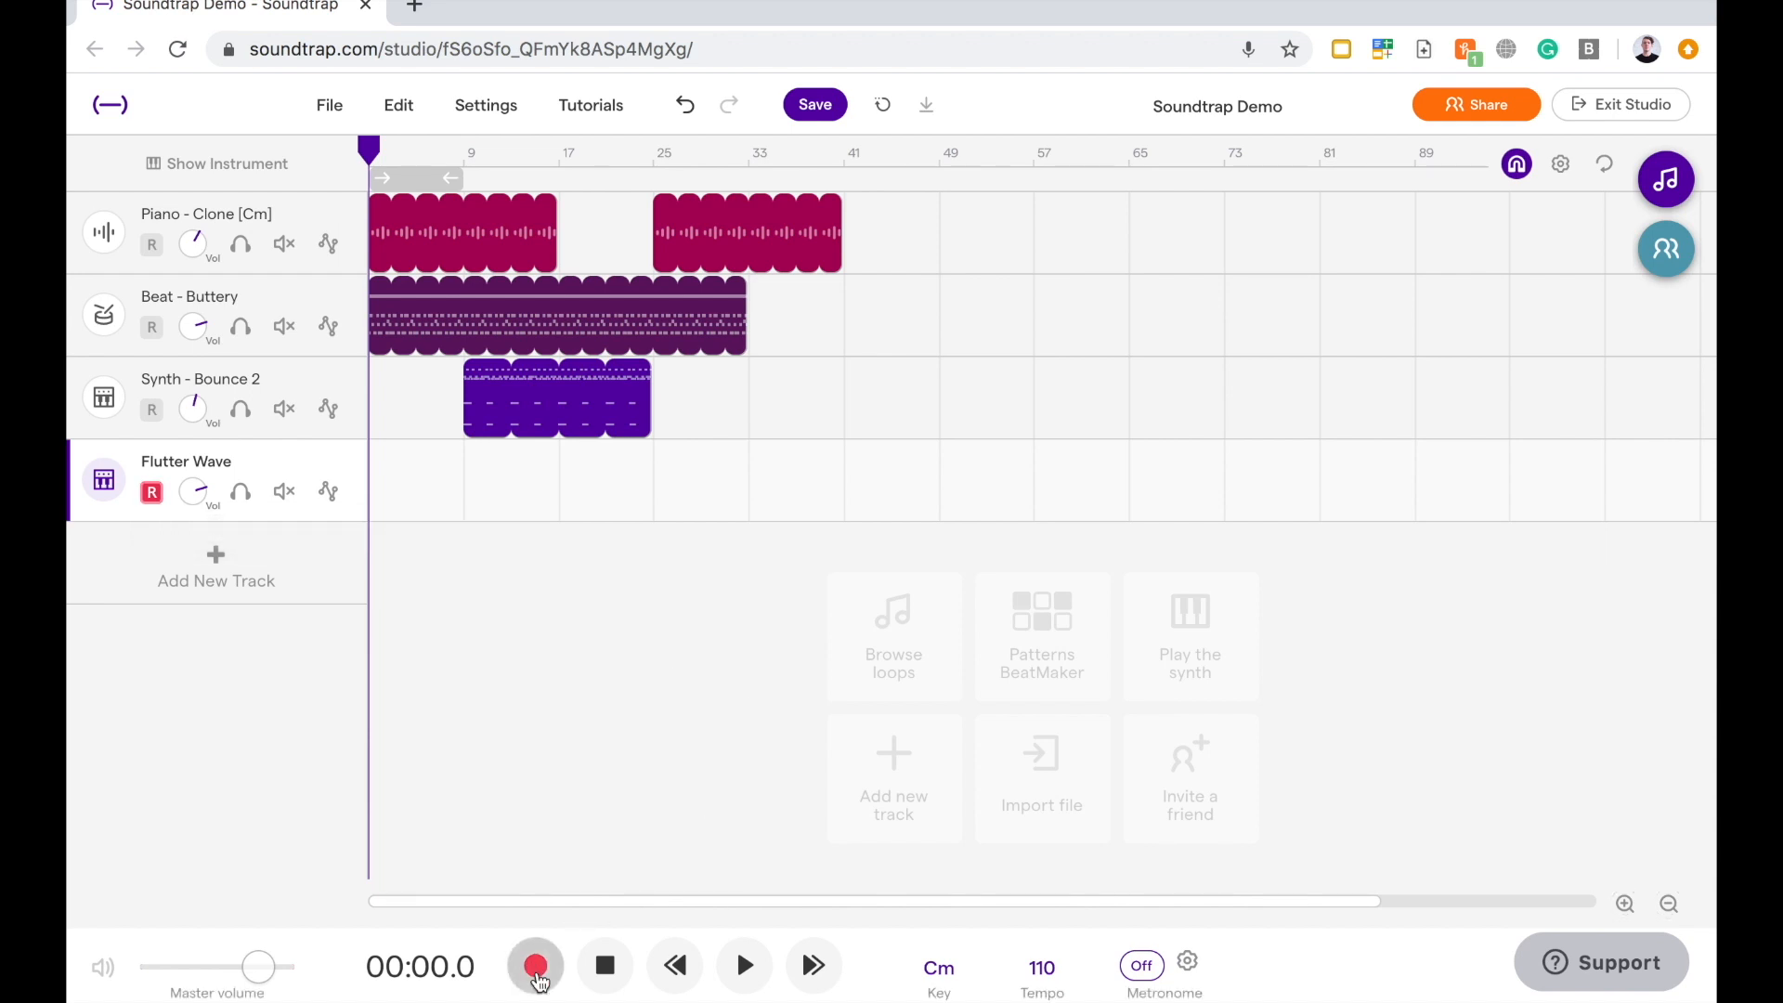
mouse_move(535, 966)
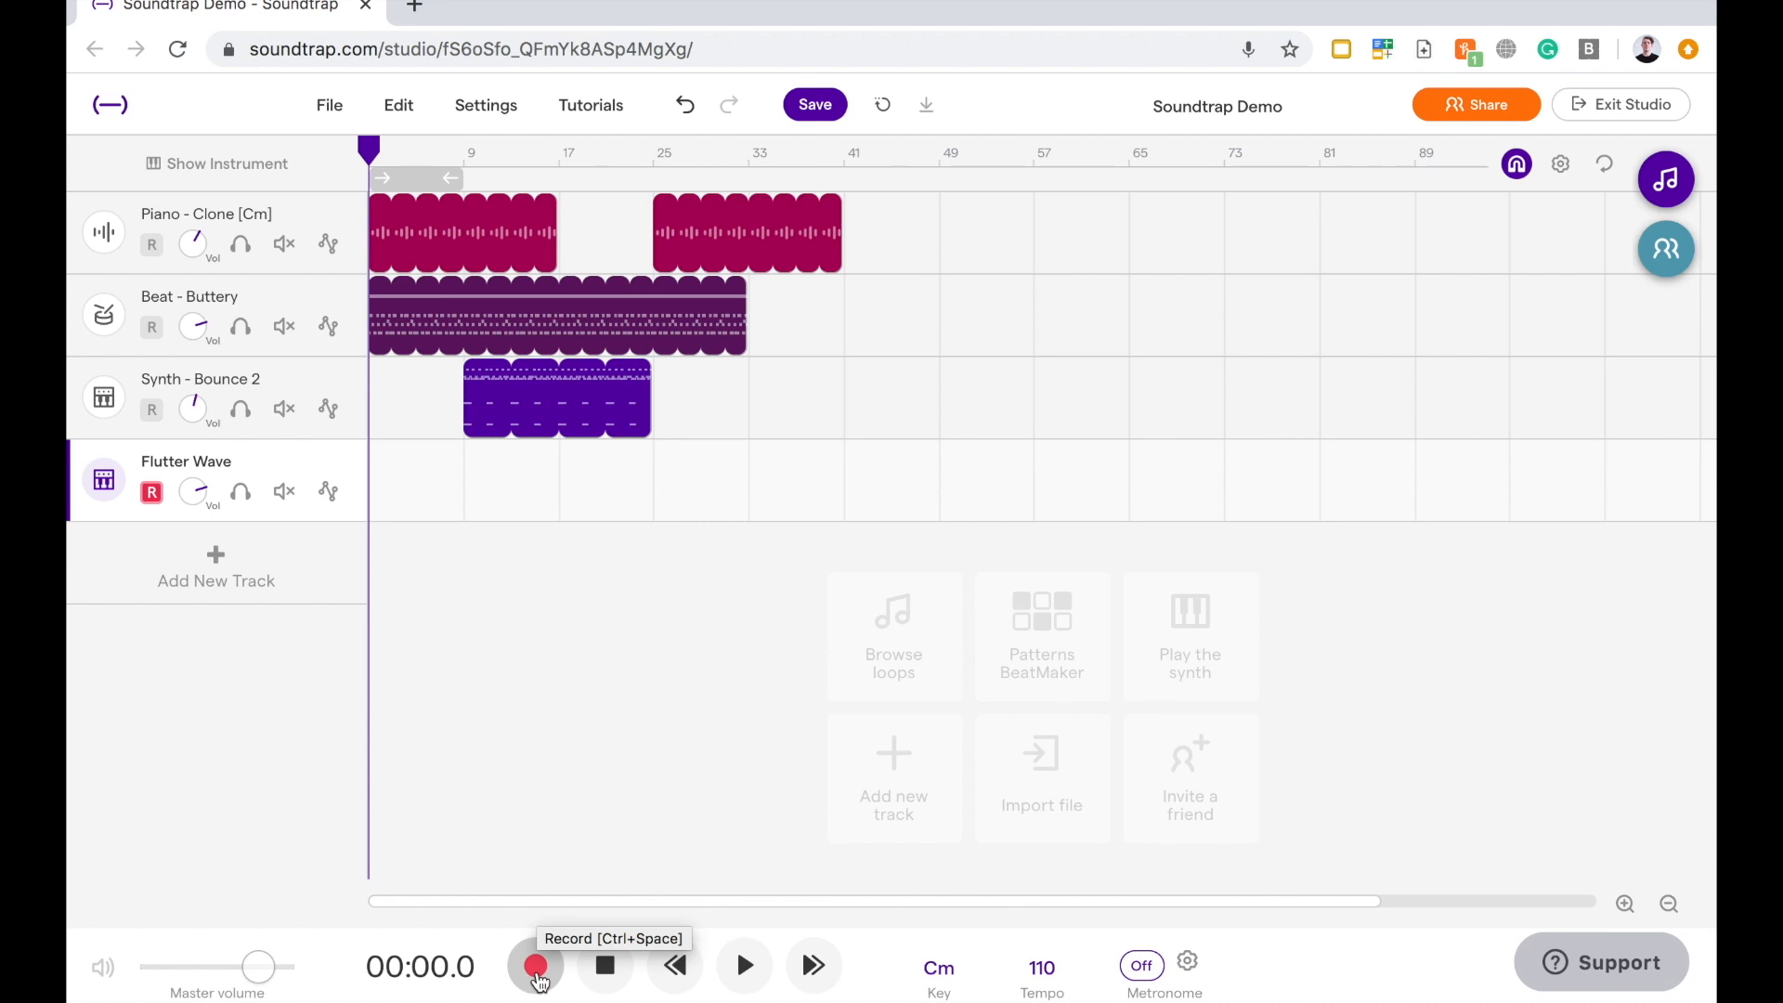
click(536, 966)
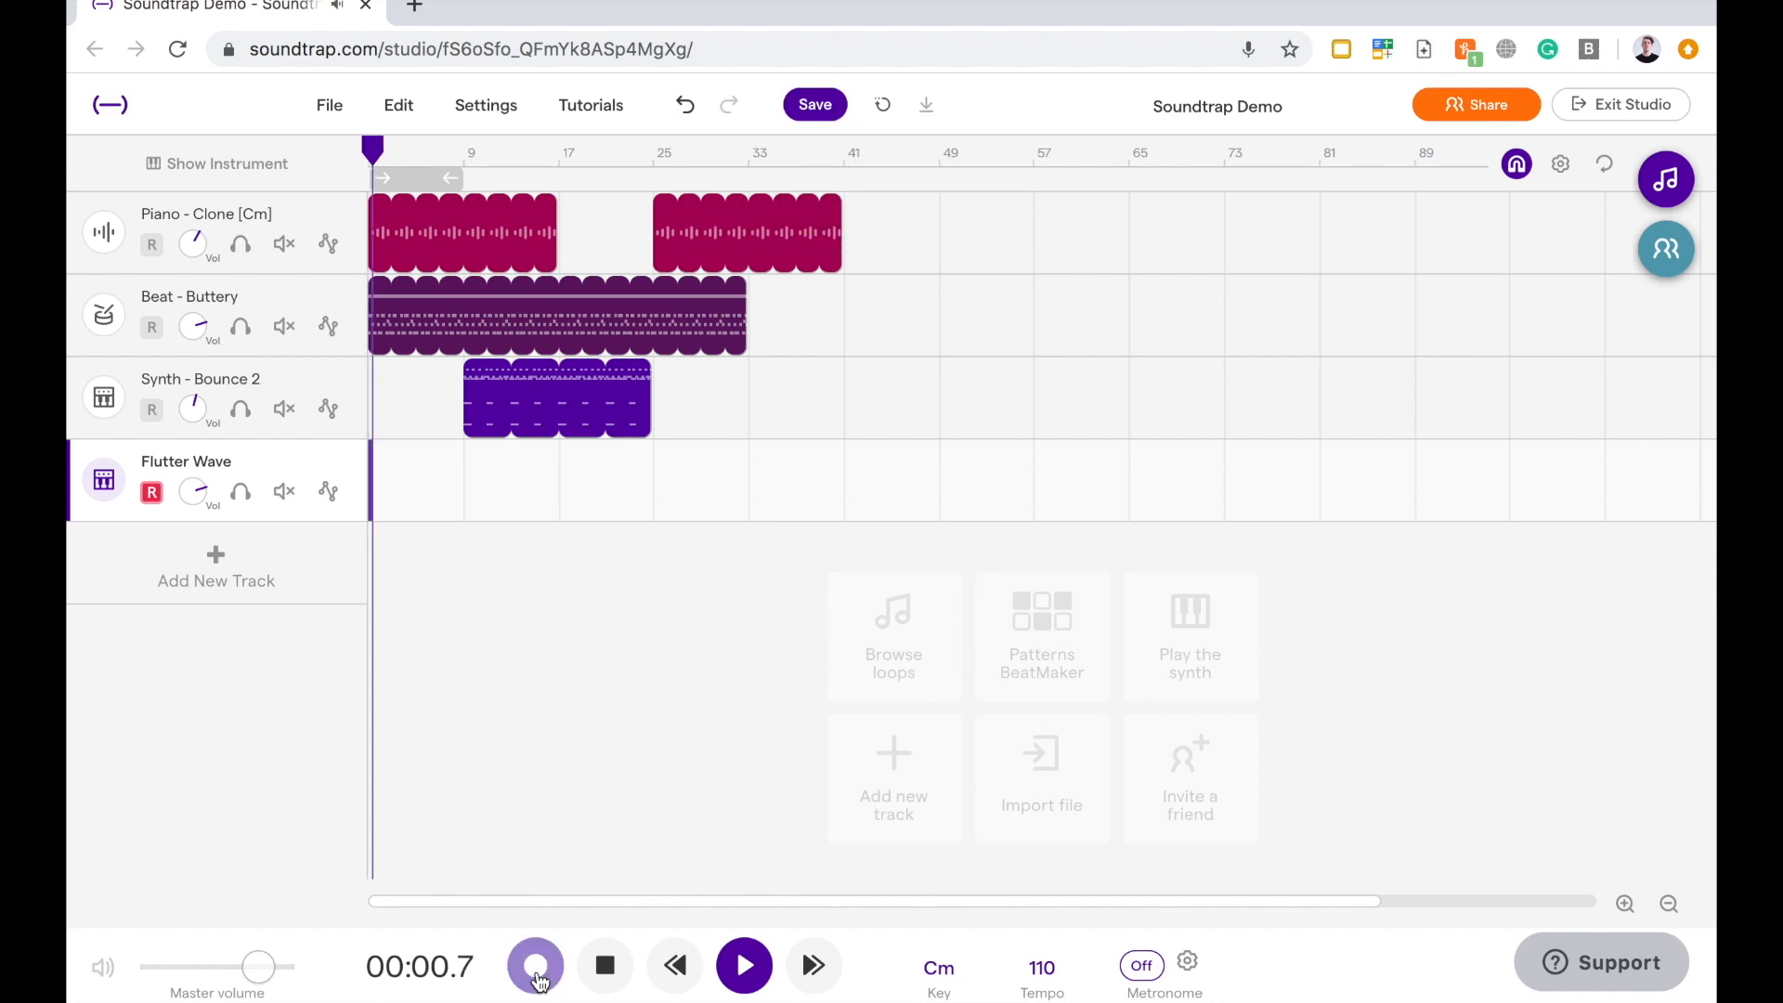
- Restart recording from the song start and switch the metronome on
click(744, 966)
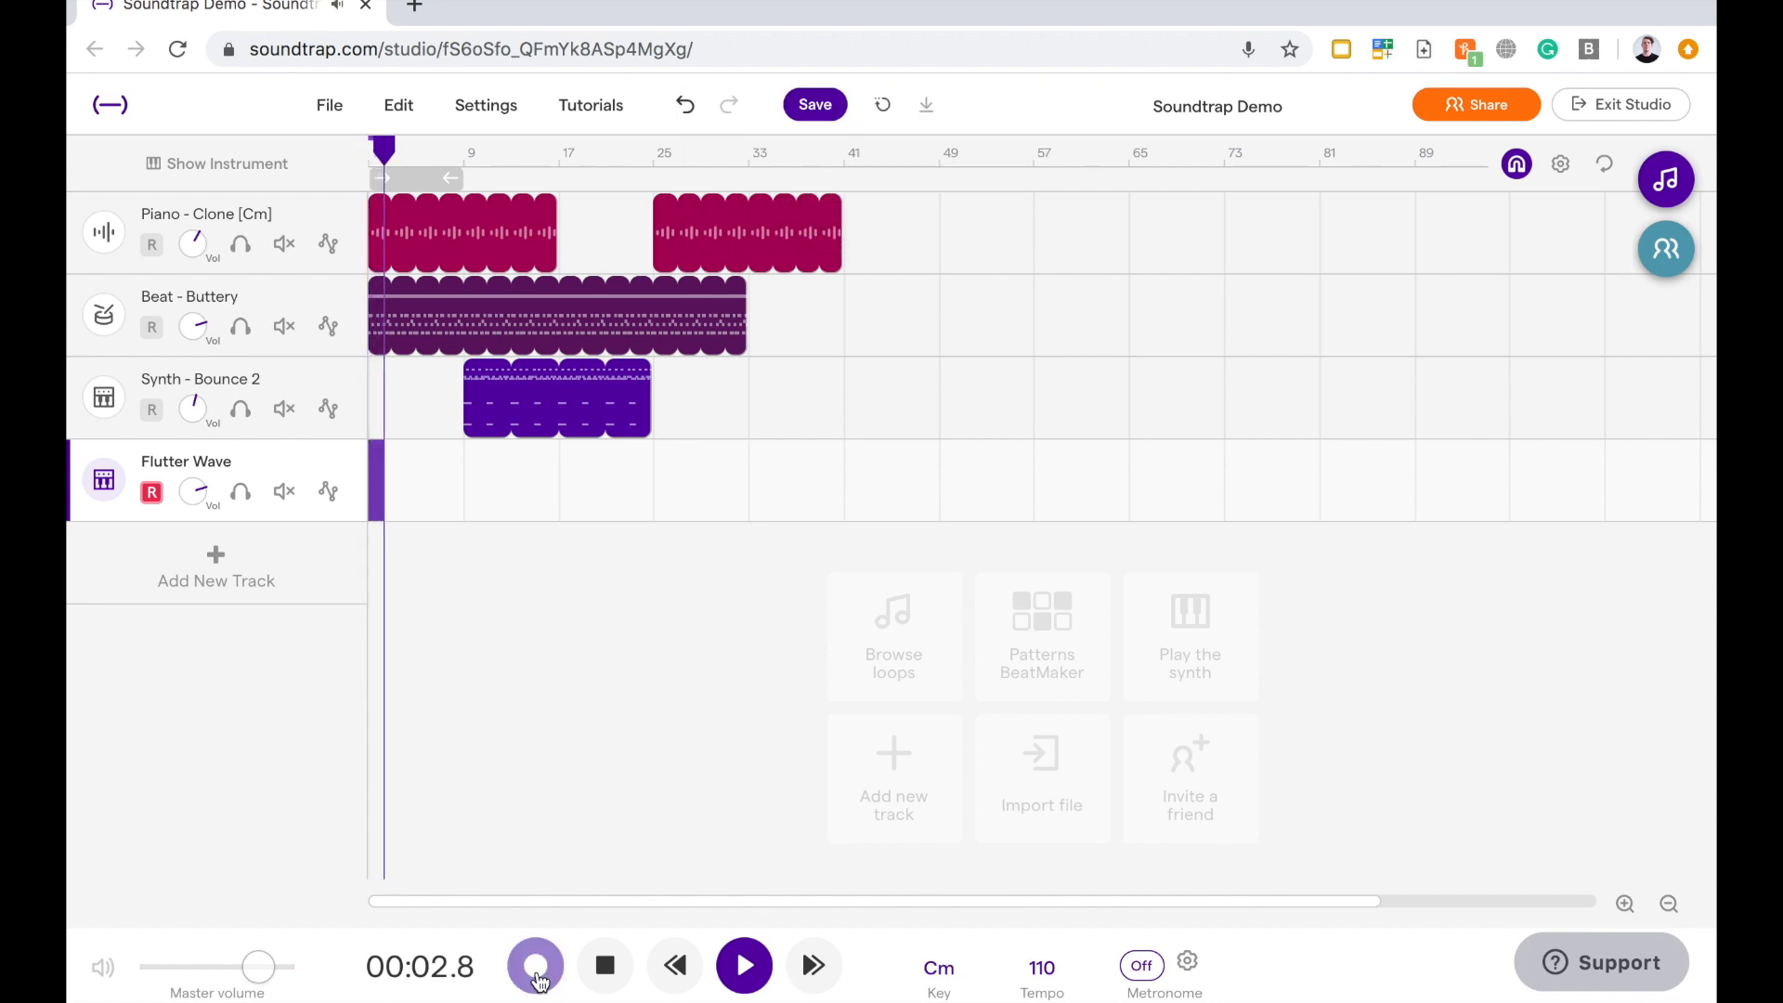
click(535, 966)
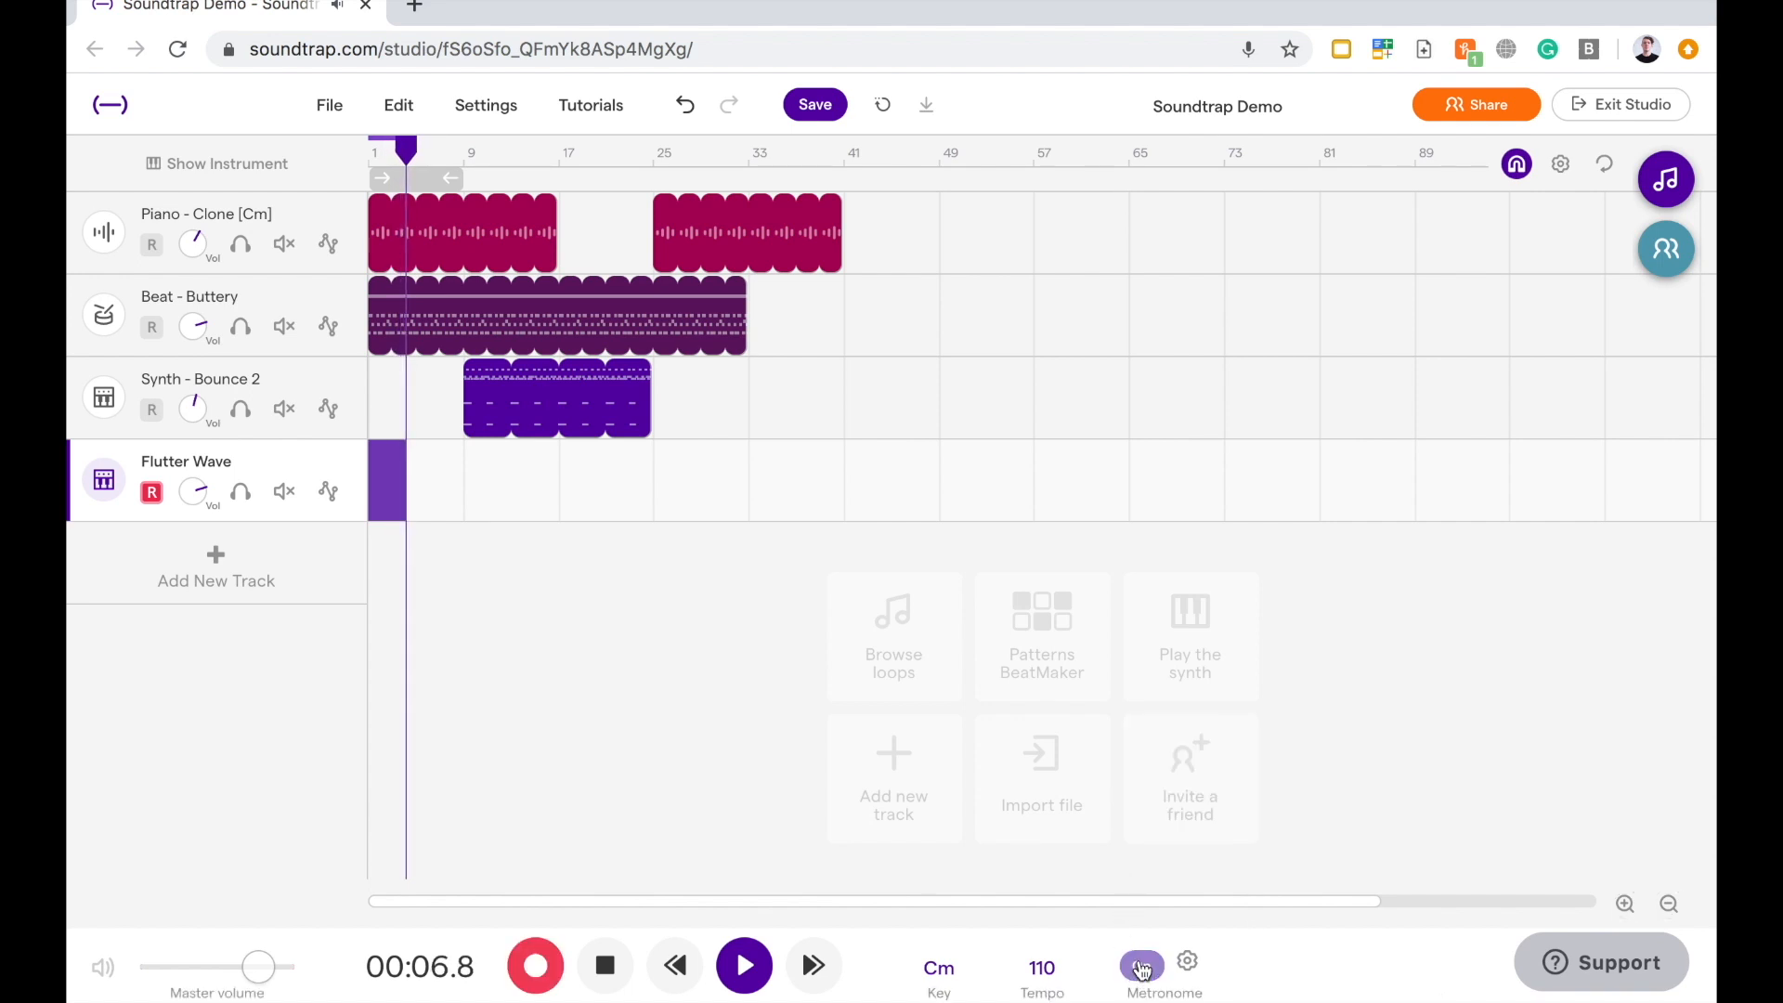
click(1141, 961)
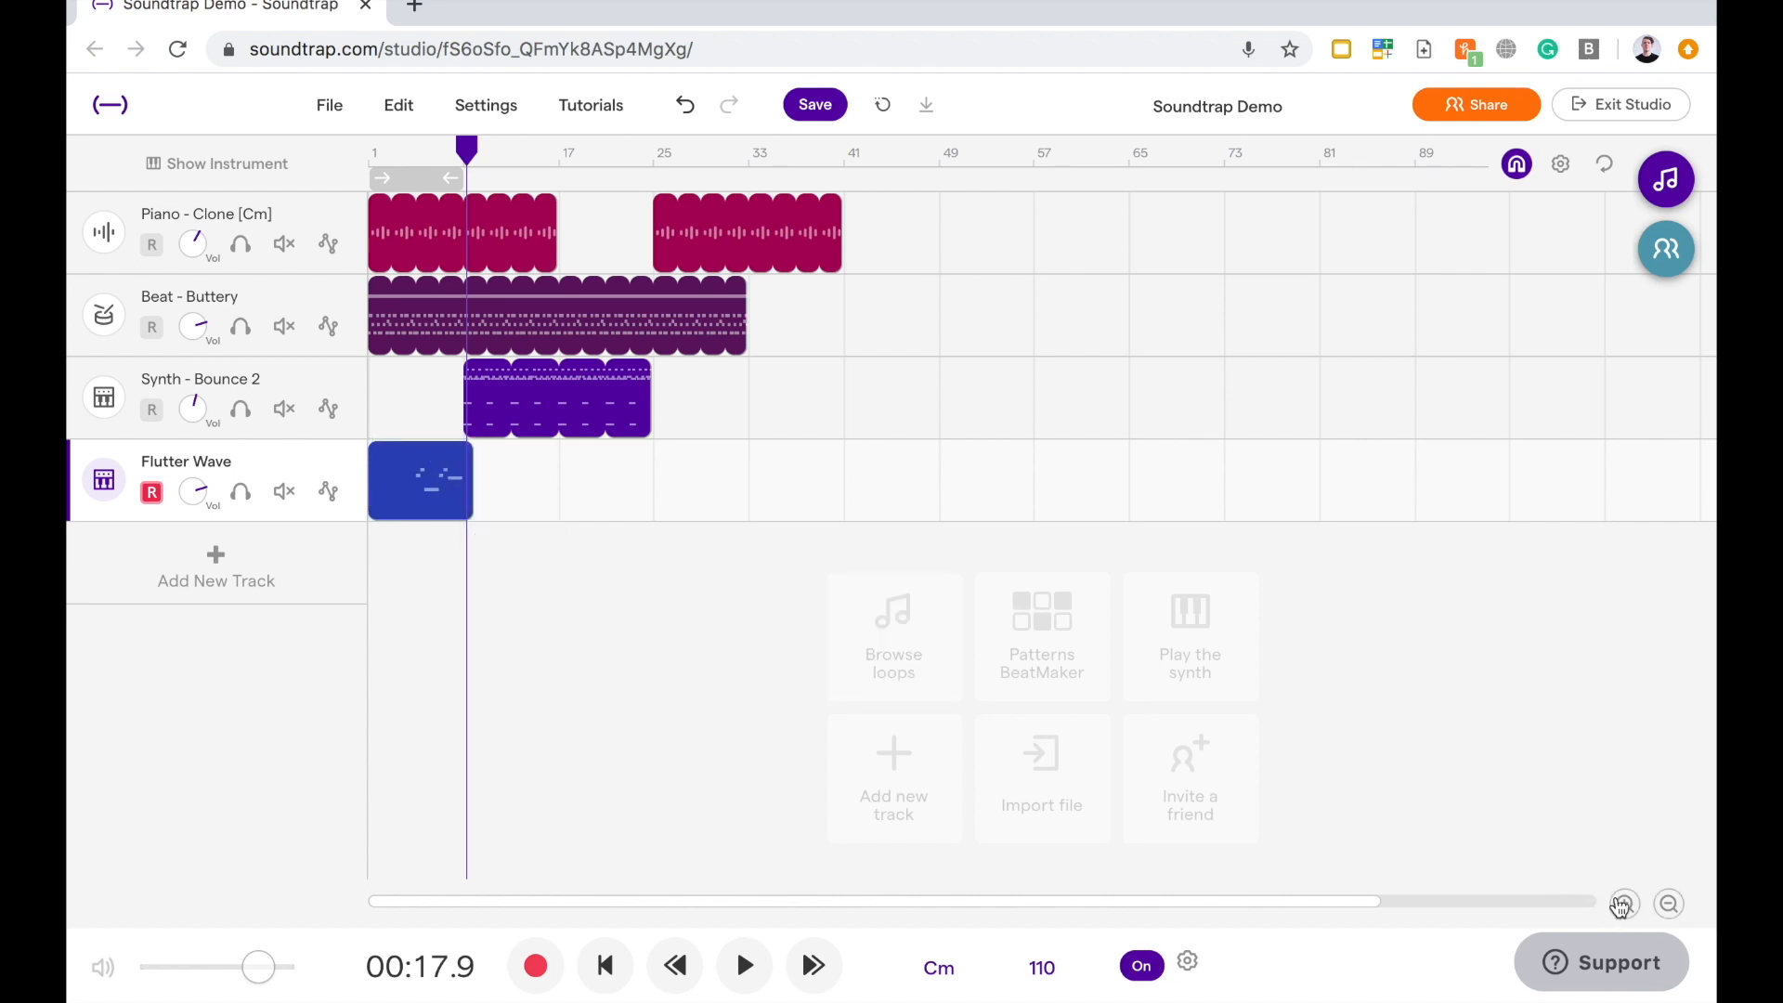
- Zoom in on the timeline to see the recorded Flutter Wave region closer
click(1624, 903)
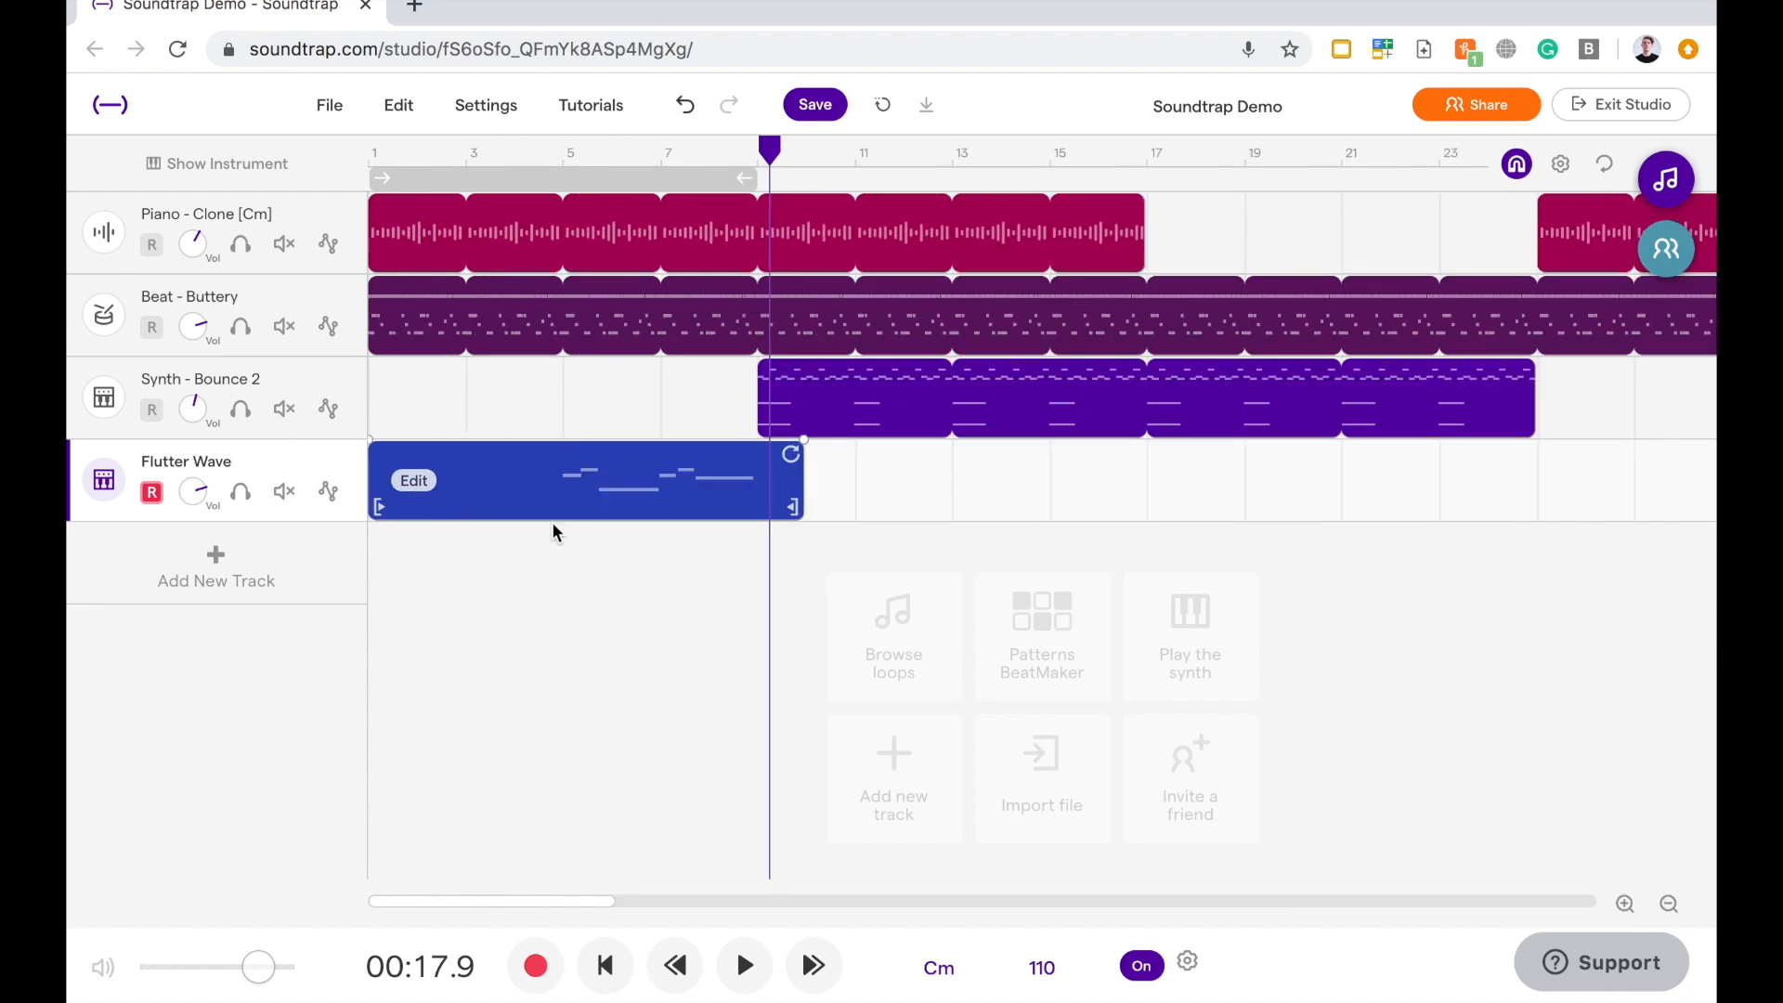
mouse_move(569, 394)
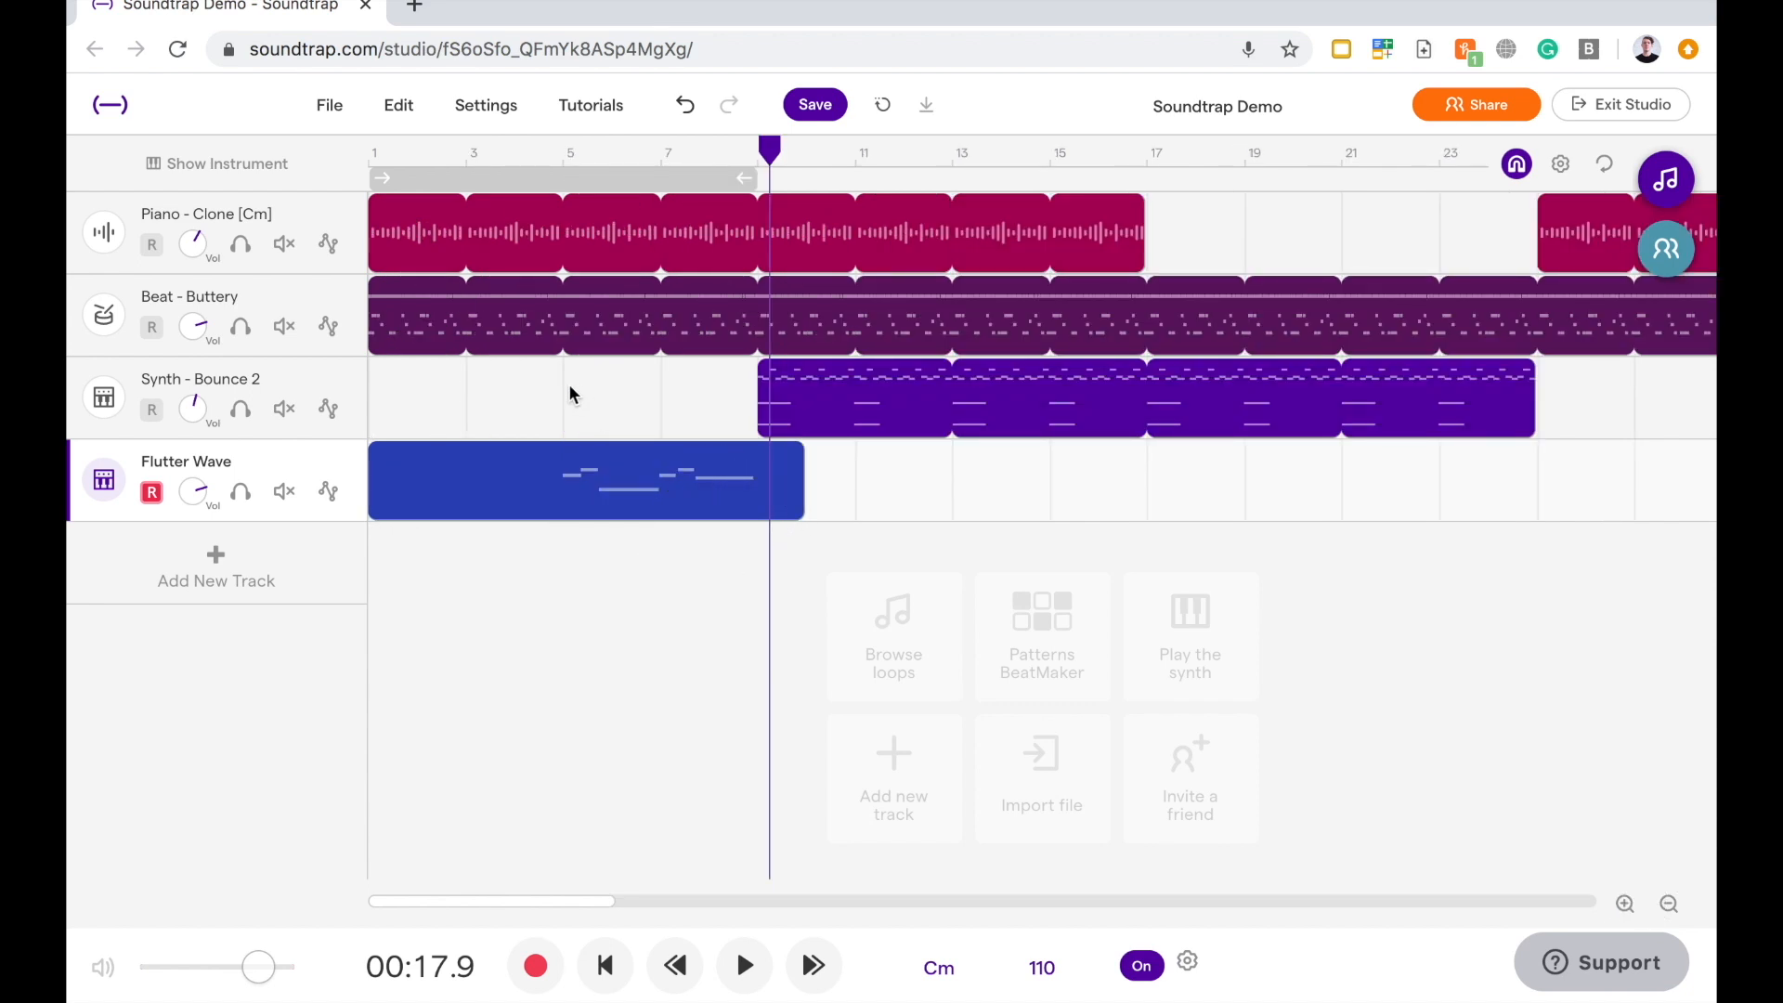
mouse_move(728, 417)
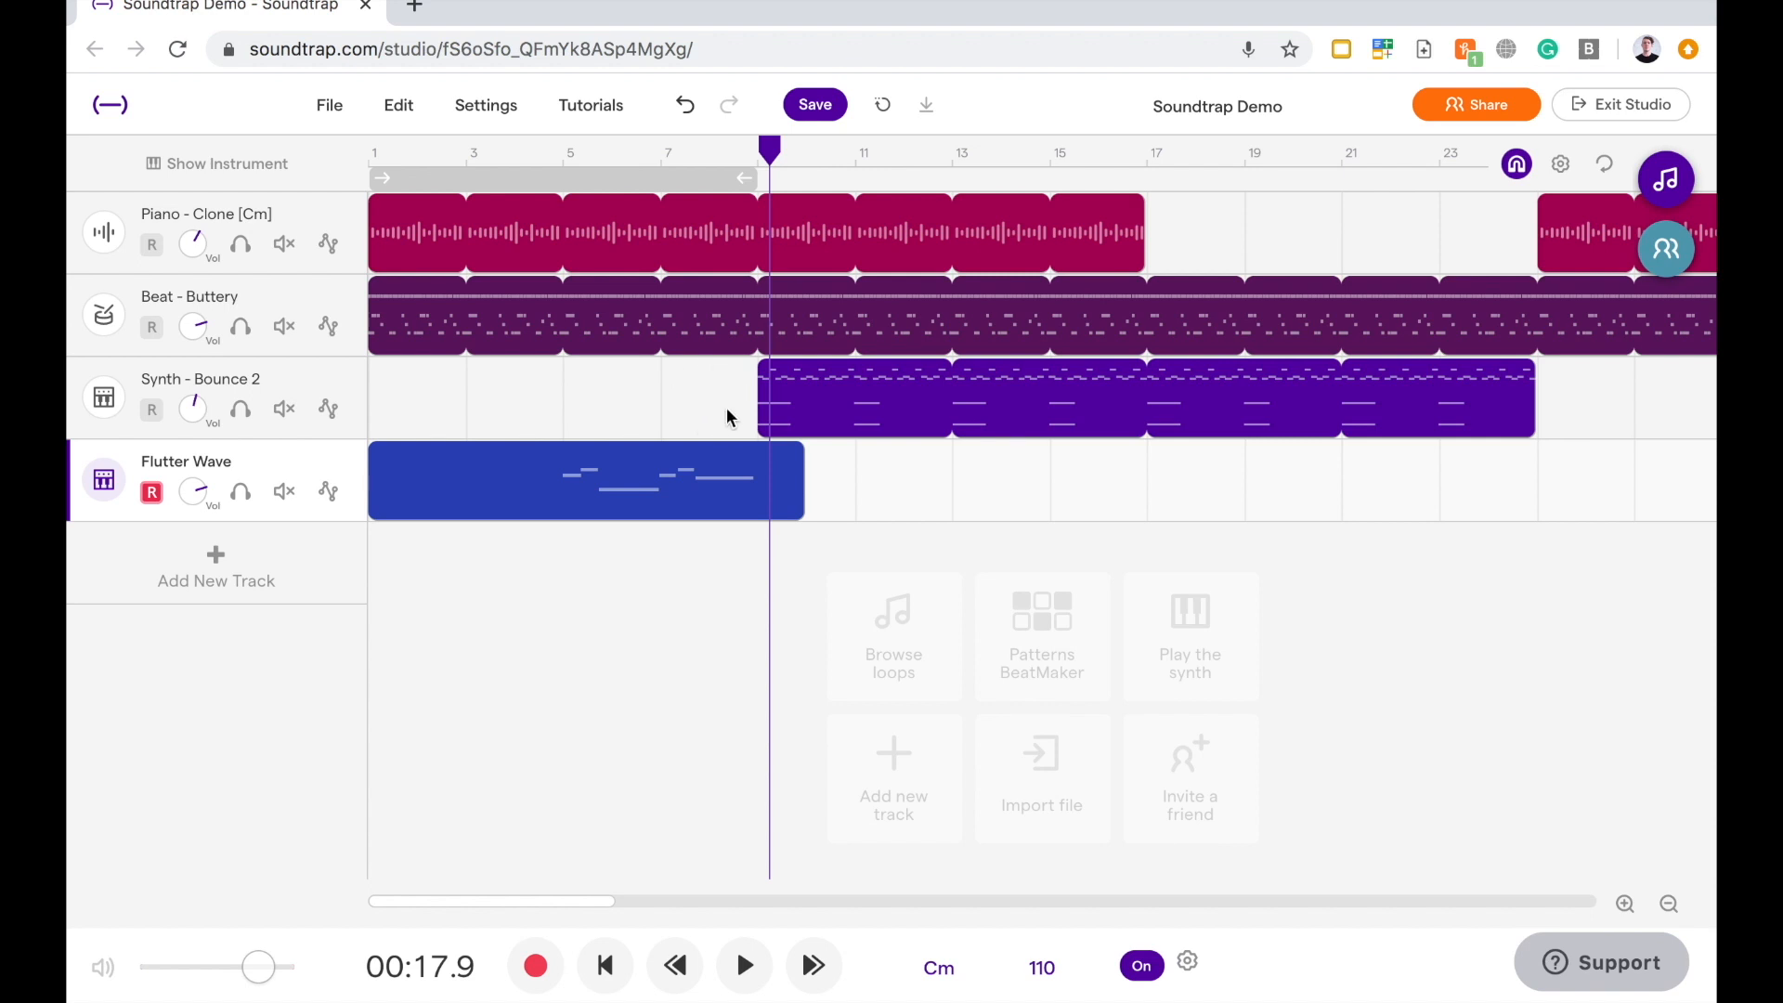
mouse_move(759, 552)
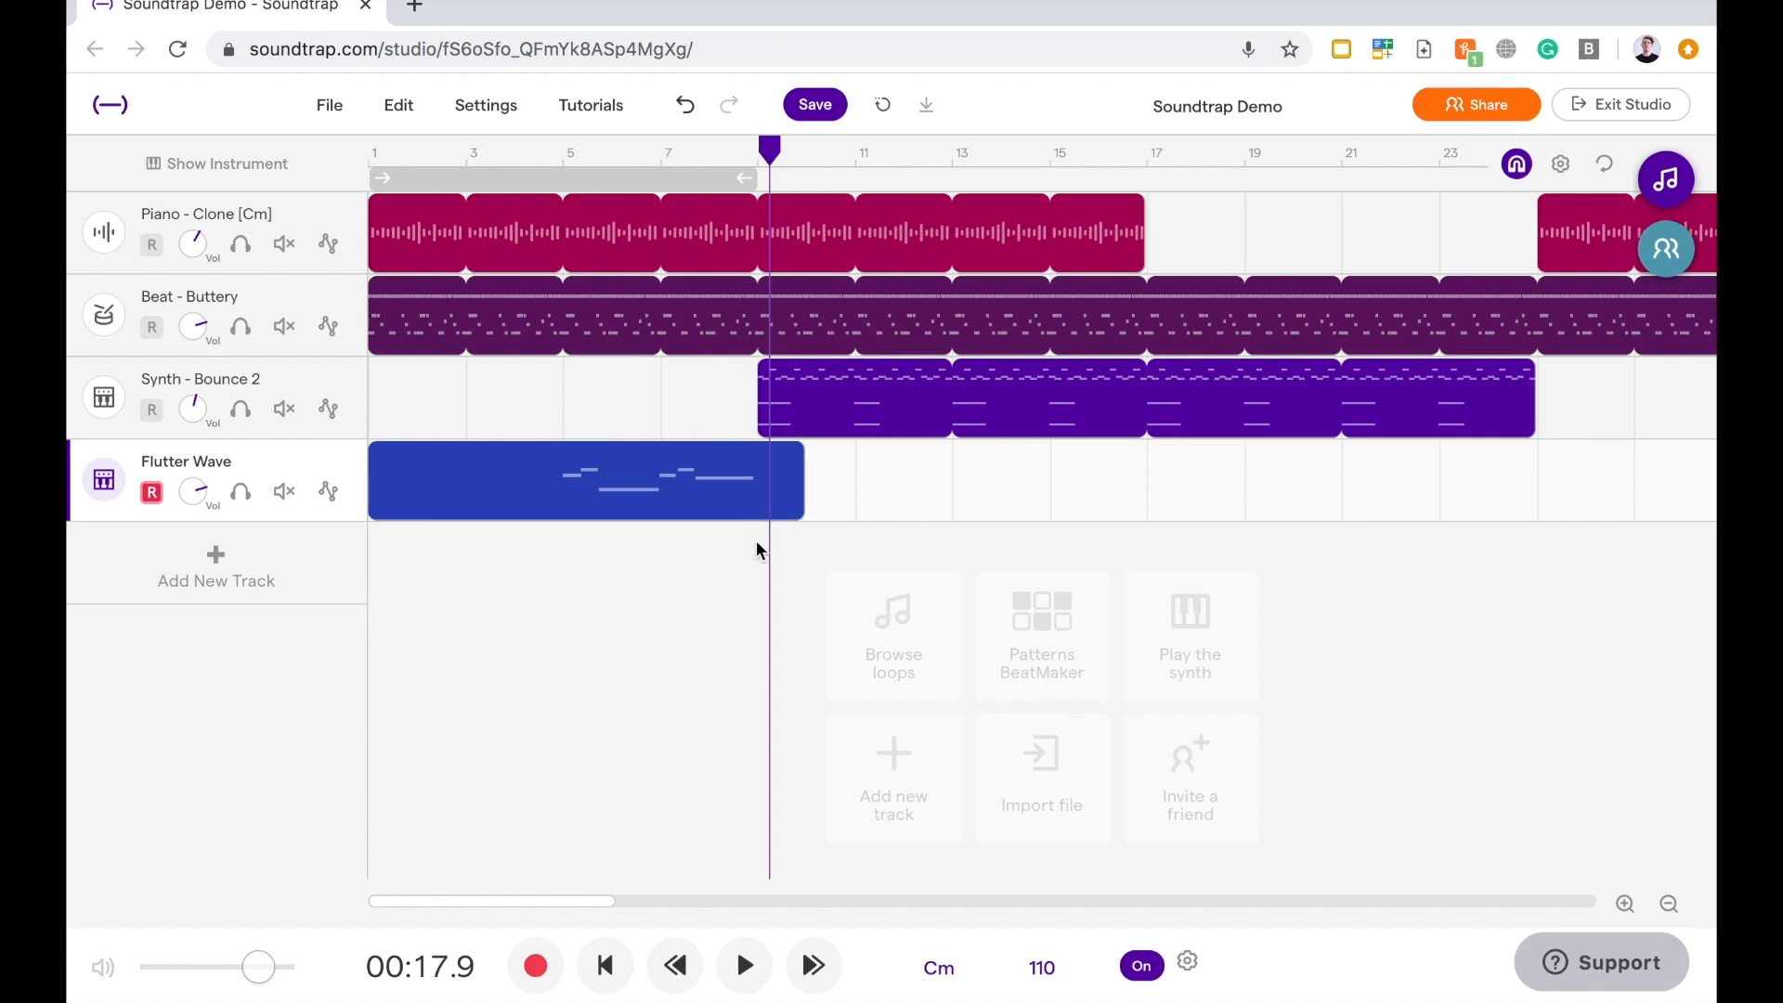
mouse_move(580, 512)
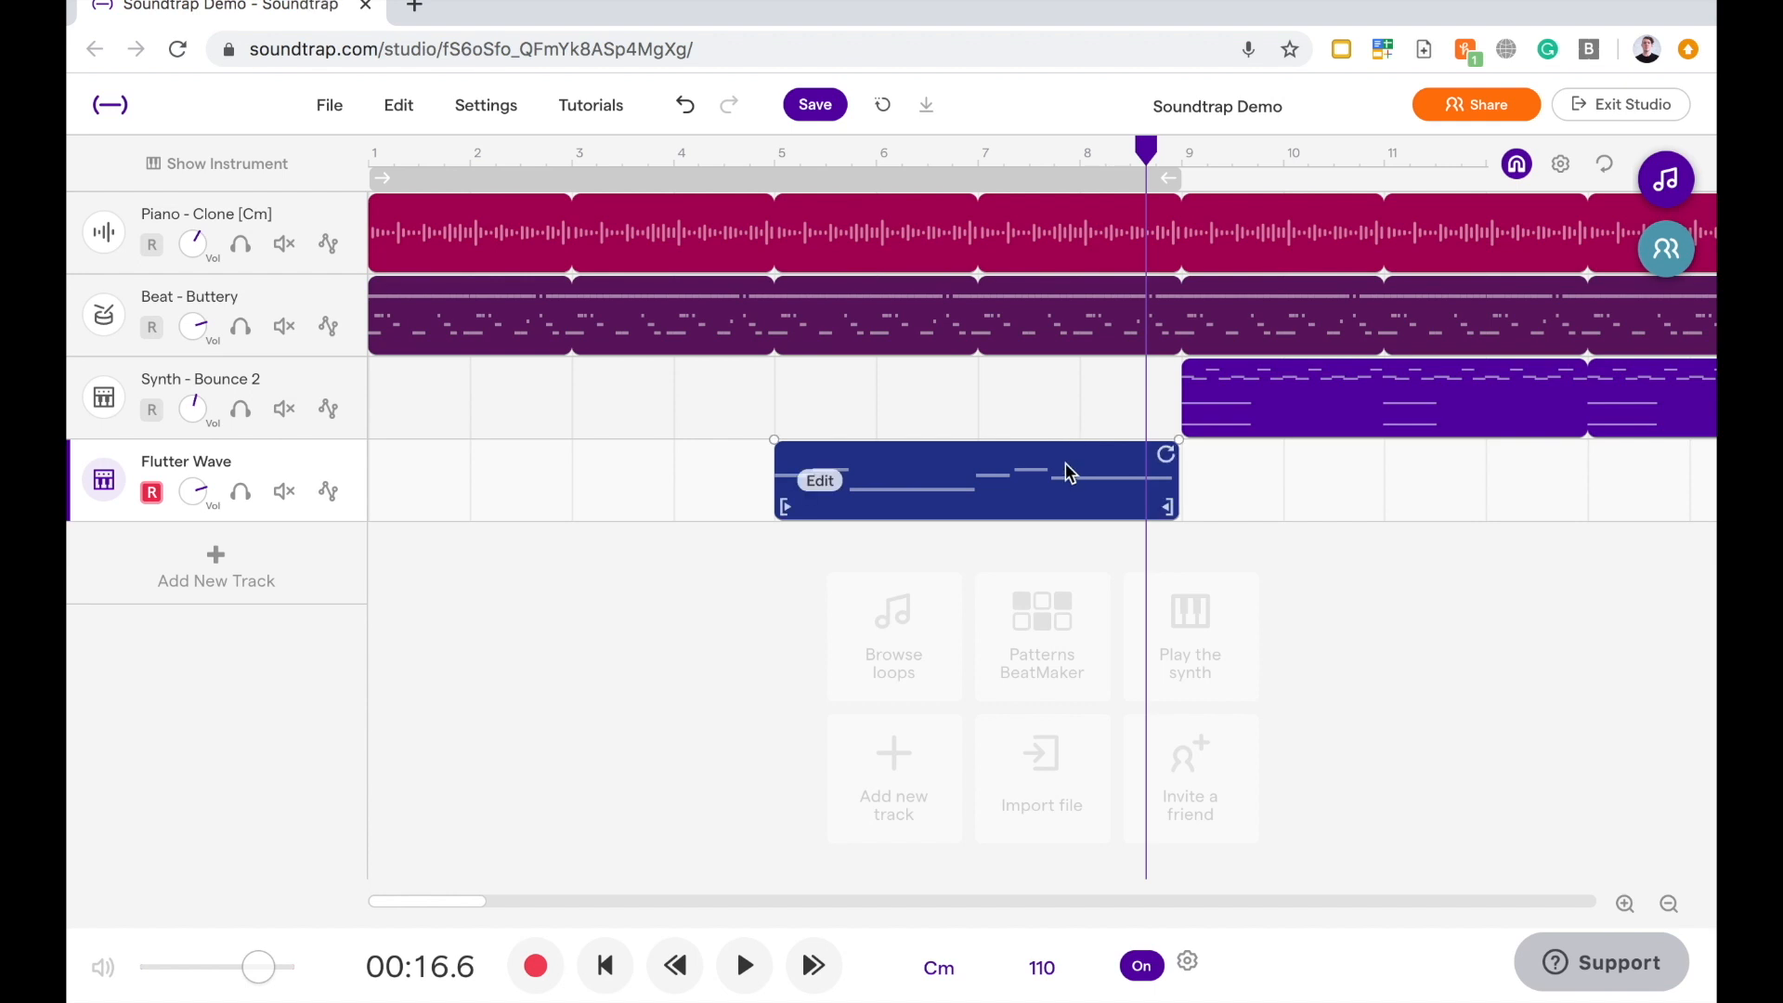
mouse_move(1015, 497)
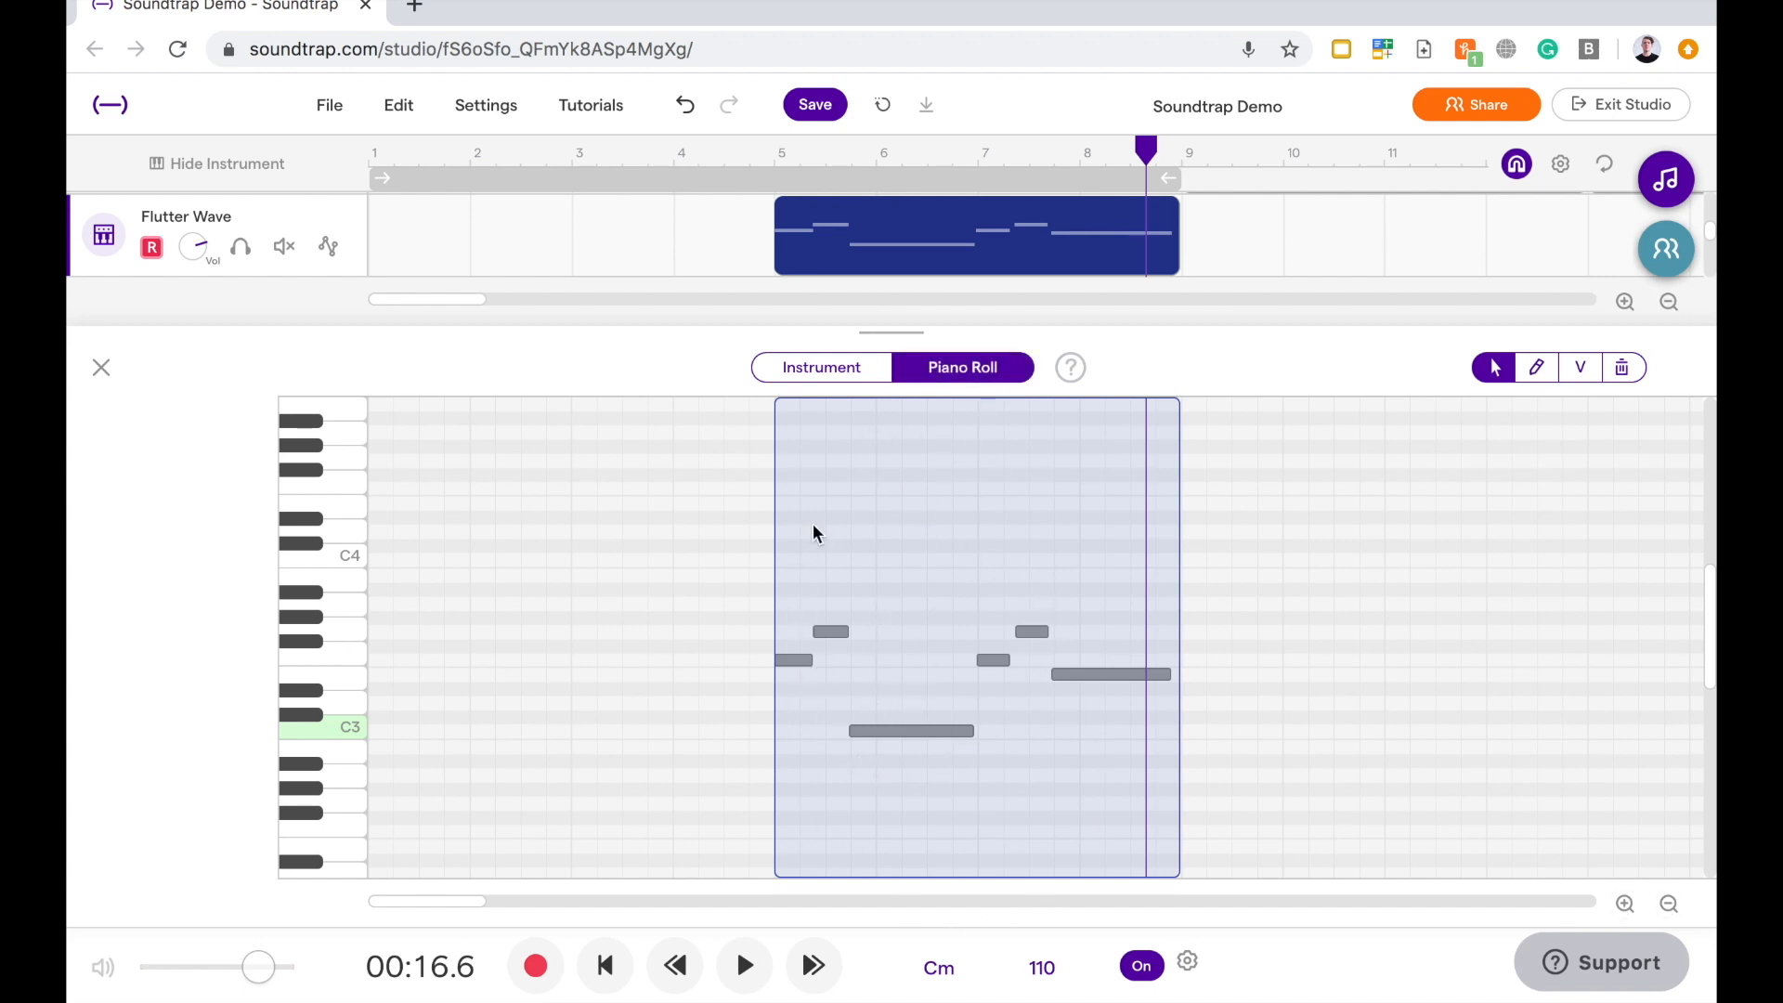
mouse_move(800, 582)
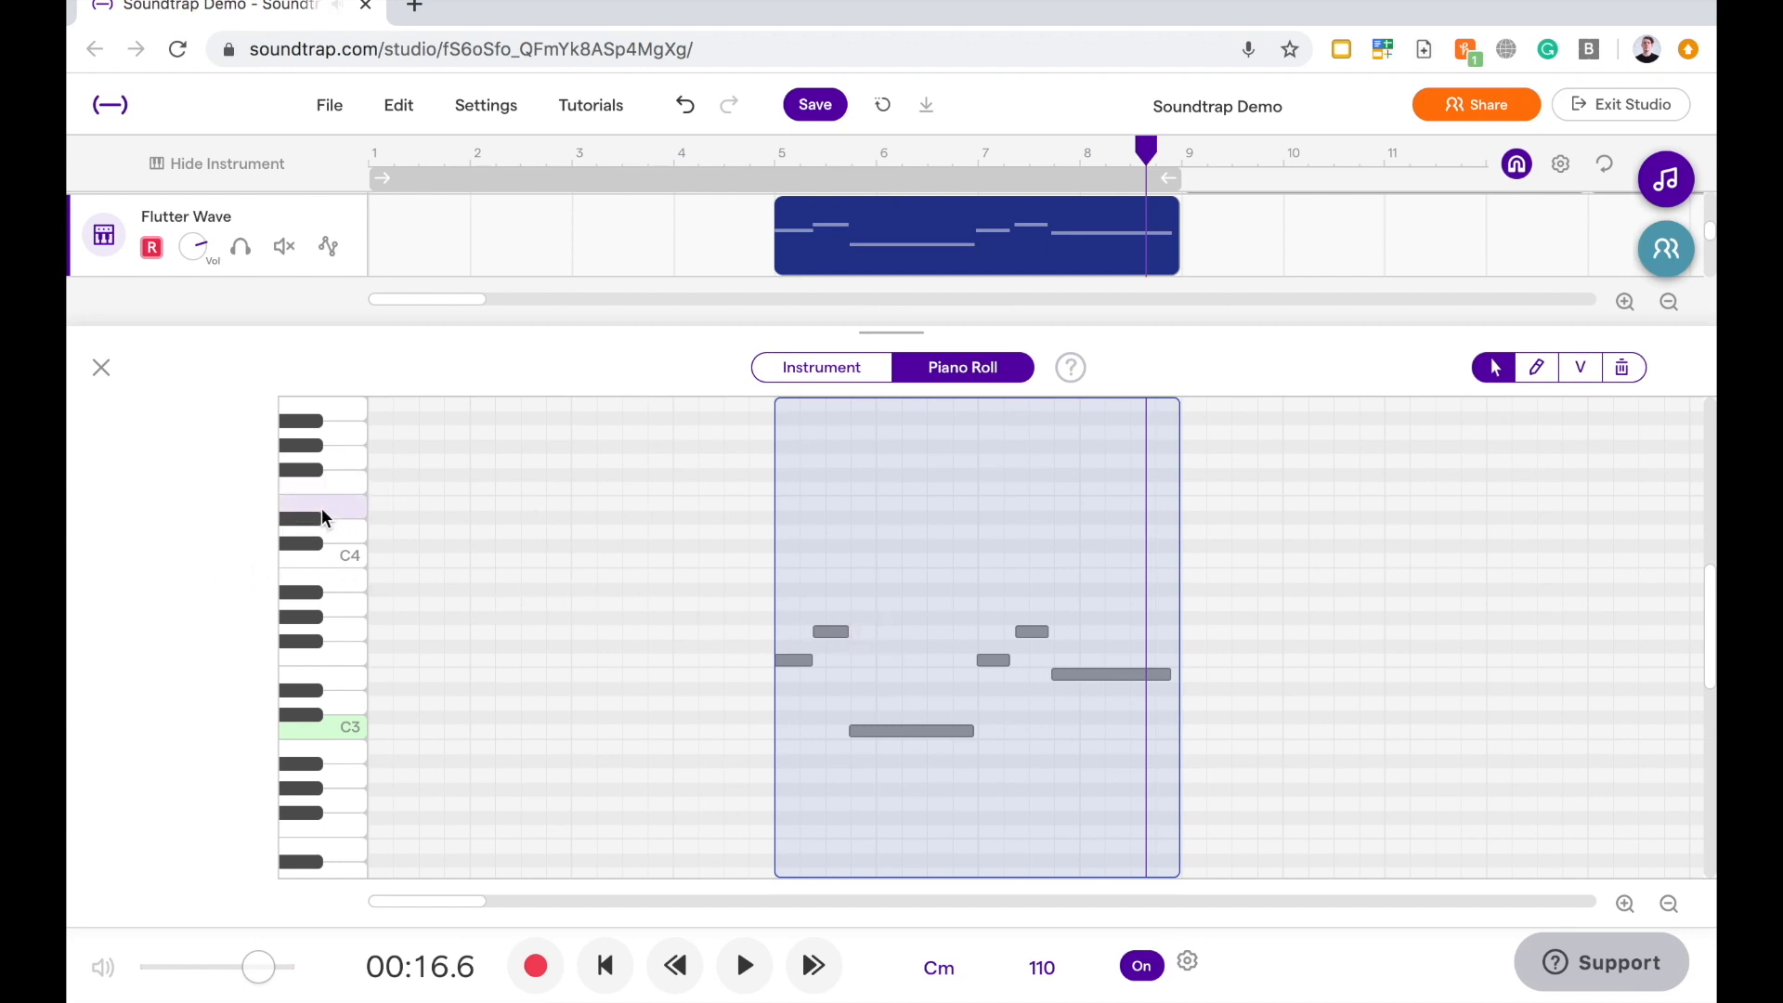
mouse_move(1044, 518)
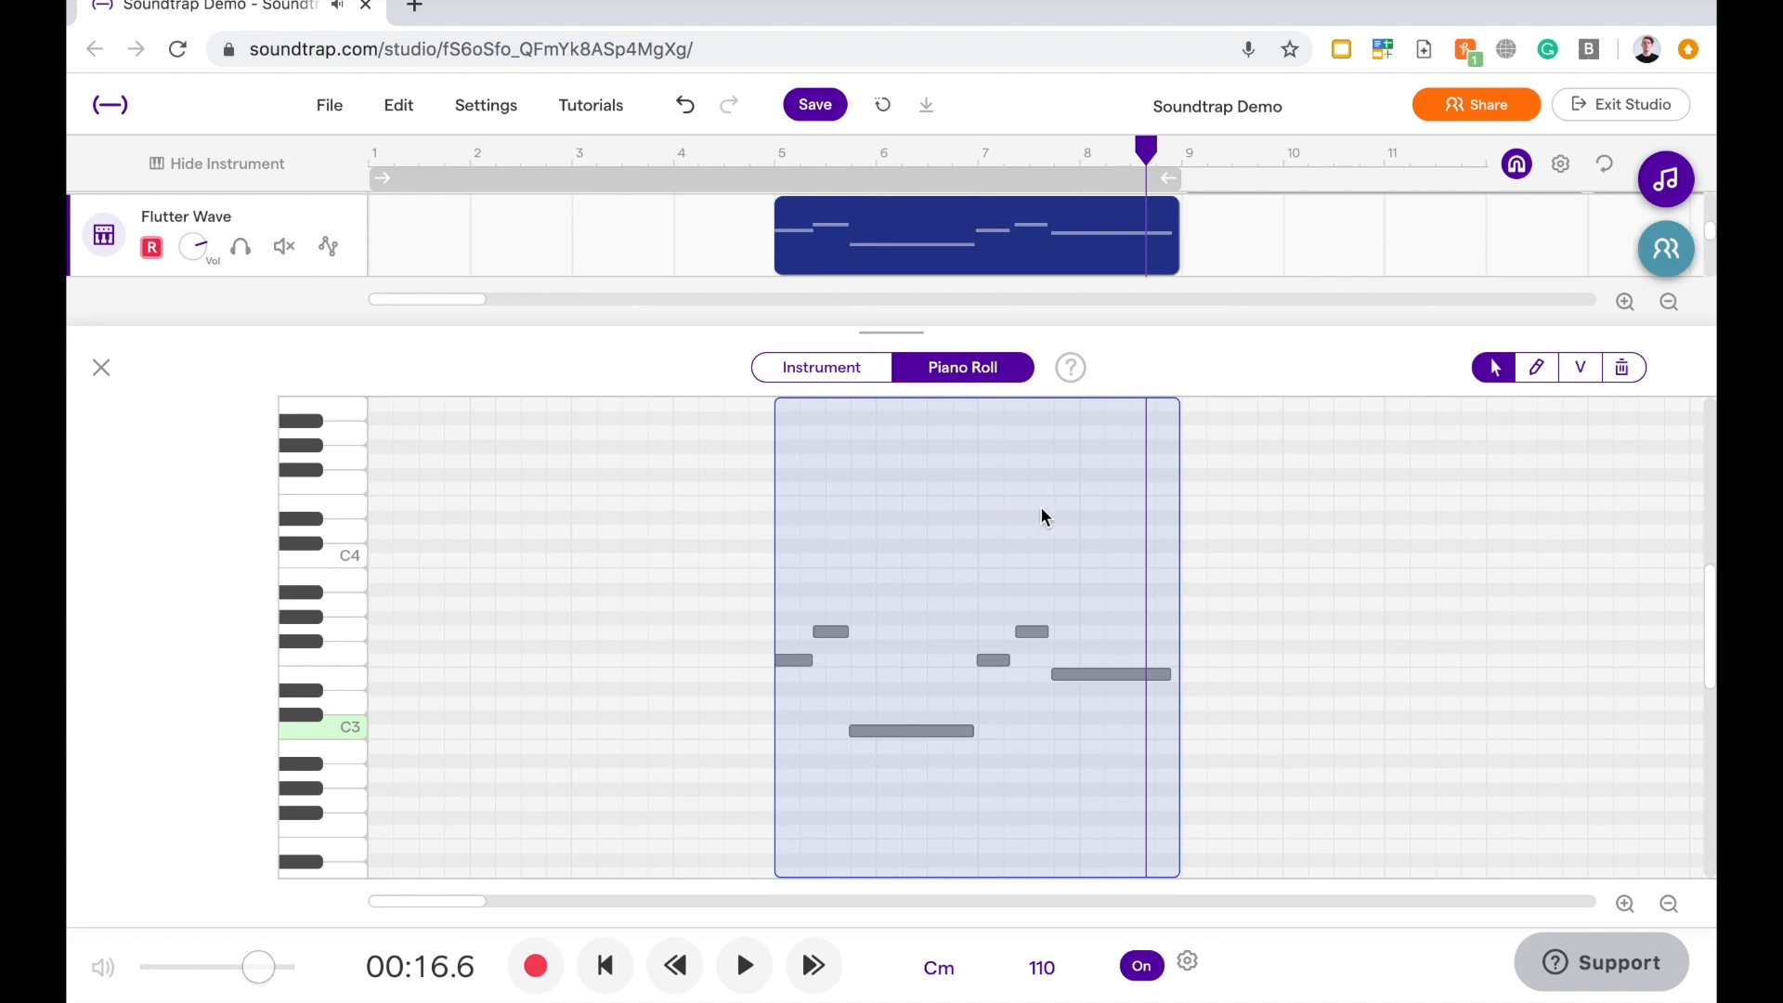
mouse_move(1220, 515)
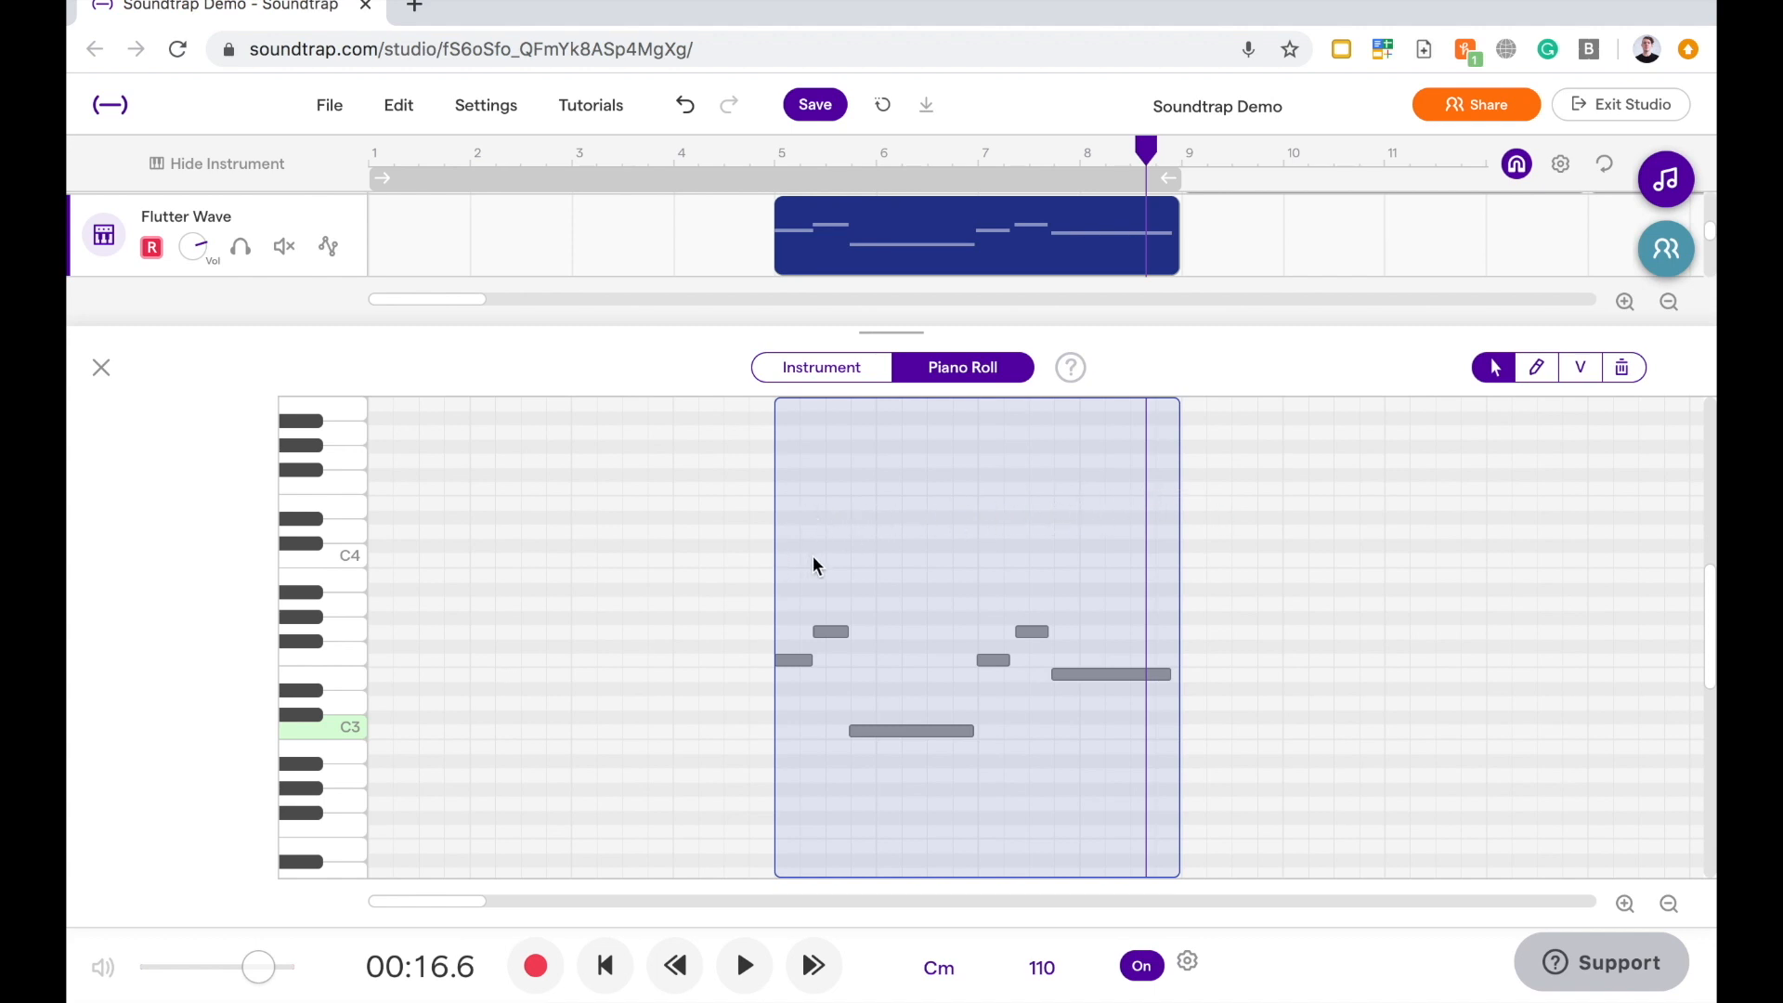
mouse_move(1028, 481)
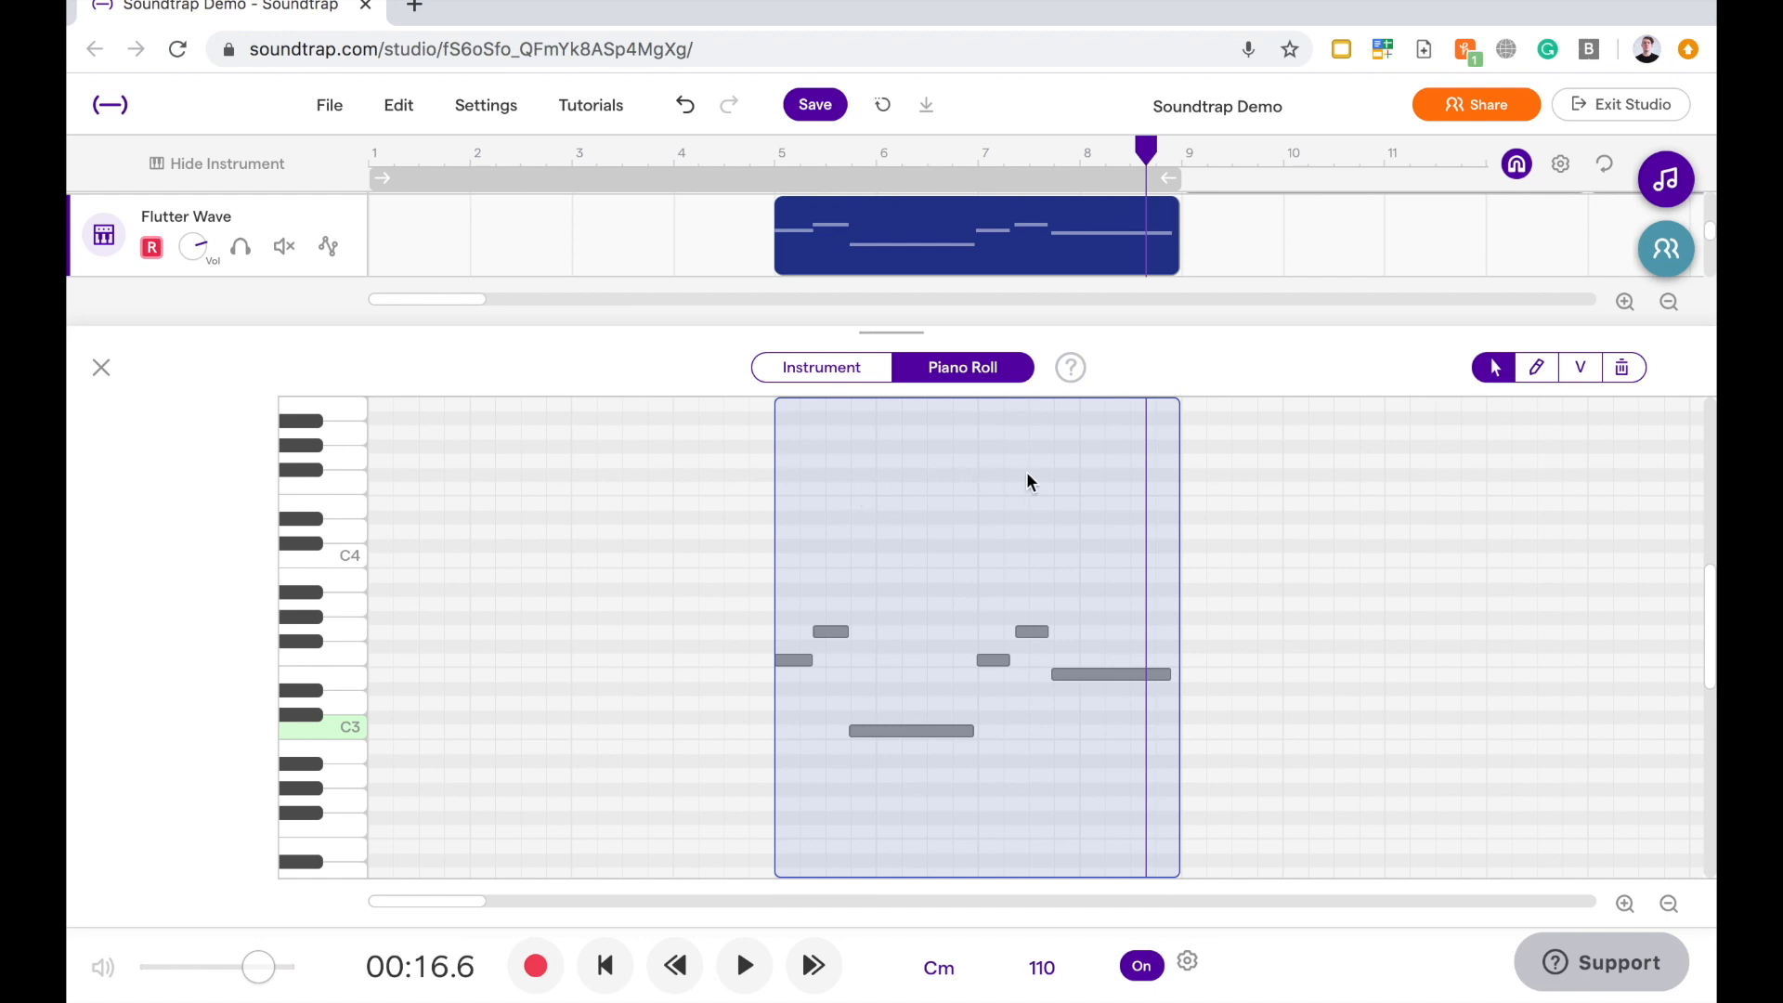
mouse_move(1099, 497)
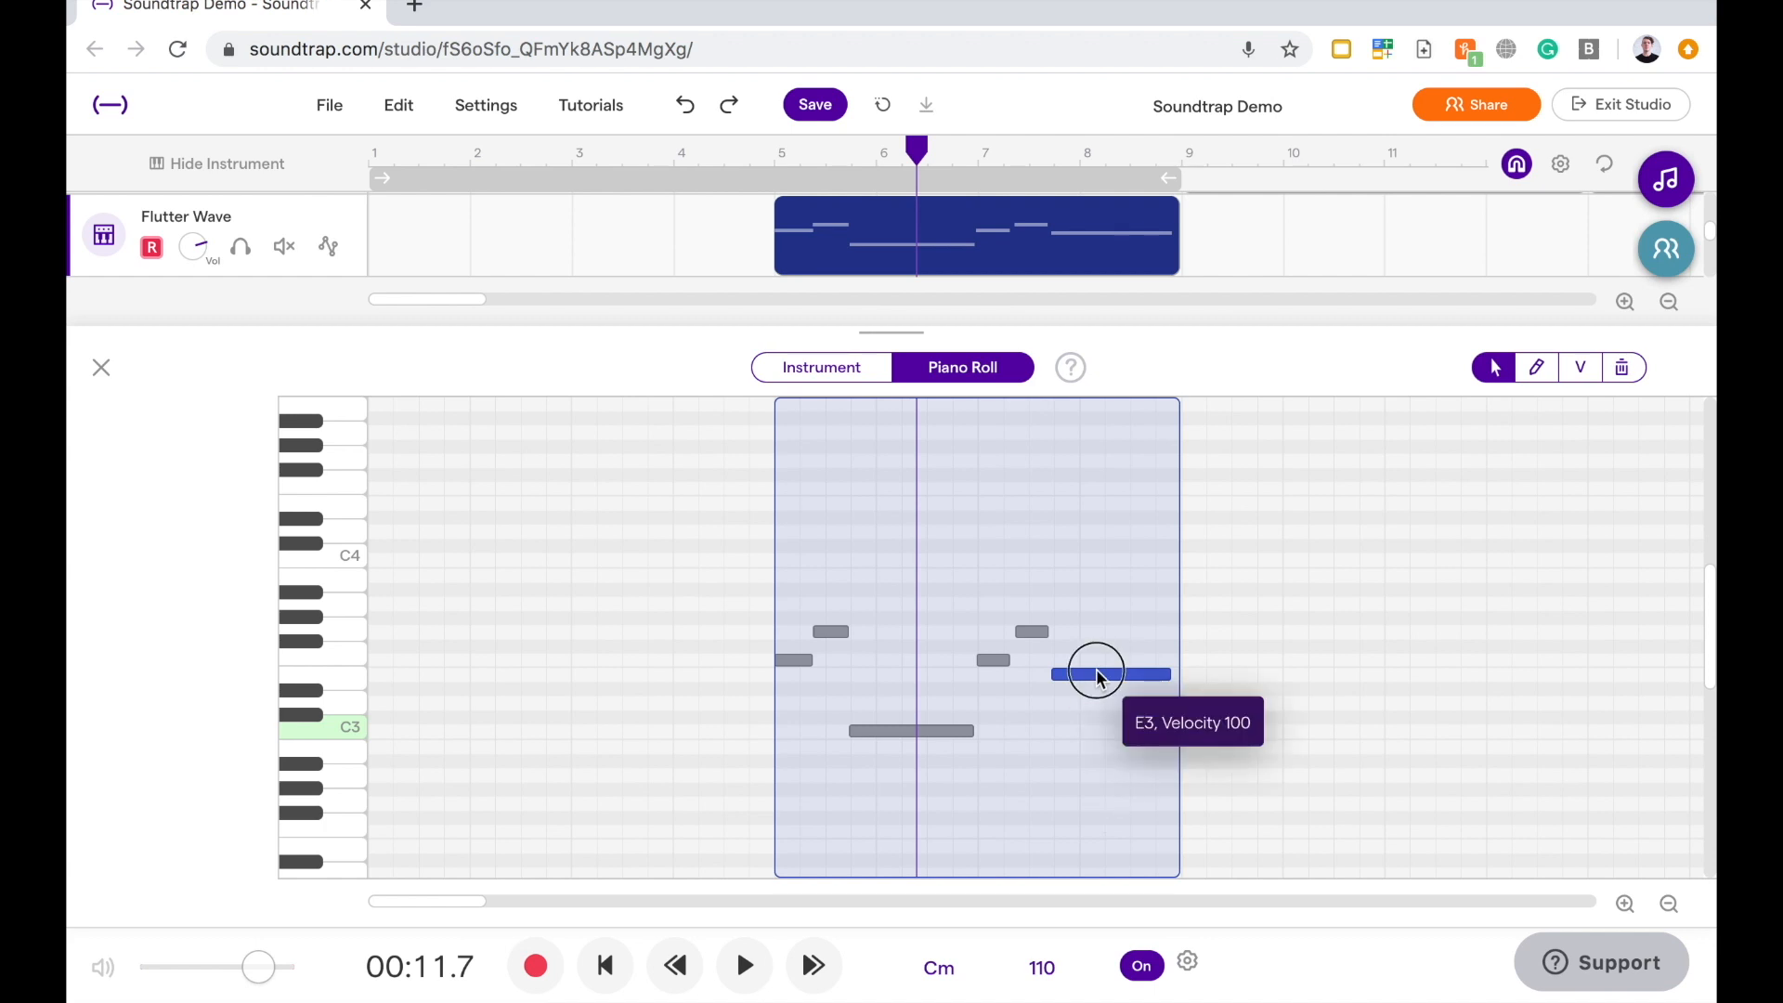
mouse_move(1109, 675)
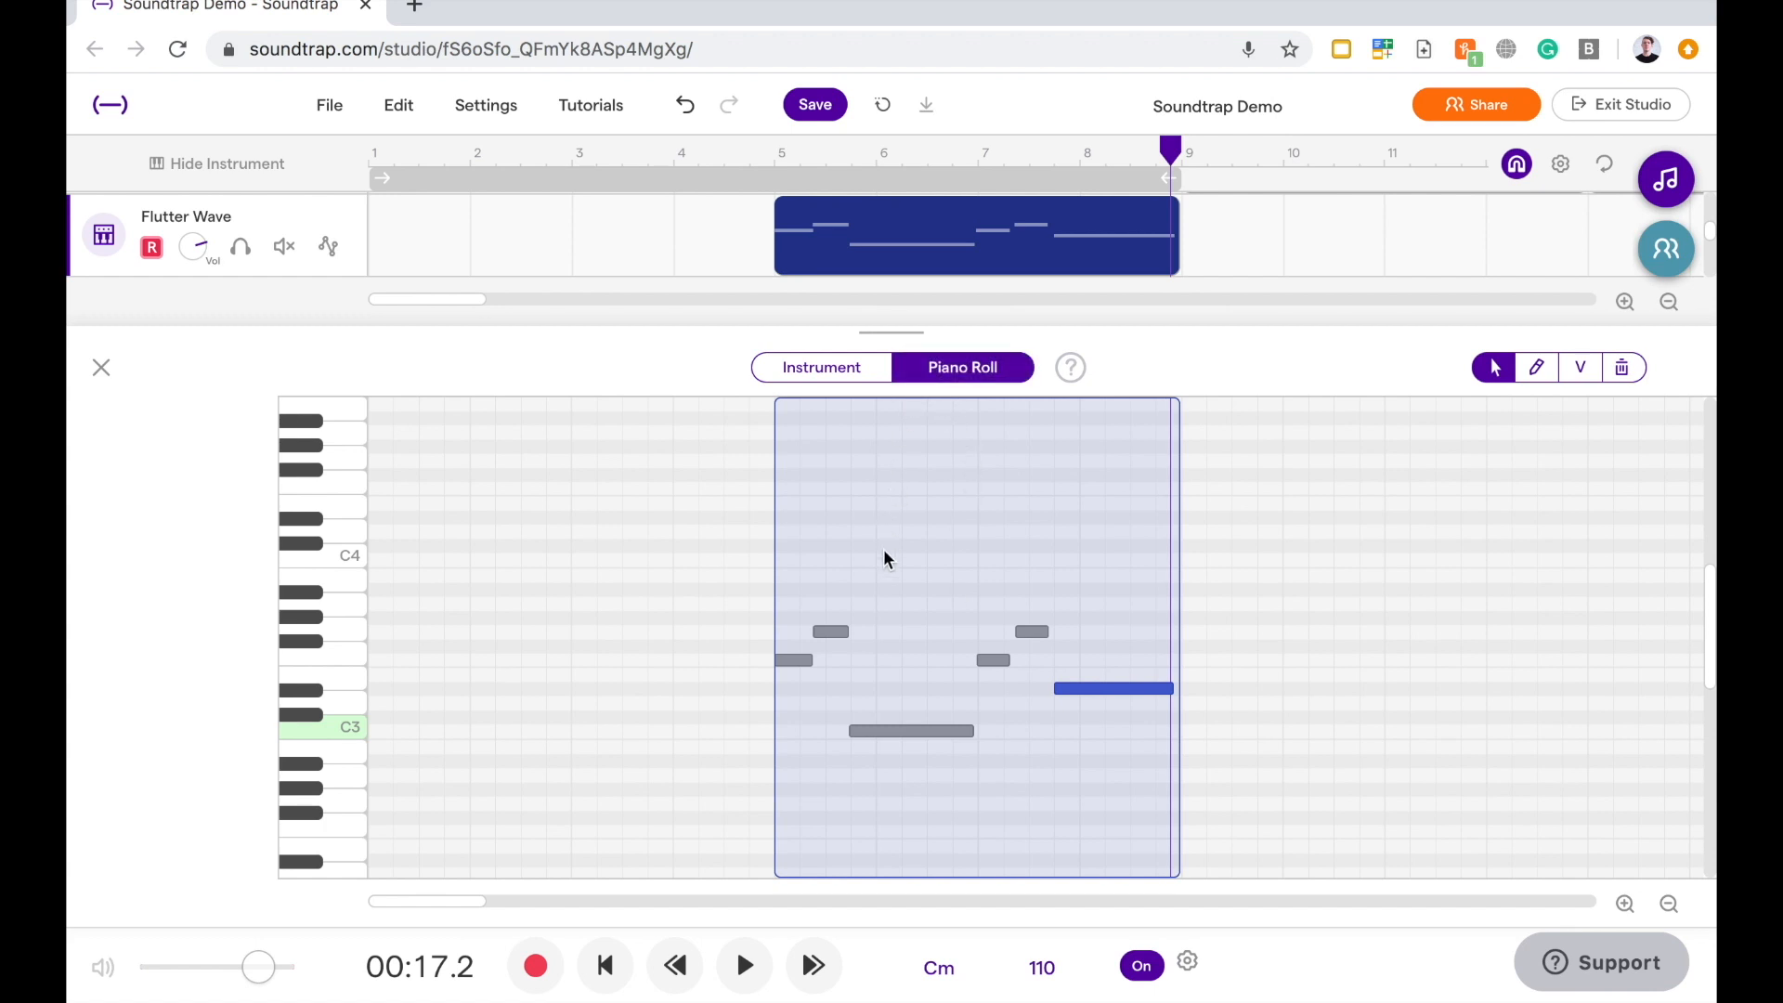
mouse_move(842, 527)
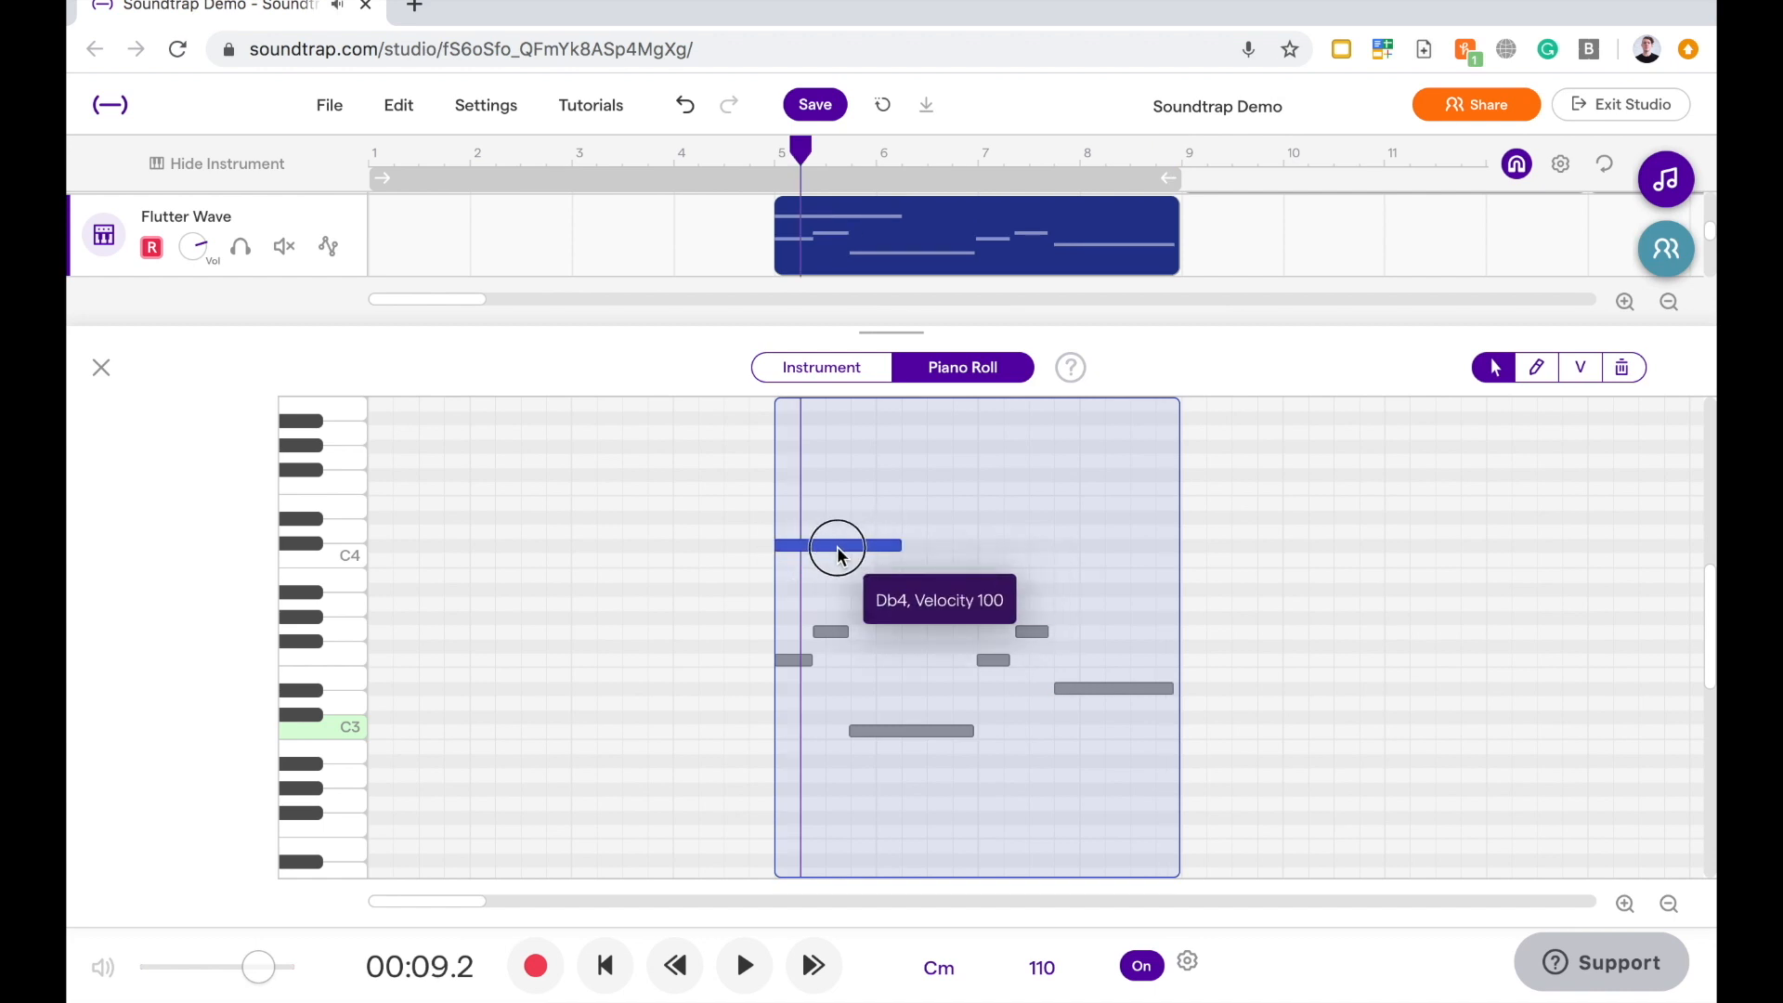
mouse_move(856, 546)
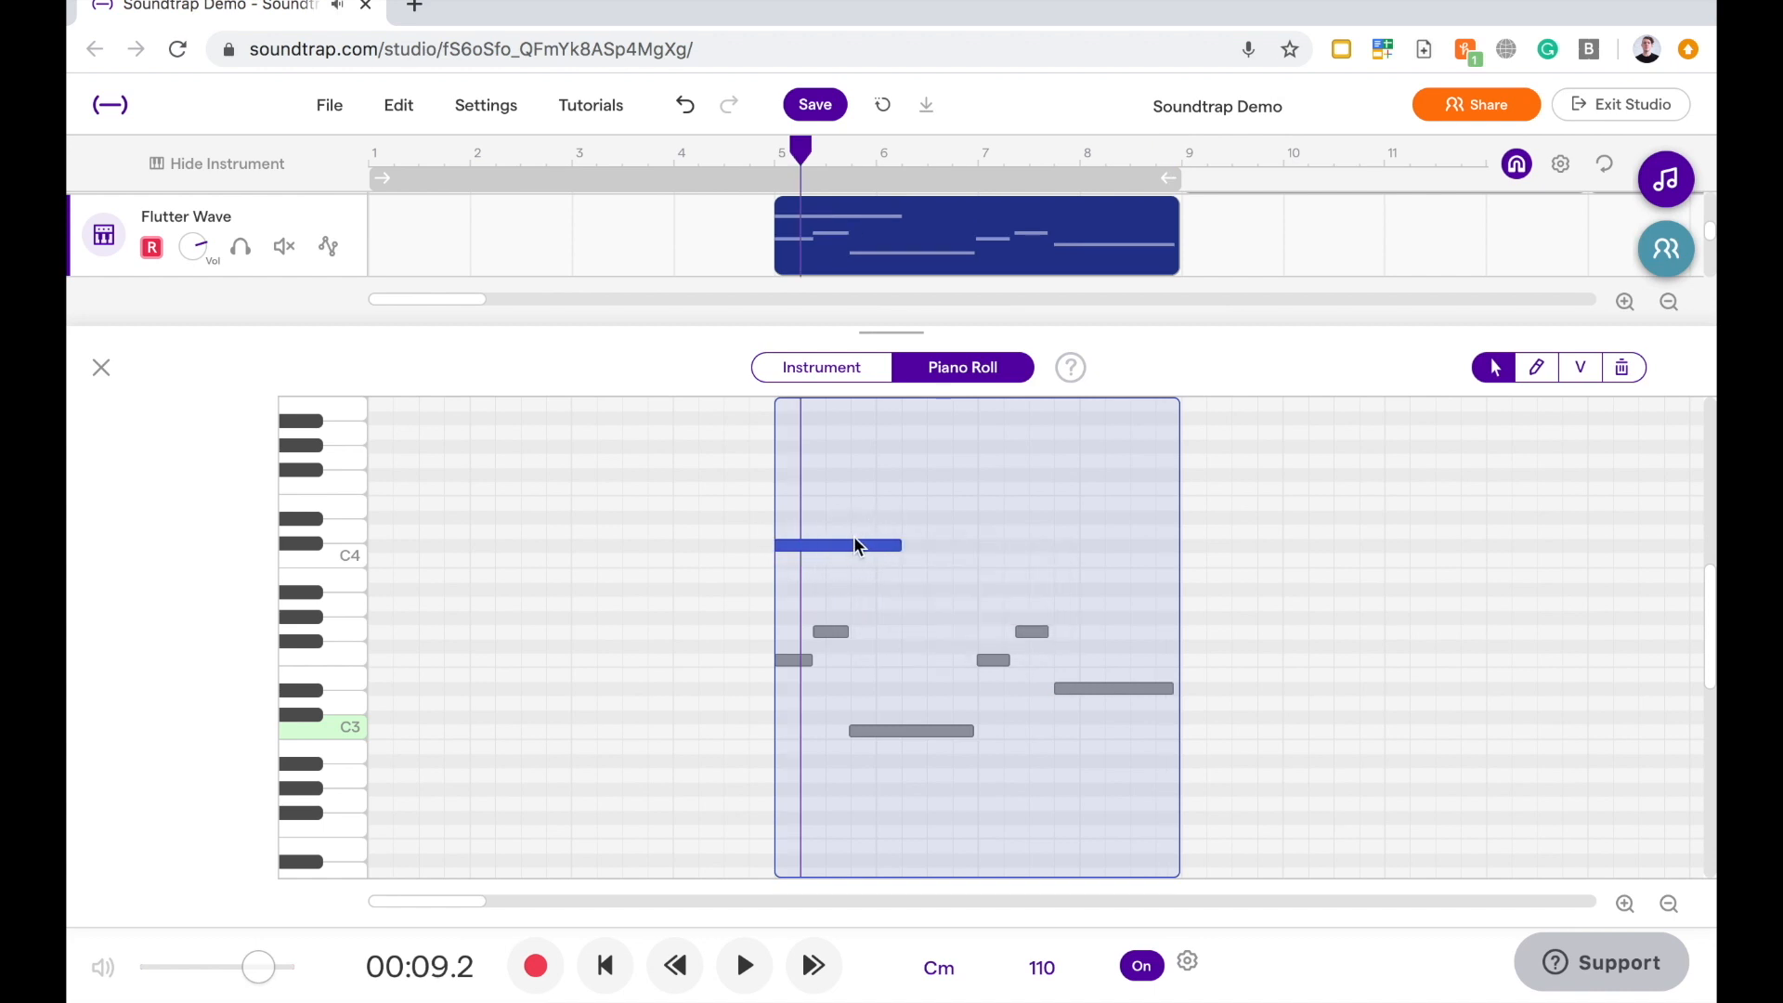
mouse_move(847, 563)
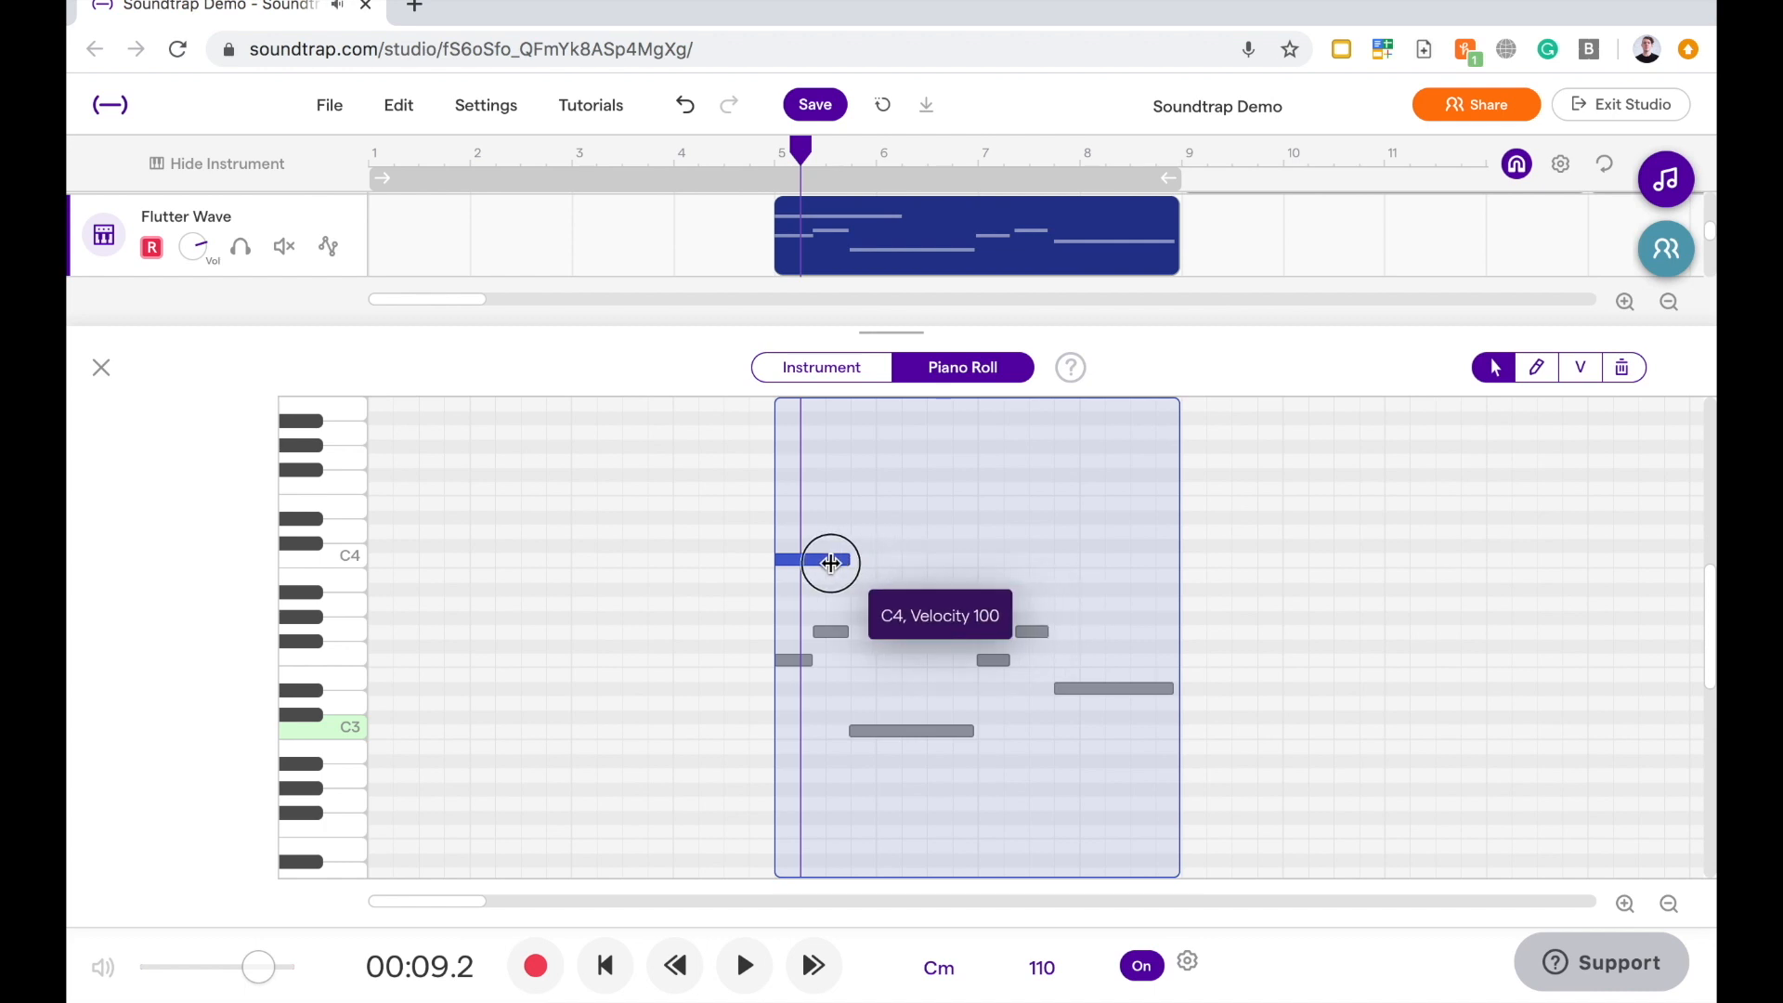
- Drag the new C4 note to start near bar 6, then close the piano roll
drag(830, 562, 883, 562)
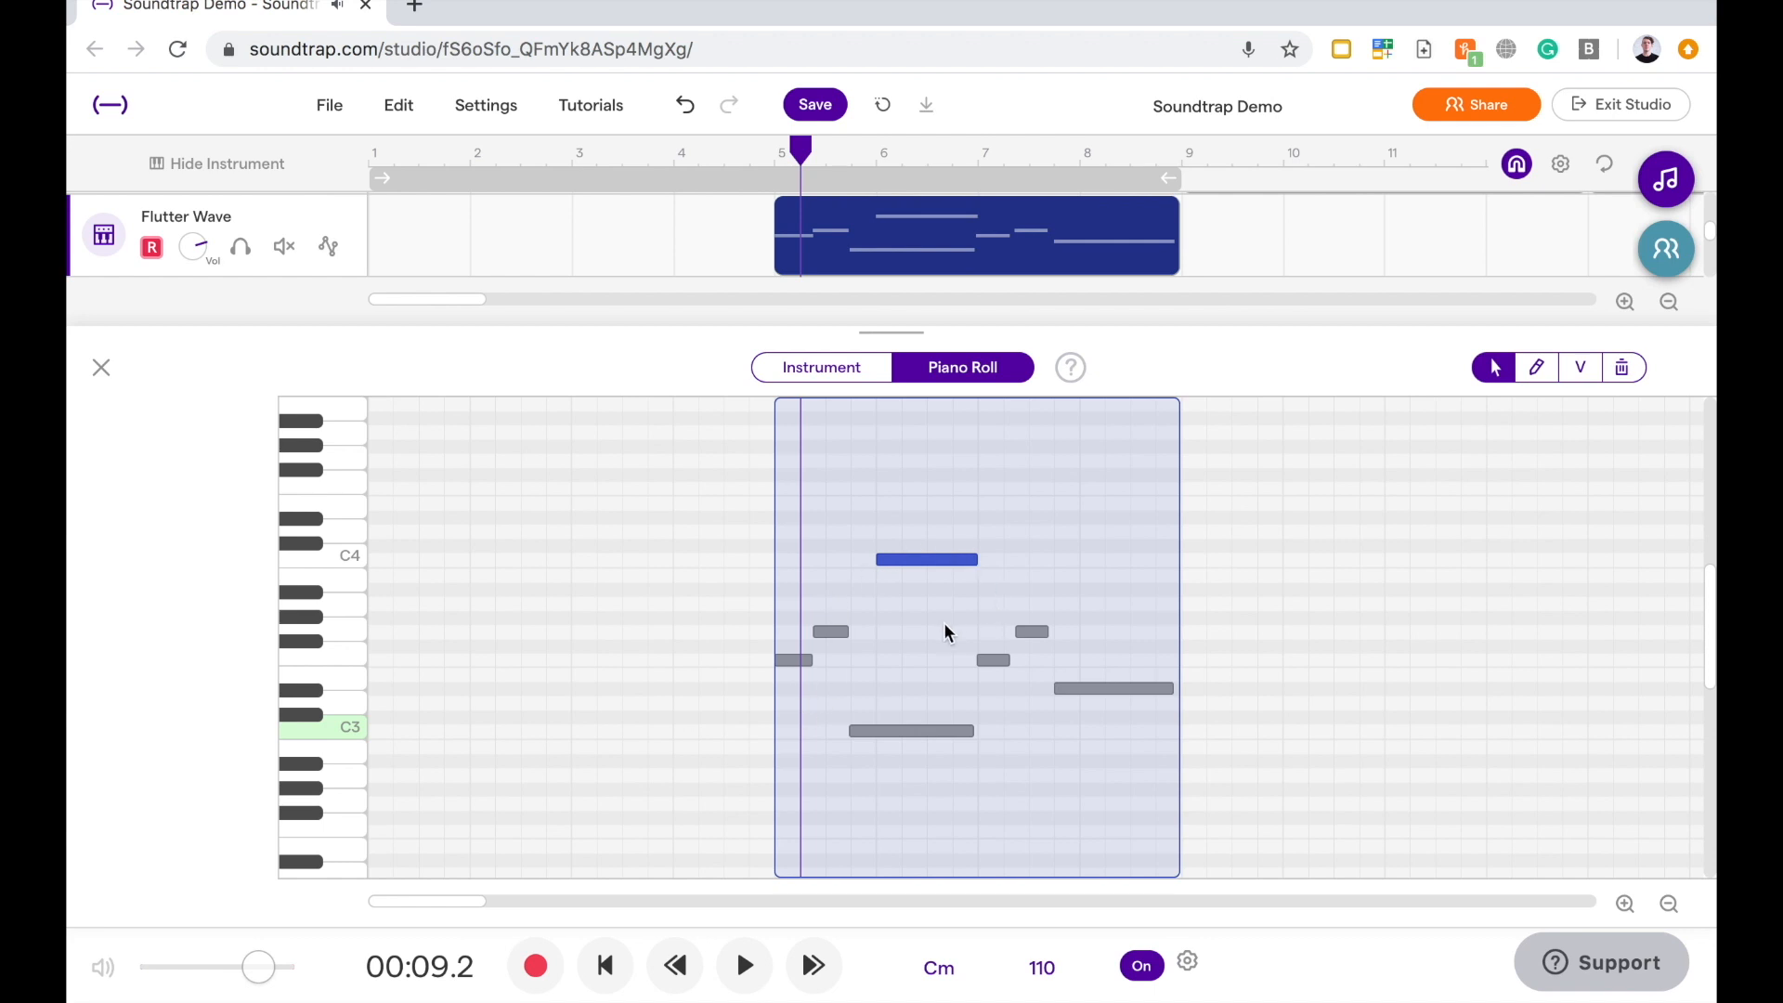
mouse_move(1410, 475)
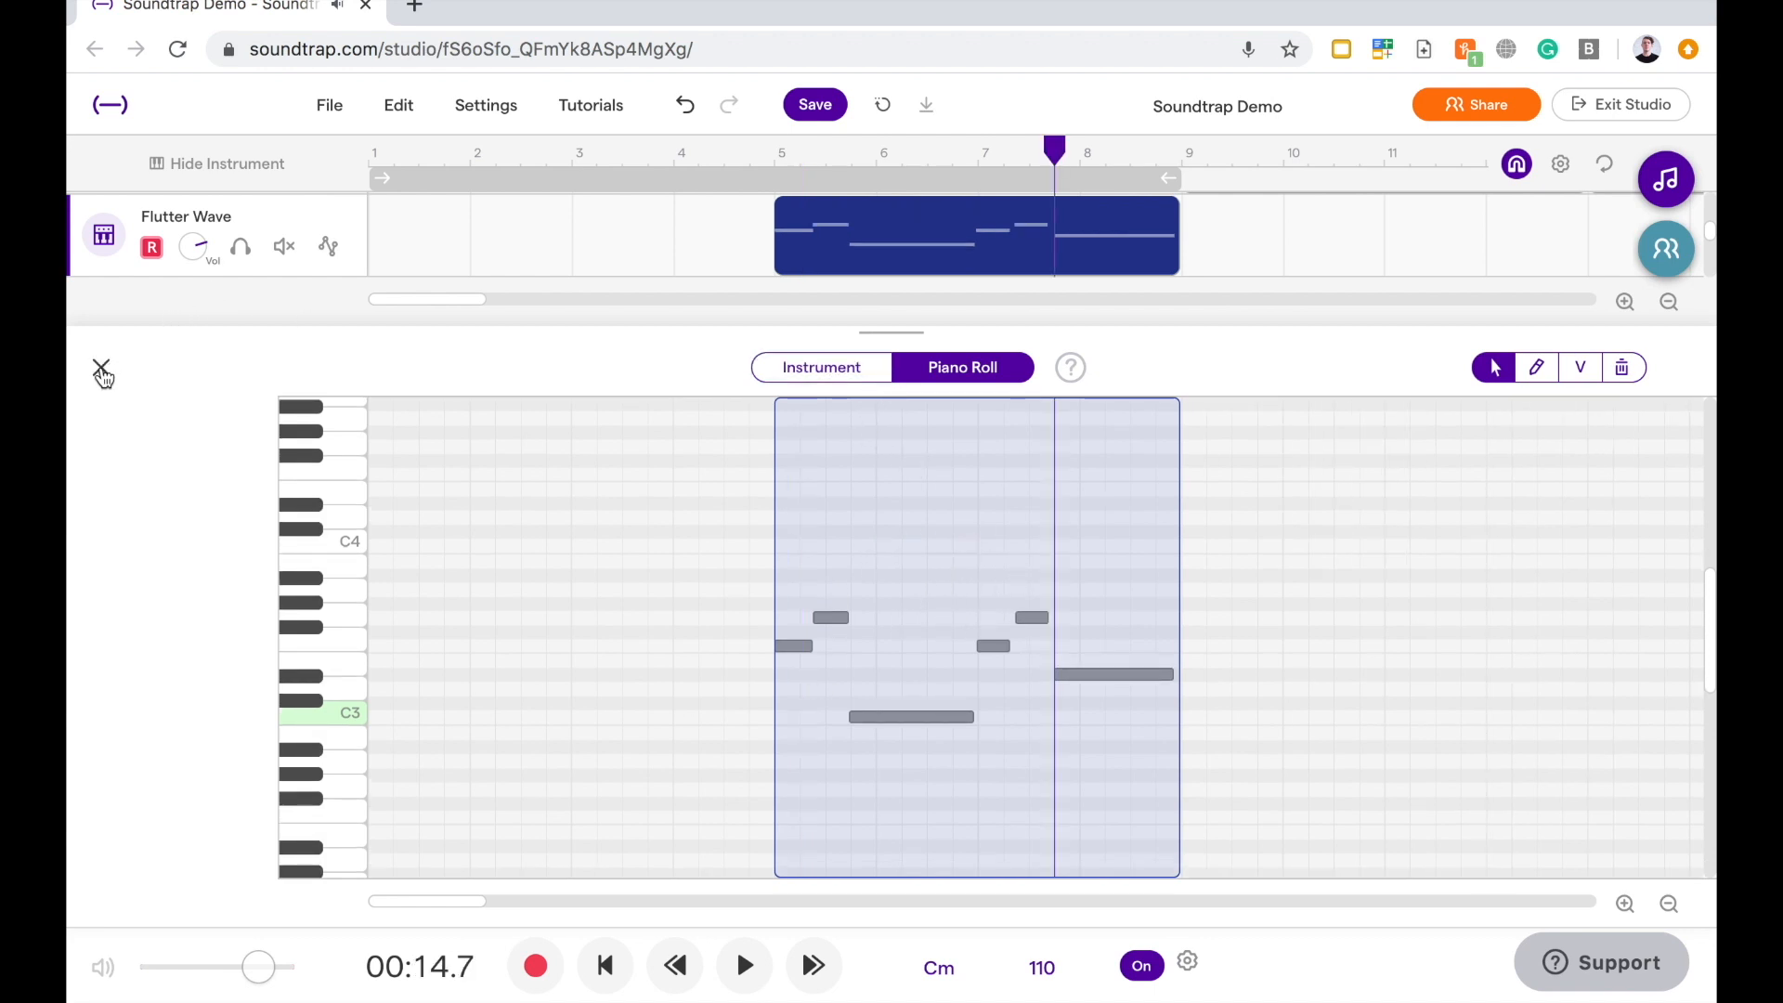
click(102, 374)
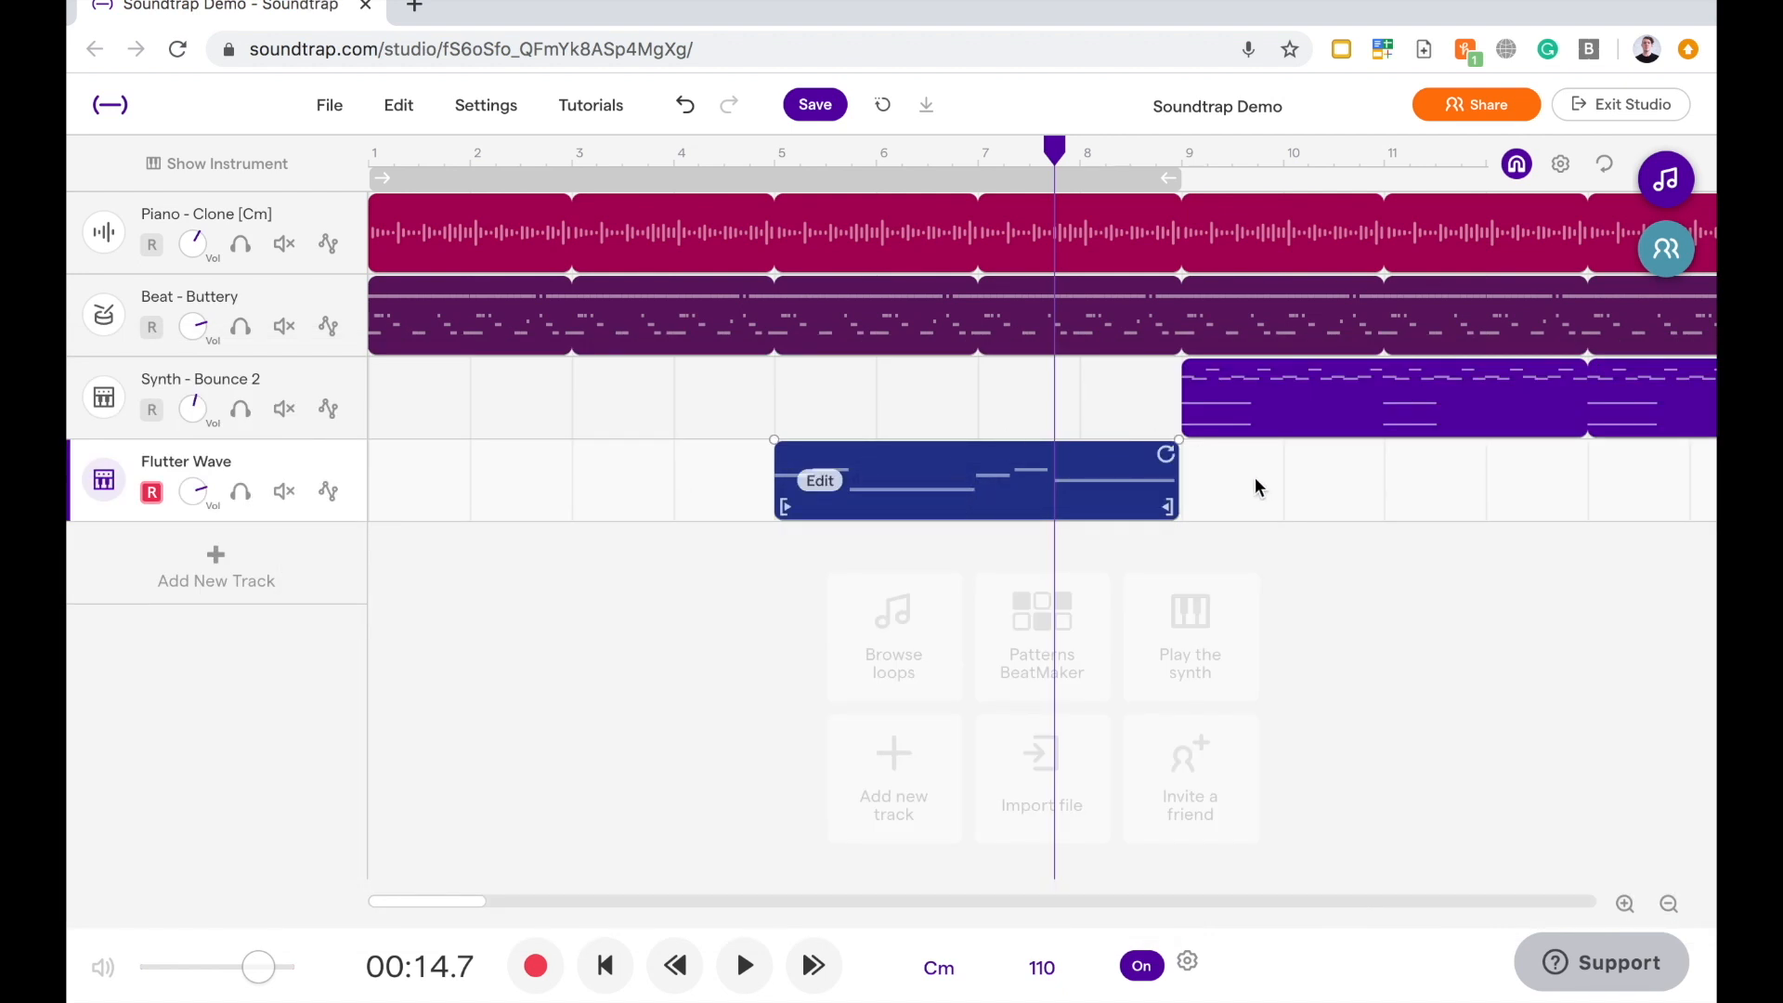